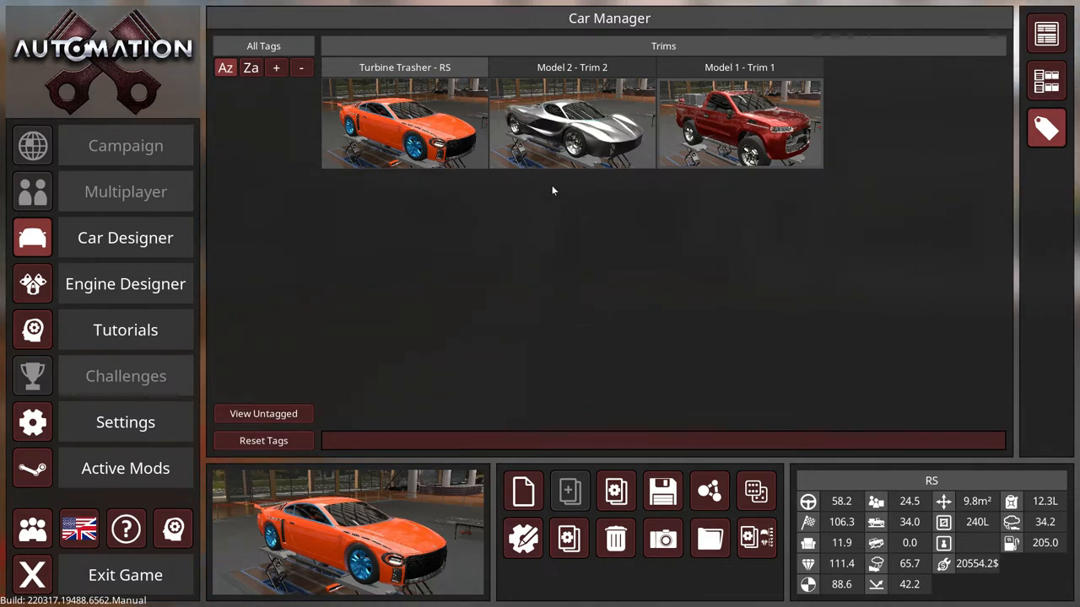
pyautogui.moveTo(523, 492)
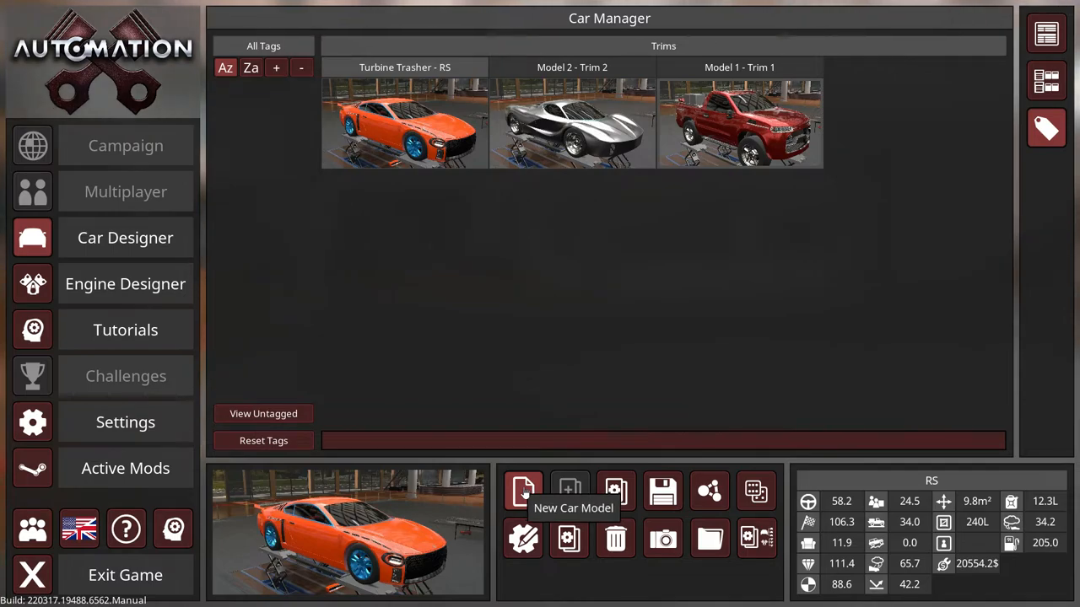
# Start a new car model from the Car Manager, reaching the body selection screen.
pyautogui.click(523, 491)
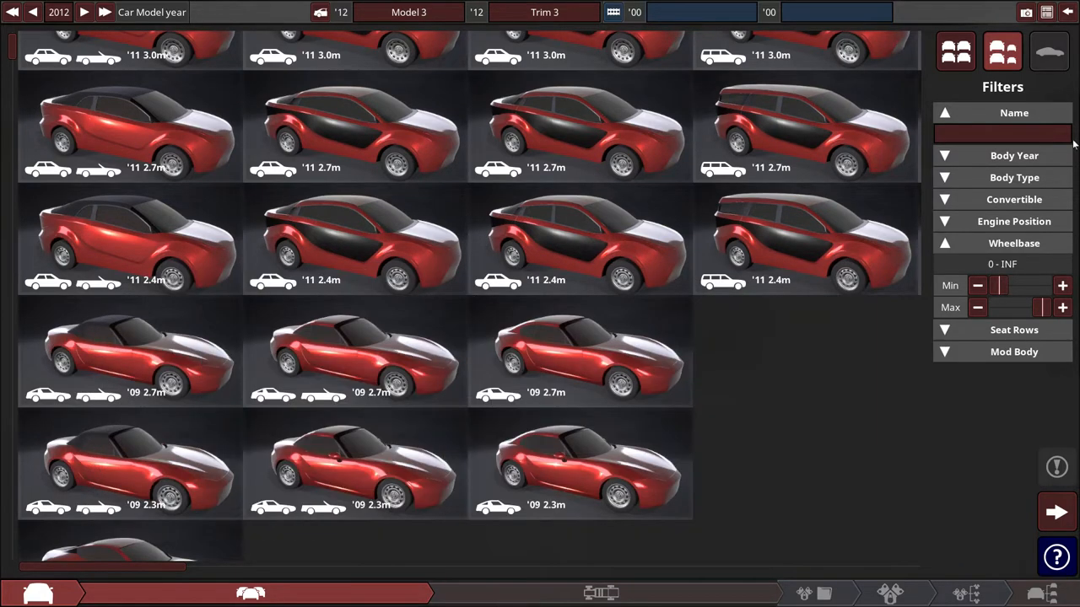
pyautogui.moveTo(965, 221)
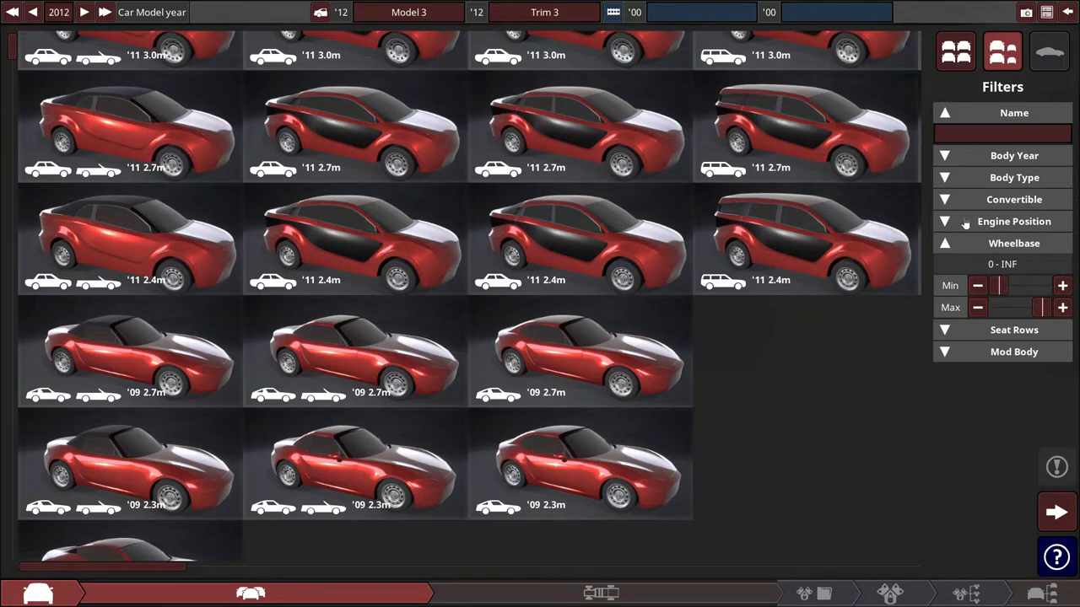
pyautogui.moveTo(977, 199)
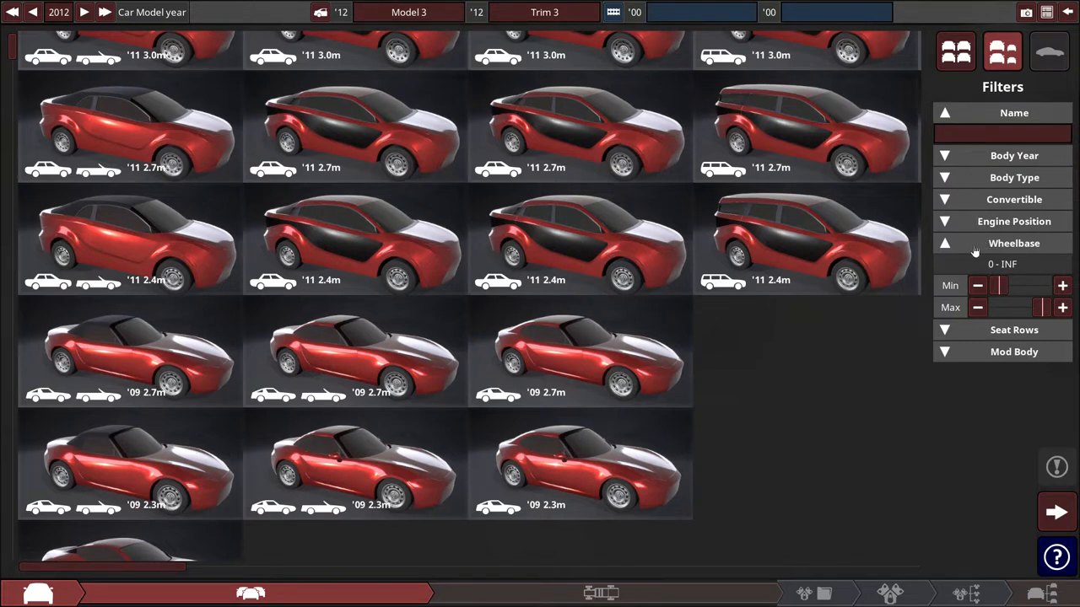
# Filter bodies to 1.5–2.0 m wheelbase, set the year to 1992 and pick the small pickup.
pyautogui.moveTo(987, 285); pyautogui.dragTo(1009, 285)
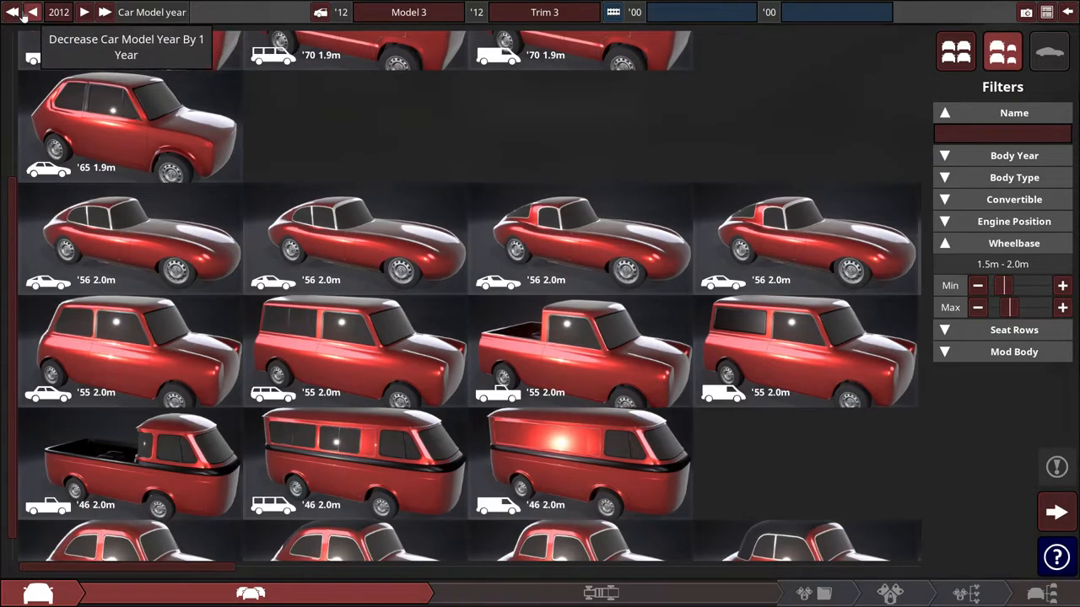
pyautogui.moveTo(13, 12)
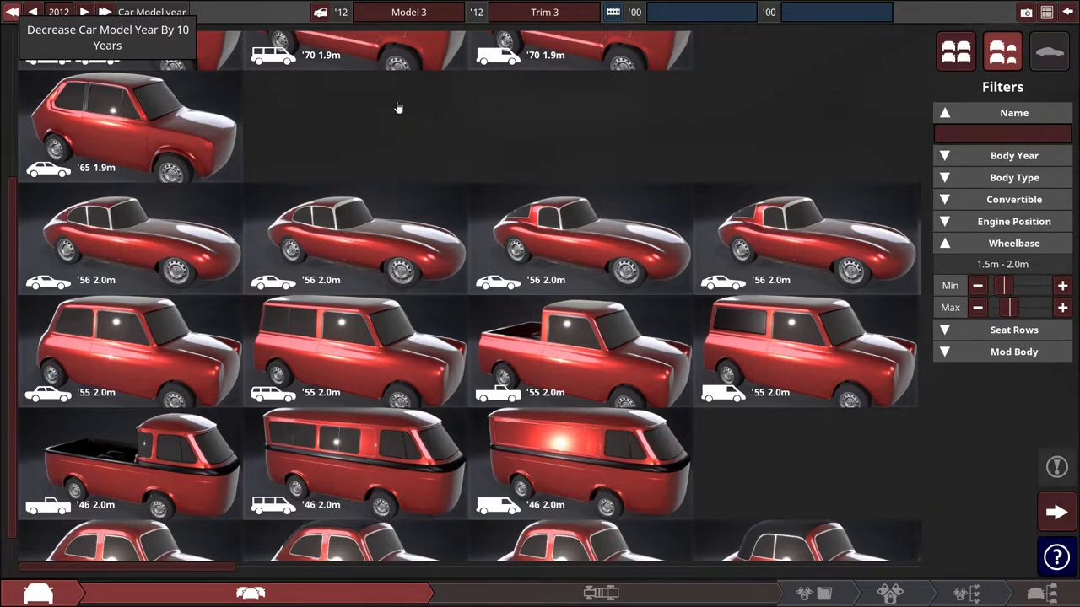
pyautogui.click(32, 12)
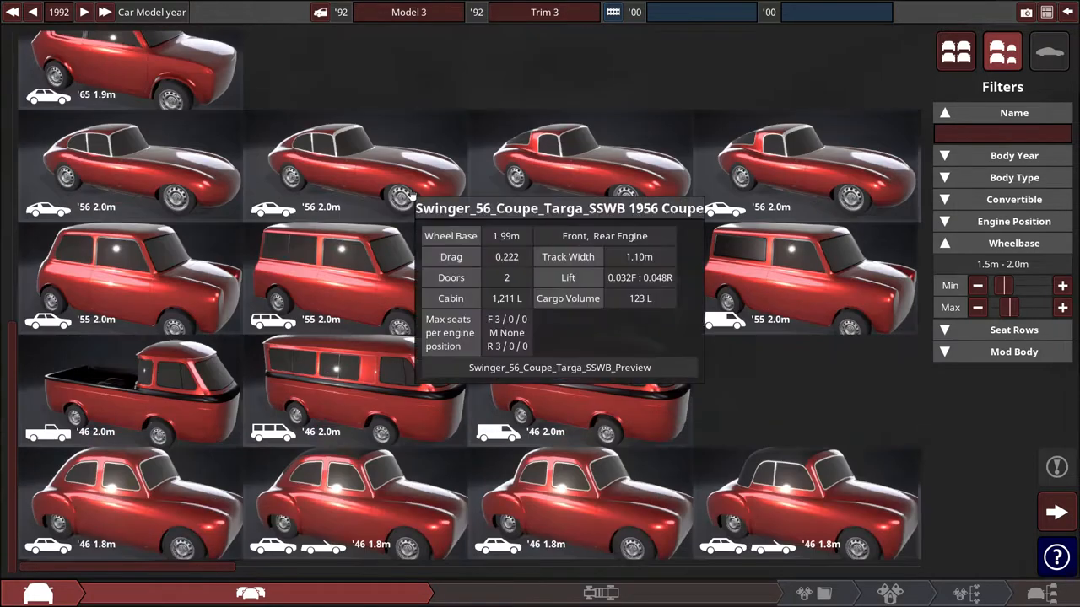
pyautogui.scroll(3)
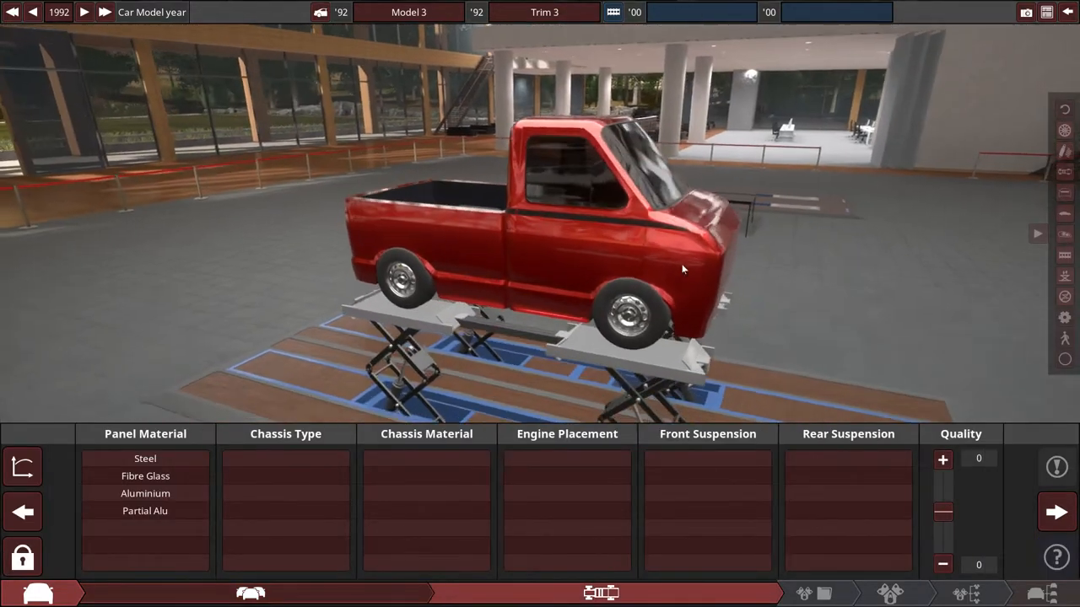
# Give the pickup fibreglass panels on a carbon-fibre monocoque chassis.
pyautogui.moveTo(683, 270); pyautogui.dragTo(773, 273)
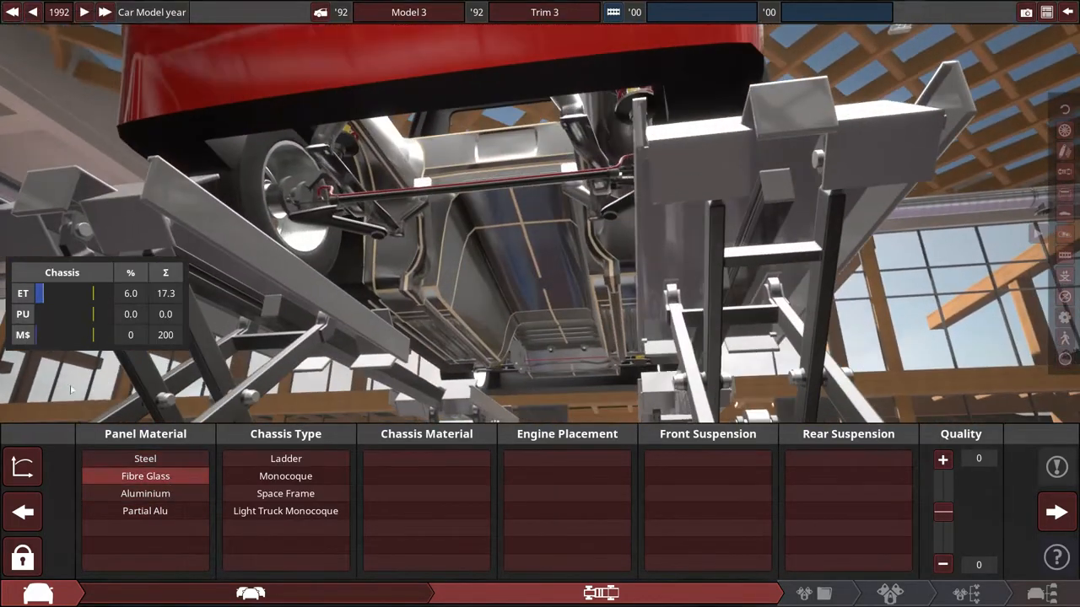
pyautogui.click(145, 492)
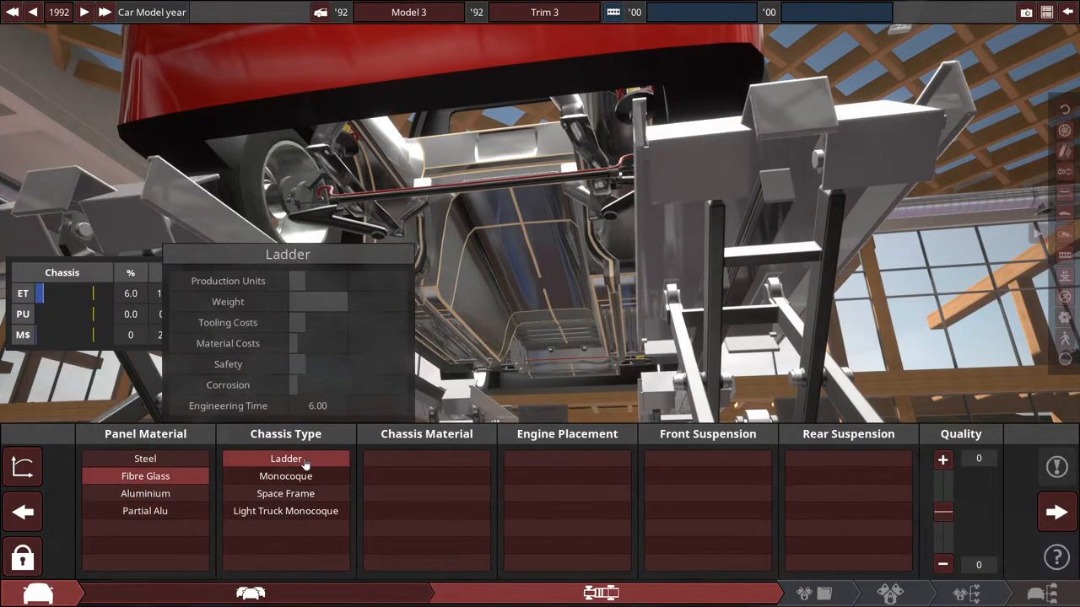
pyautogui.click(285, 459)
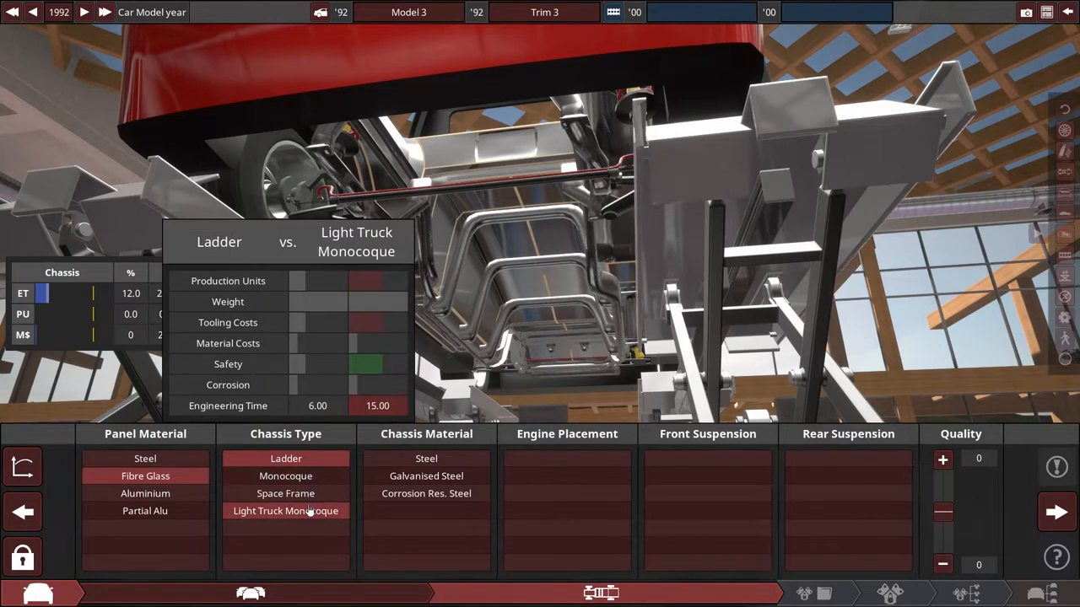
pyautogui.click(285, 476)
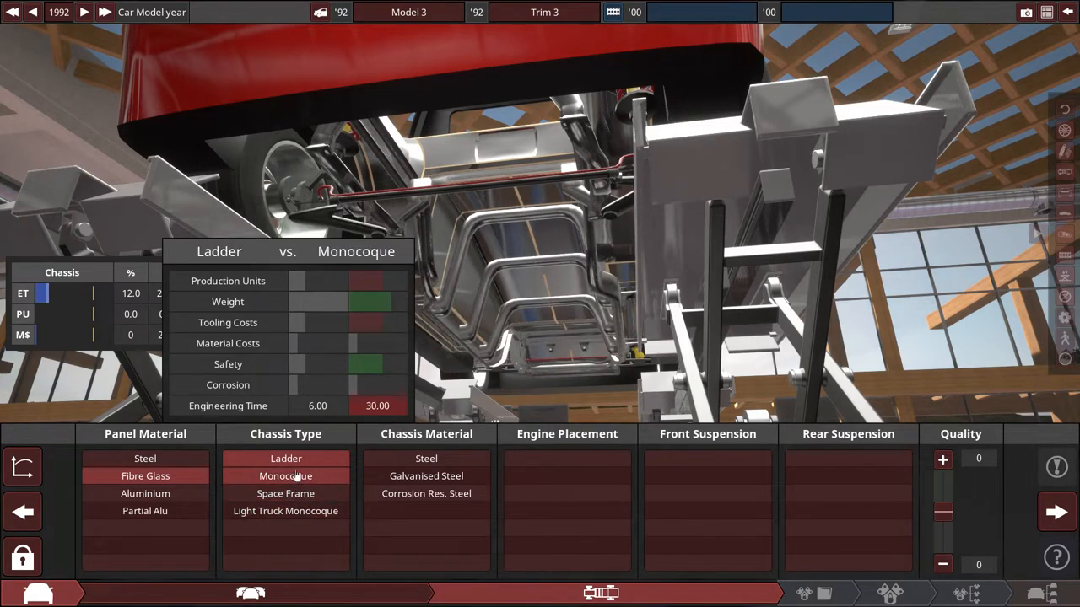
pyautogui.click(285, 459)
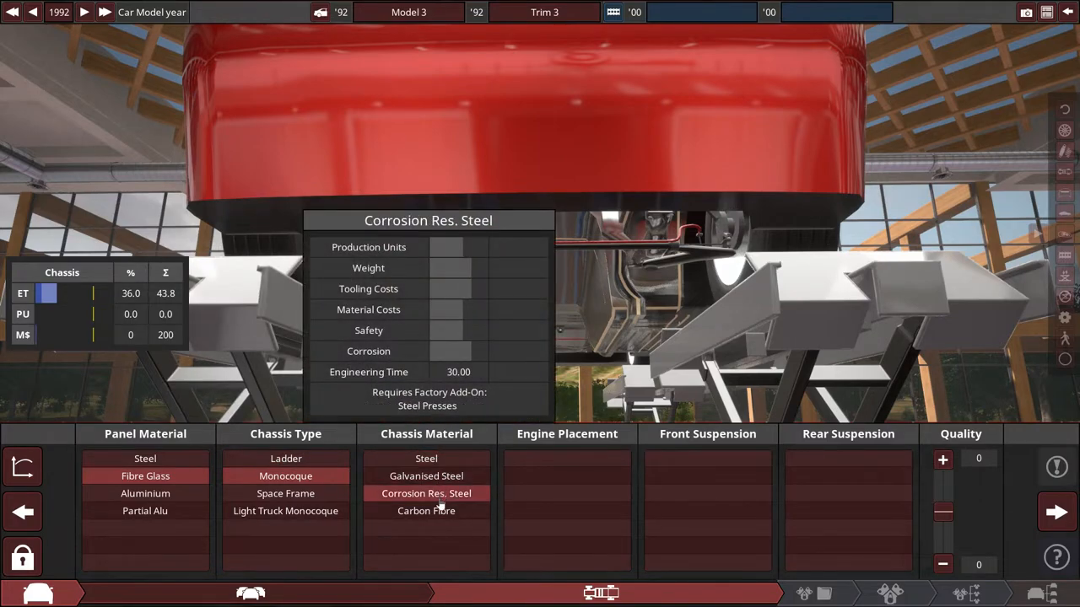
pyautogui.click(425, 510)
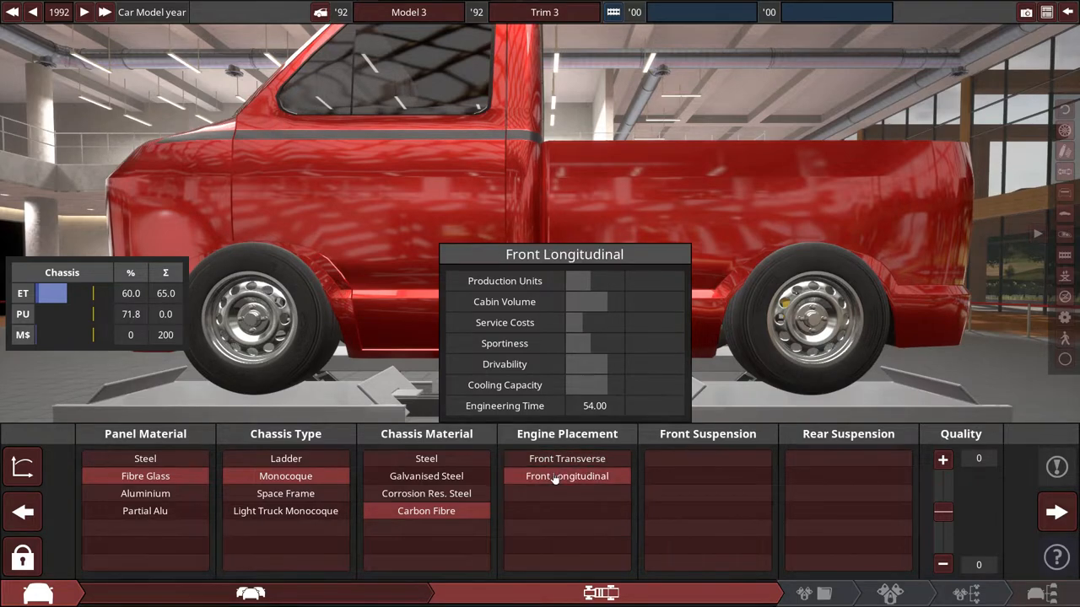
# Mount the engine front longitudinal with MacPherson strut front suspension.
pyautogui.click(707, 459)
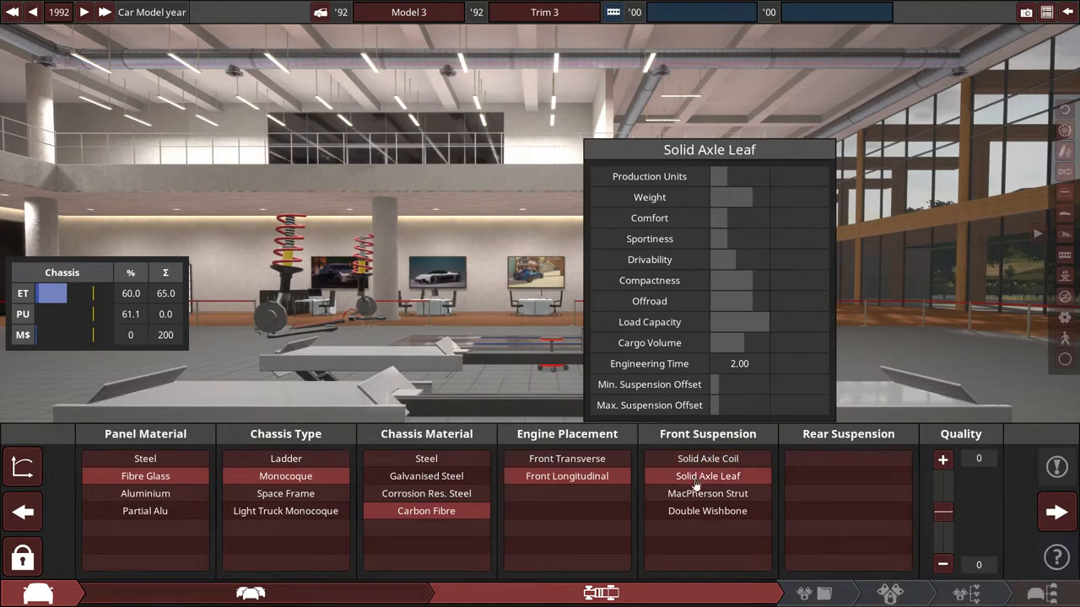
pyautogui.moveTo(707, 510)
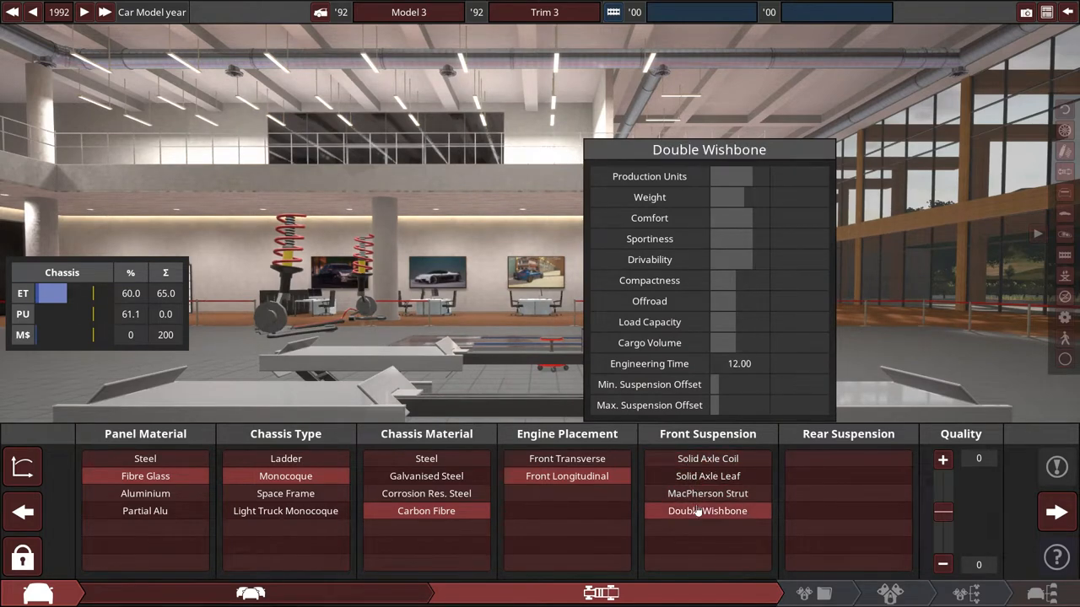
pyautogui.click(707, 510)
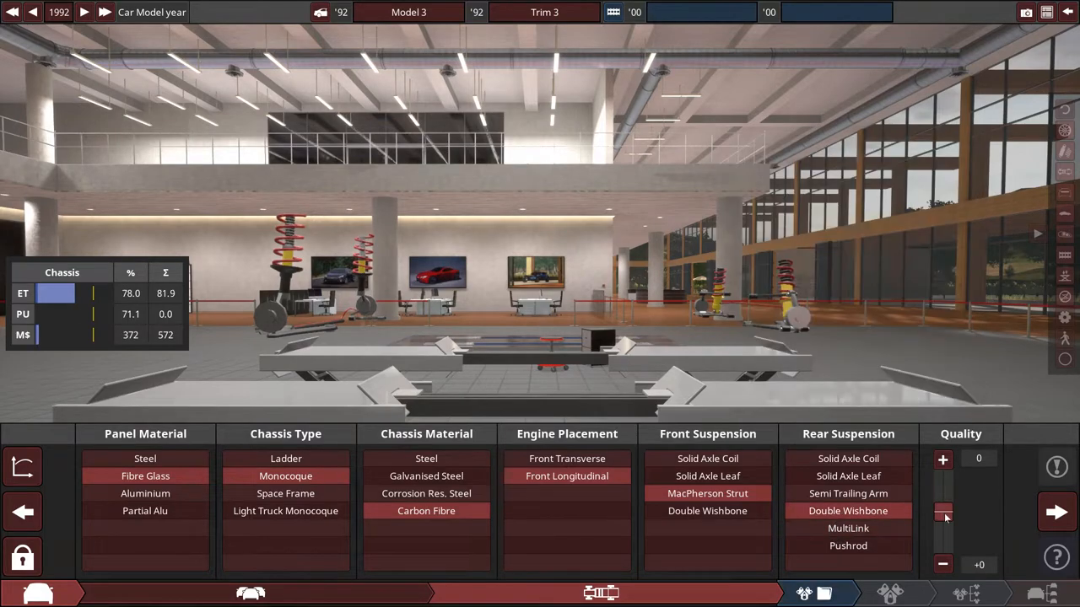
# Create a new engine project with family 'Micro' and variant 'sub 1'.
pyautogui.click(1056, 513)
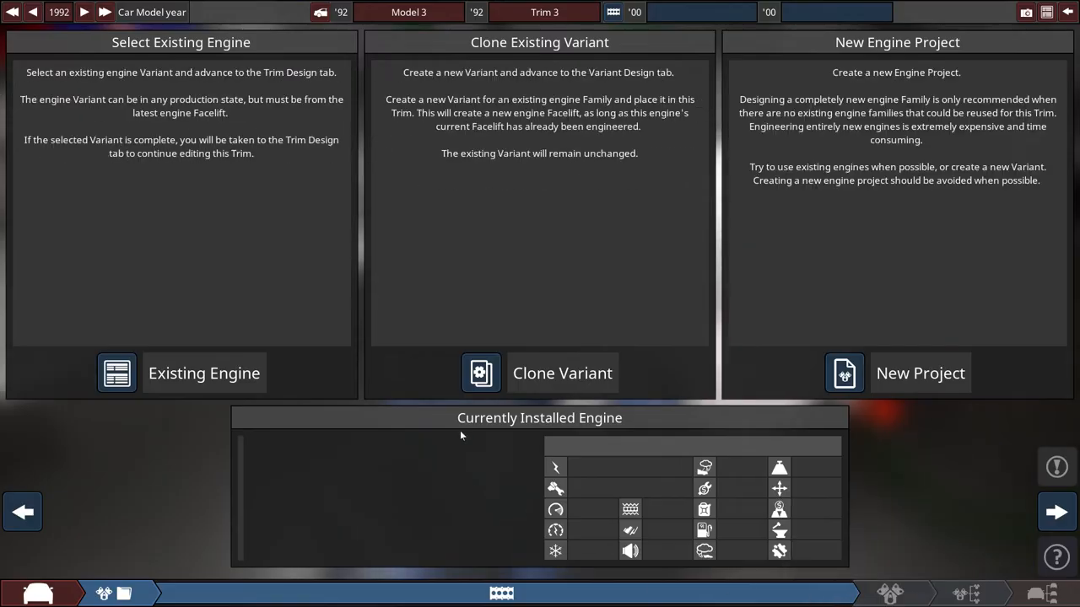
pyautogui.moveTo(901, 378)
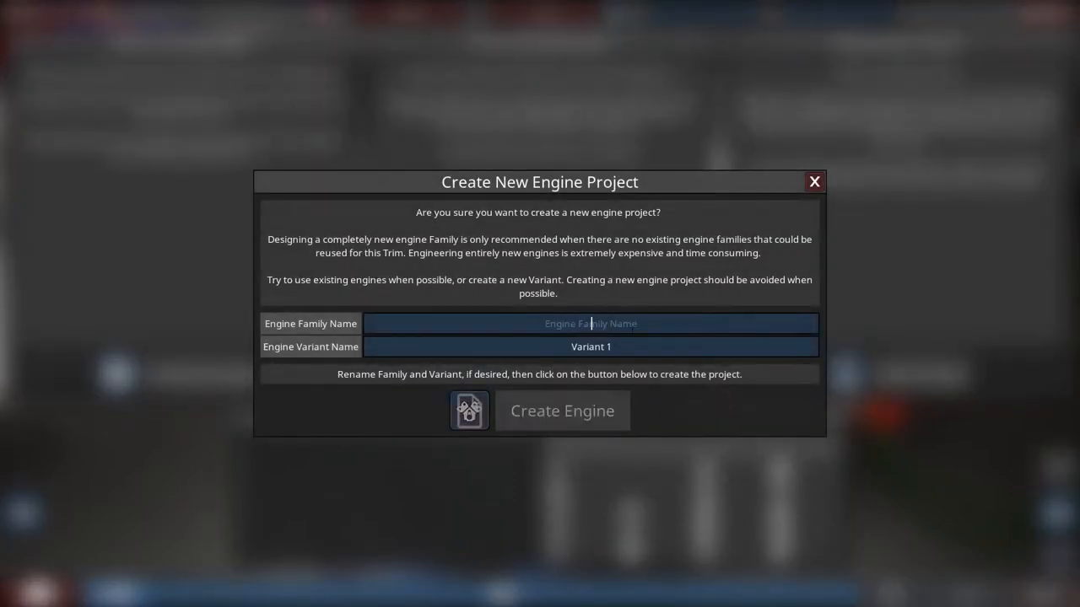
pyautogui.write('Mi')
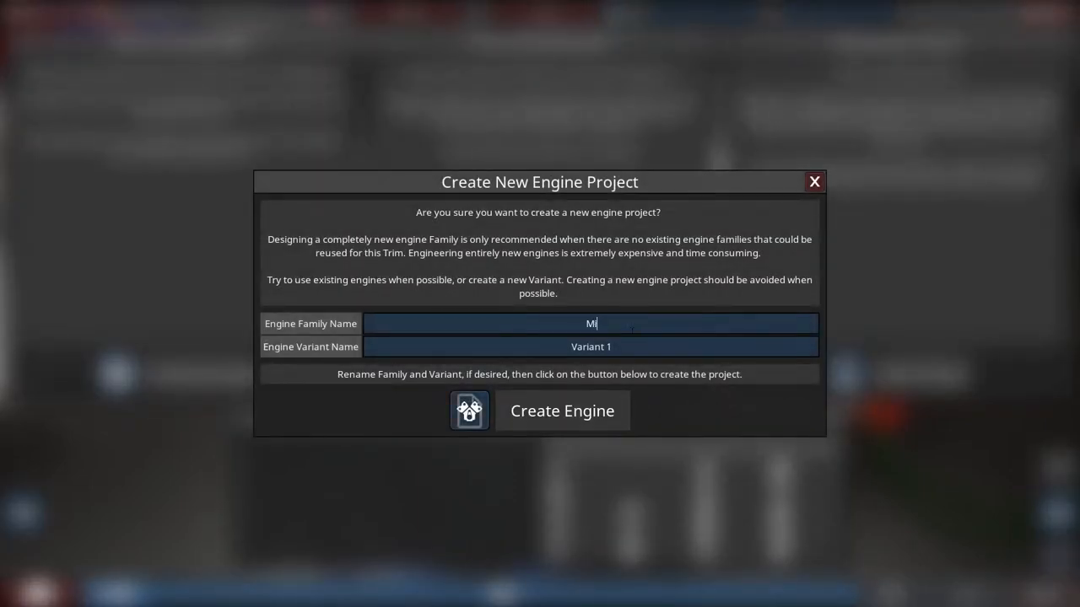
pyautogui.write('cro')
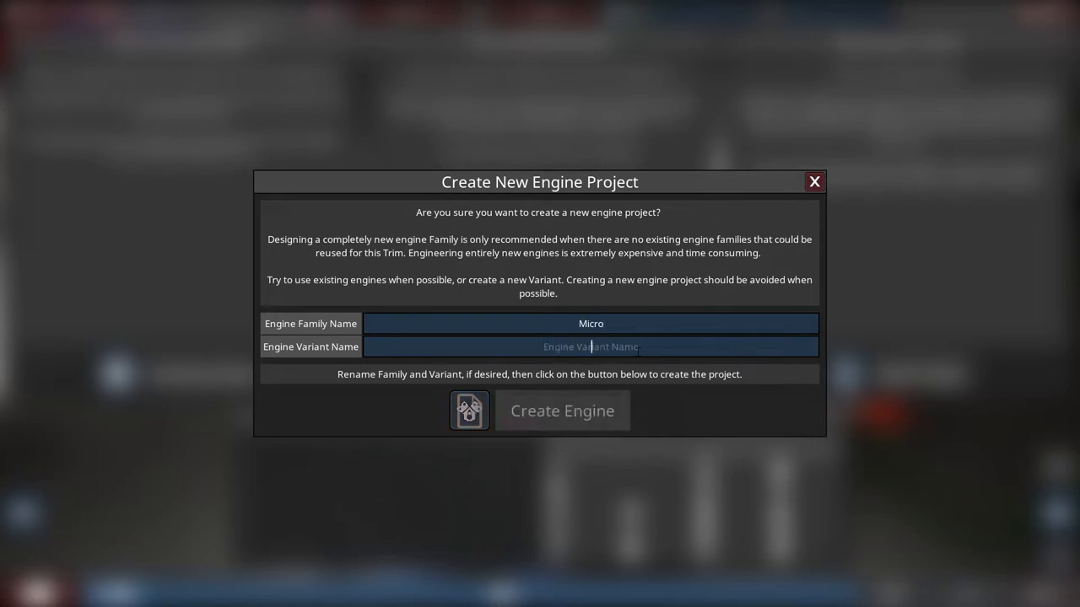
pyautogui.write('sub')
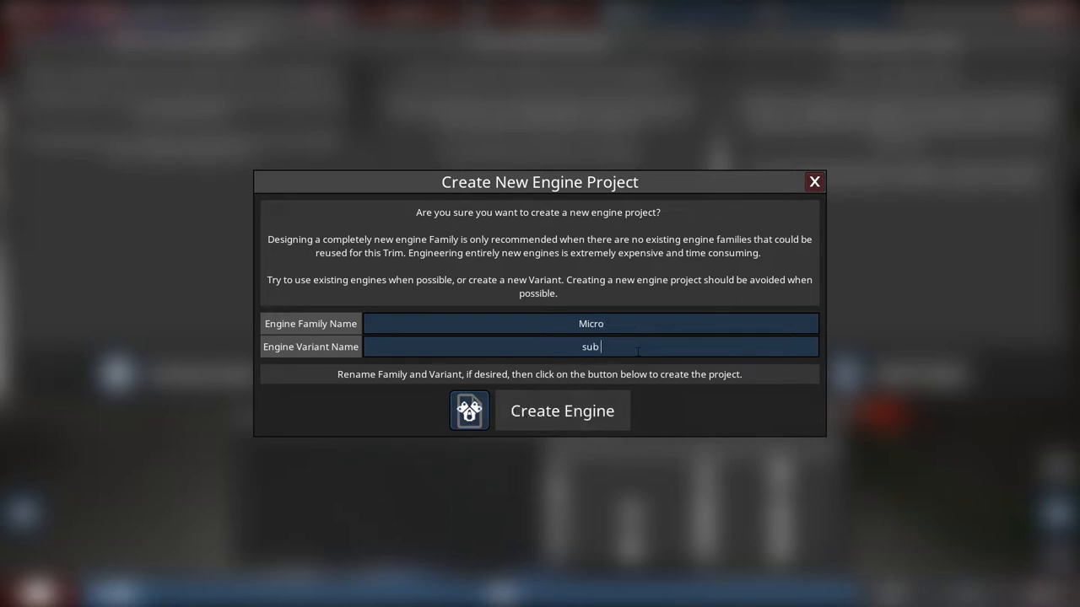
pyautogui.write('1')
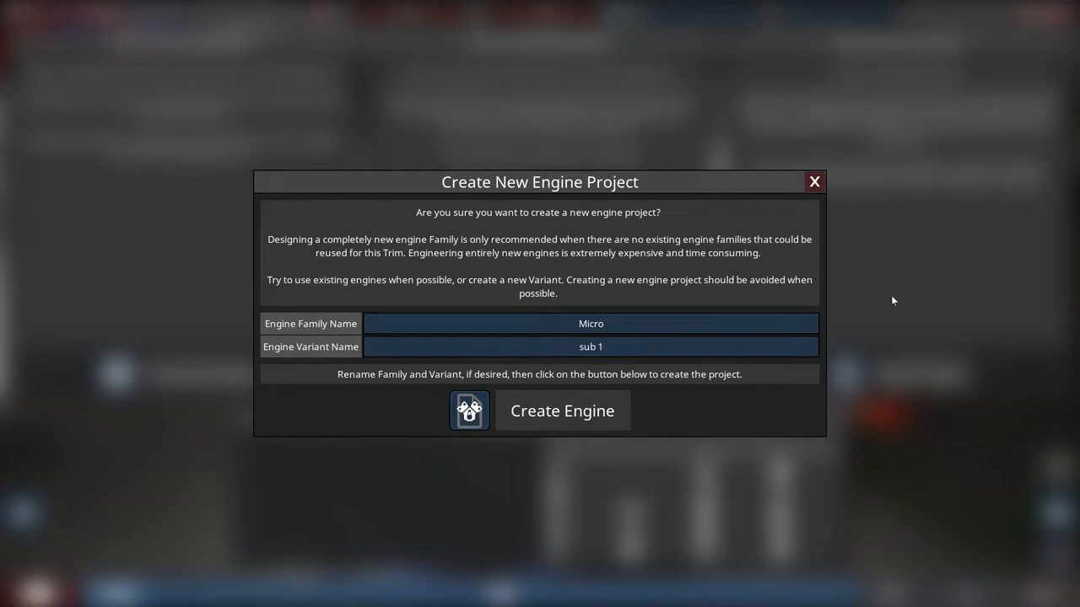
pyautogui.click(560, 411)
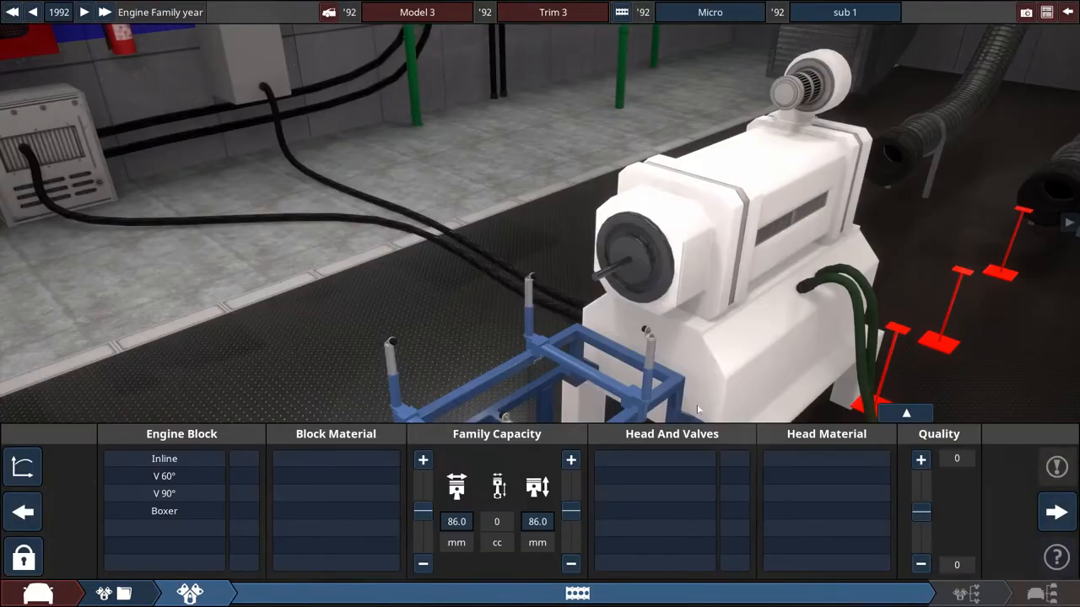
pyautogui.moveTo(216, 472)
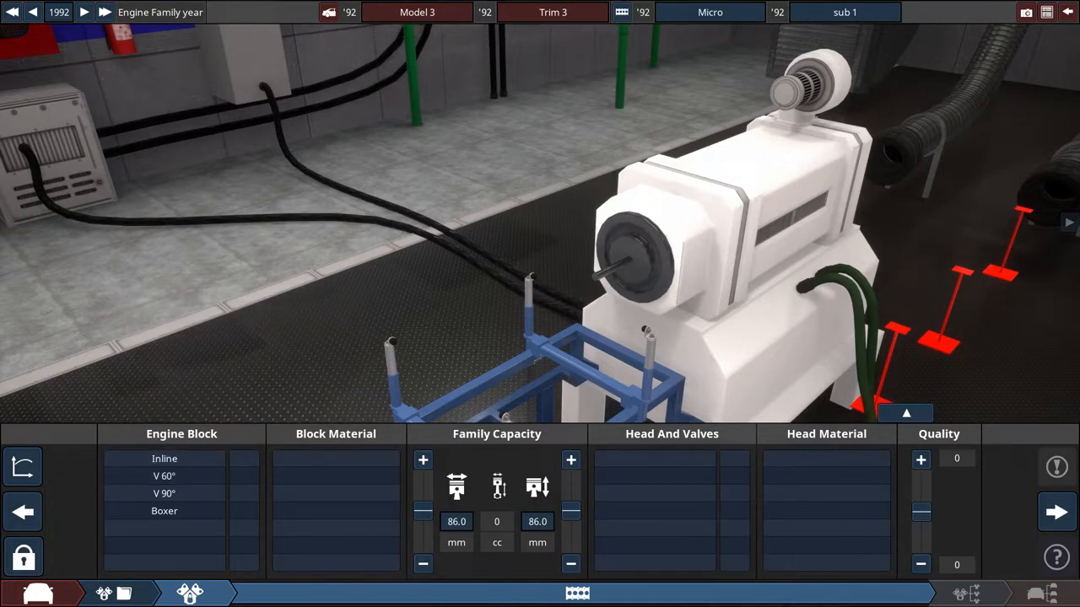
# Rename the car model to 'tECTONIC'.
pyautogui.tripleClick(415, 12)
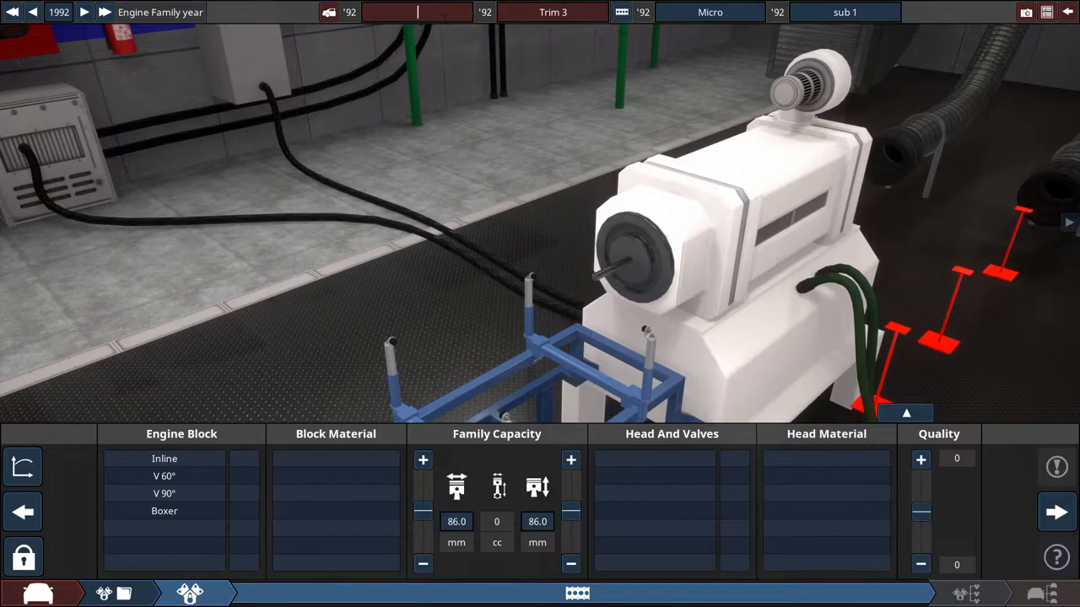
pyautogui.write('tECTONIC')
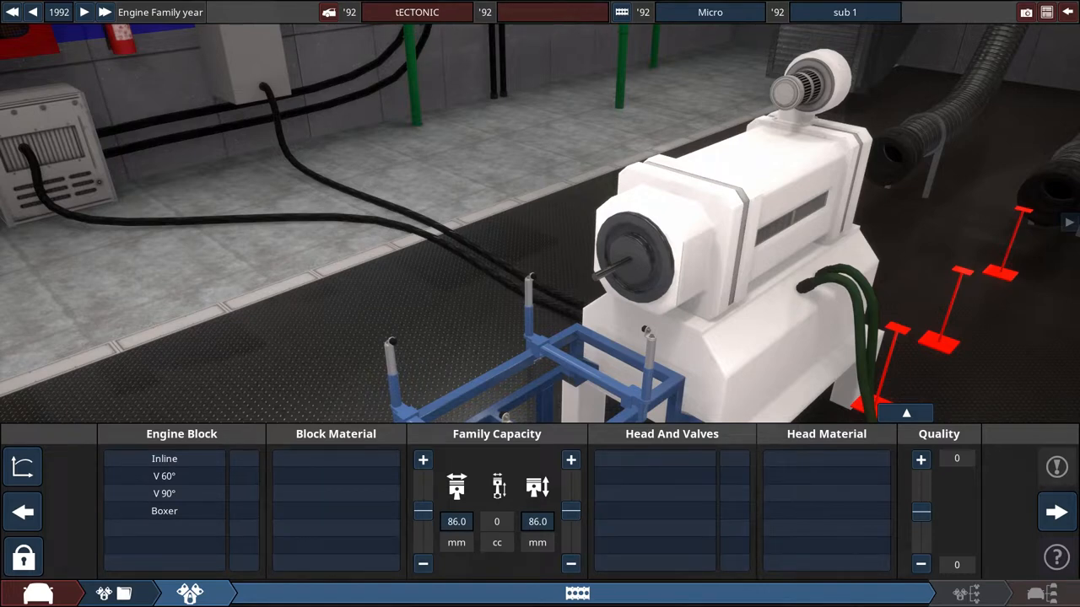
pyautogui.click(165, 476)
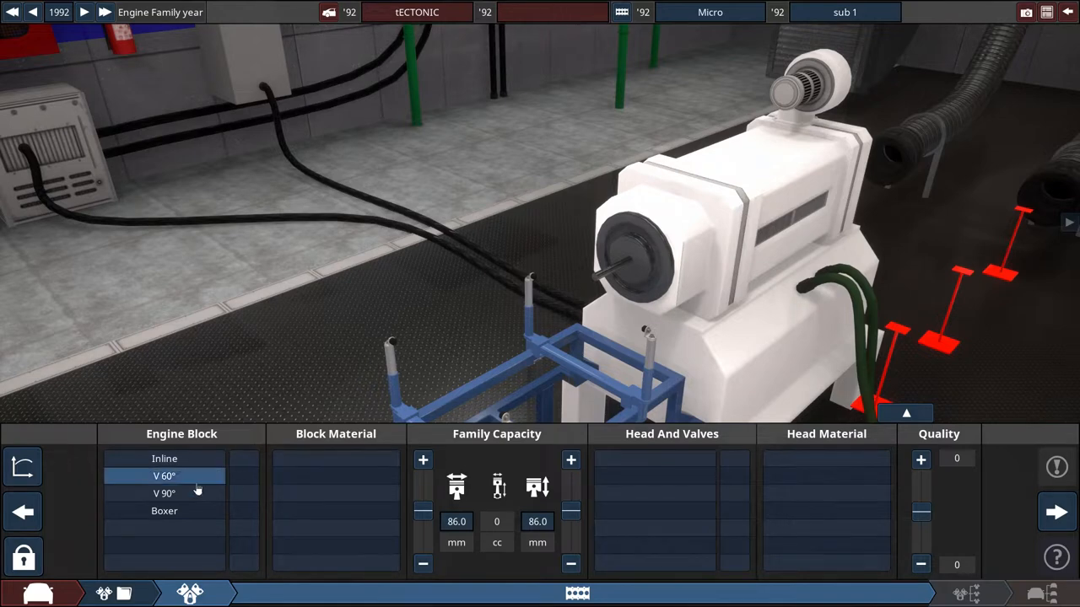
# Make the engine family an inline three-cylinder cast-iron block with small capacity.
pyautogui.click(164, 459)
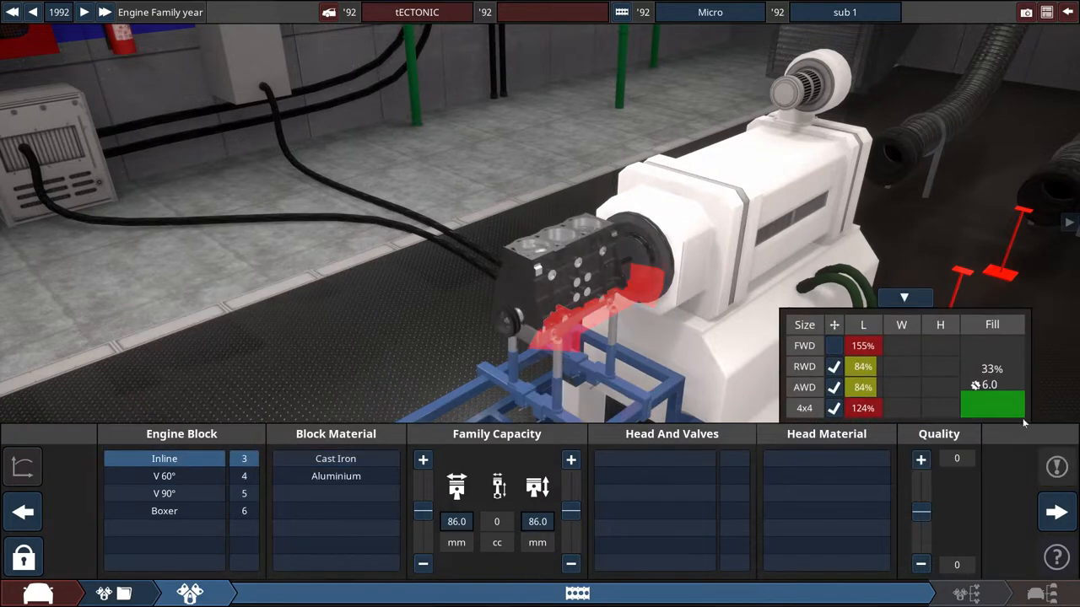
pyautogui.moveTo(869, 346)
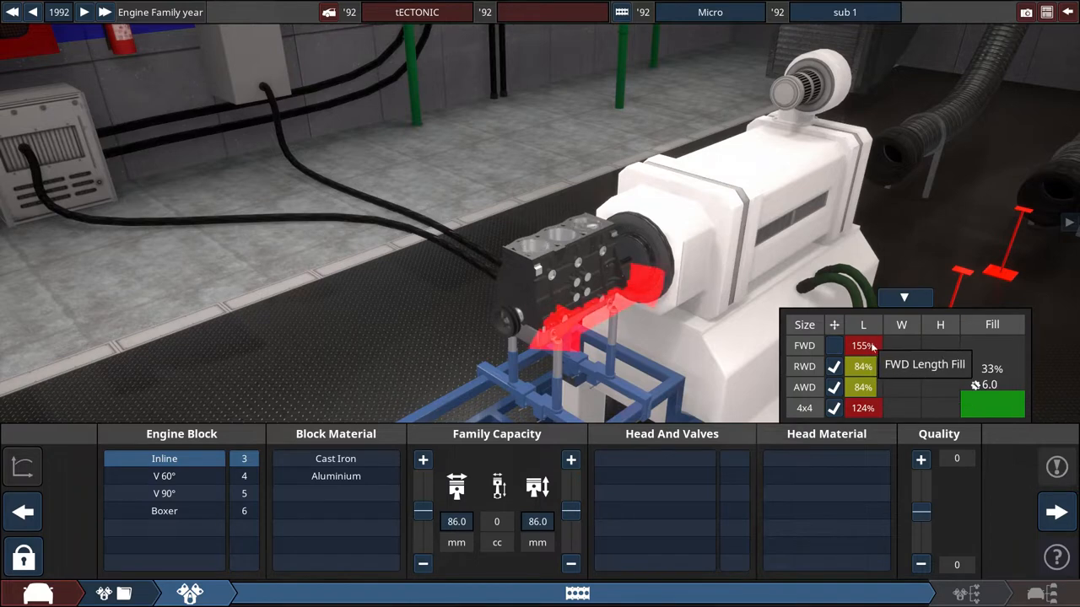
pyautogui.moveTo(824, 413)
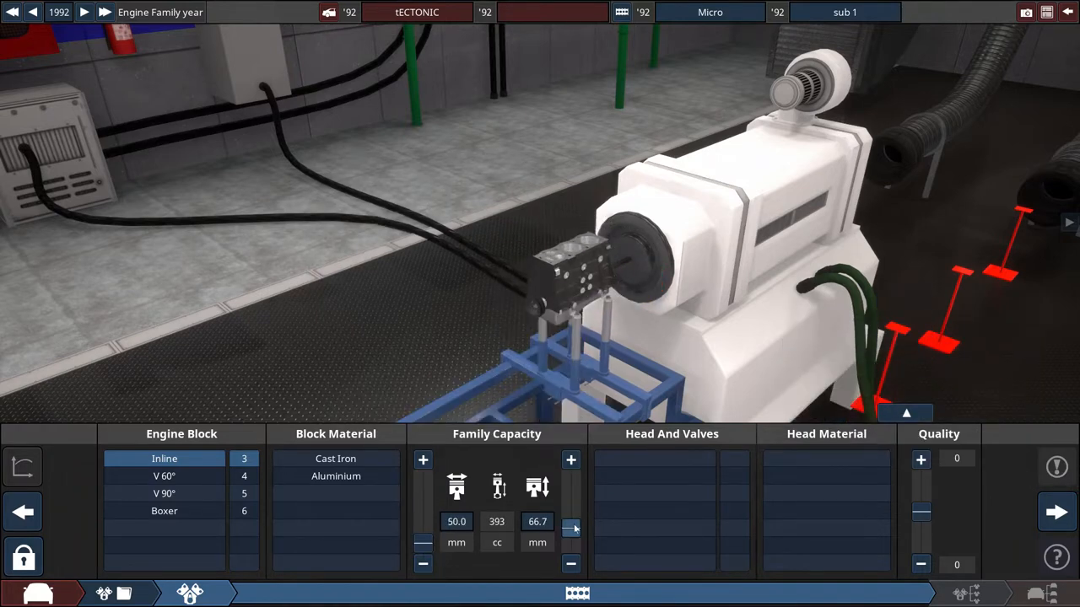
pyautogui.click(336, 459)
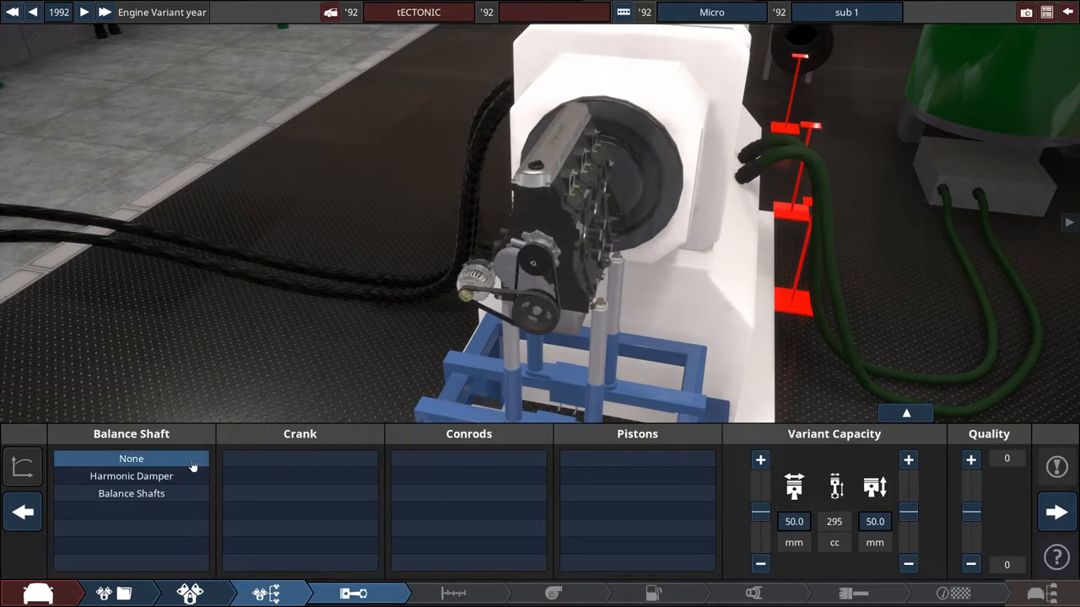
pyautogui.moveTo(155, 462)
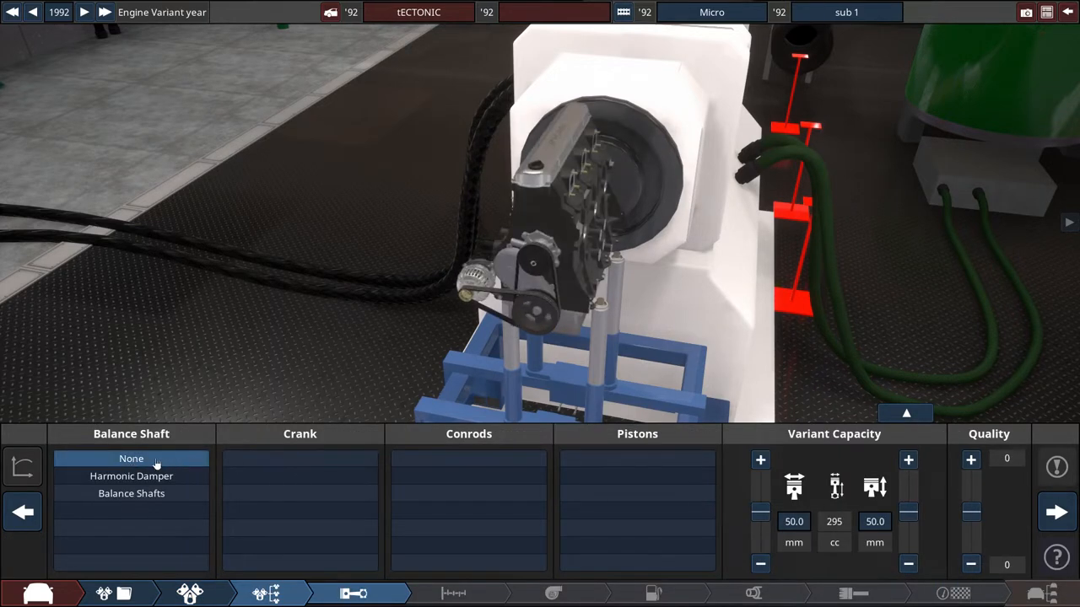
# Use no balance shaft, a cast iron crank and shrink displacement to about 203 cc.
pyautogui.click(132, 459)
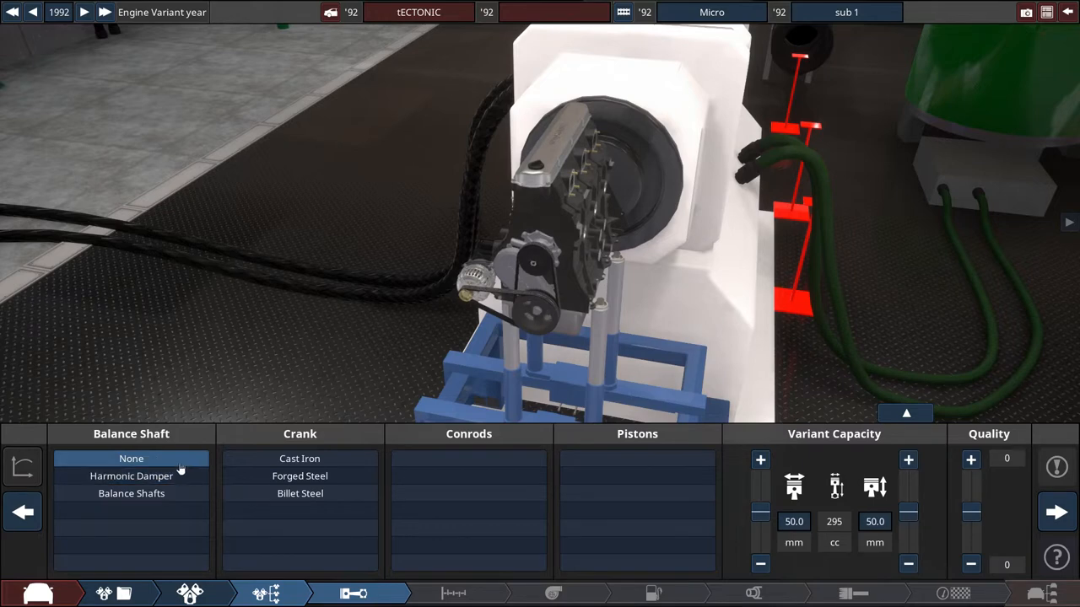
pyautogui.moveTo(115, 78)
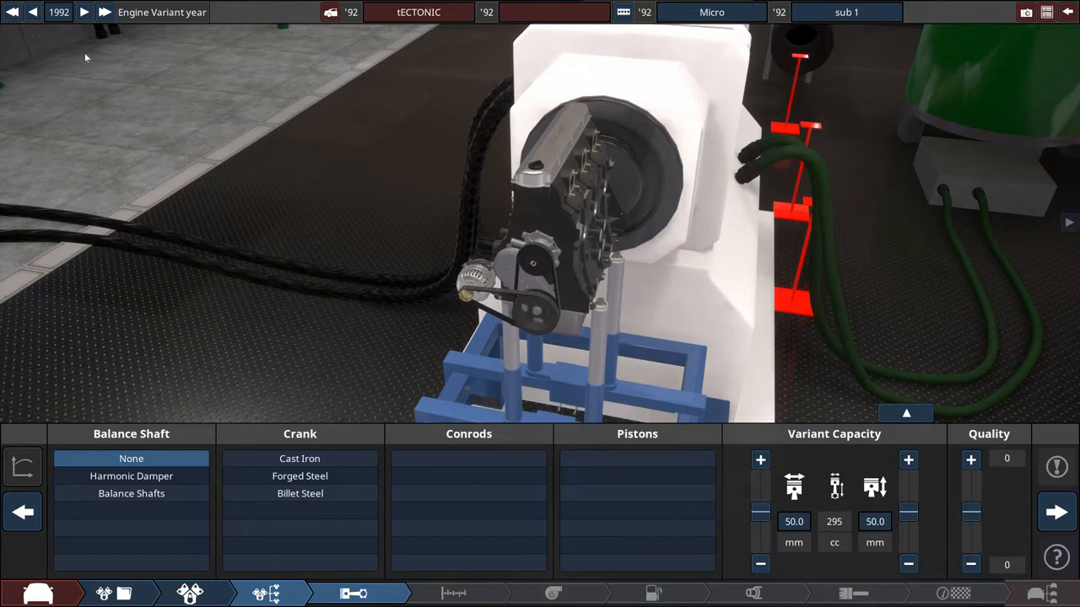
pyautogui.click(300, 459)
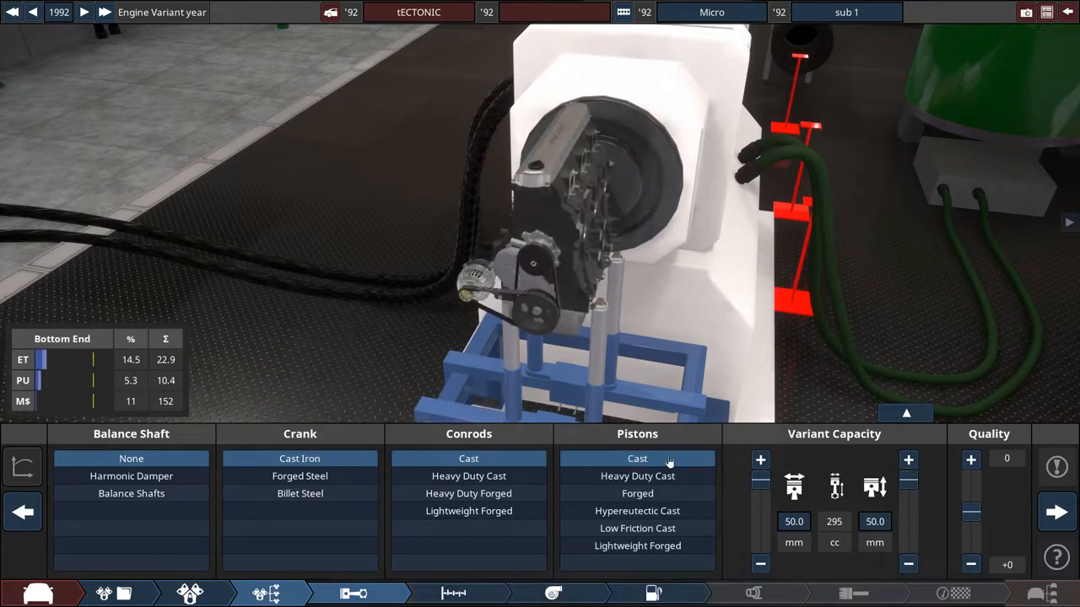
pyautogui.moveTo(908, 485); pyautogui.dragTo(908, 506)
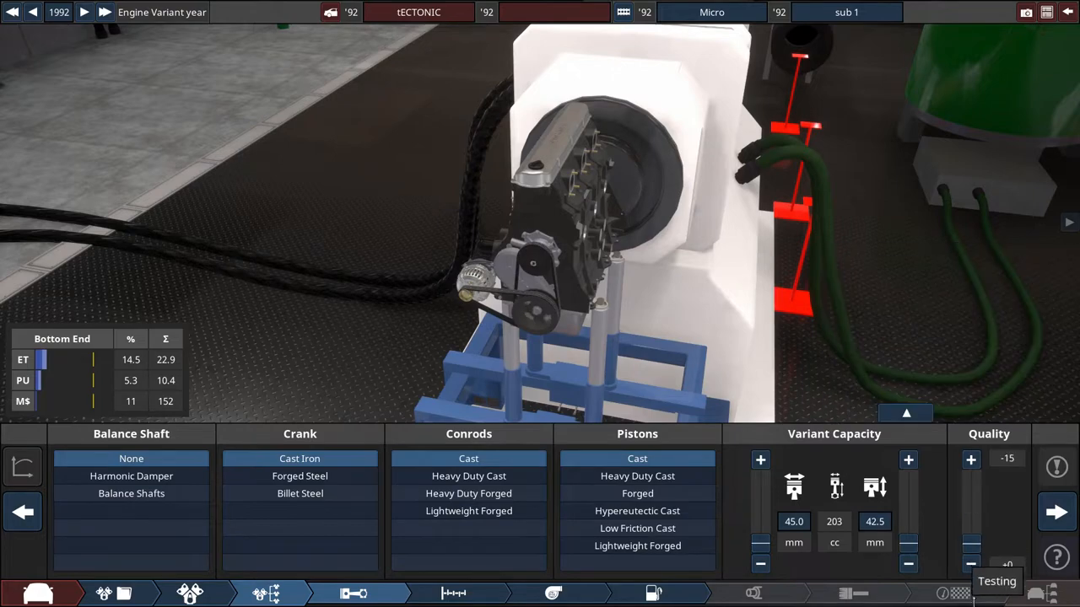
pyautogui.moveTo(553, 594)
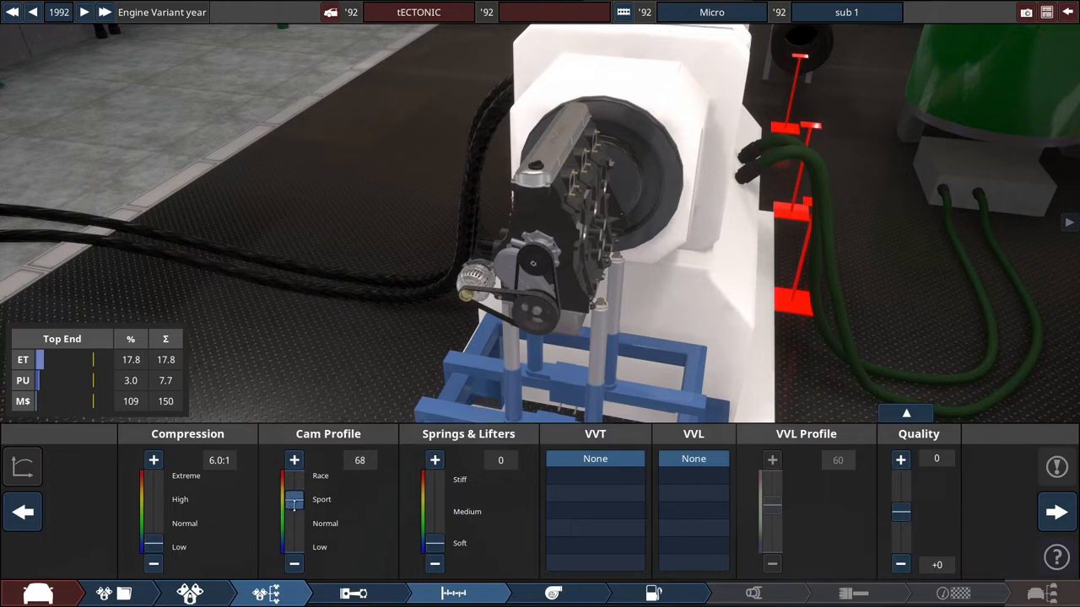
# Set cam profile 70 and top end quality -15, keeping natural aspiration.
pyautogui.click(294, 459)
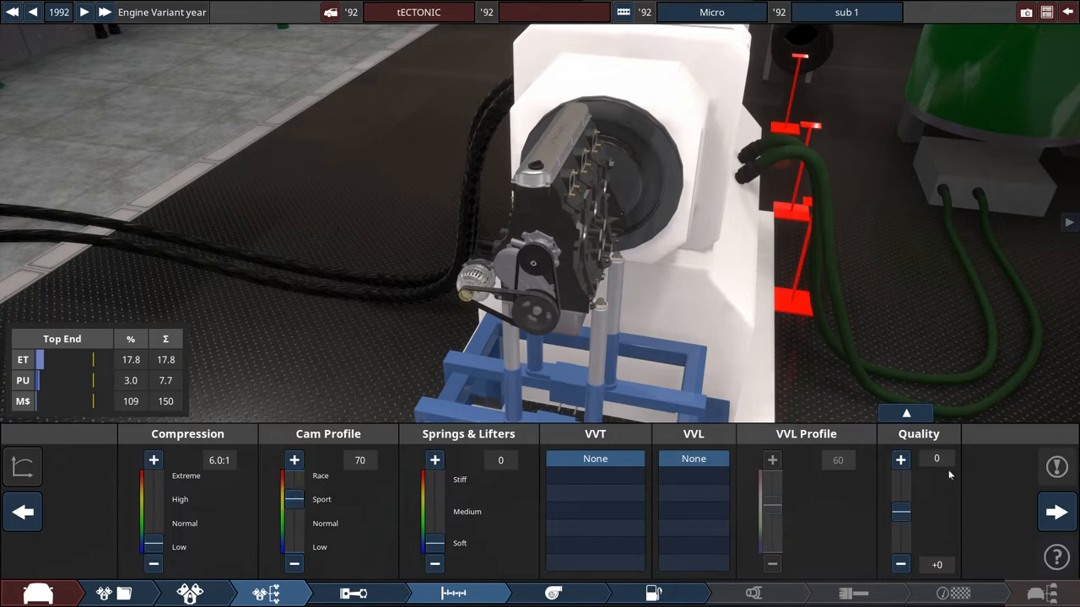
pyautogui.click(901, 563)
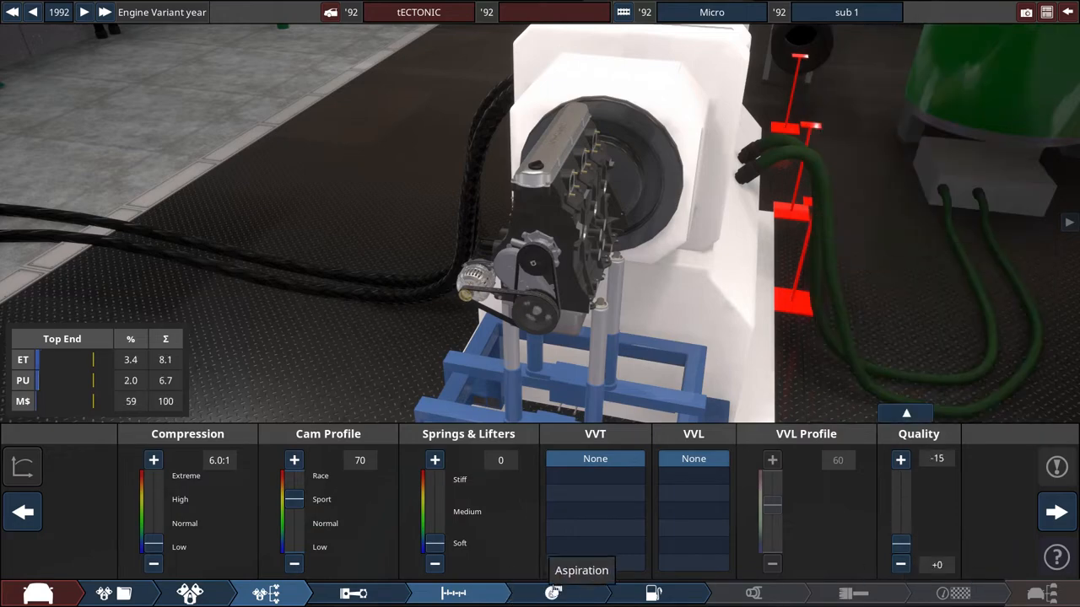
pyautogui.click(554, 594)
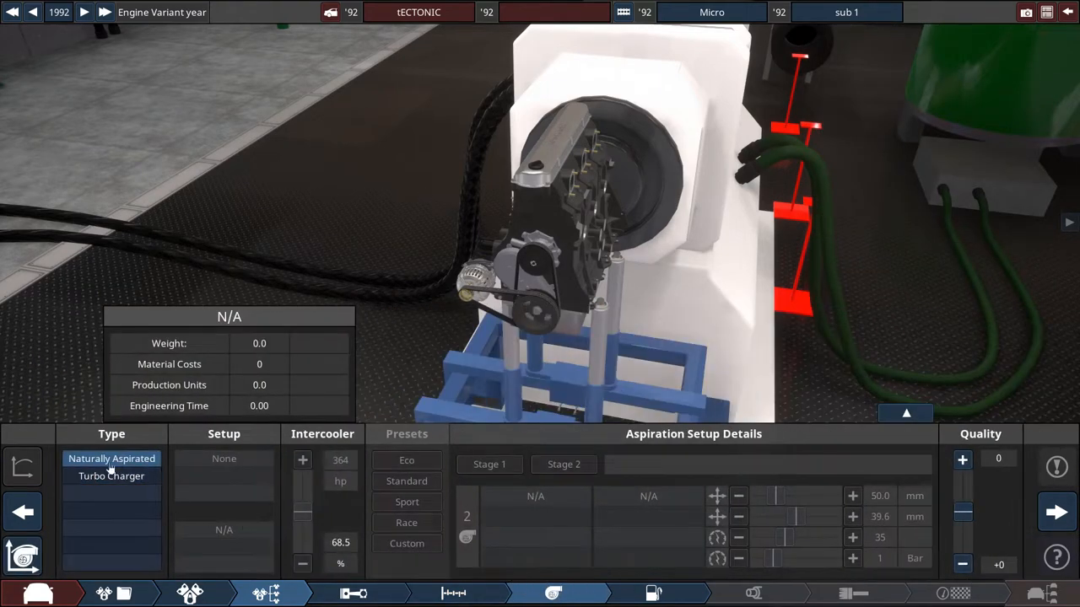
pyautogui.moveTo(637, 594)
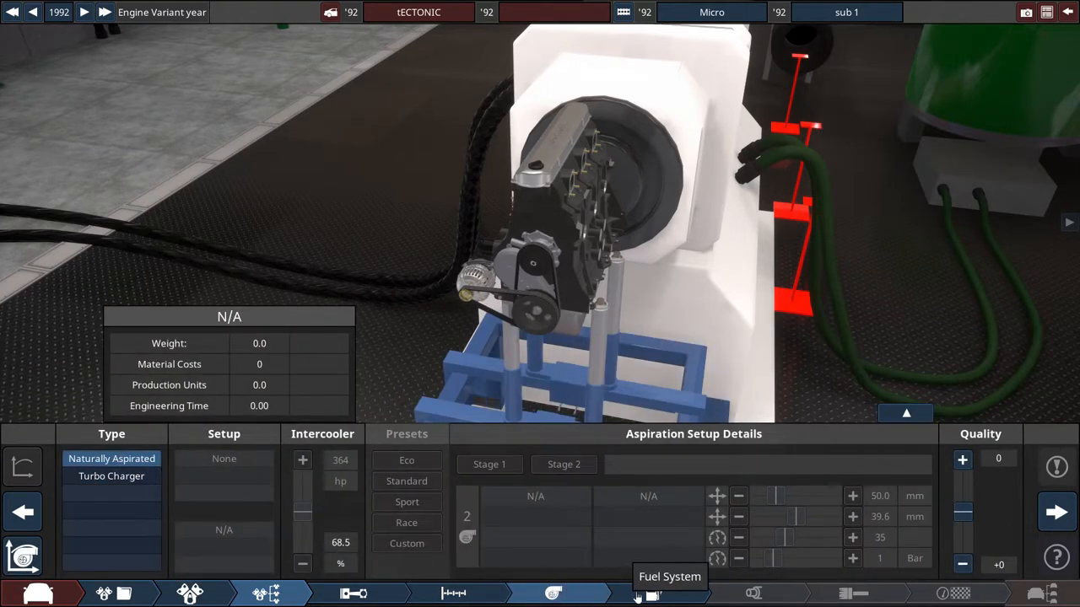
# Fit a single-barrel carburettor with a compact intake.
pyautogui.click(655, 594)
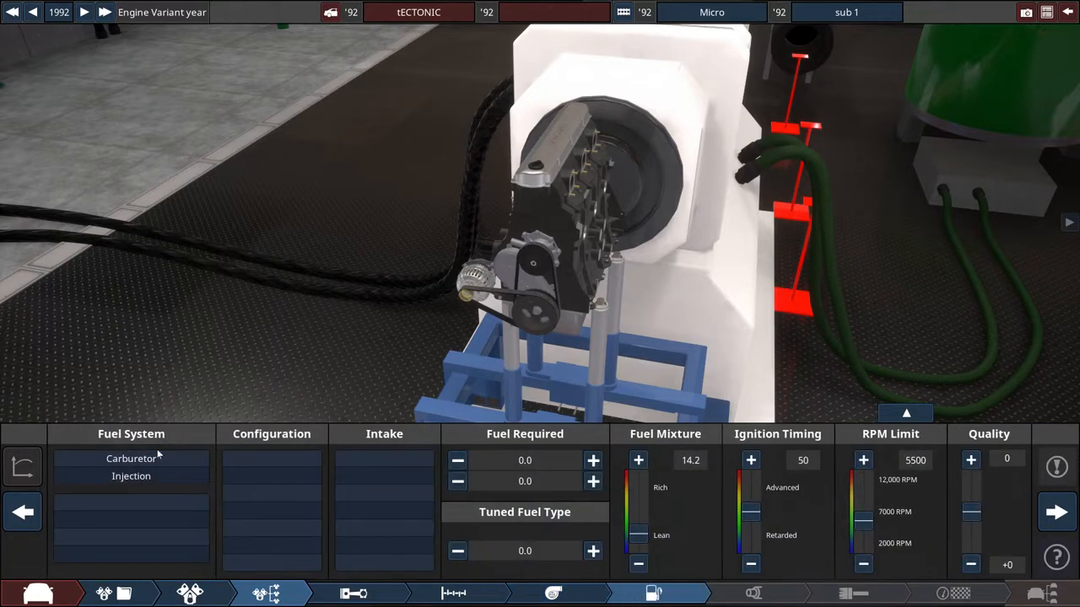
pyautogui.click(132, 459)
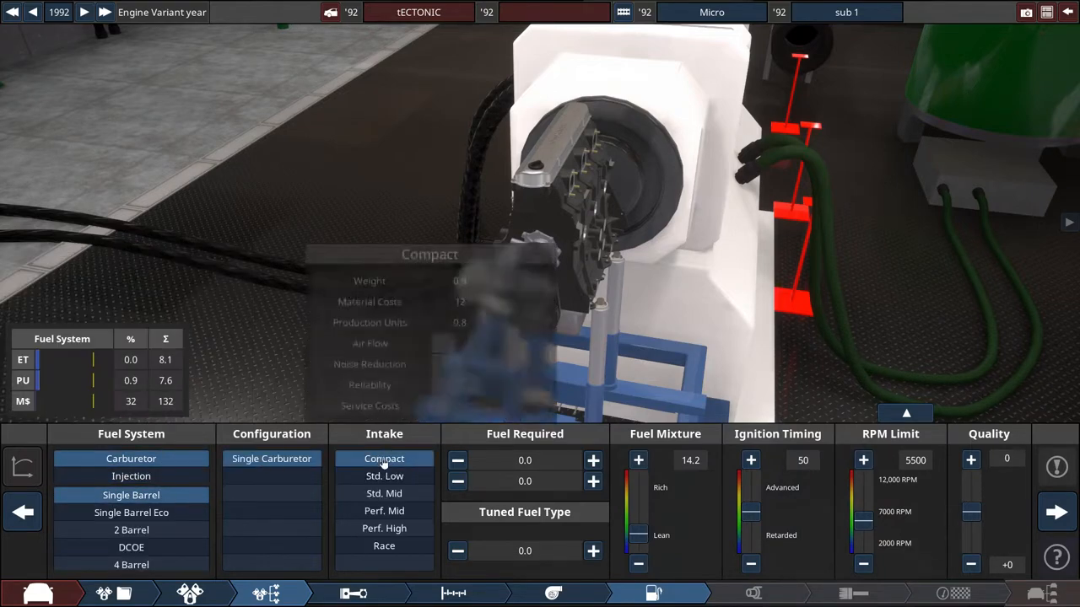
pyautogui.click(384, 459)
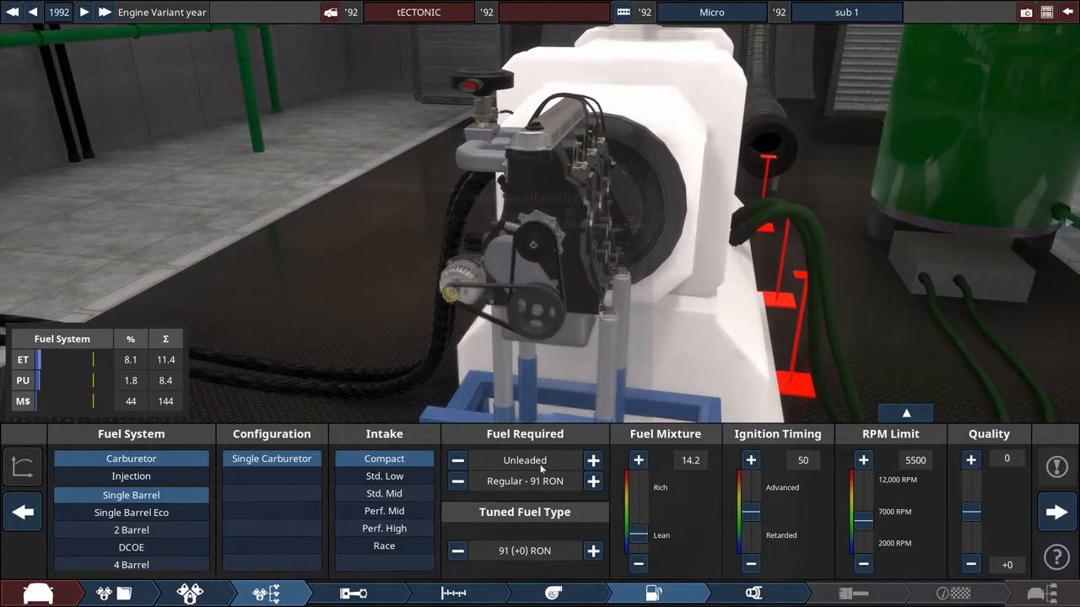
# Run regular leaded 92 RON fuel with the engine tuned down to 82 RON.
pyautogui.click(457, 459)
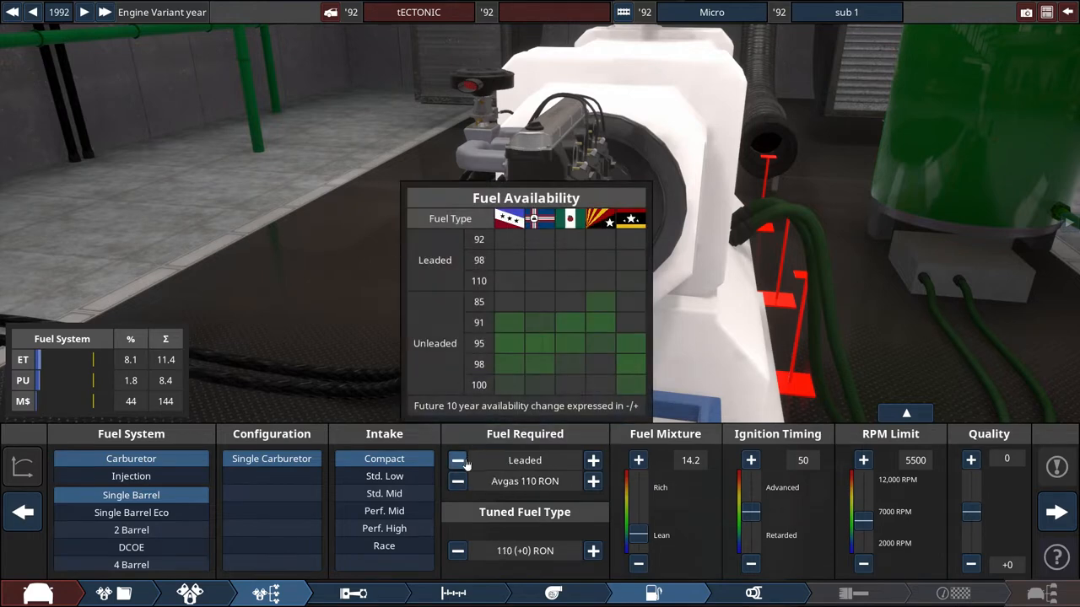
pyautogui.click(457, 481)
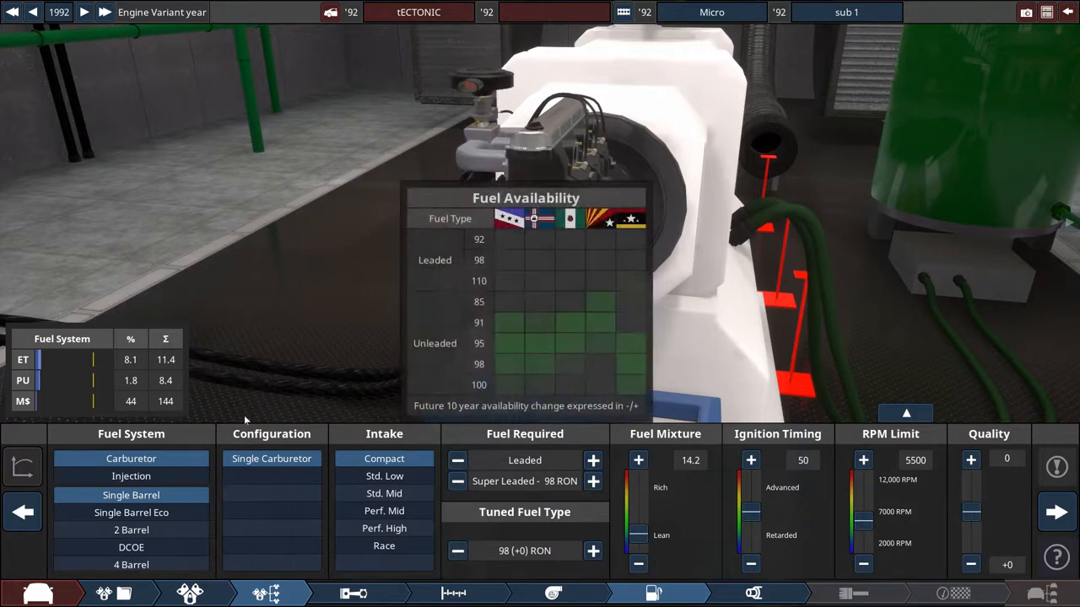
pyautogui.click(457, 481)
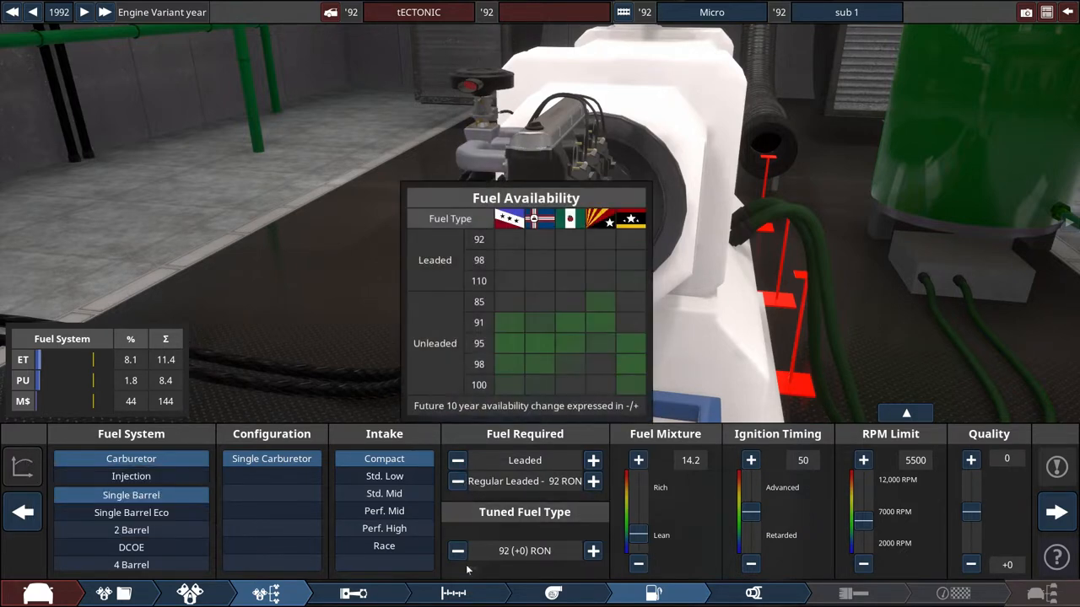
pyautogui.click(457, 550)
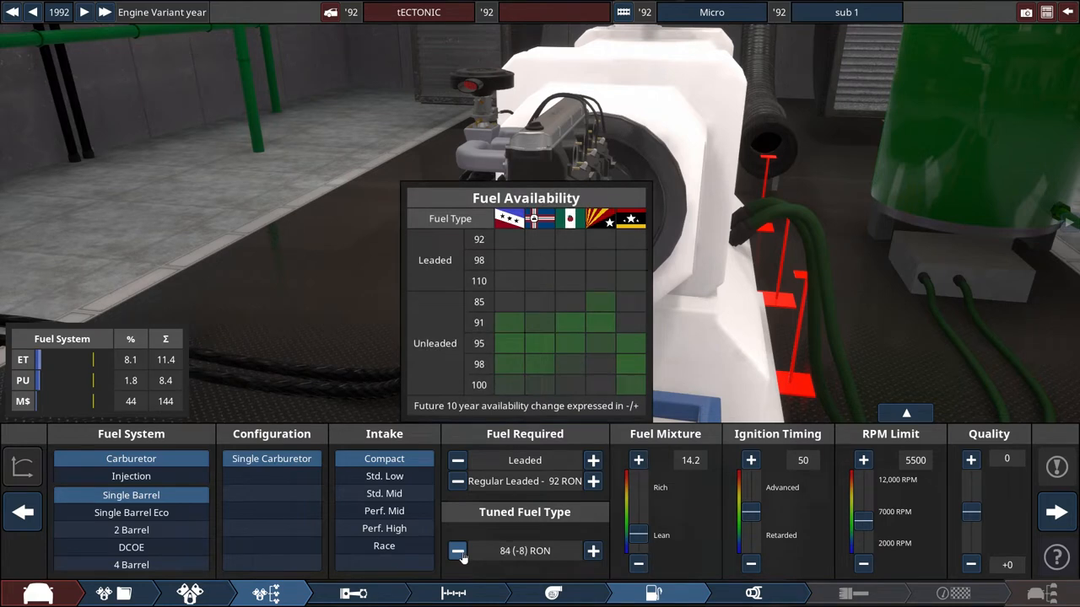
pyautogui.click(457, 550)
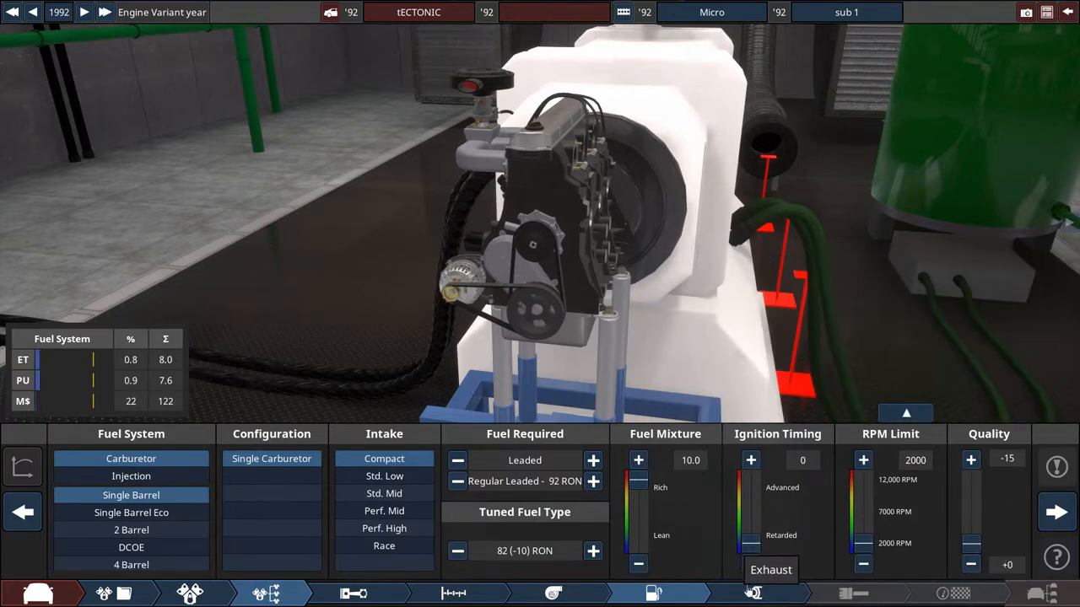
# Choose the exhaust header type and show the engine statistics readouts.
pyautogui.click(752, 594)
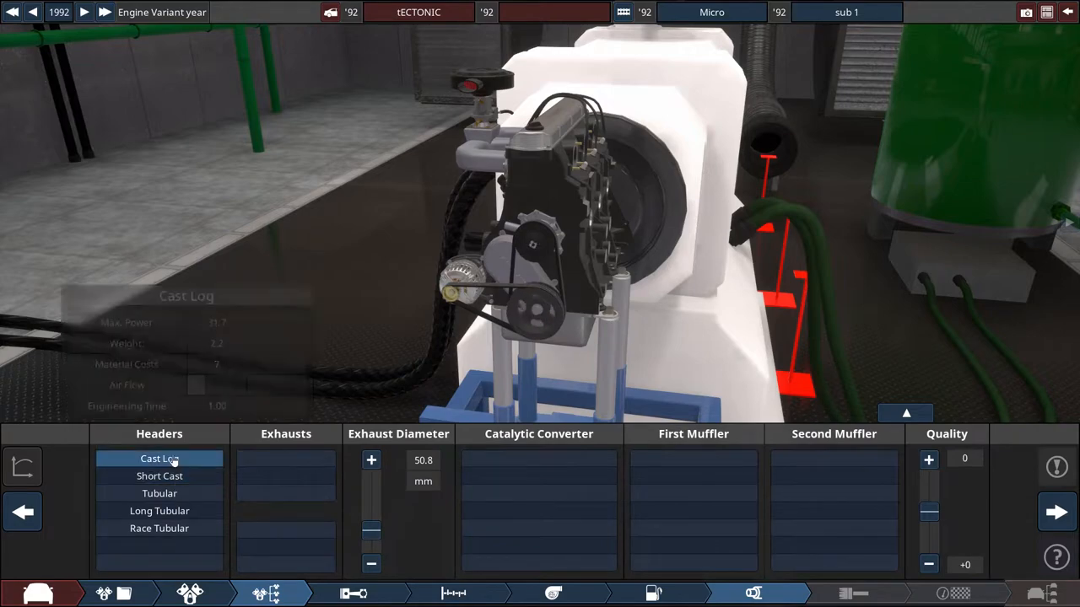
pyautogui.click(159, 528)
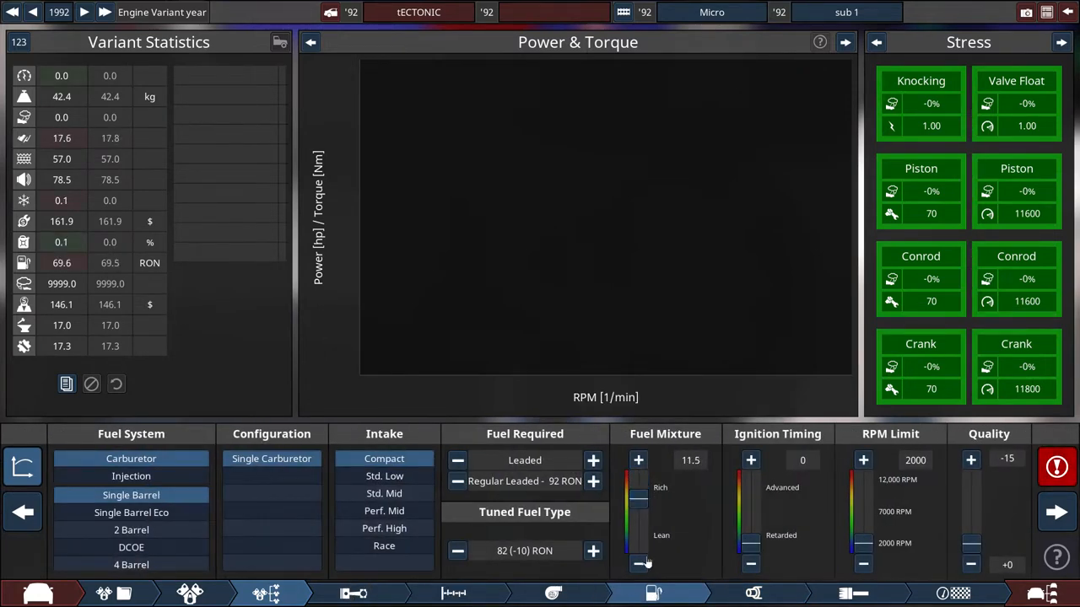
# Nudge the fuel mixture to 11.6 and fit a baffled second muffler.
pyautogui.click(638, 564)
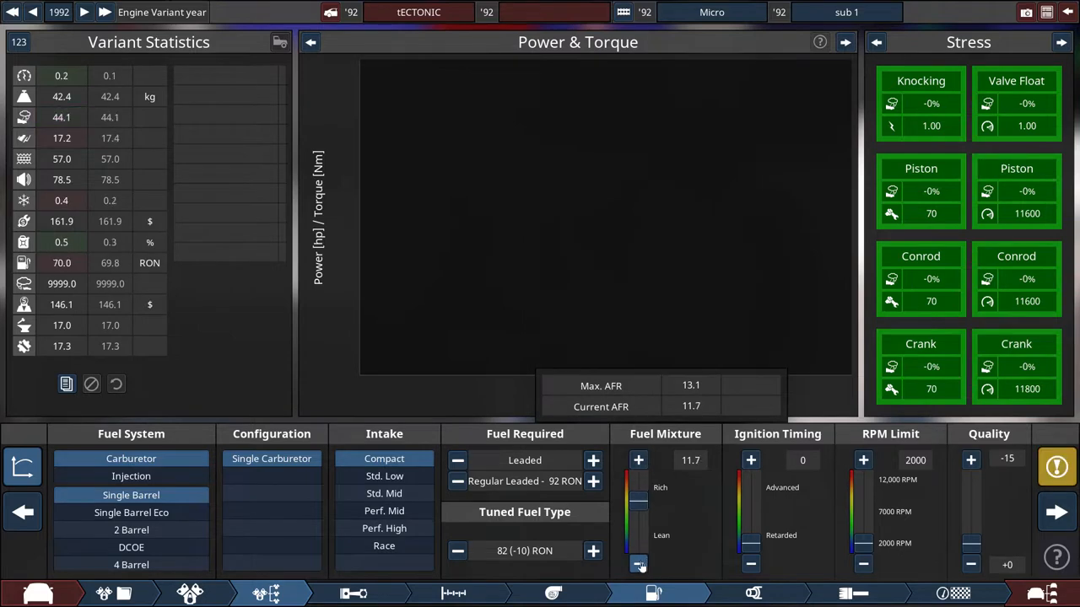
pyautogui.click(1056, 465)
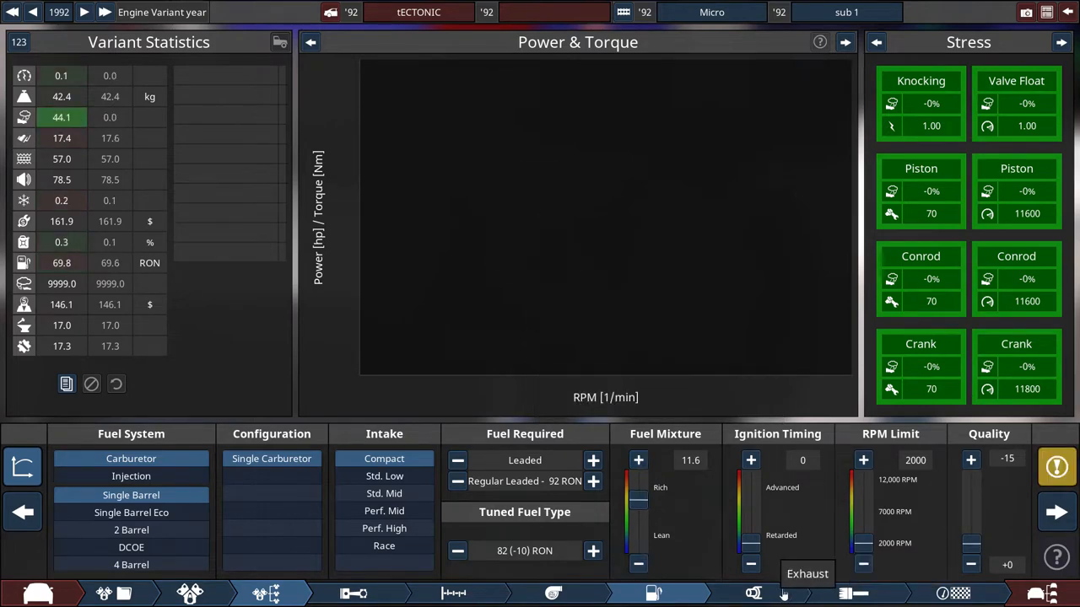
pyautogui.click(853, 594)
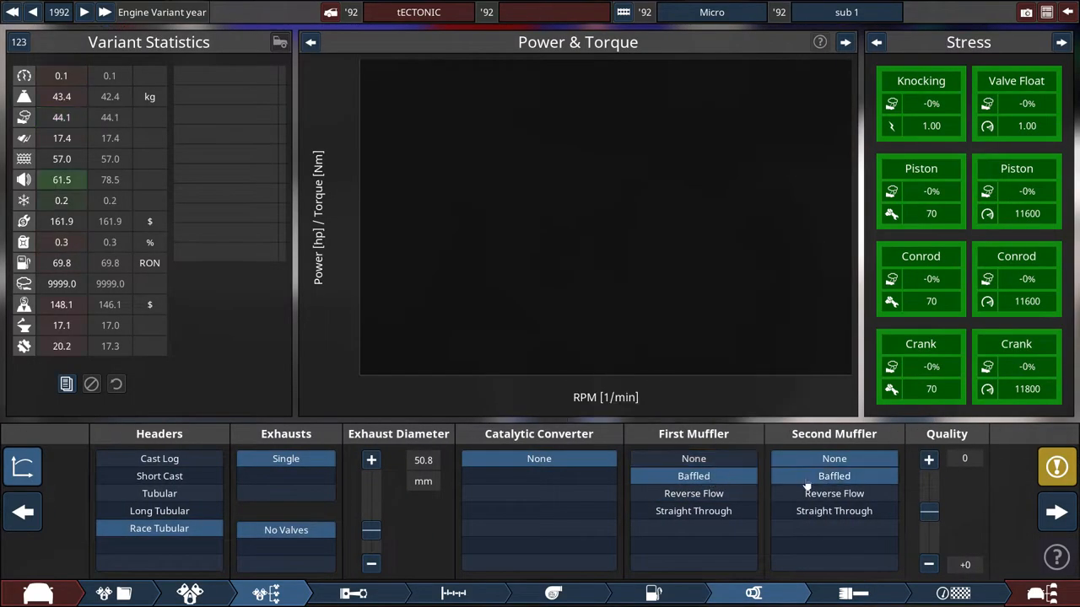
pyautogui.click(928, 564)
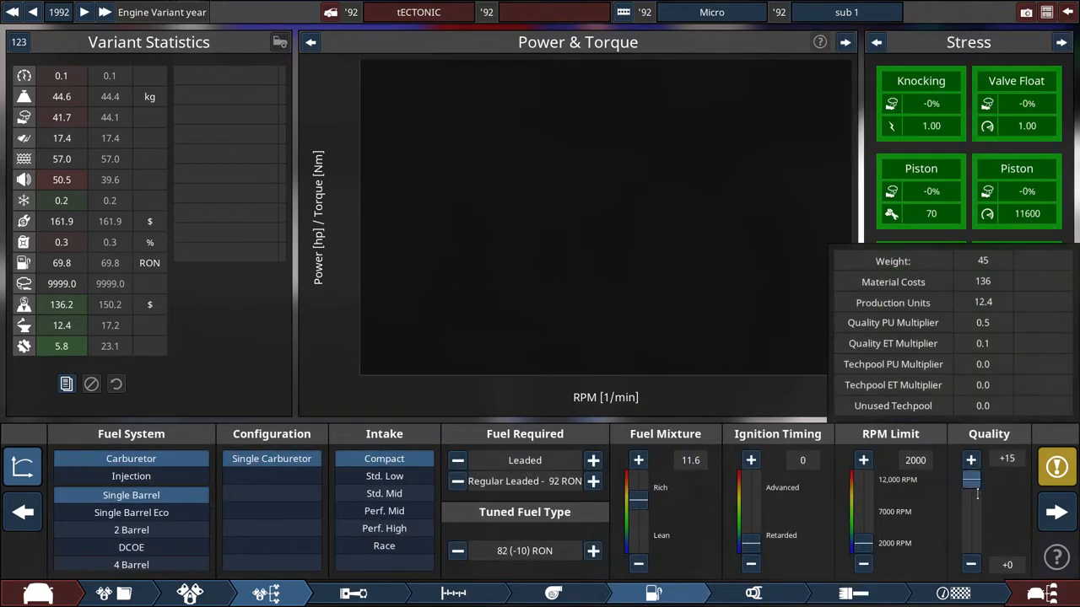
# Review the 203 cc inline-three's aspiration and top end settings next to its 0.2 hp test figures.
pyautogui.click(553, 594)
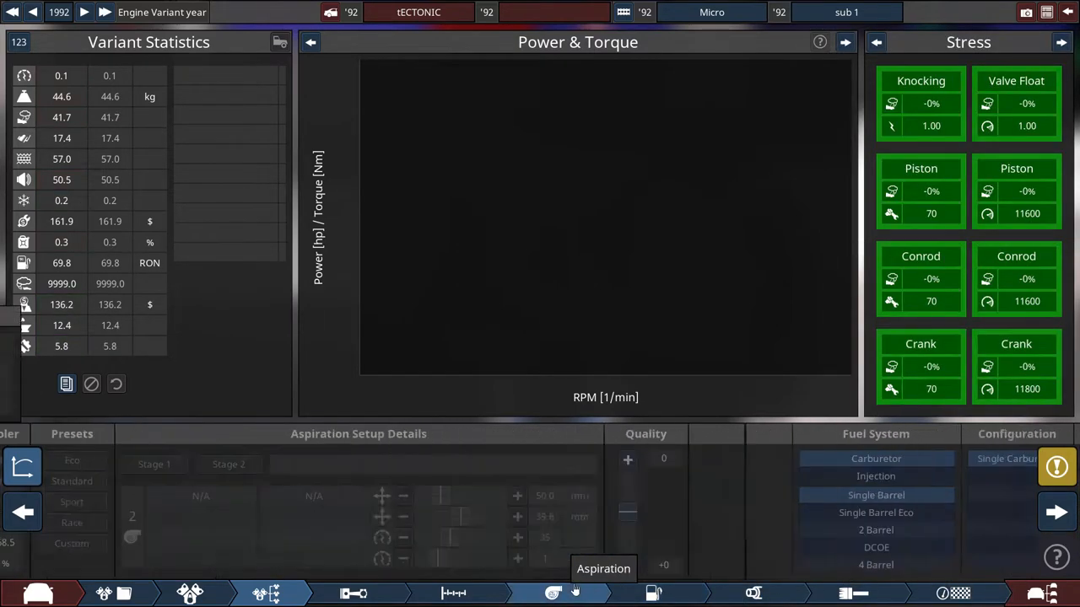
pyautogui.click(454, 593)
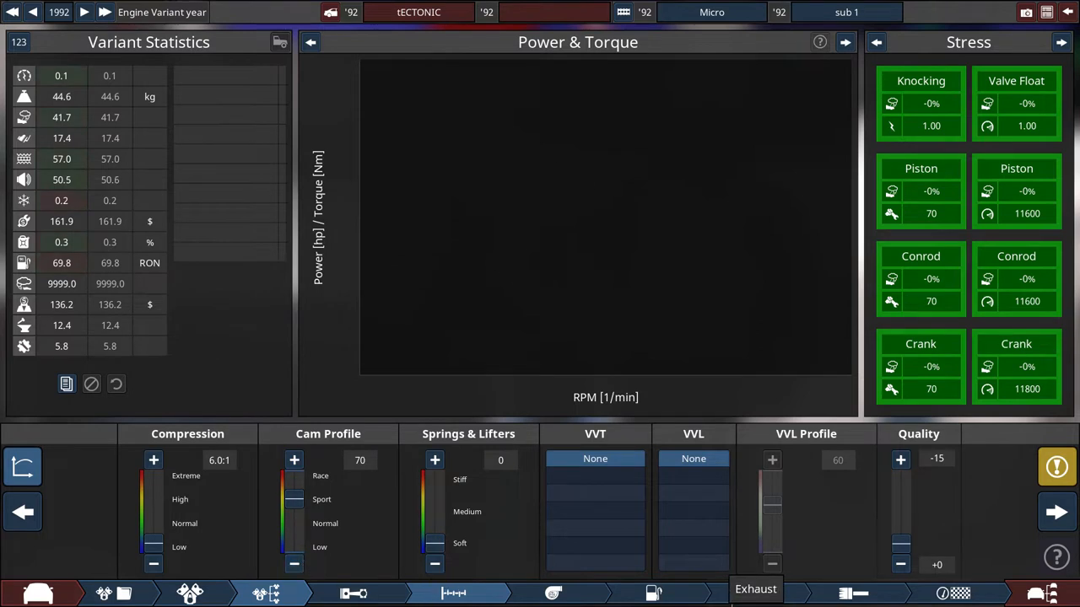
pyautogui.moveTo(61, 263)
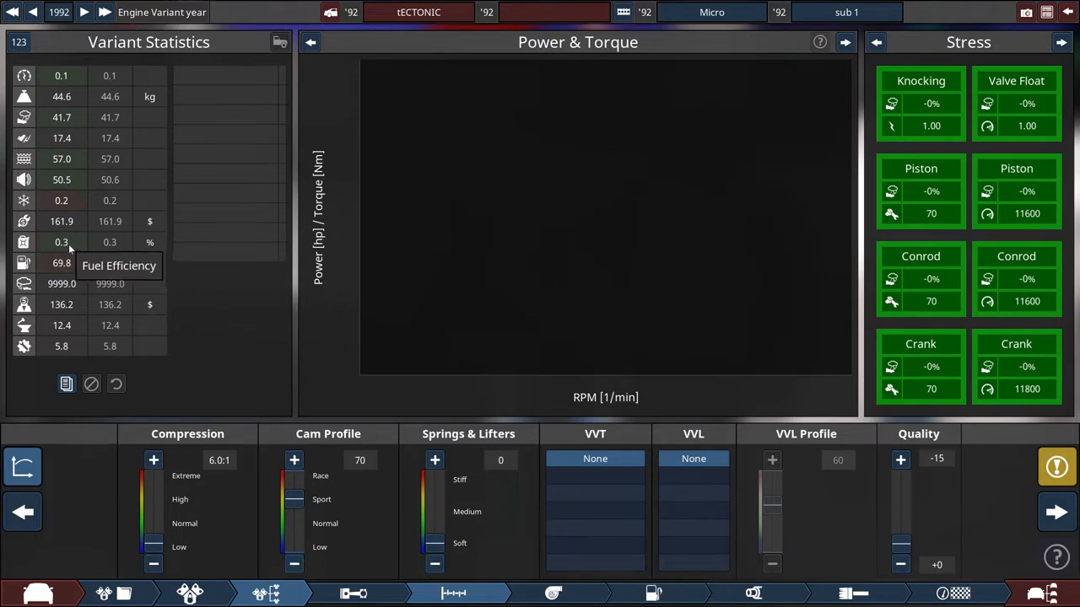
pyautogui.moveTo(329, 539)
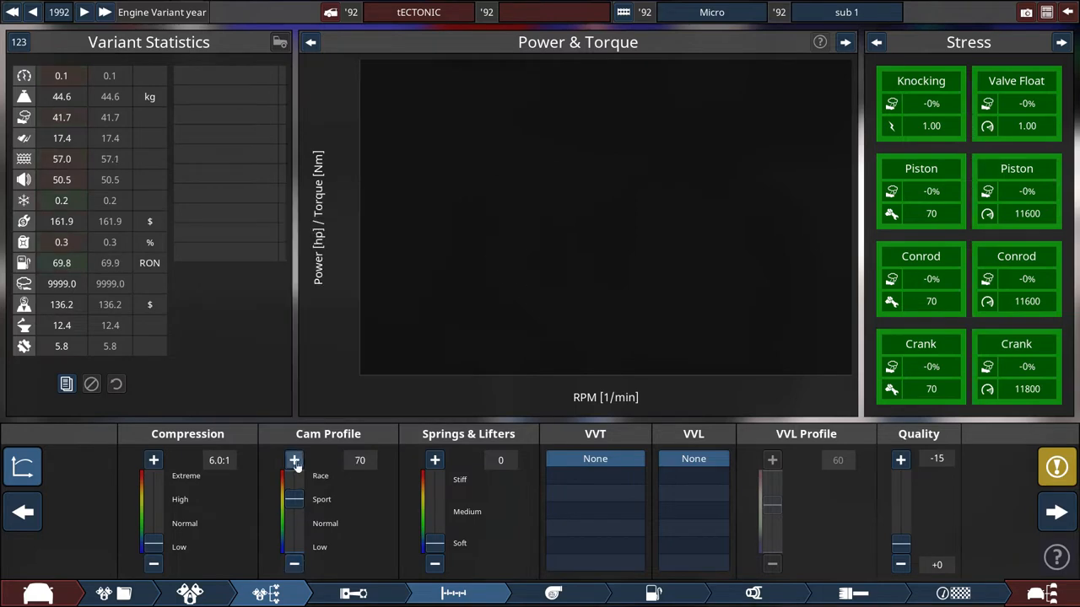
pyautogui.click(293, 459)
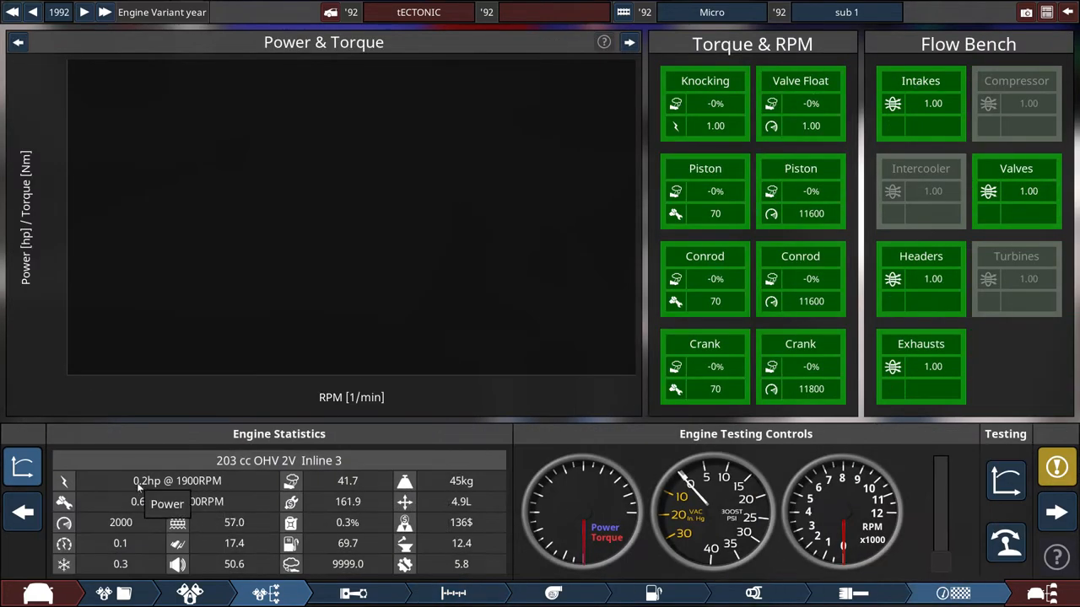
pyautogui.moveTo(142, 488)
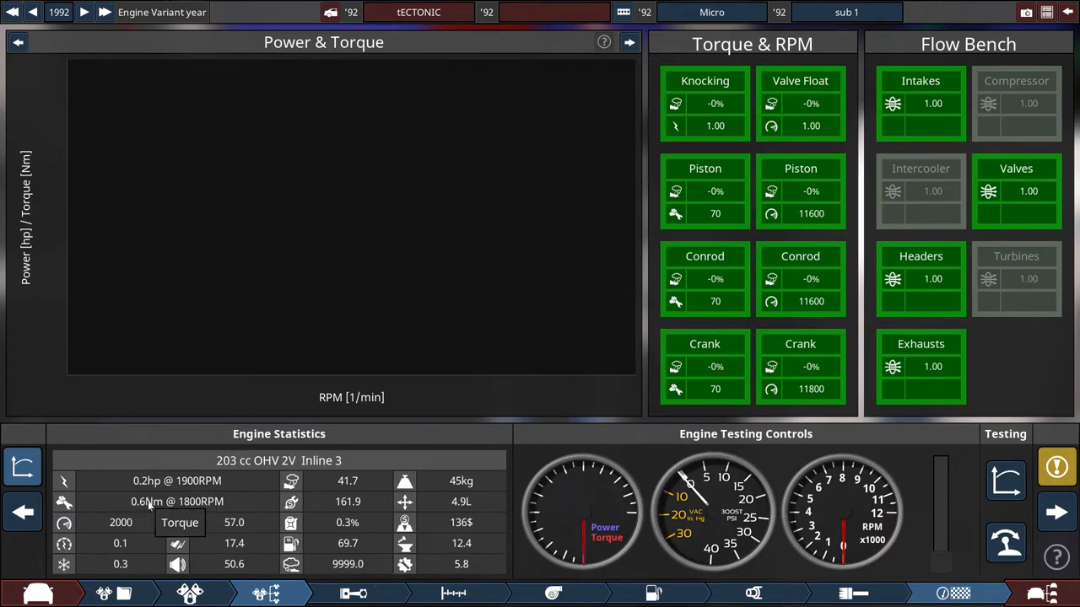
# Run a manual test of the Micro engine and start lowering the cam profile from 72.
pyautogui.click(454, 594)
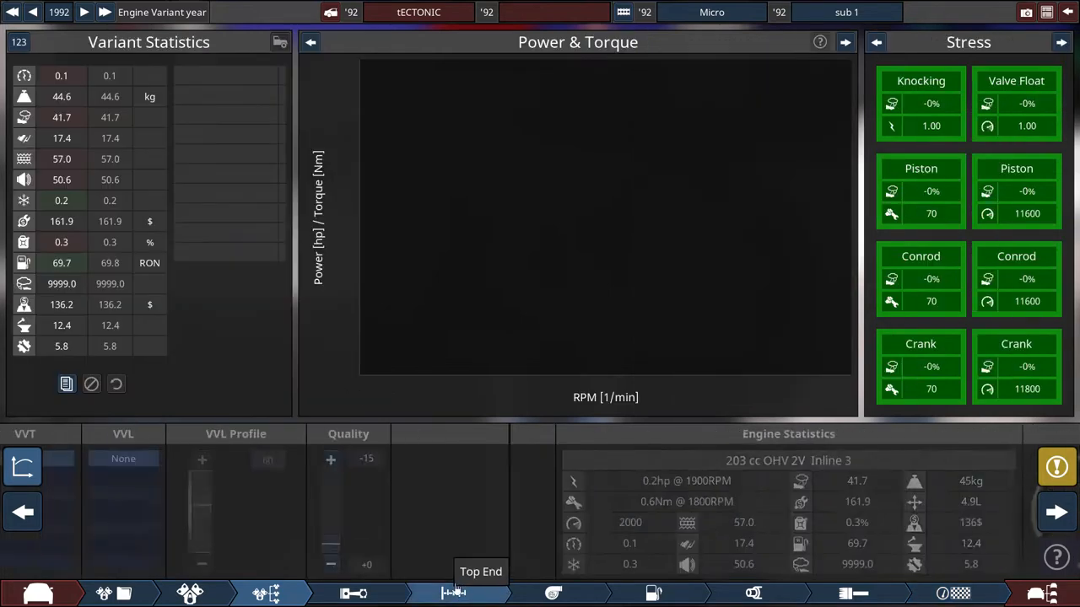
pyautogui.click(456, 594)
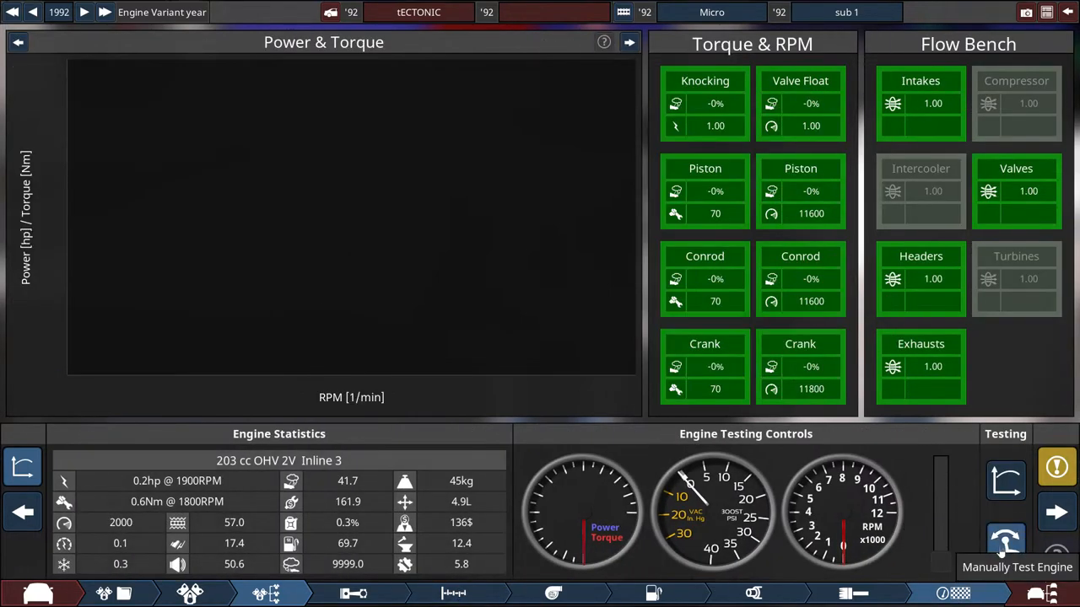
pyautogui.click(1004, 540)
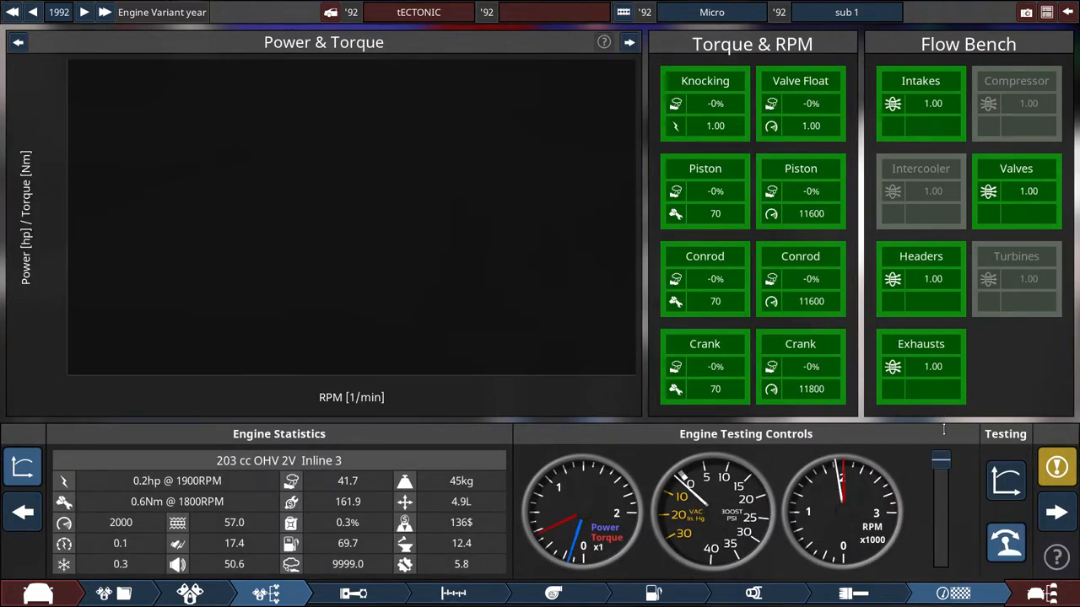
pyautogui.moveTo(1004, 540)
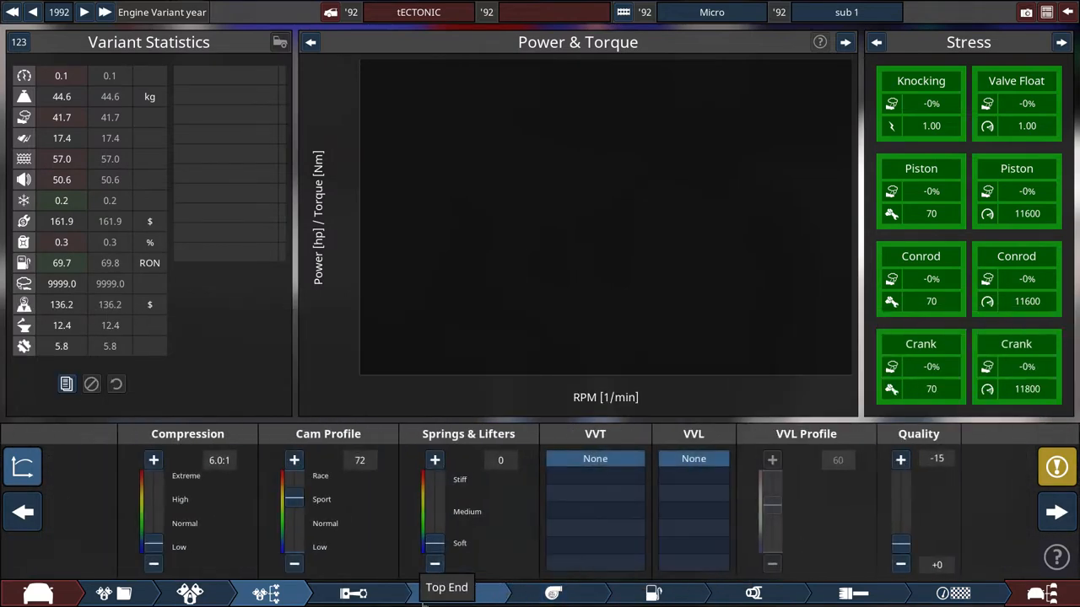
pyautogui.click(294, 563)
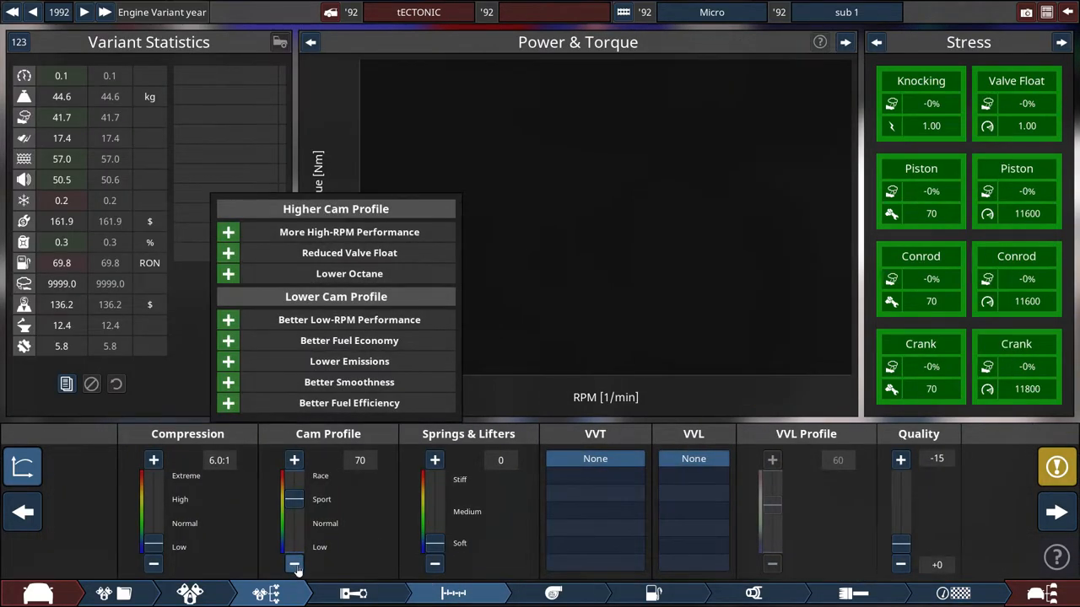
# Settle the cam profile at 70 and retest, leaving the engine at 0.0 hp and 0.1 Nm.
pyautogui.click(293, 564)
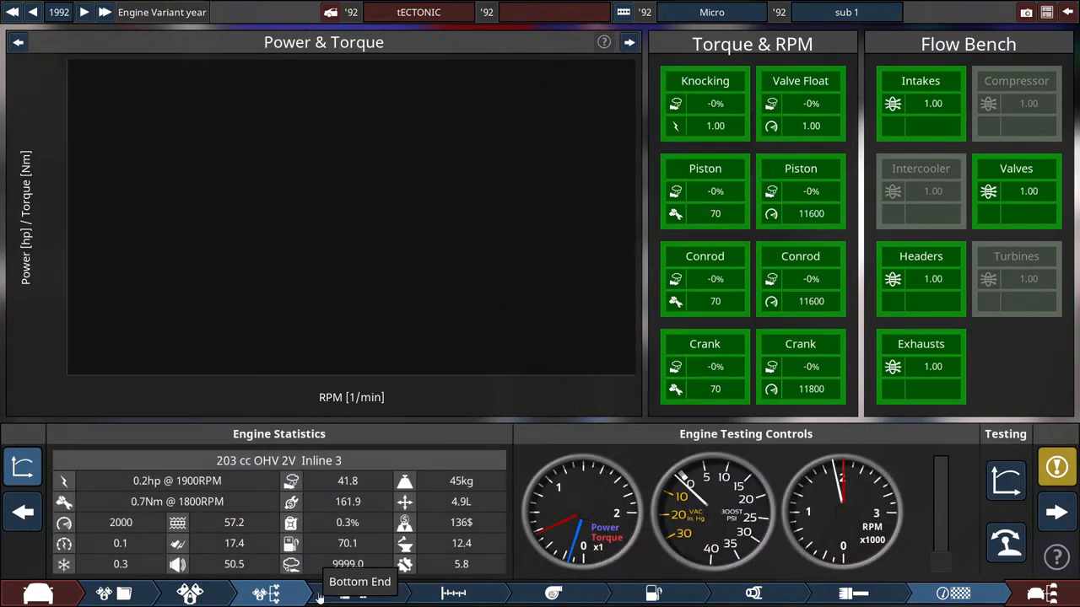
pyautogui.click(267, 594)
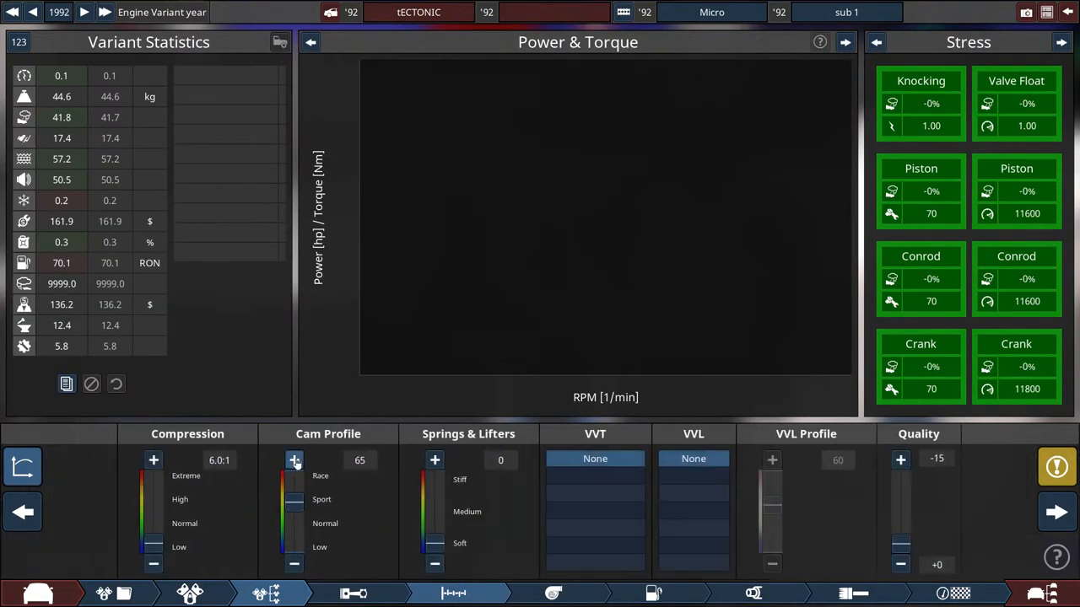
pyautogui.click(293, 459)
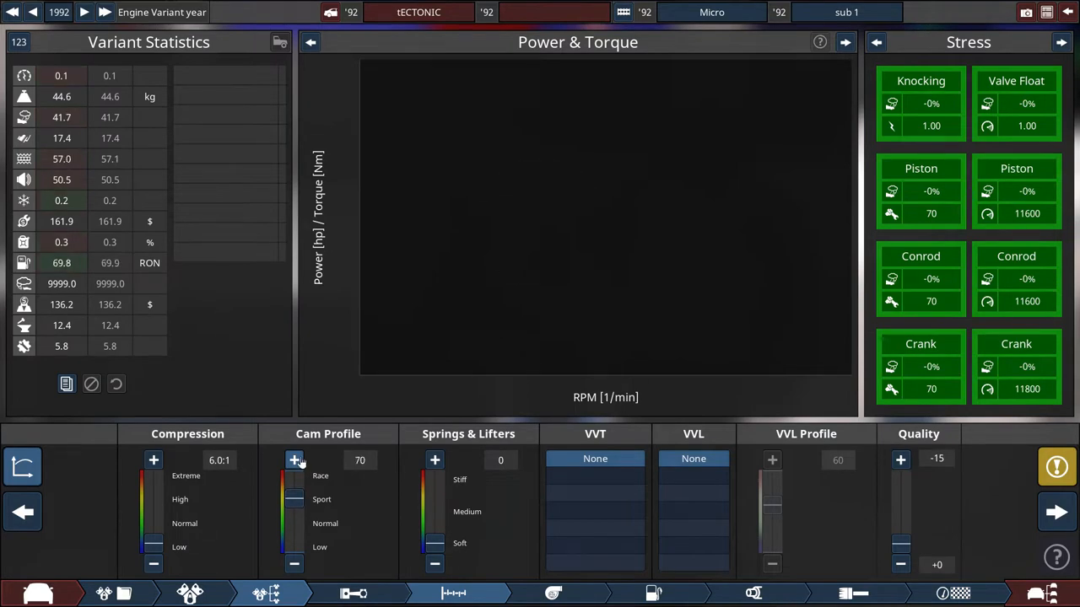
pyautogui.click(293, 459)
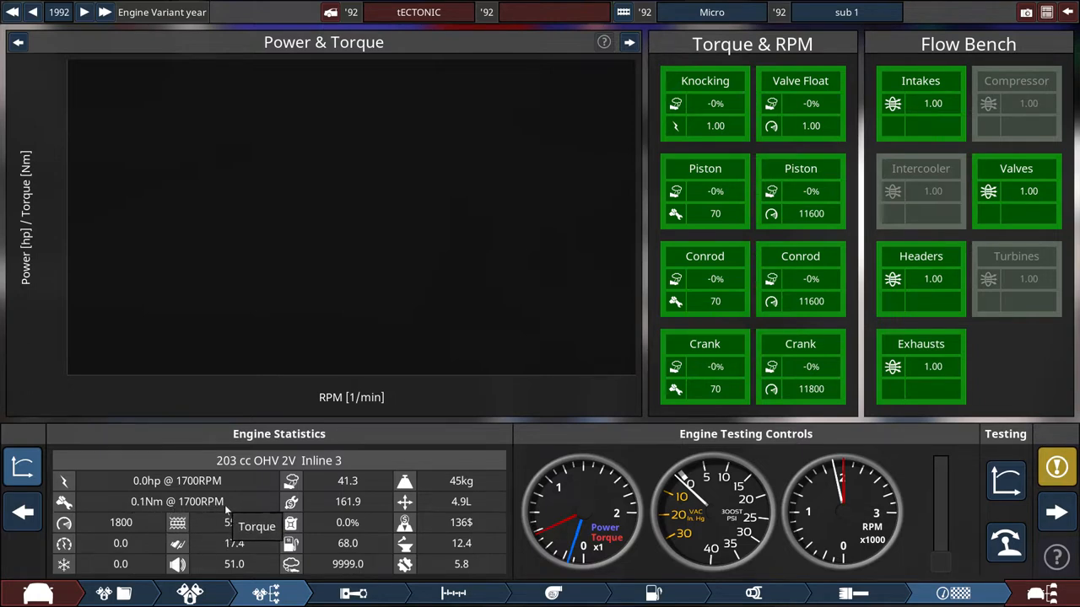
pyautogui.moveTo(1006, 544)
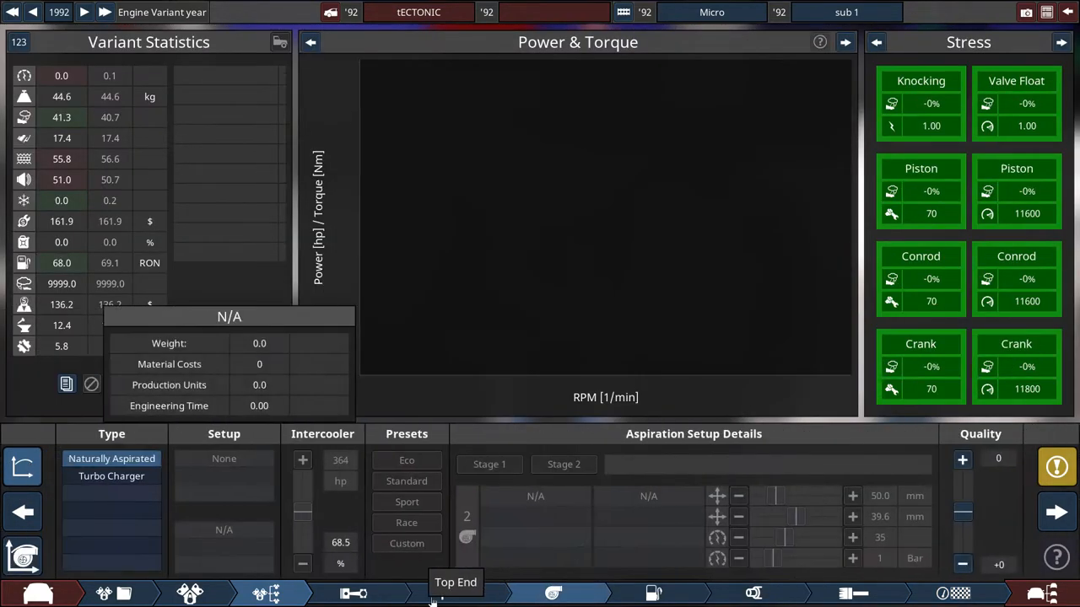
pyautogui.moveTo(83, 121)
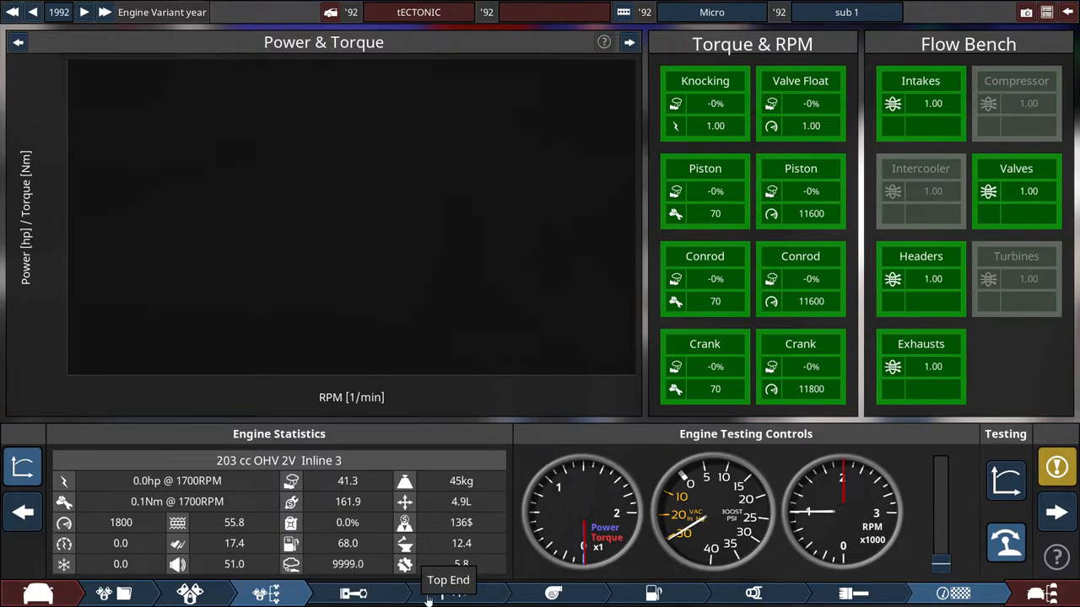
# Push the cam profile up to 98 so valve float begins to show strain.
pyautogui.click(453, 594)
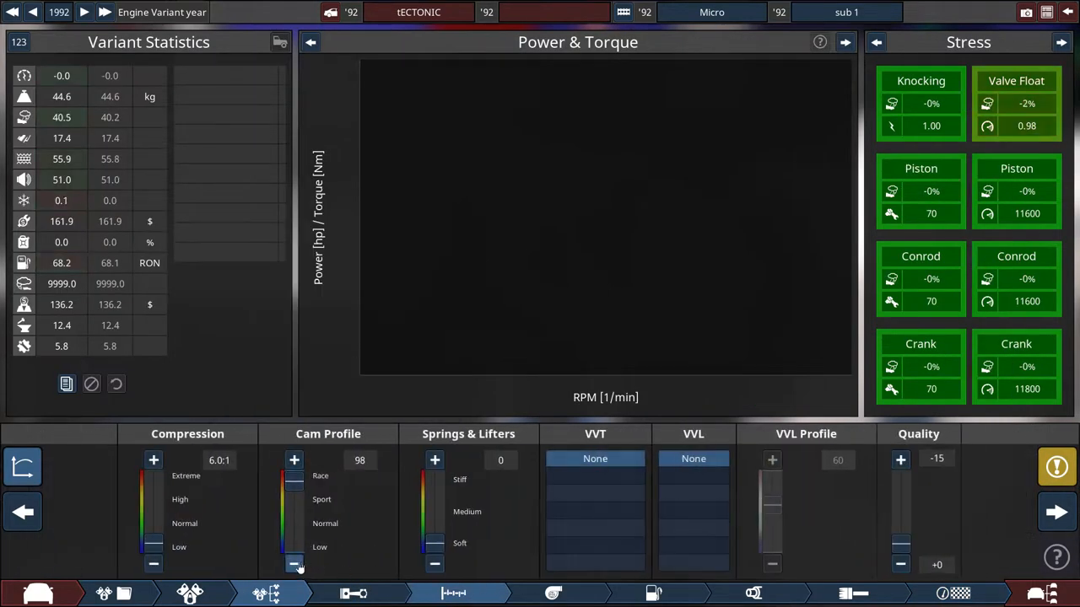
pyautogui.click(294, 564)
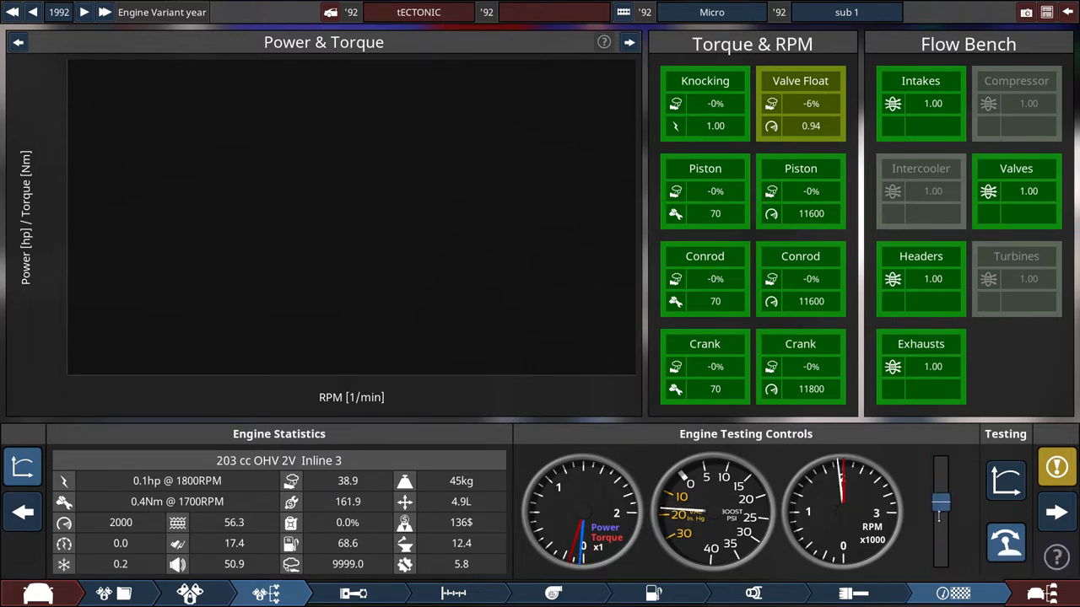
# Ease the cam profile to 94 and retest at 0.1 hp and 0.3 Nm, clearing the valve float strain.
pyautogui.moveTo(941, 503); pyautogui.dragTo(942, 459)
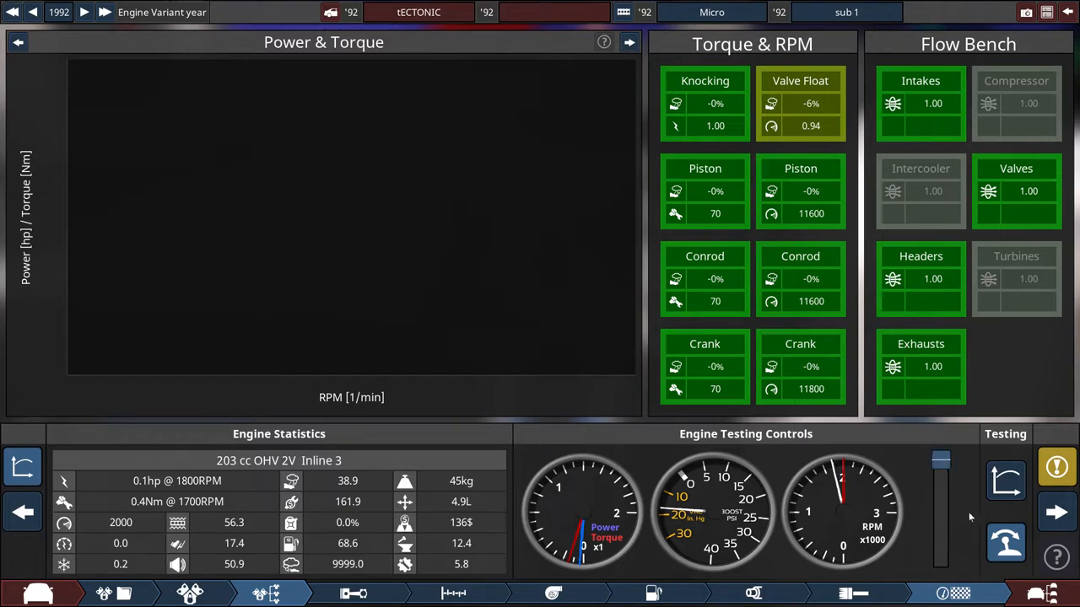
pyautogui.moveTo(199, 489)
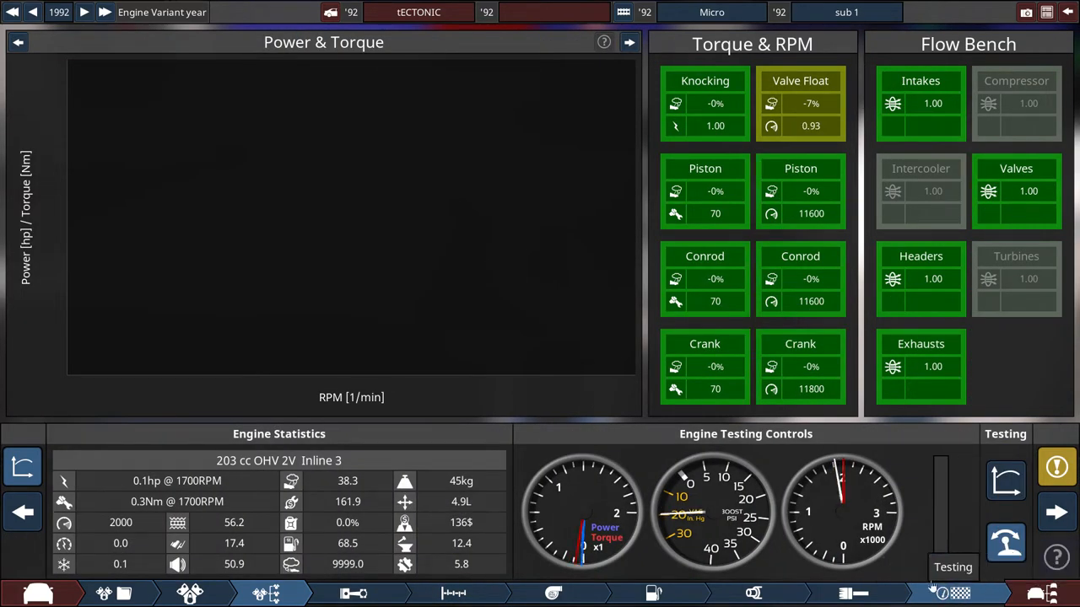
pyautogui.moveTo(291, 587)
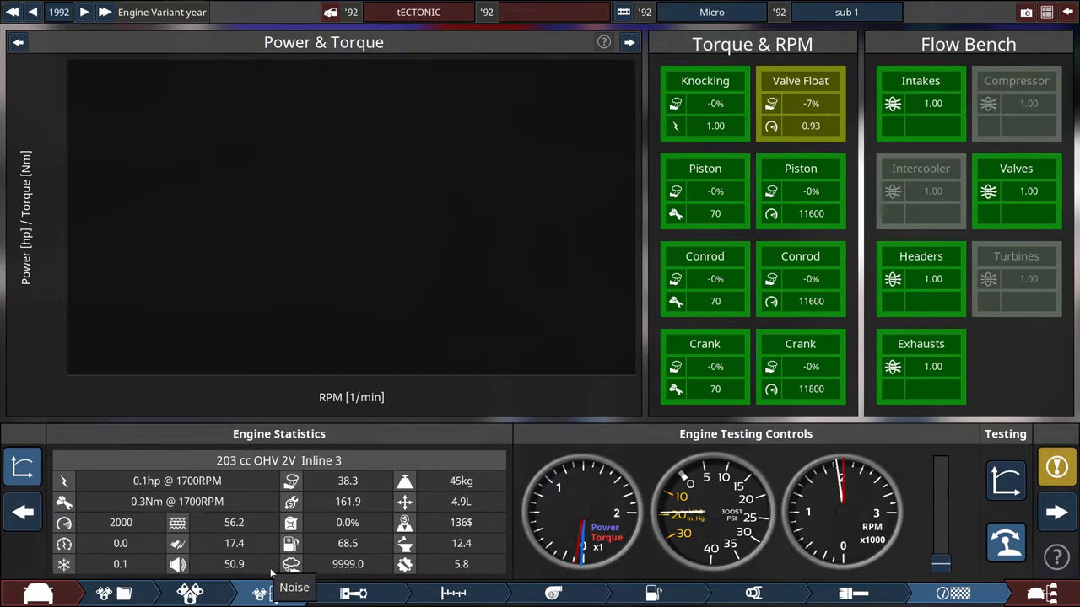
pyautogui.click(260, 594)
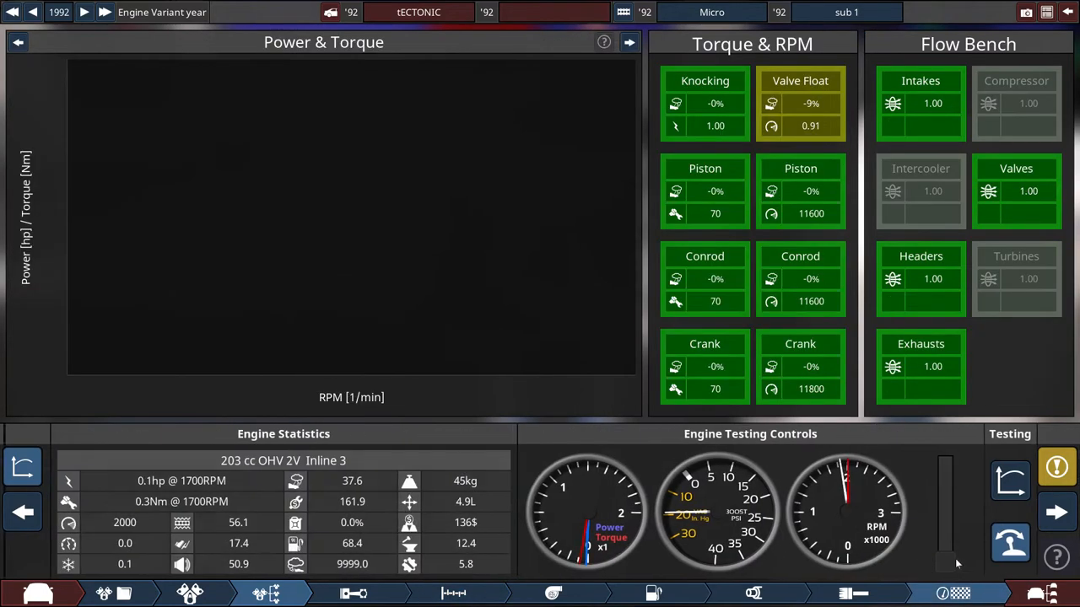
pyautogui.moveTo(1009, 540)
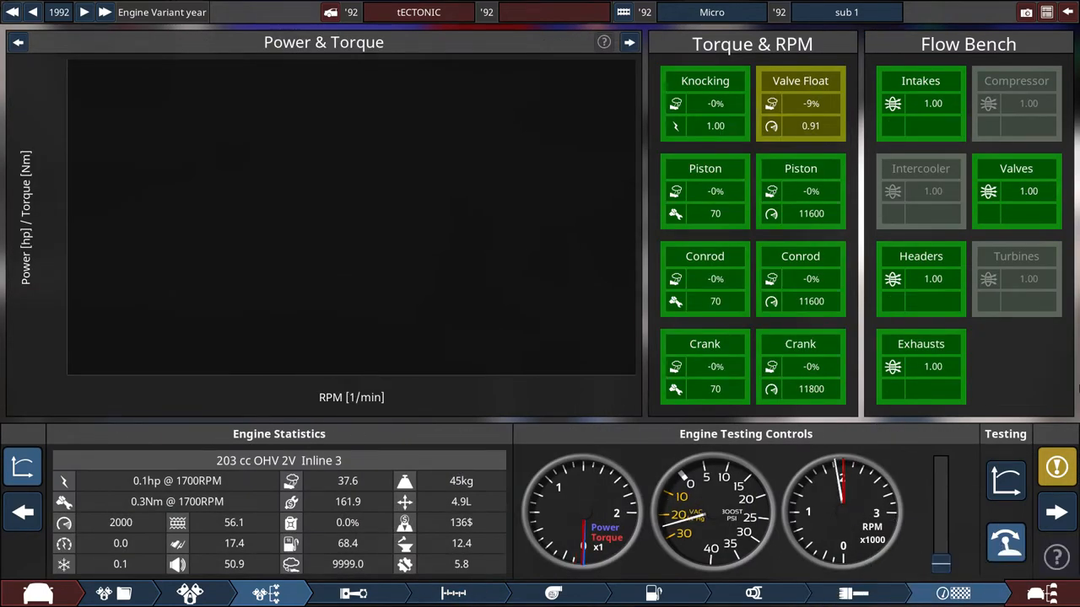
pyautogui.moveTo(503, 567)
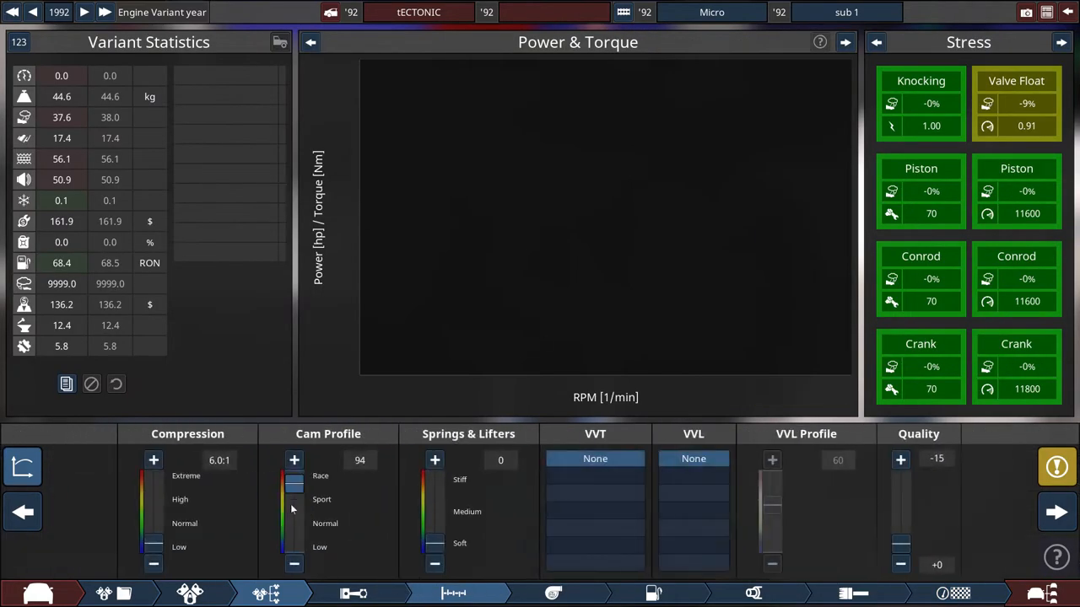
pyautogui.click(959, 594)
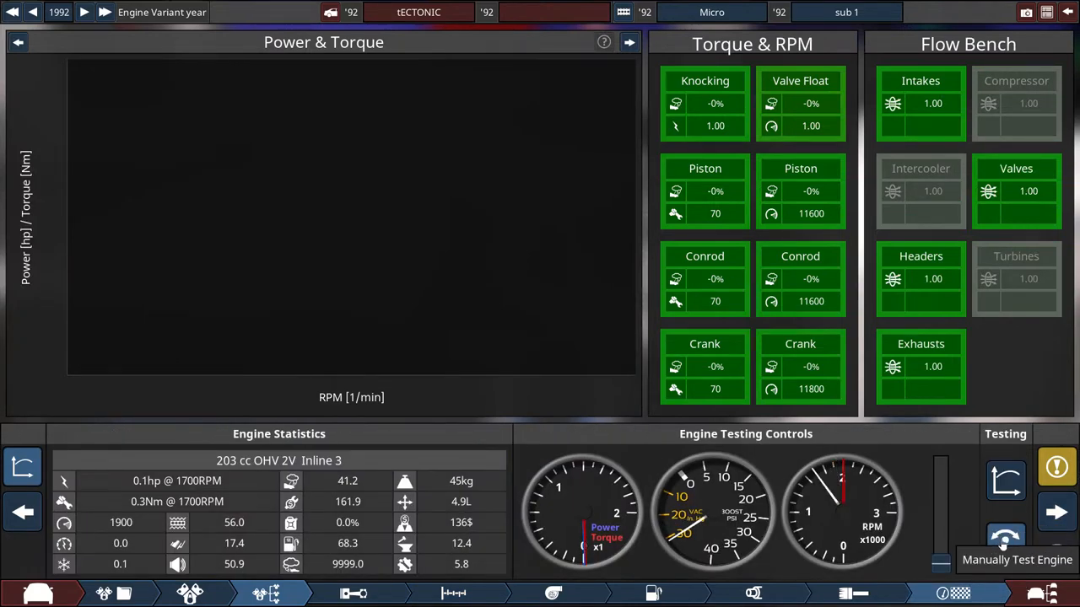
pyautogui.moveTo(582, 594)
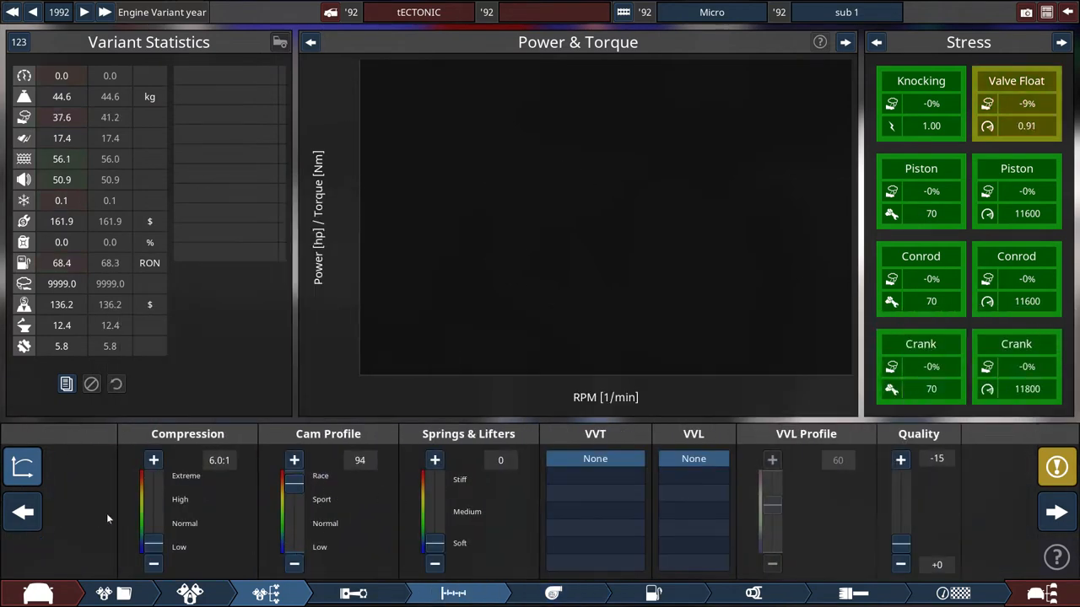
pyautogui.moveTo(216, 469)
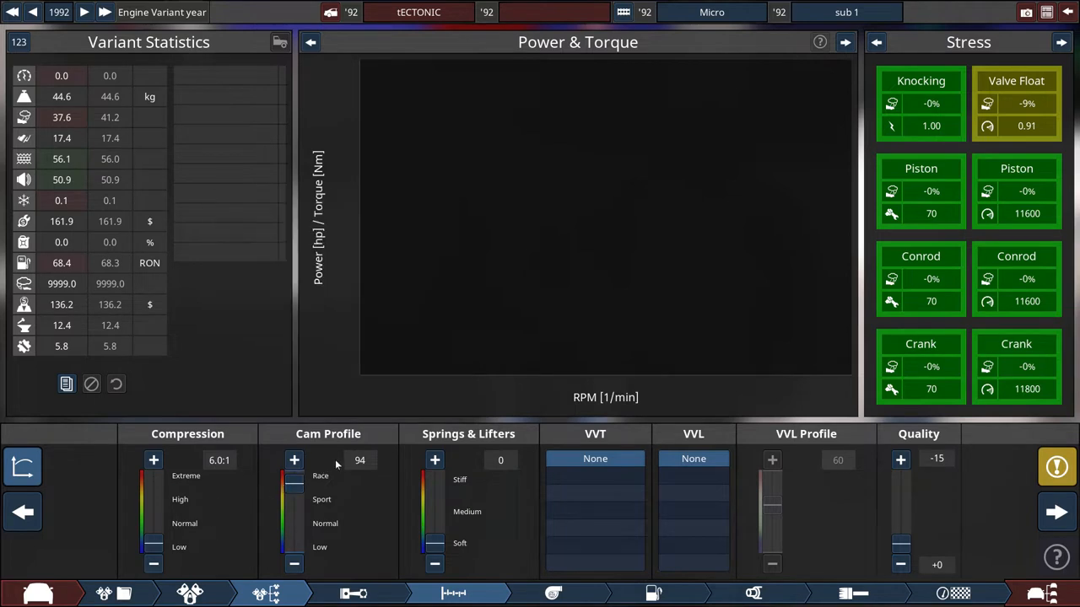
pyautogui.moveTo(509, 472)
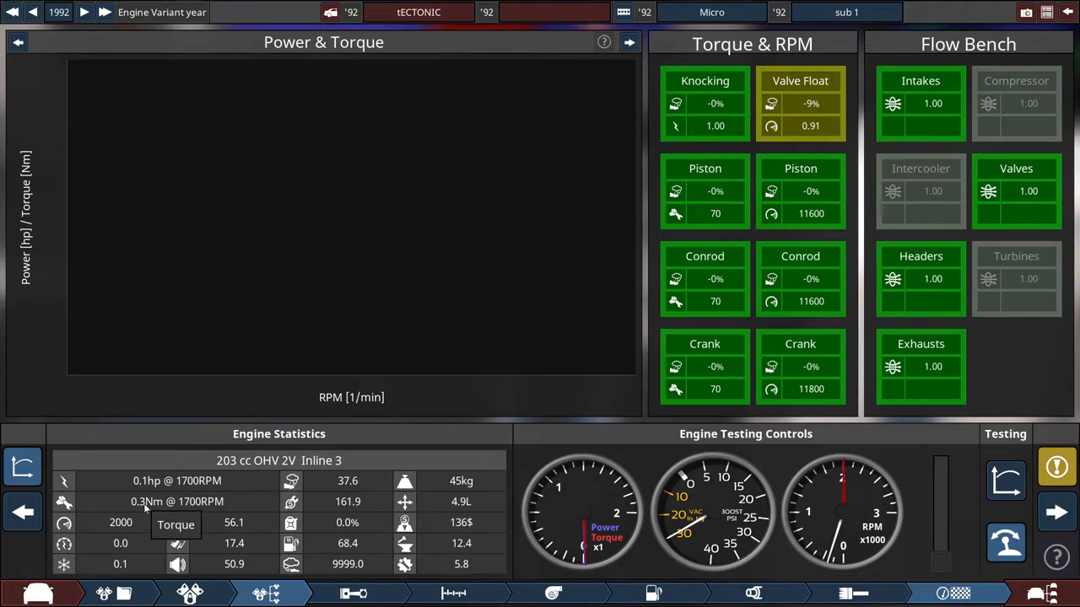
pyautogui.moveTo(142, 493)
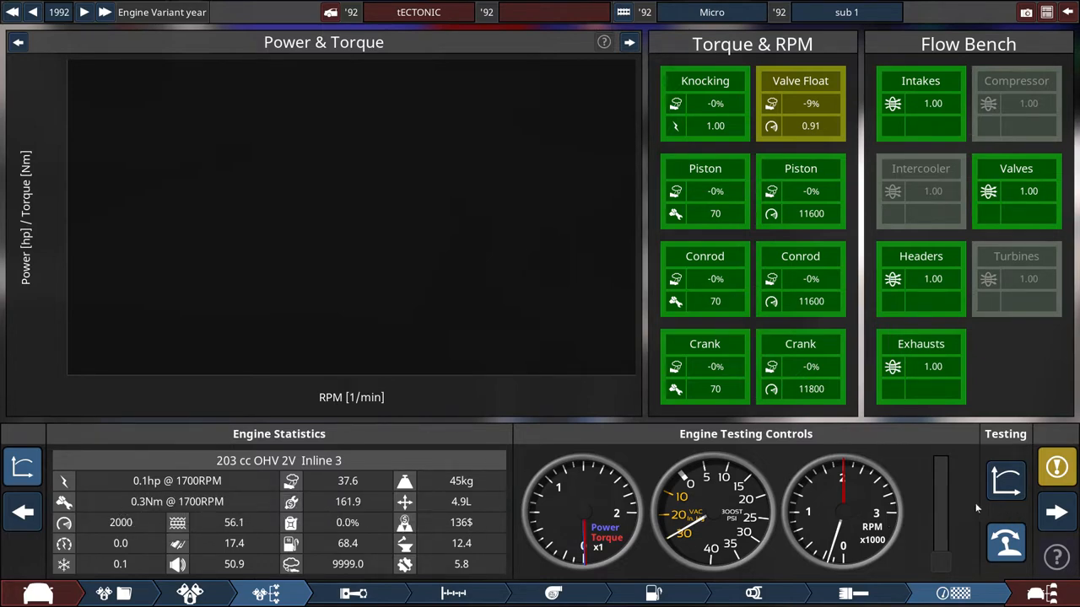
pyautogui.moveTo(951, 547)
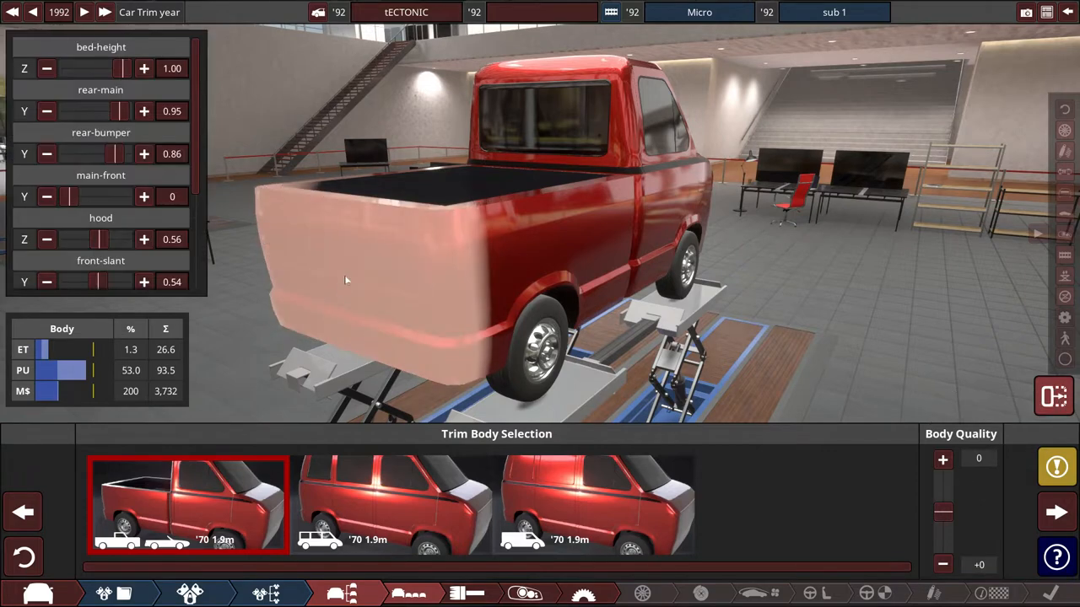
# Lower the pickup's bed height and raise the rear and hood, then move to paint.
pyautogui.click(143, 112)
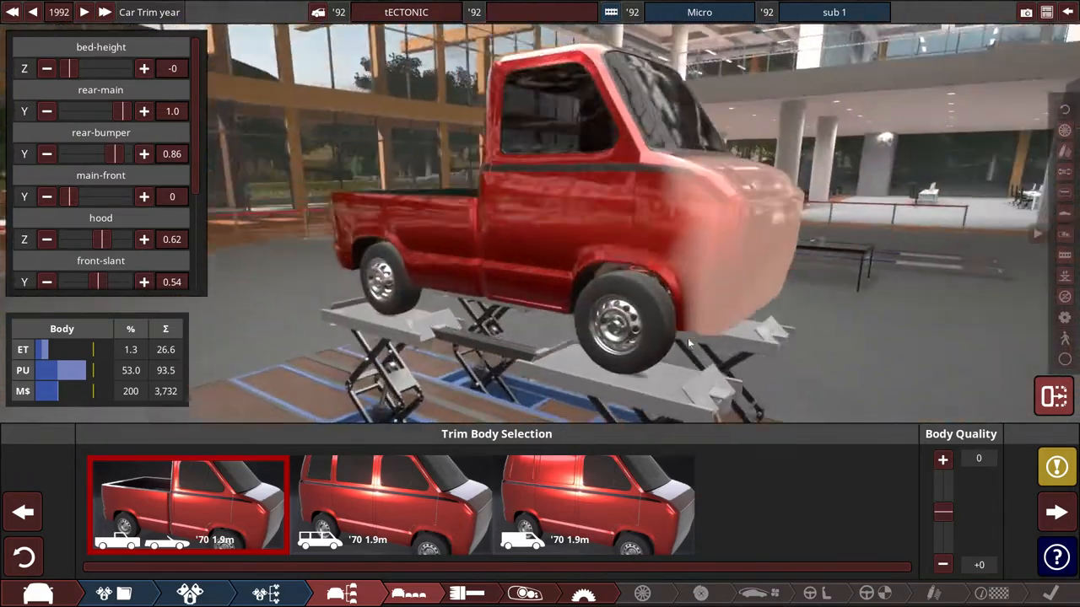
pyautogui.click(476, 594)
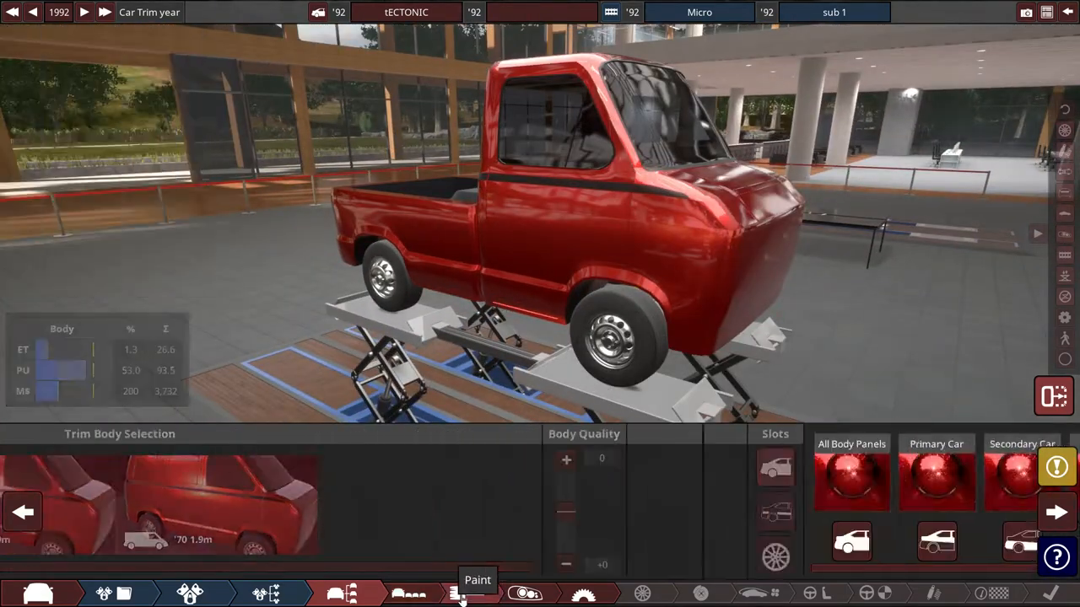
# Clone the soft-top roof paint and make its material transparent.
pyautogui.click(459, 594)
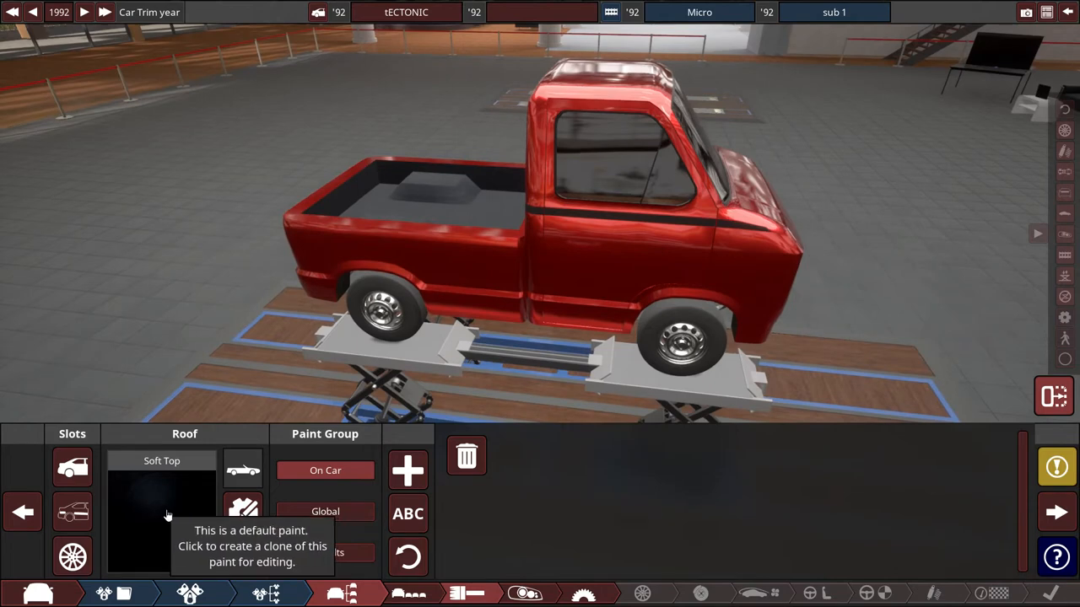
pyautogui.click(162, 515)
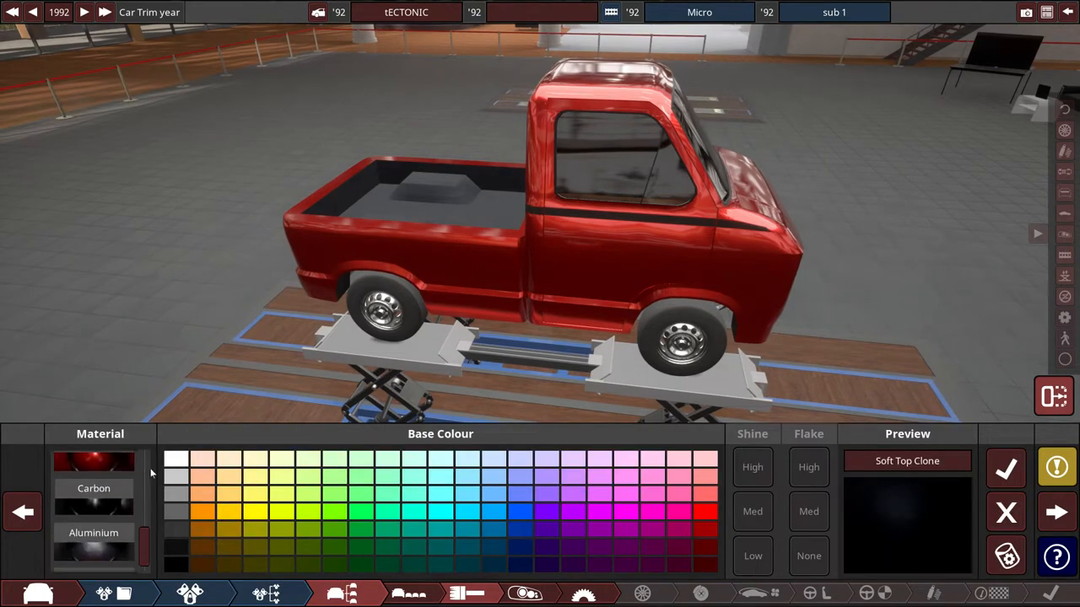
pyautogui.scroll(-3)
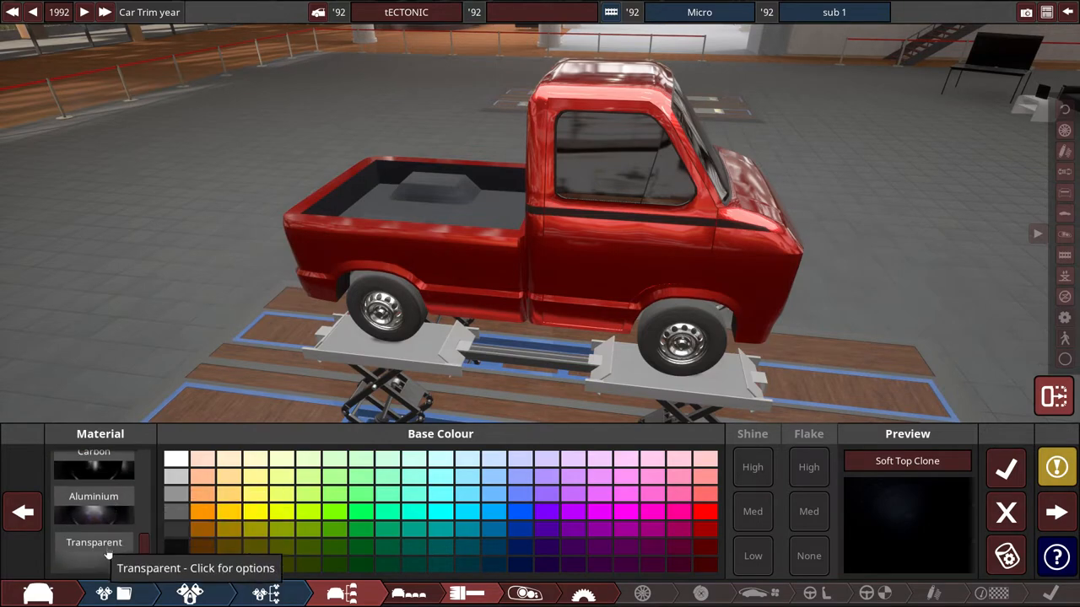
pyautogui.click(95, 542)
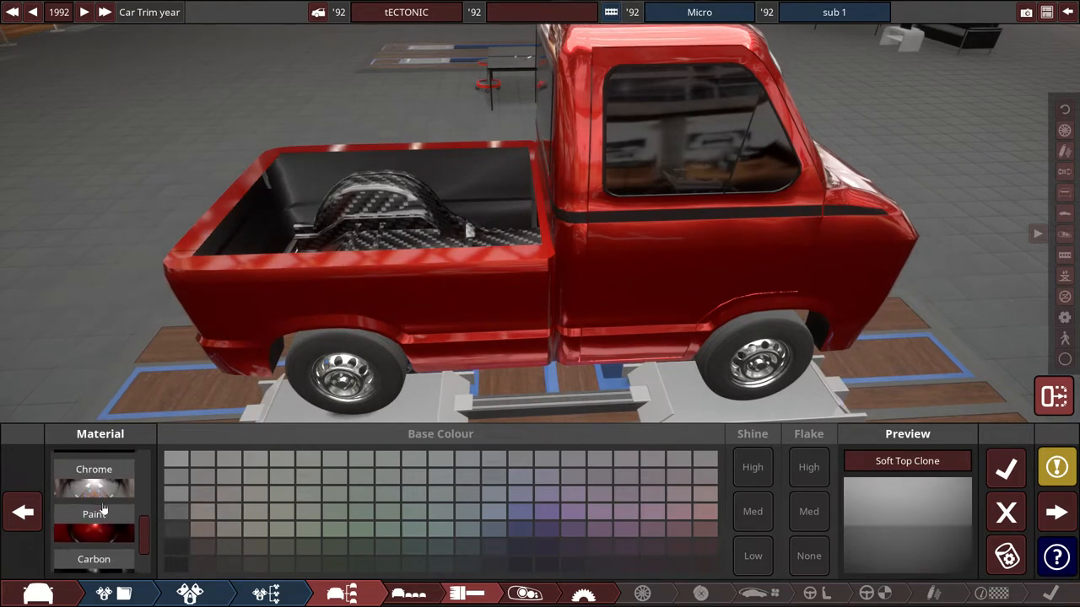
# Browse the material list (Chrome, Paint, Soft Top, Grille, Glass) and pick one for the body.
pyautogui.scroll(-3)
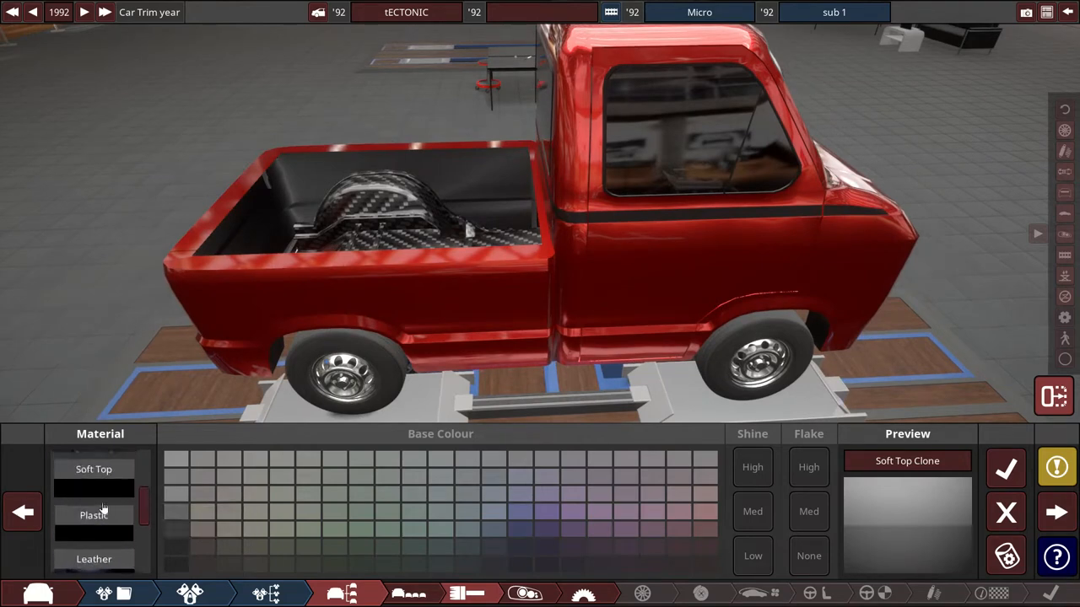
pyautogui.scroll(-3)
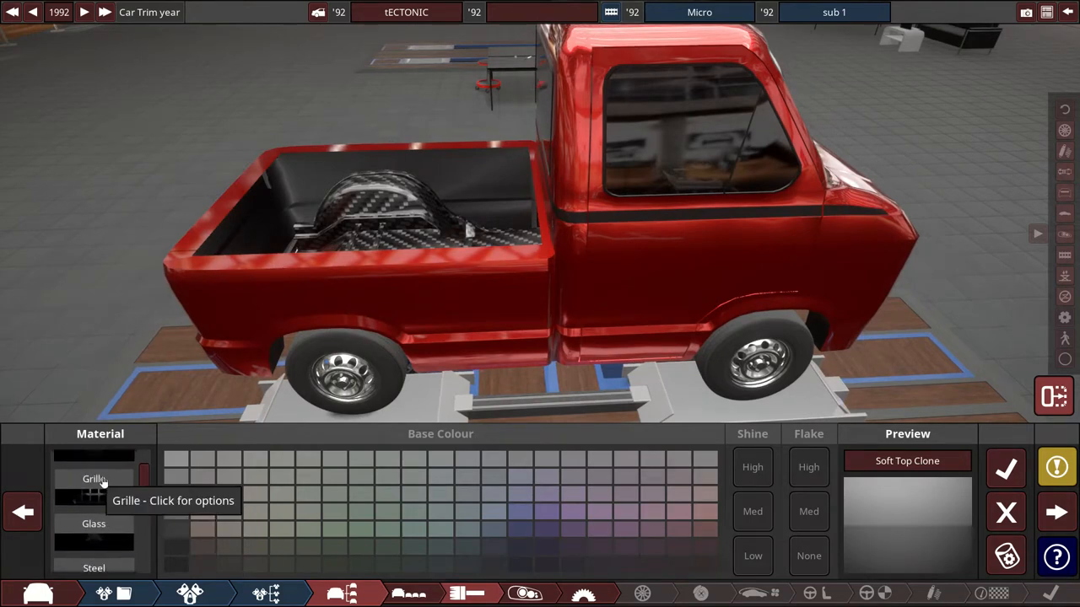
pyautogui.click(95, 523)
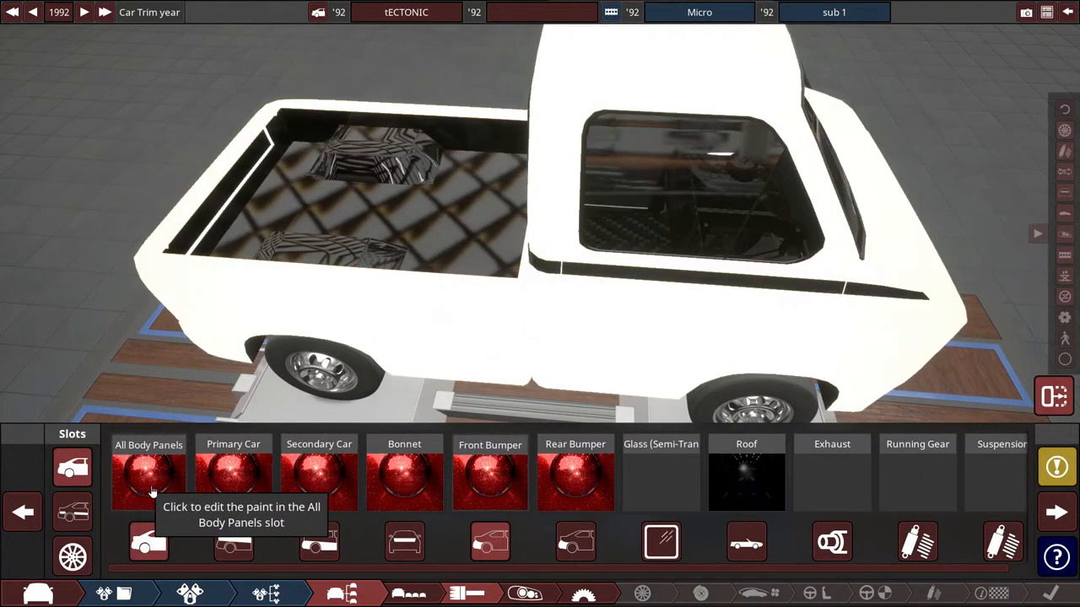
# Apply the Glass material to All Body Panels and clone the default Chrome paint.
pyautogui.click(148, 481)
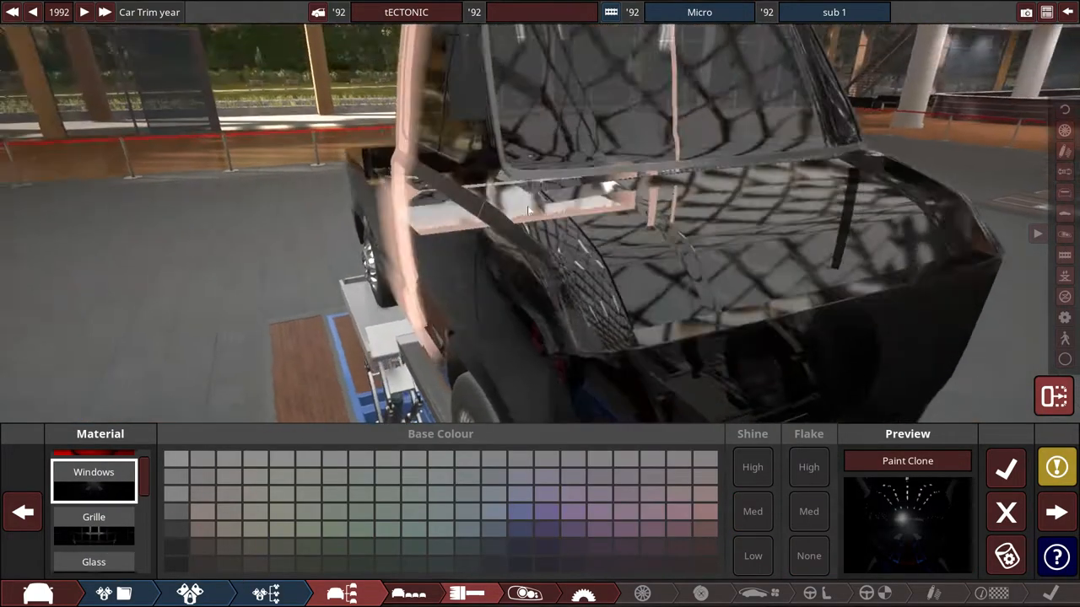
pyautogui.moveTo(526, 211); pyautogui.dragTo(502, 290)
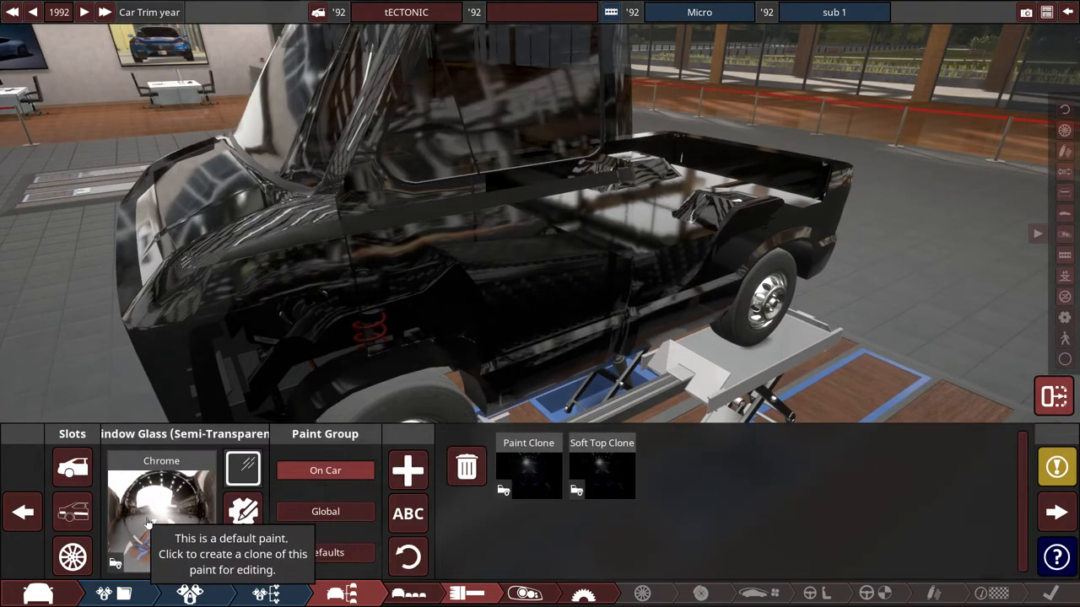
pyautogui.click(162, 506)
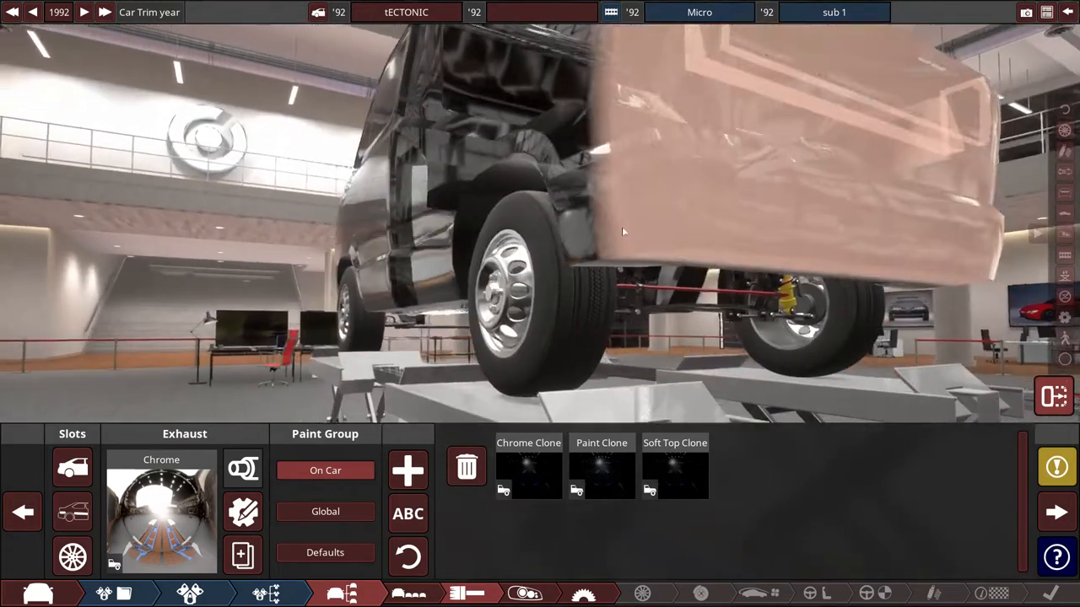
pyautogui.moveTo(529, 469)
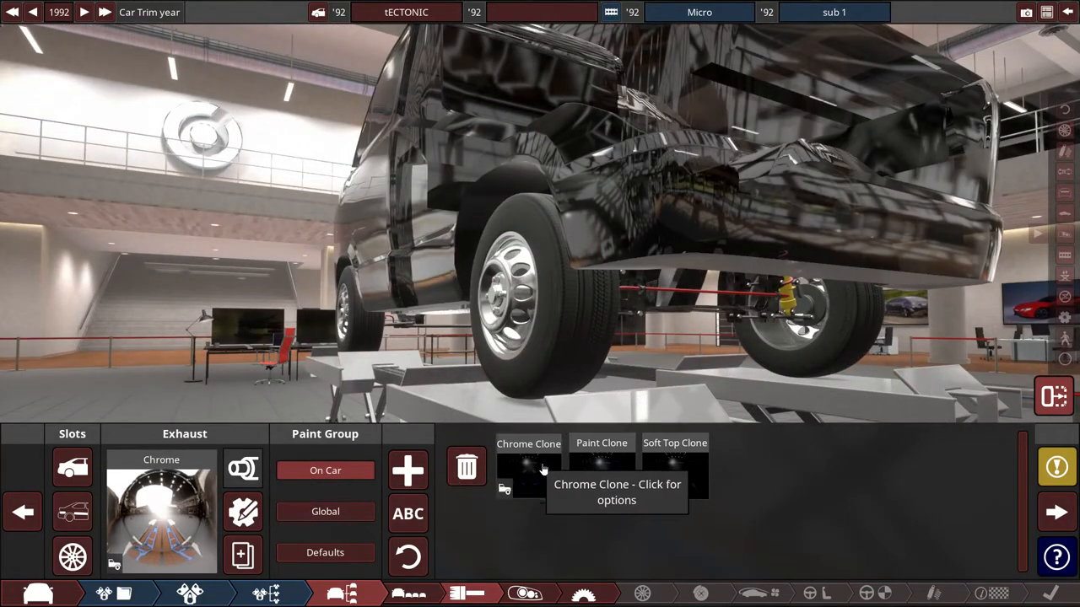
# Assign the Chrome Clone paint to the Exhaust and Suspension slots.
pyautogui.click(528, 469)
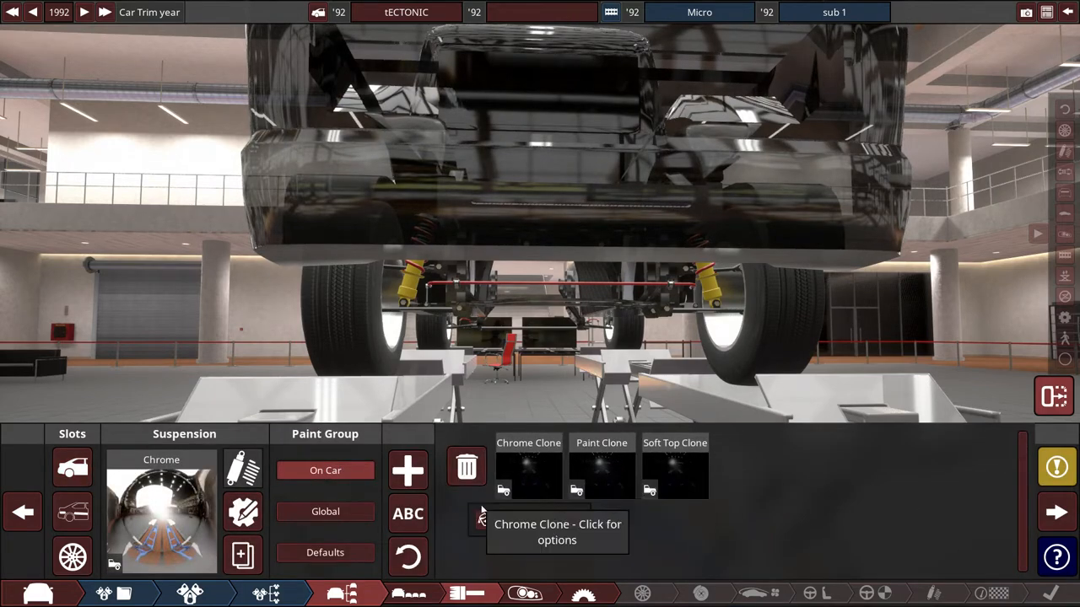
pyautogui.click(528, 466)
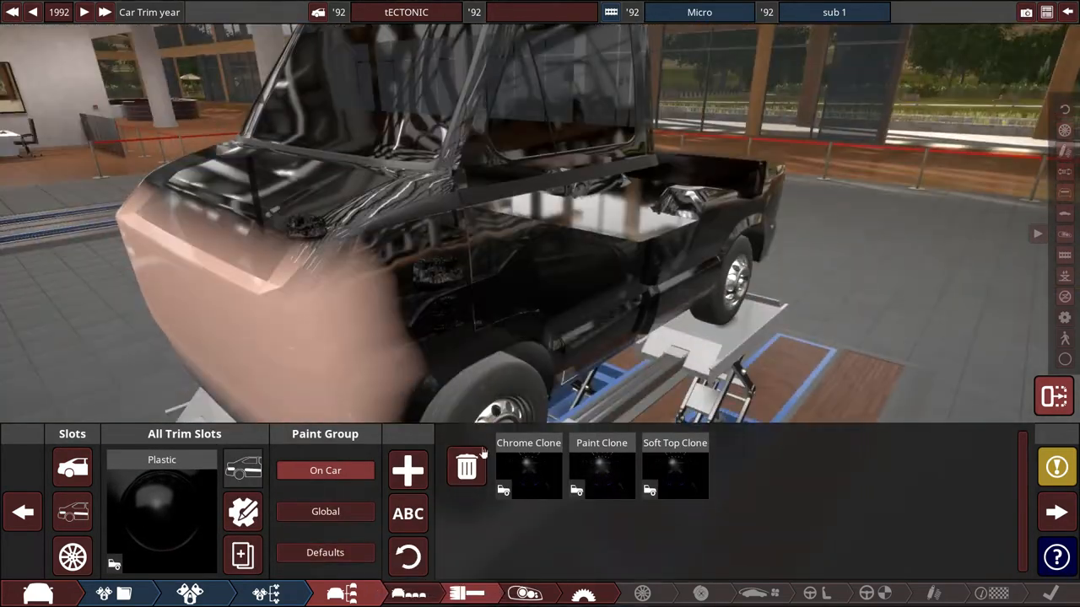
# Repaint the Underbody and All Wheels slots with the clone paints.
pyautogui.click(528, 466)
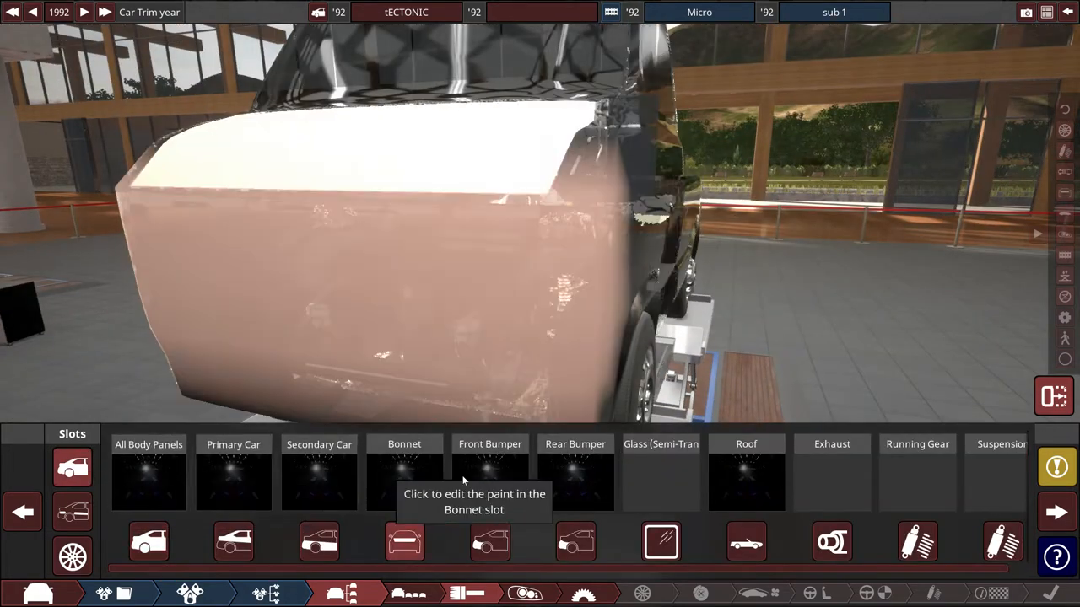
pyautogui.click(405, 481)
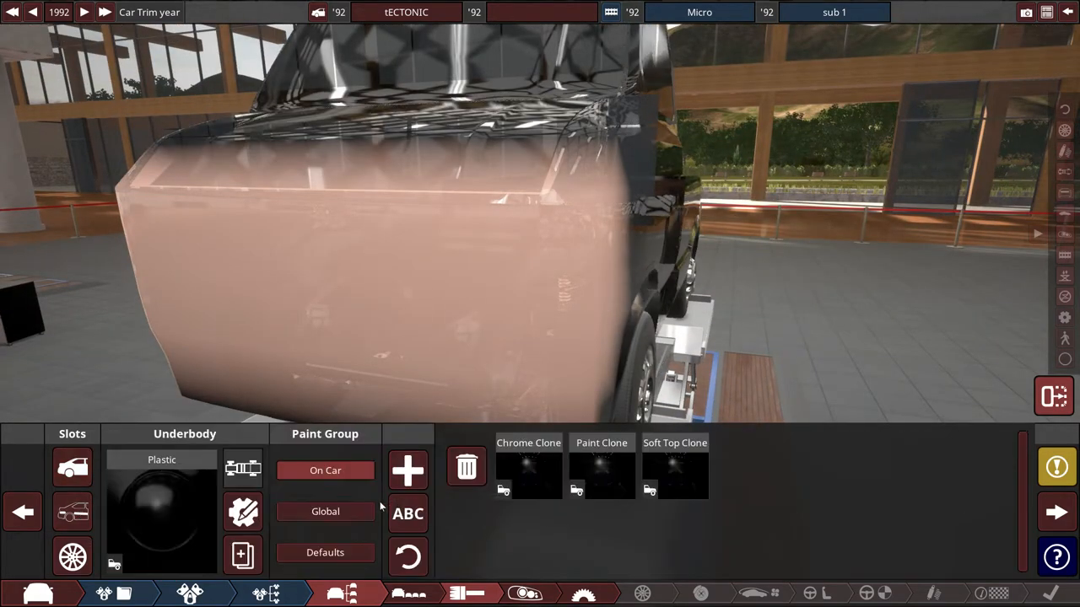
pyautogui.click(528, 465)
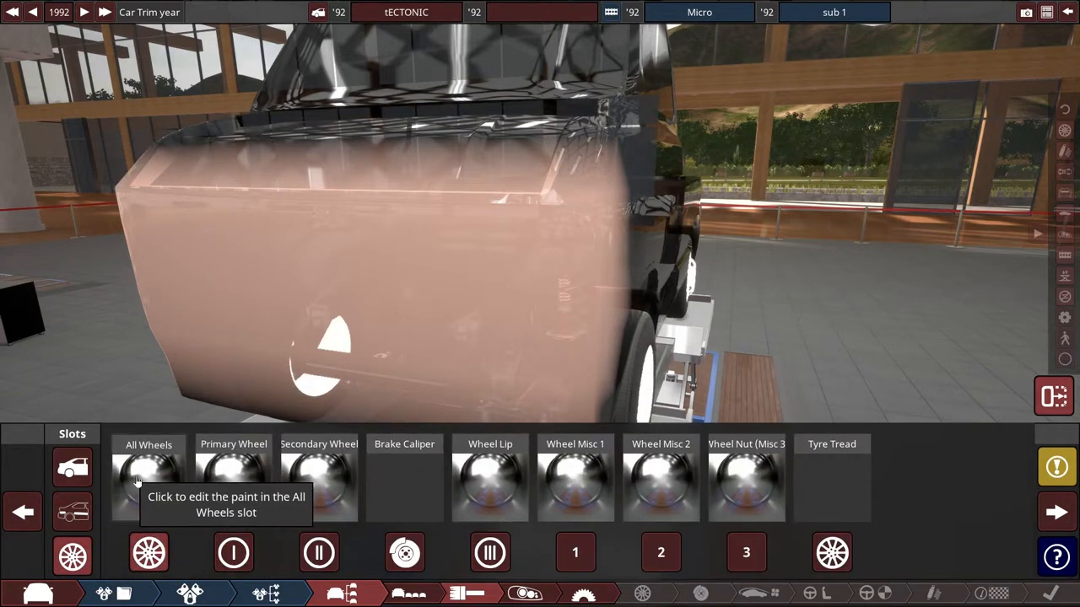
pyautogui.click(149, 476)
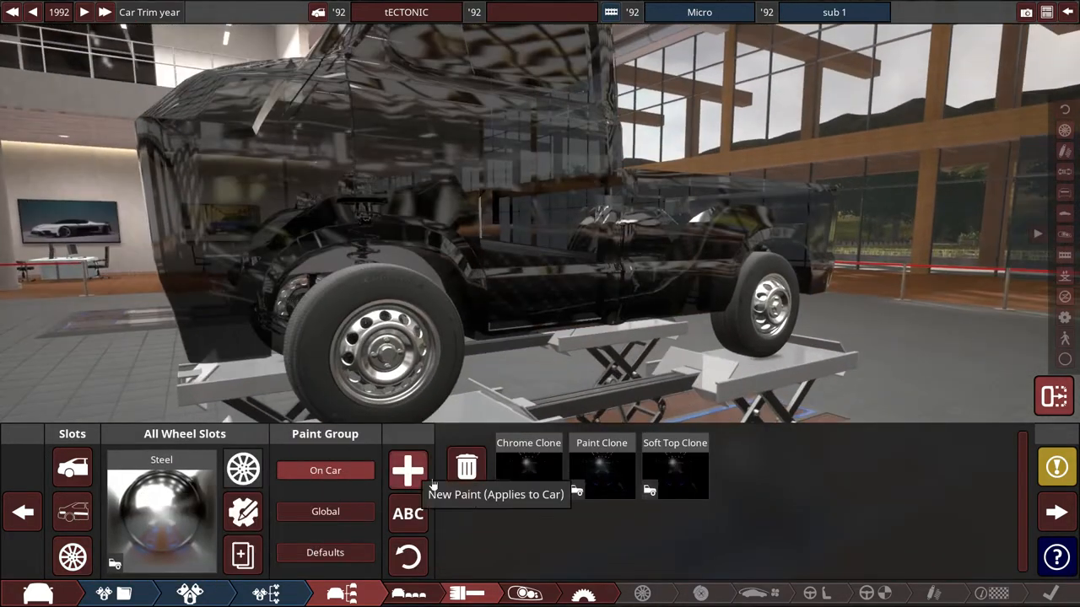
# Give the Tyre Tread and Brake Caliper slots the Chrome Clone paint.
pyautogui.click(528, 465)
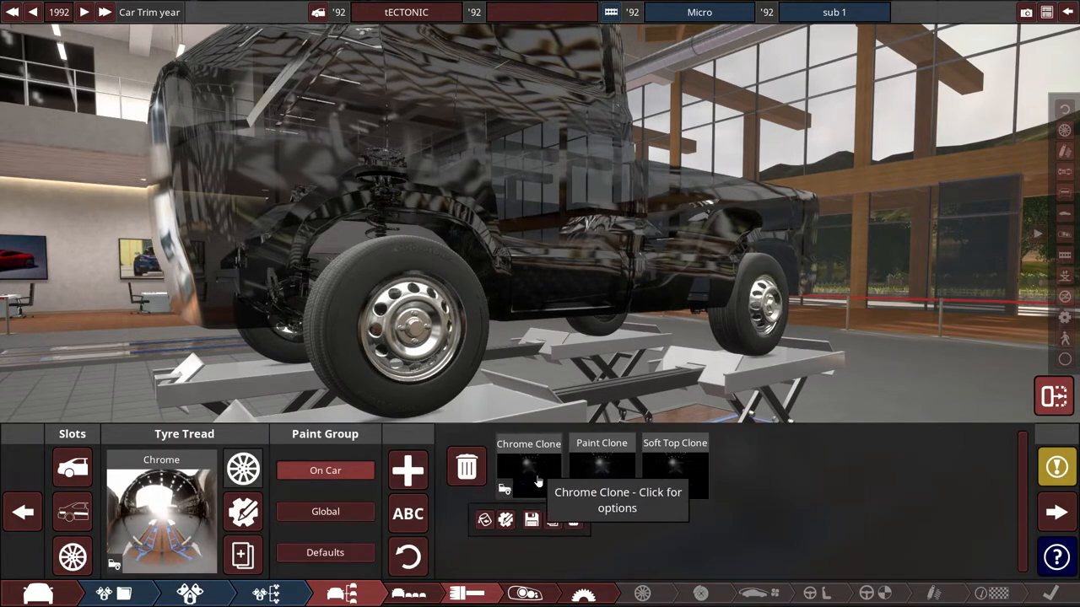
pyautogui.click(528, 466)
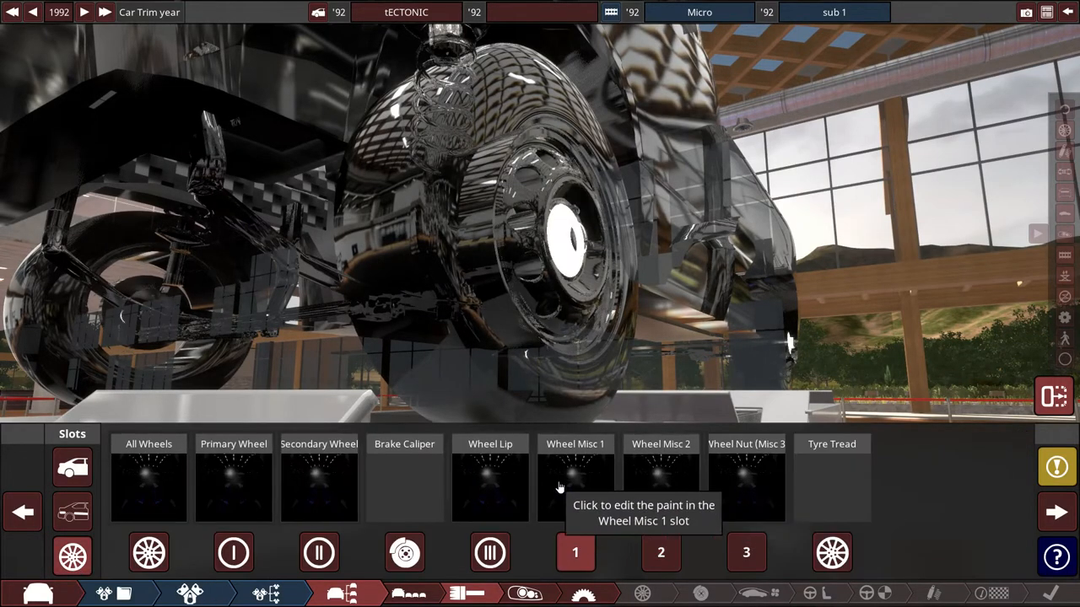
pyautogui.click(405, 481)
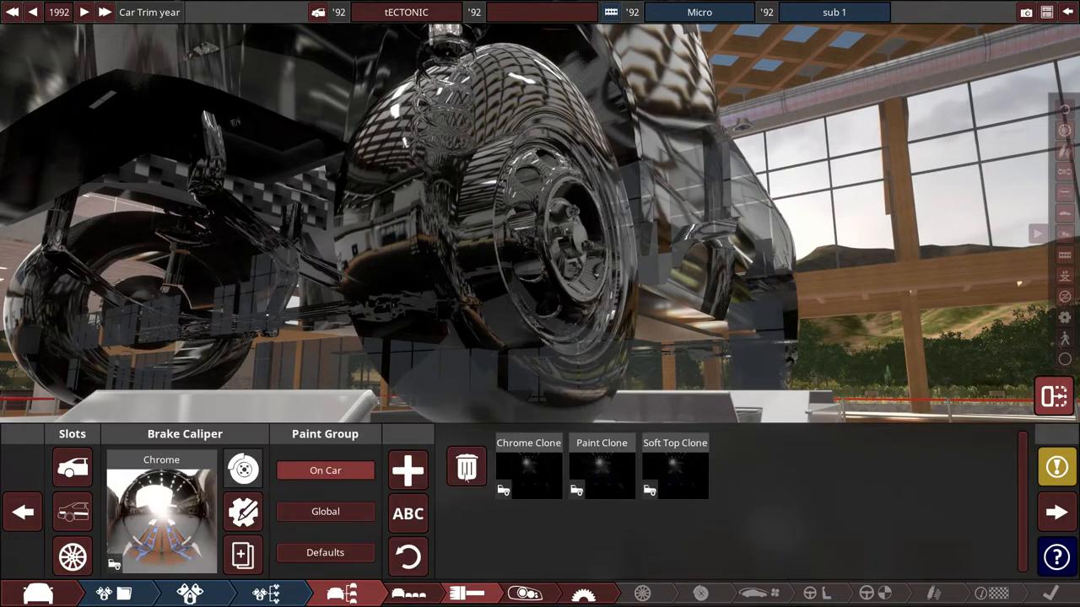
pyautogui.click(528, 466)
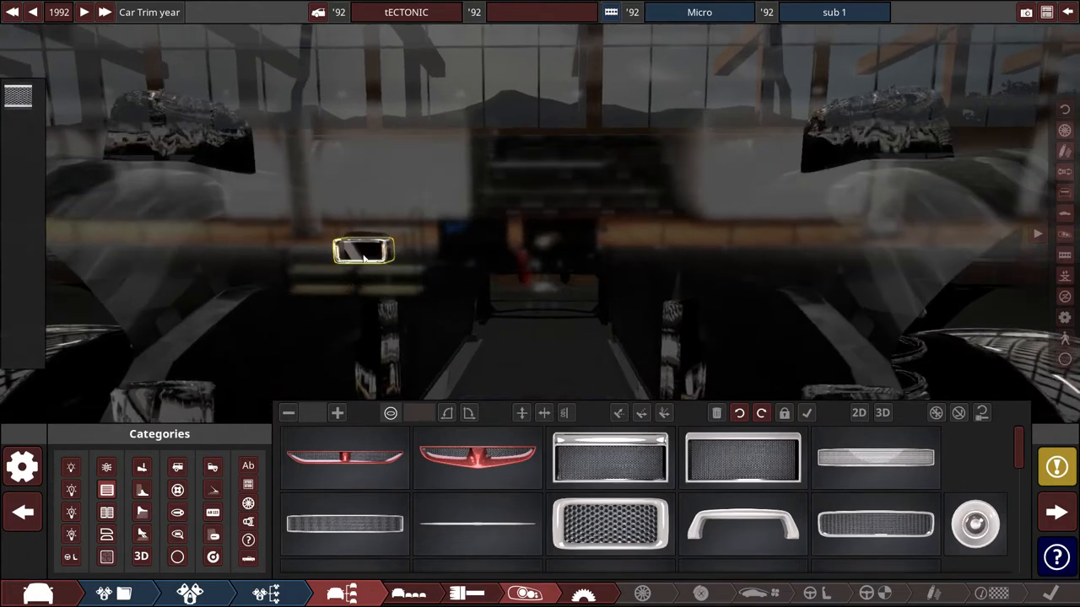
# Place a small grille fixture on the pickup's front.
pyautogui.click(610, 525)
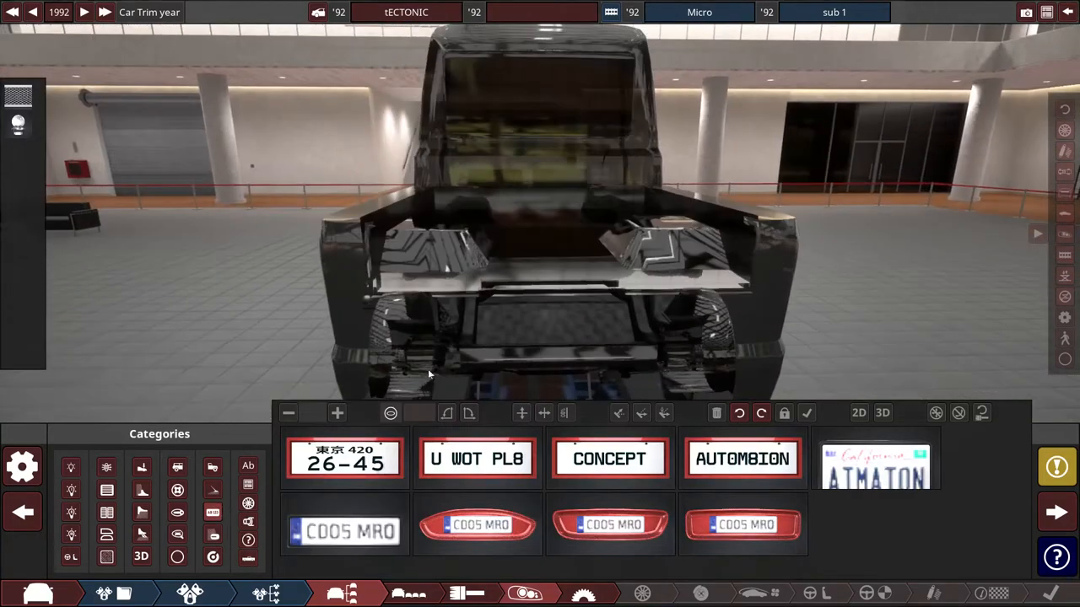
# Fit a number plate fixture on the rear and browse the exhaust cutout and patch fixtures.
pyautogui.click(742, 459)
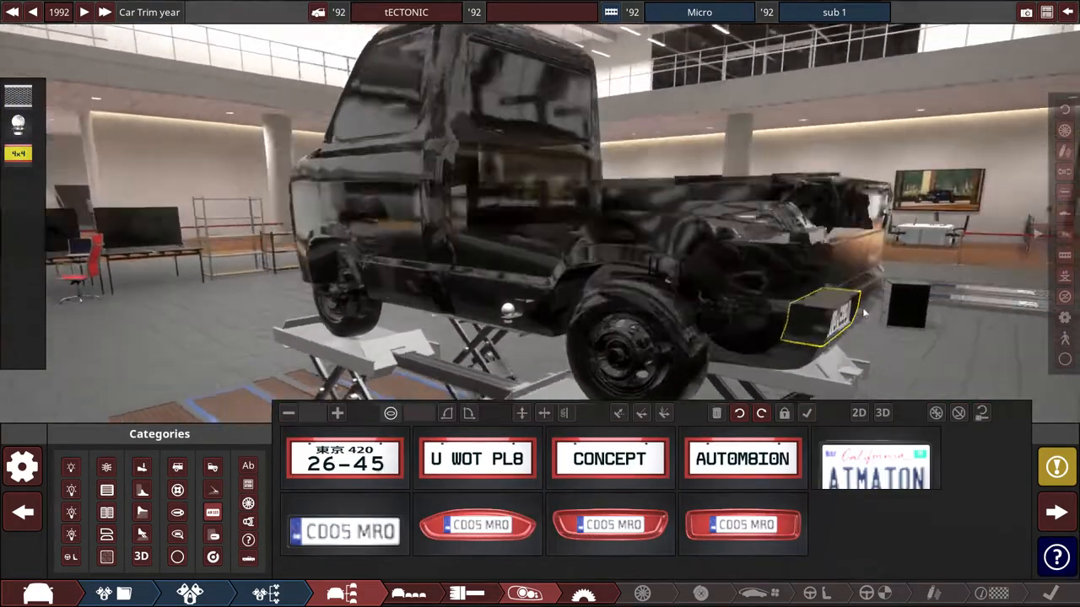
pyautogui.click(212, 557)
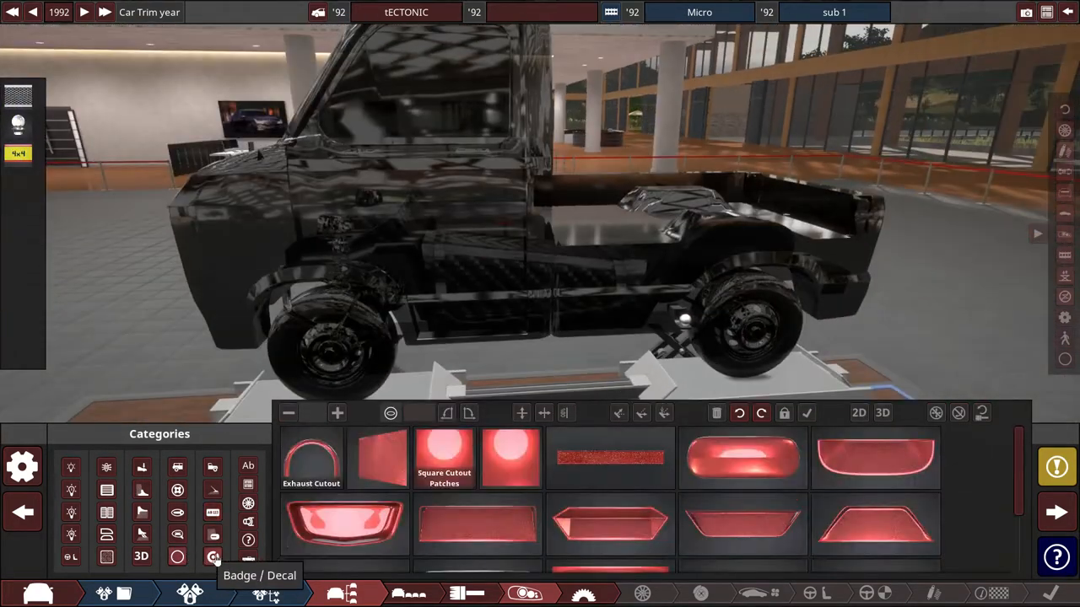
# Add a Square Cutout Patch fixture on the truck's side with a Carbon Fiber finish.
pyautogui.click(510, 459)
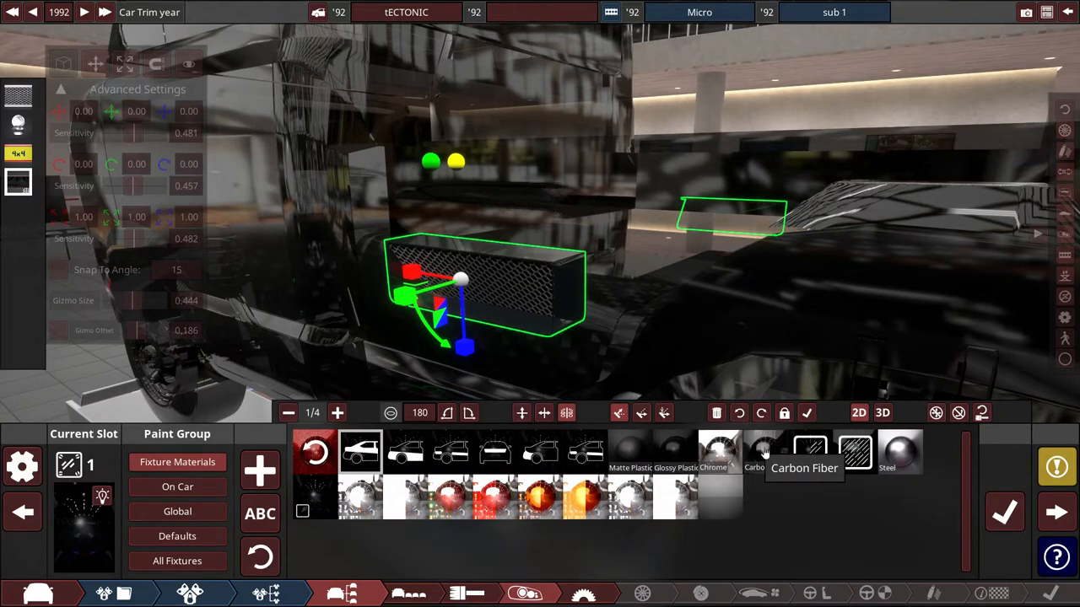
pyautogui.click(810, 453)
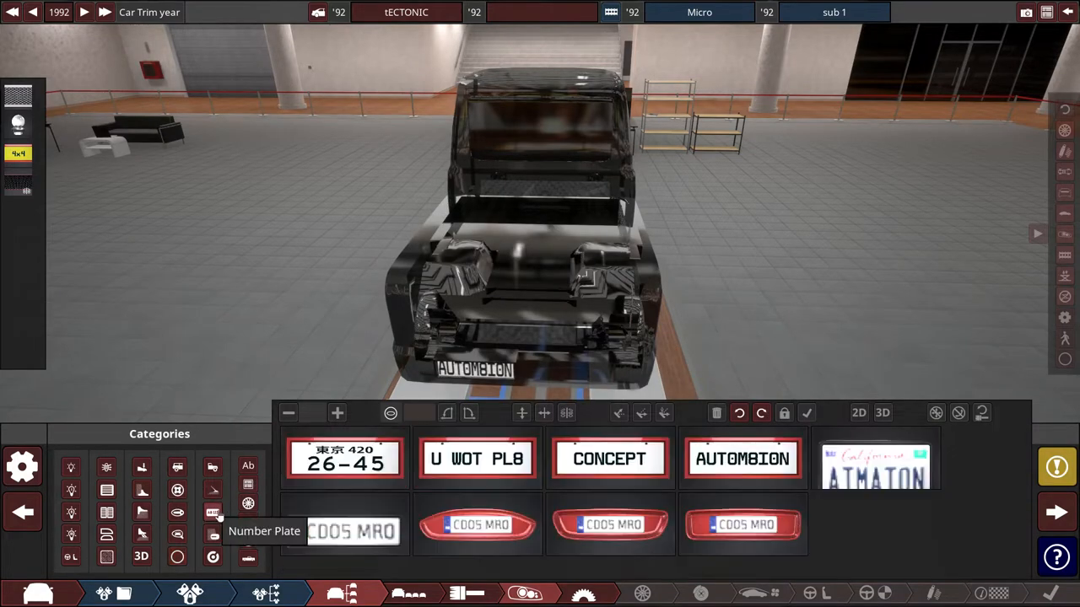
# Bring up the Keys fixture category after fitting the AUTOMBION rear plate.
pyautogui.click(71, 557)
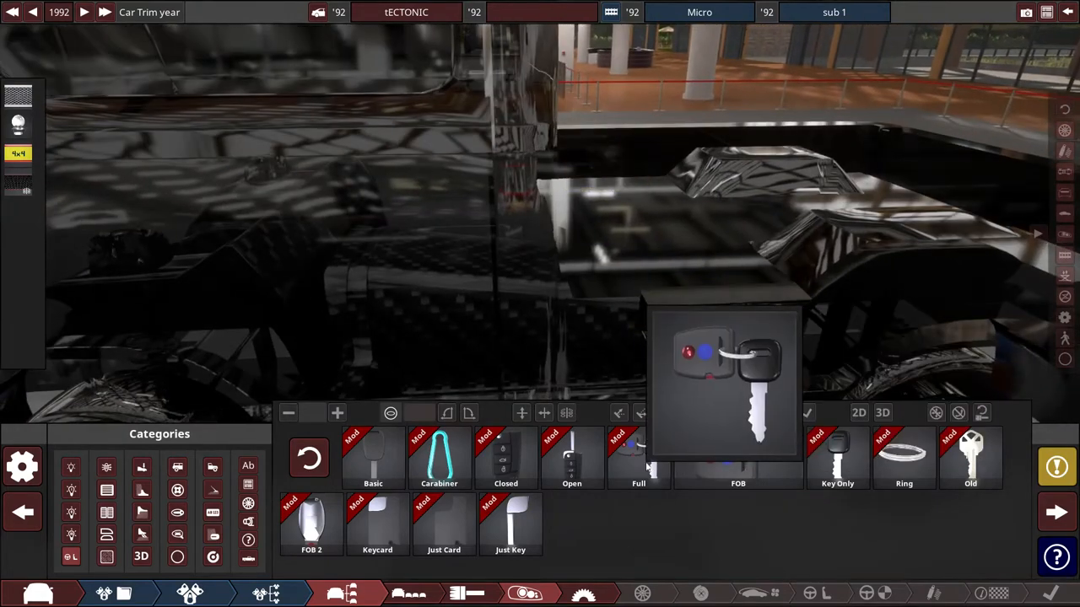
# Pick a key design and move on to the misc interior fixture pieces.
pyautogui.click(837, 459)
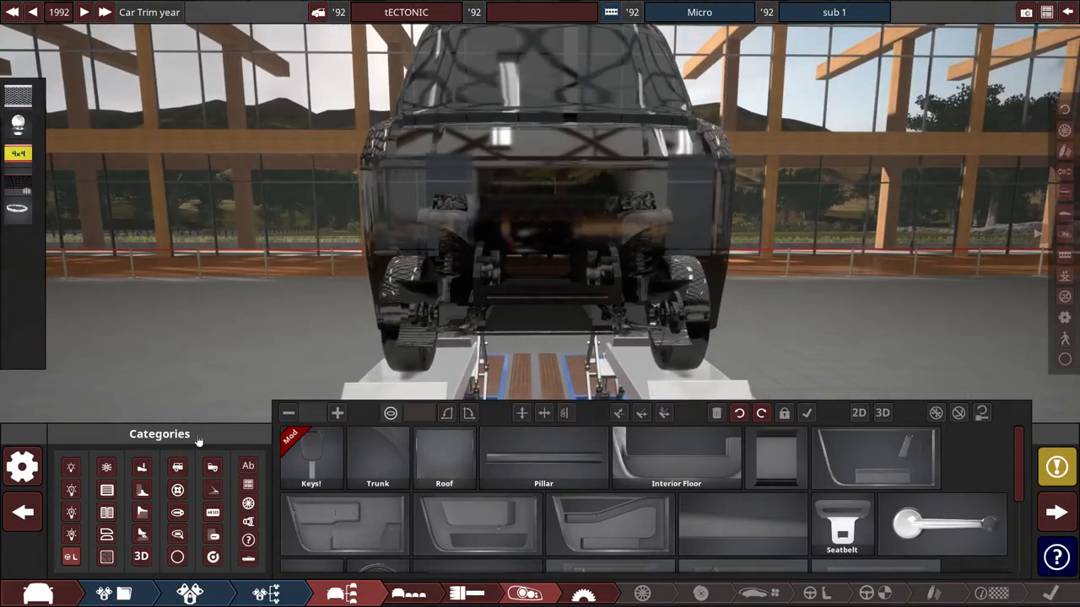
pyautogui.moveTo(177, 491)
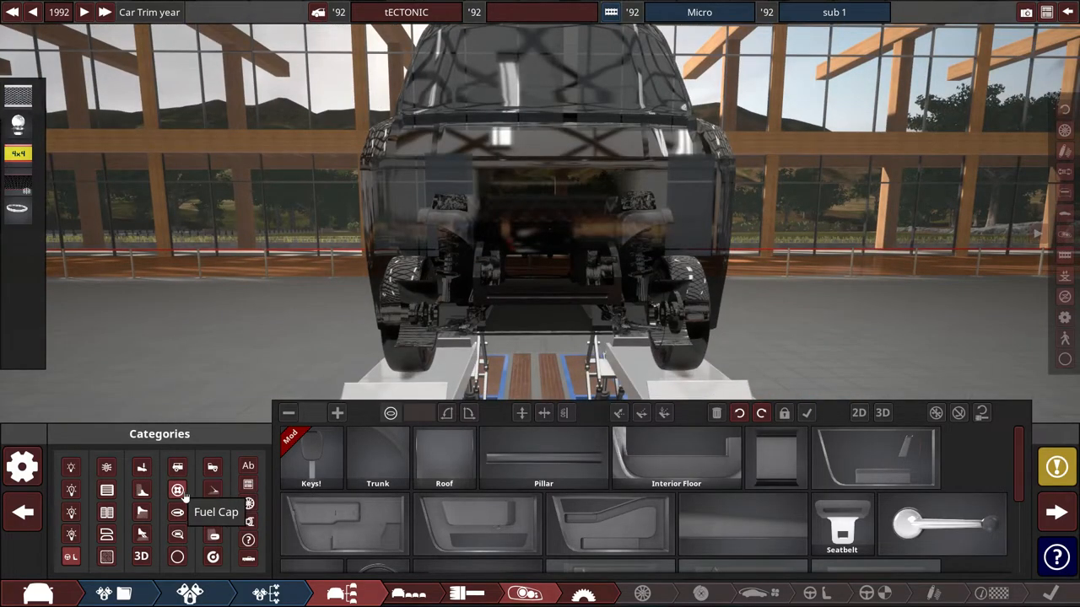
pyautogui.moveTo(248, 503)
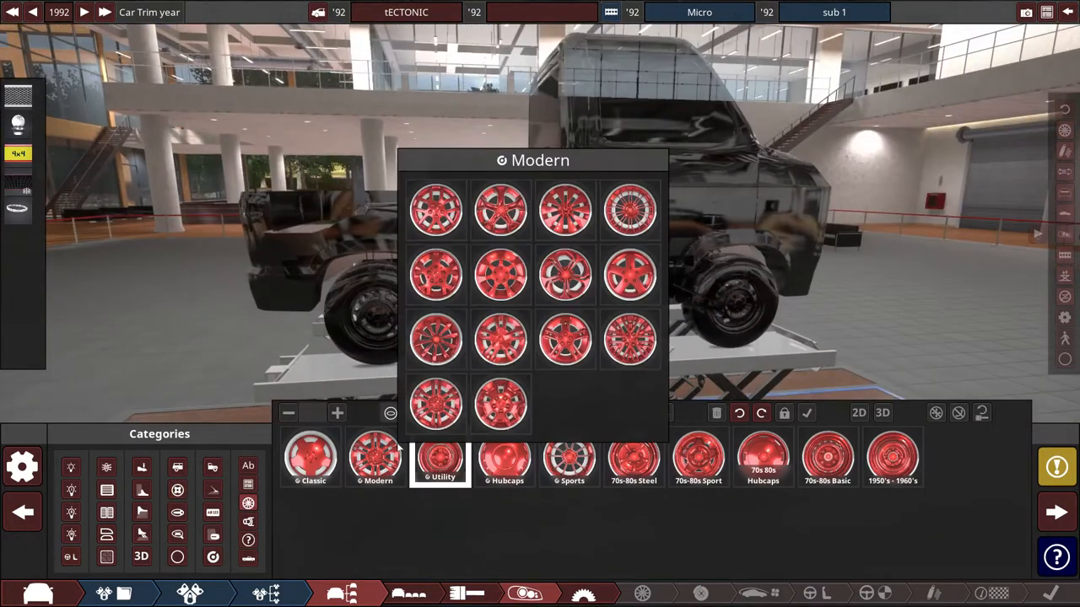
# Choose a new wheel hub design from the Modern hub group.
pyautogui.click(506, 458)
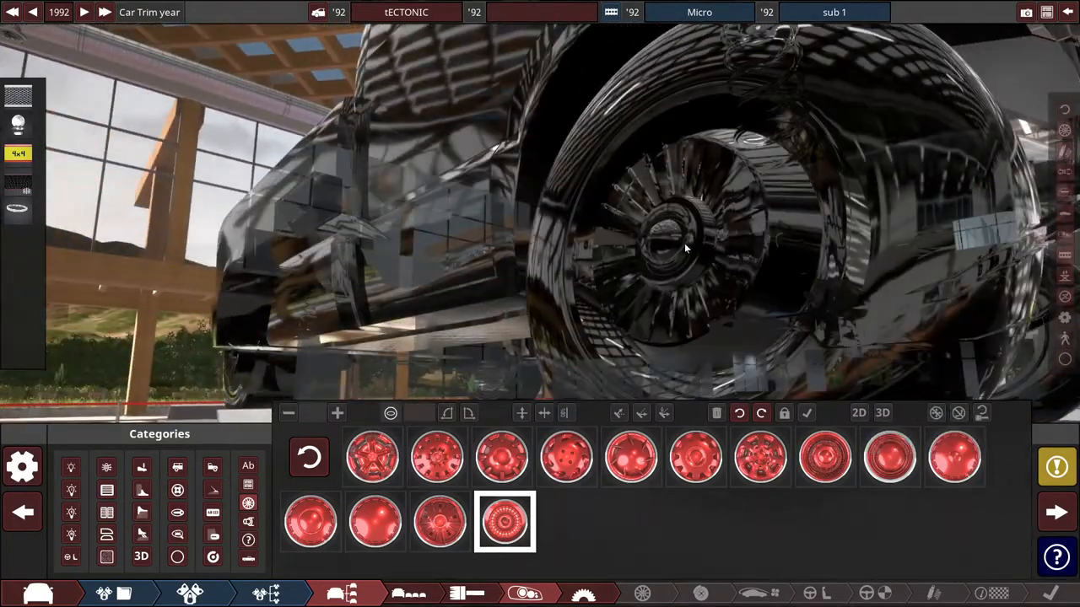
pyautogui.click(889, 459)
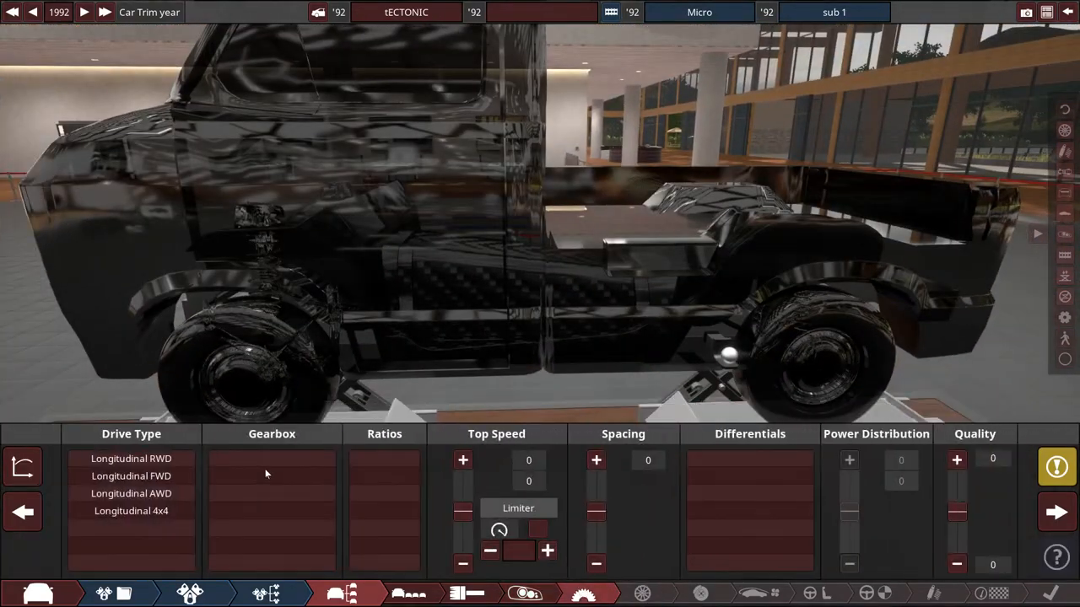
# Set the drivetrain to longitudinal AWD with a three-ratio automatic gearbox.
pyautogui.click(132, 493)
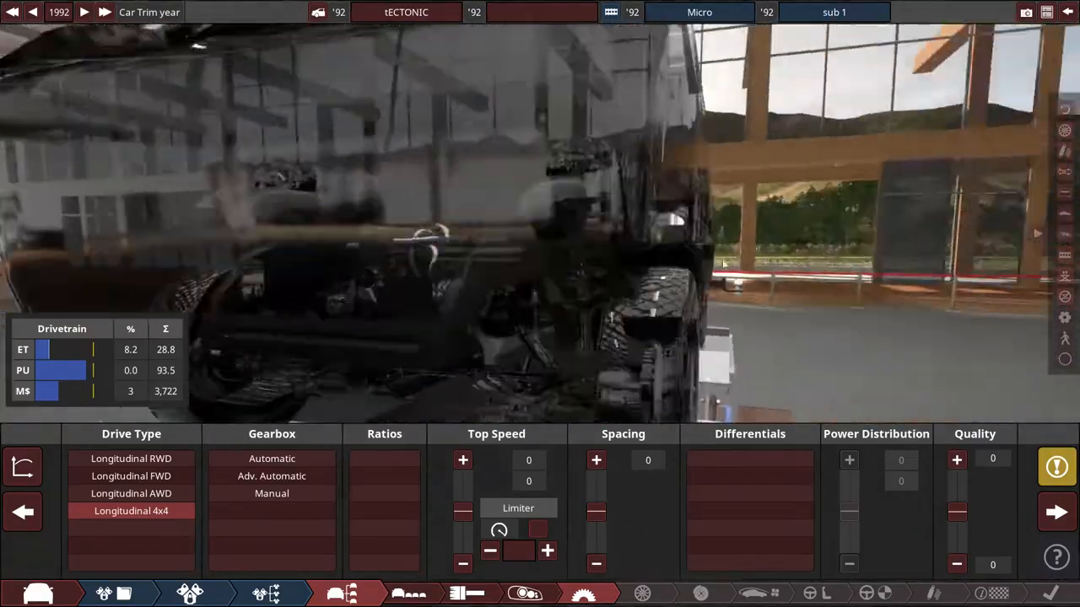
pyautogui.moveTo(131, 493)
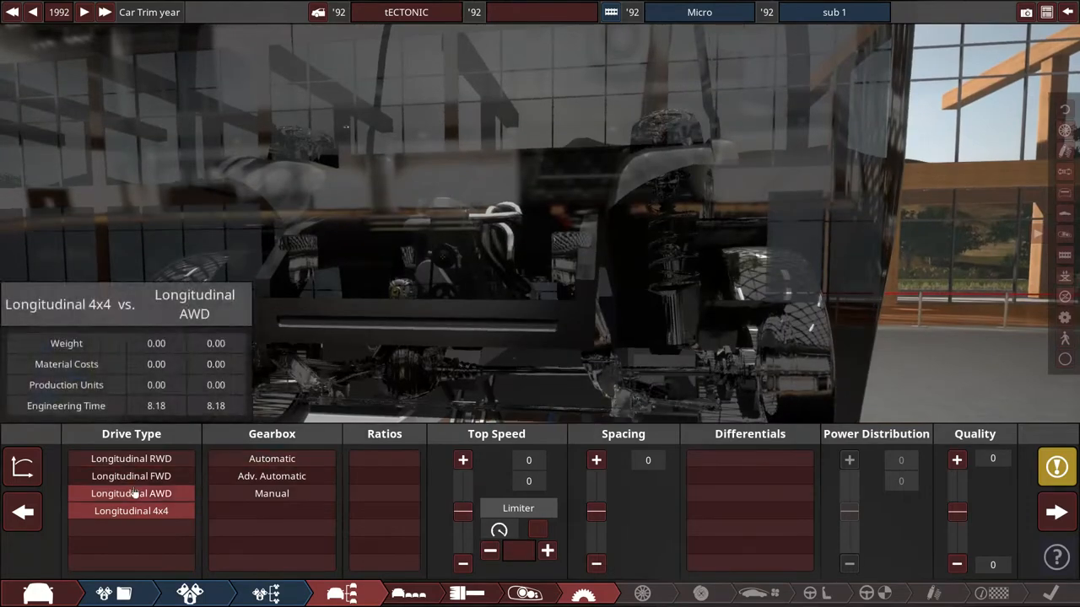
pyautogui.click(132, 493)
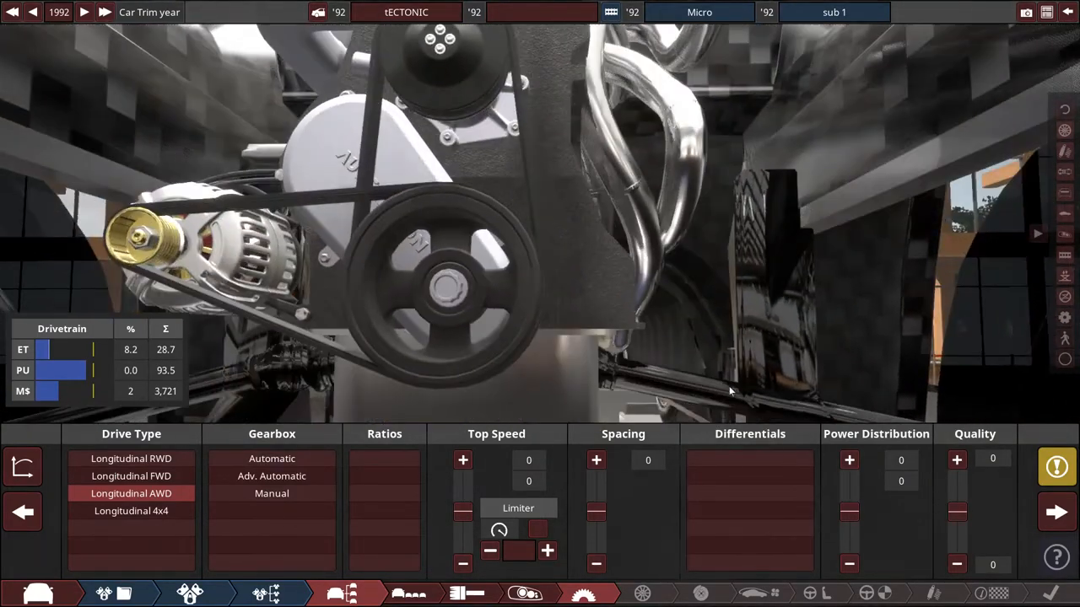
pyautogui.click(271, 459)
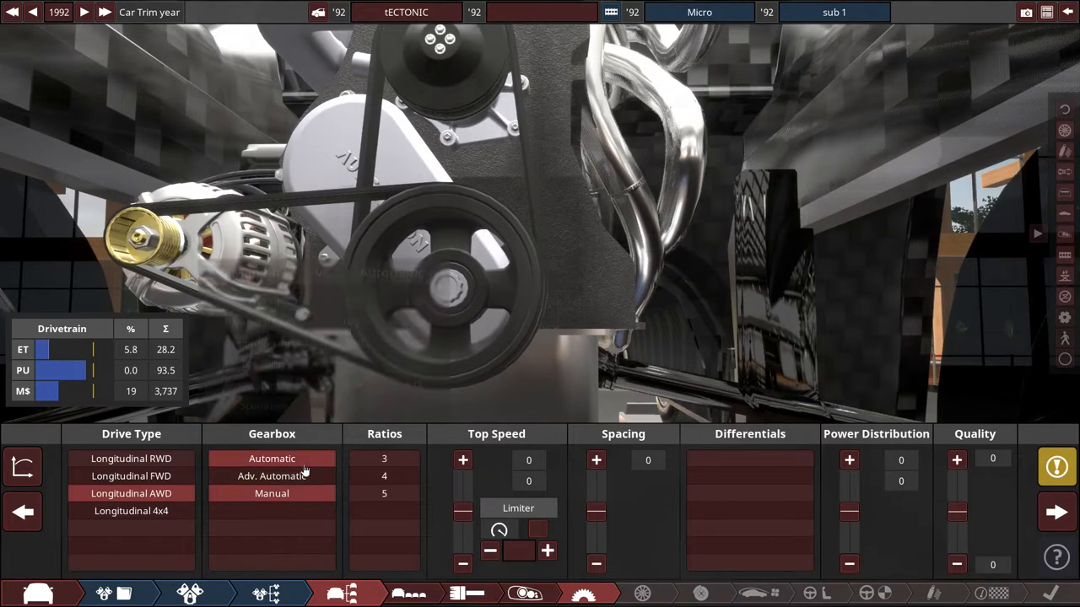
pyautogui.click(272, 476)
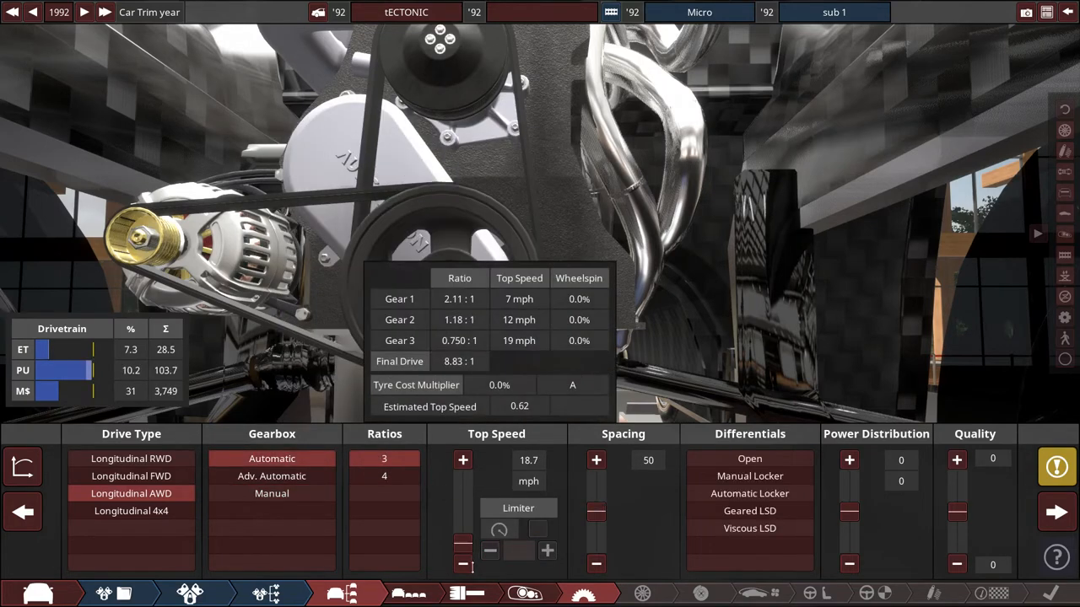
# Widen the gear spacing while checking the gearing and traction charts.
pyautogui.click(597, 563)
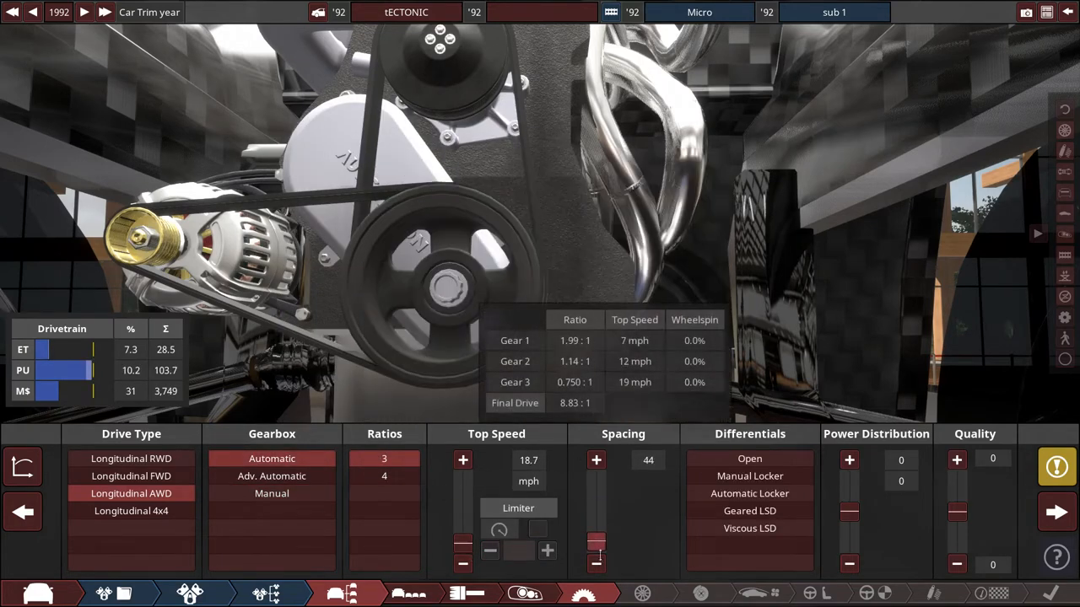
pyautogui.click(597, 563)
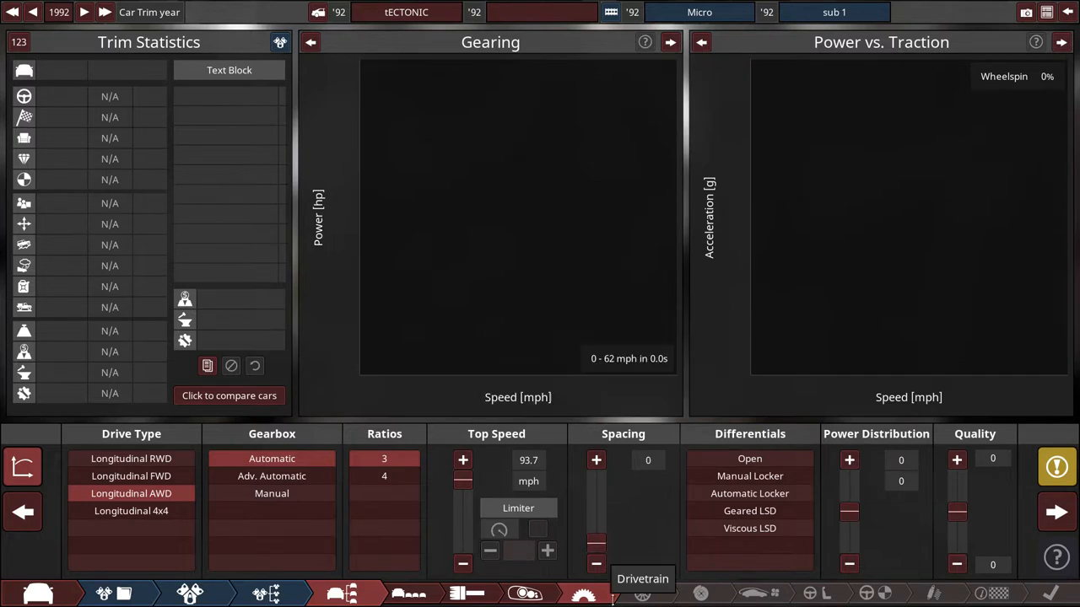
pyautogui.click(462, 550)
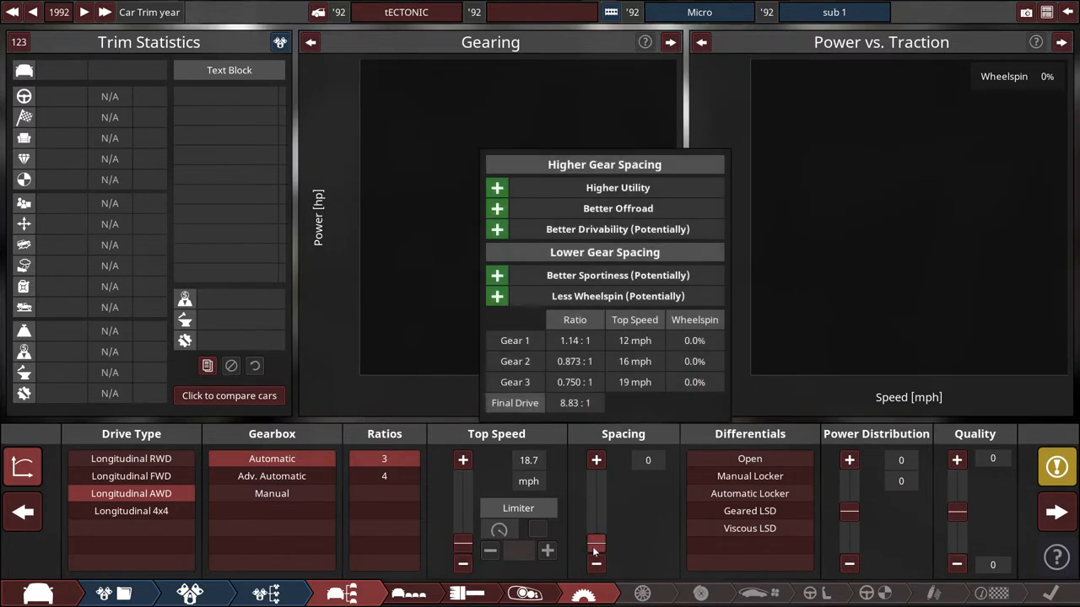
pyautogui.click(597, 459)
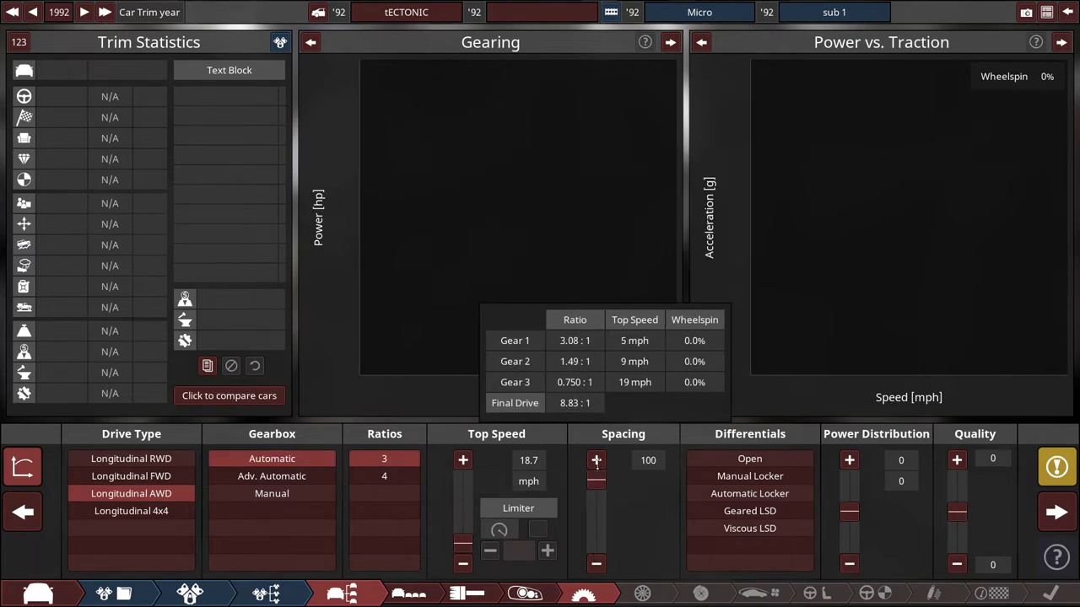
# Shift the power distribution to 55% front / 45% rear and move on to fixtures.
pyautogui.click(596, 564)
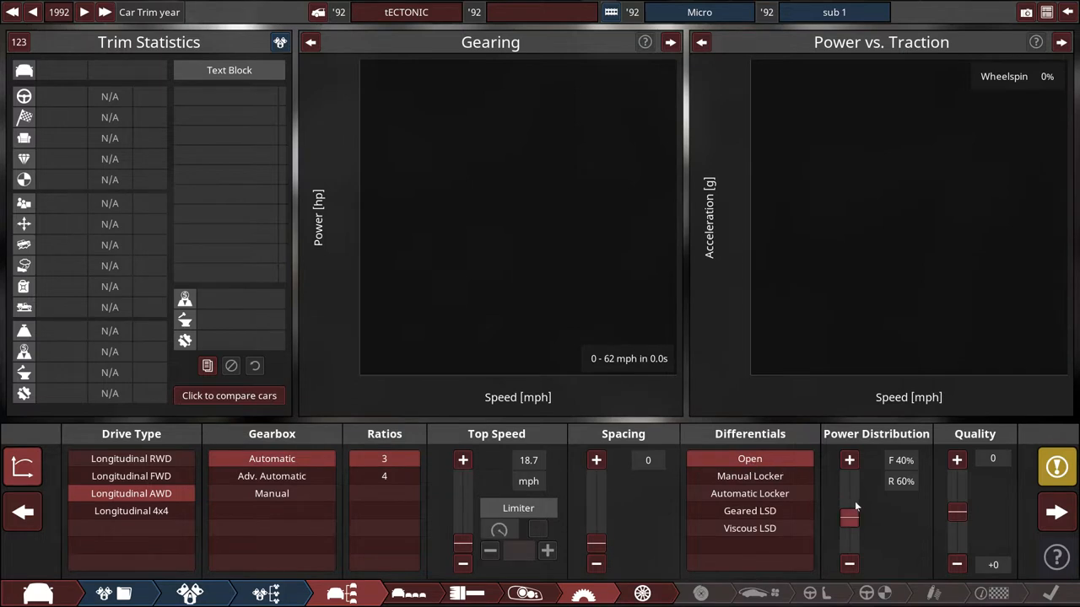
pyautogui.click(848, 459)
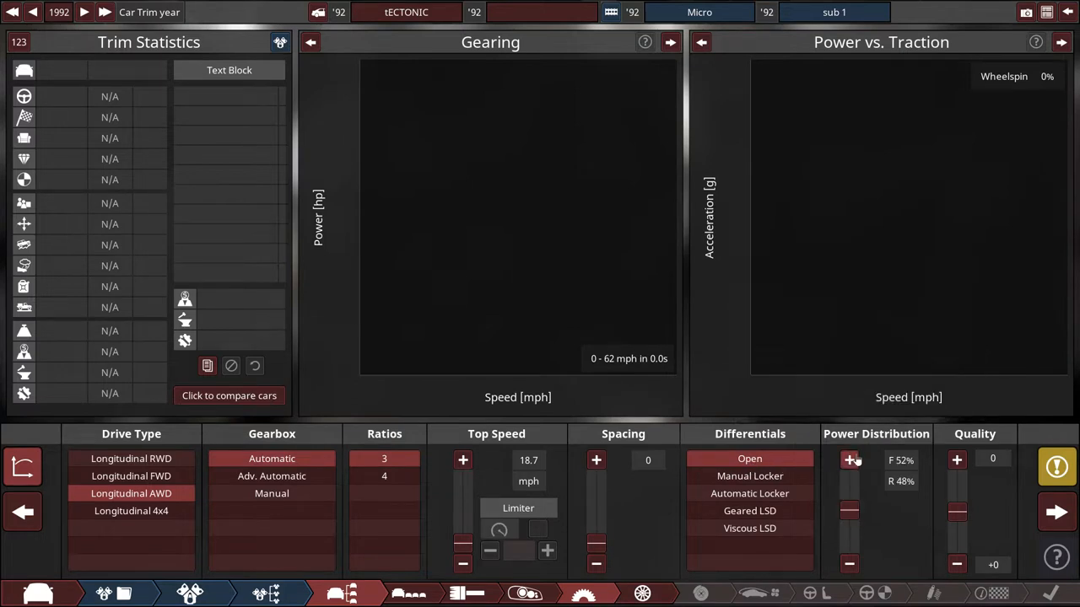
pyautogui.click(851, 458)
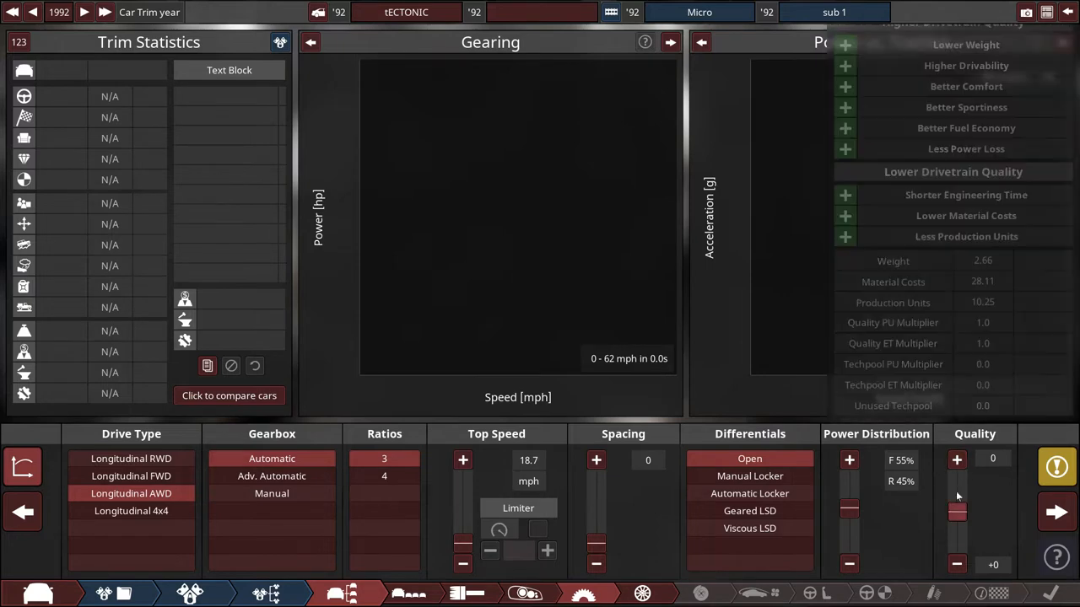
pyautogui.click(644, 594)
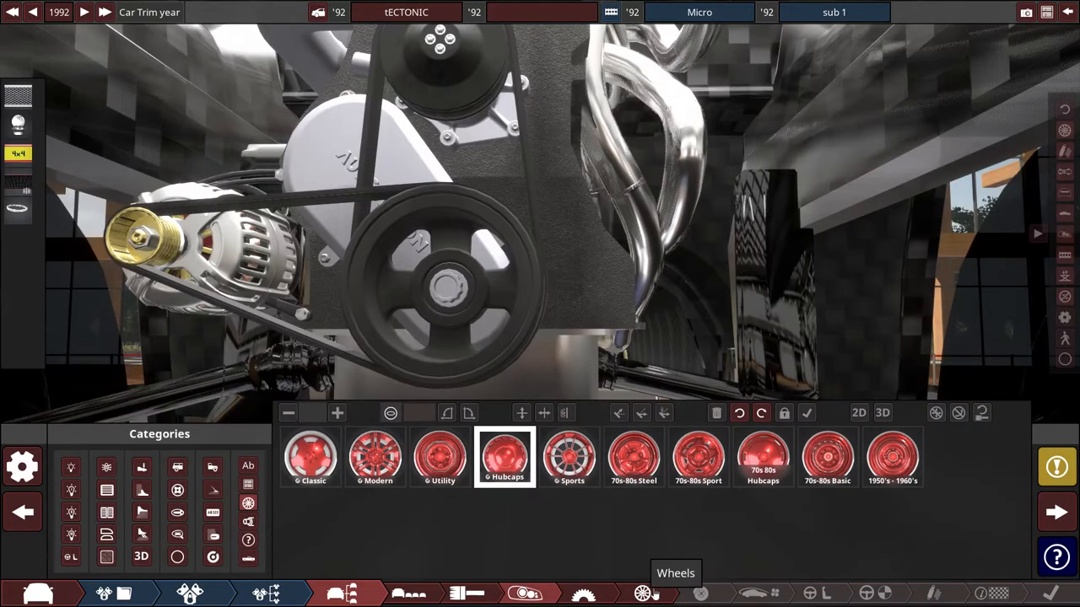
# Select the tank fixture on the pickup bed and switch it to free 3D placement.
pyautogui.click(212, 512)
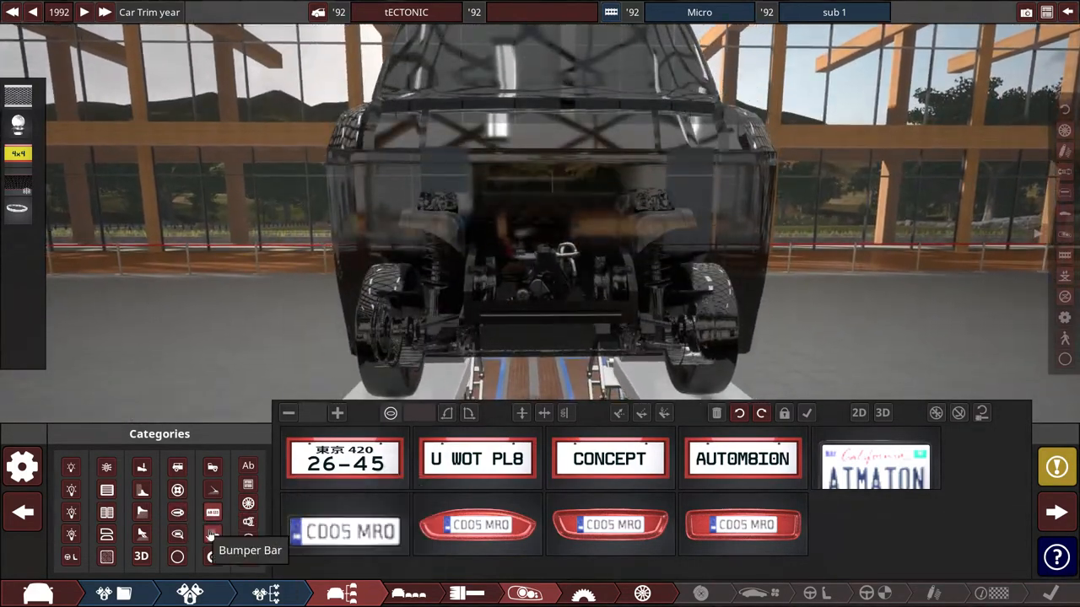
pyautogui.click(142, 533)
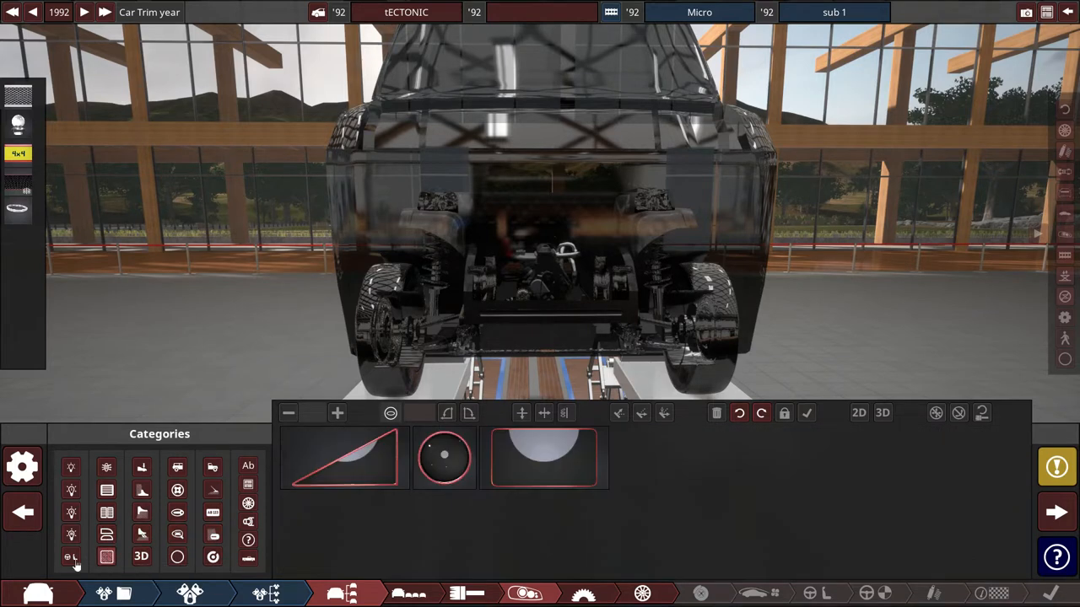
pyautogui.moveTo(106, 467)
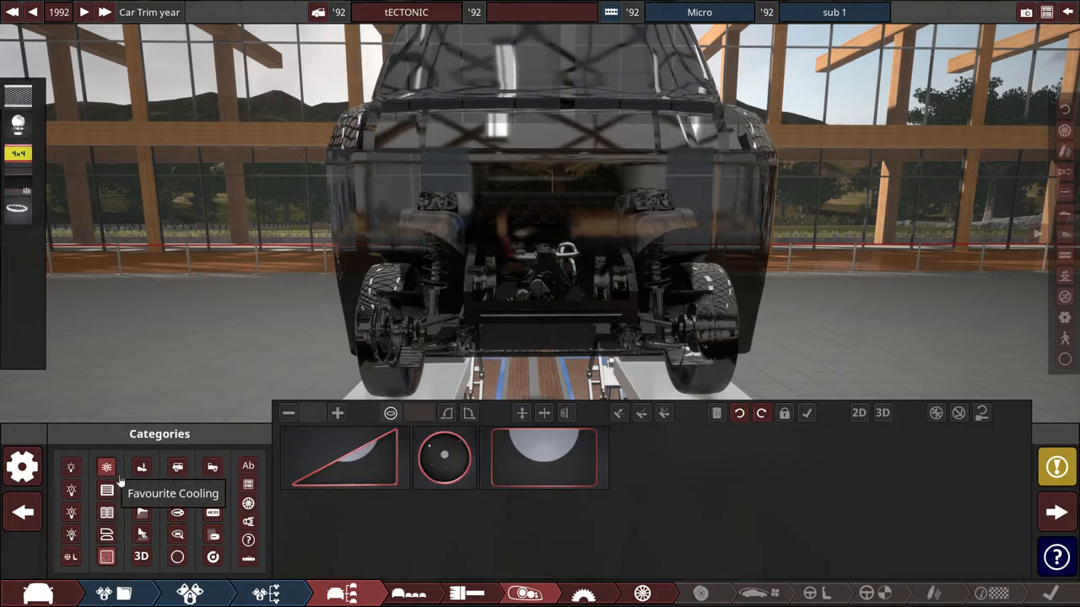
pyautogui.moveTo(177, 489)
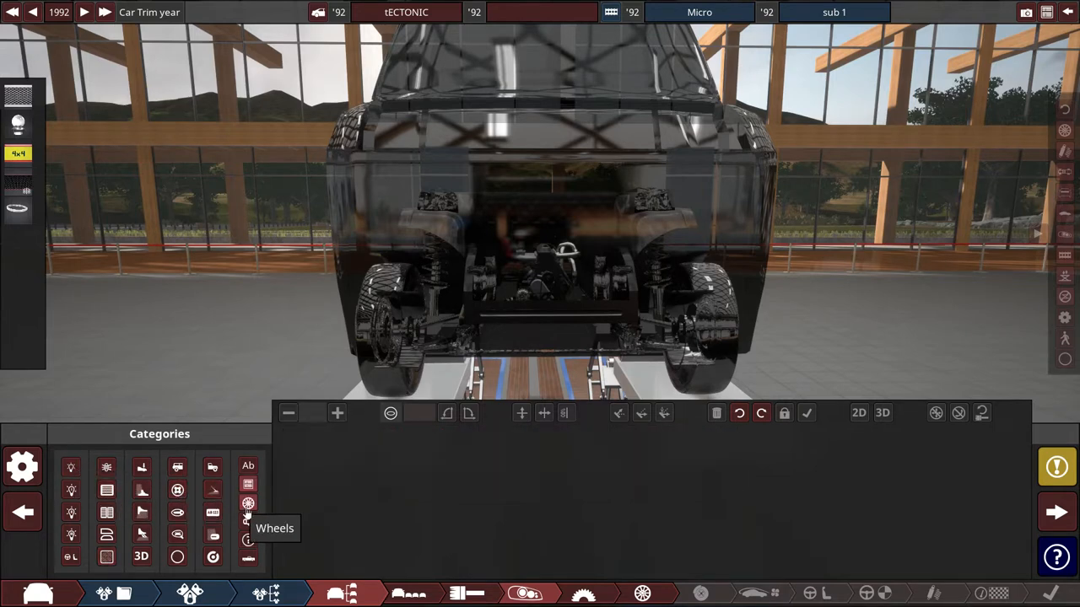
pyautogui.click(248, 540)
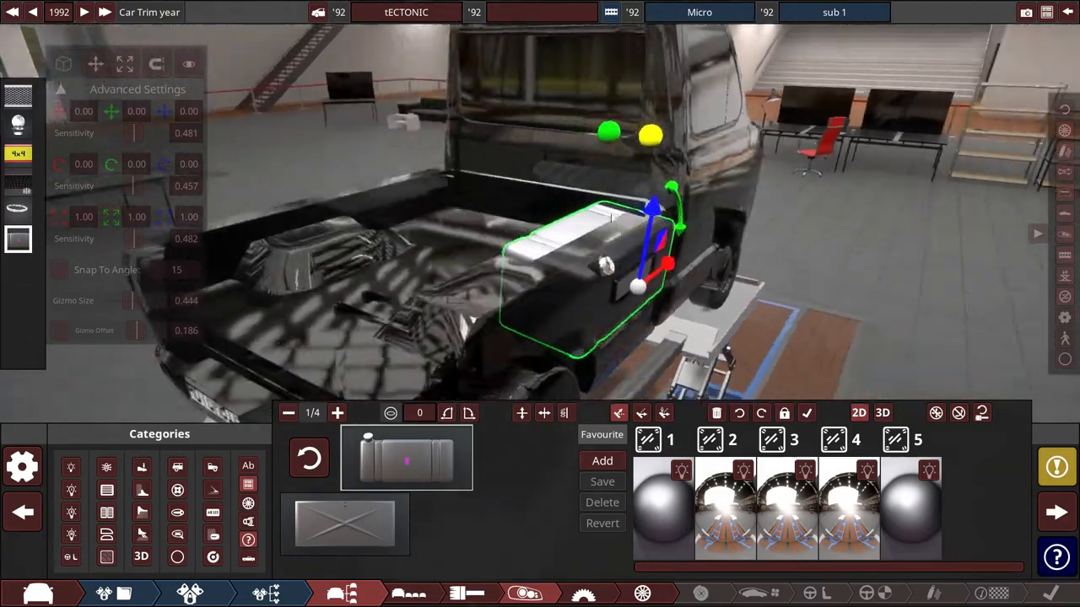
pyautogui.moveTo(884, 412)
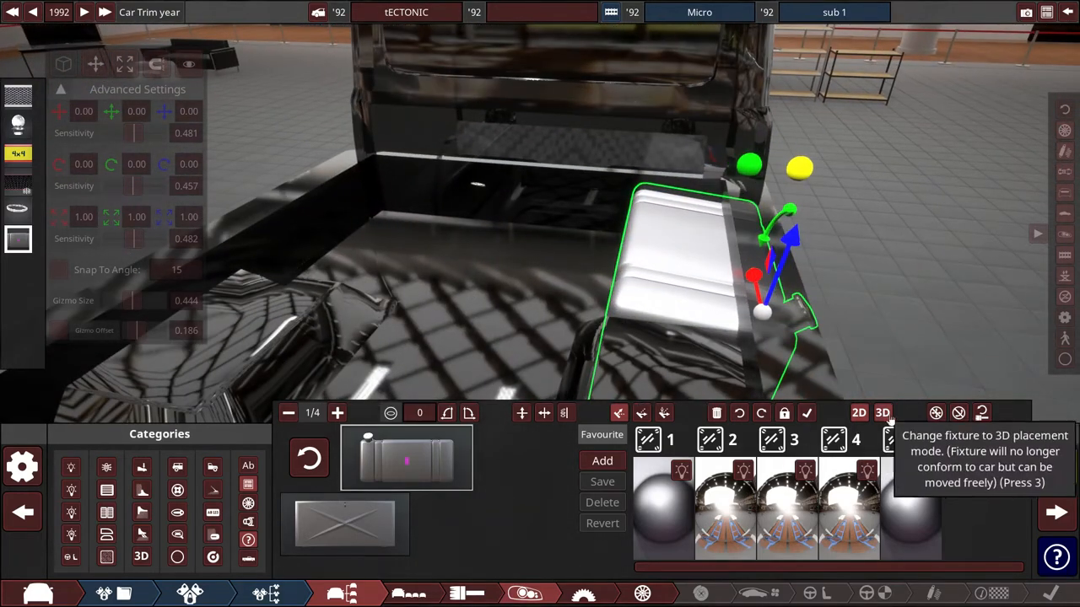
pyautogui.click(883, 412)
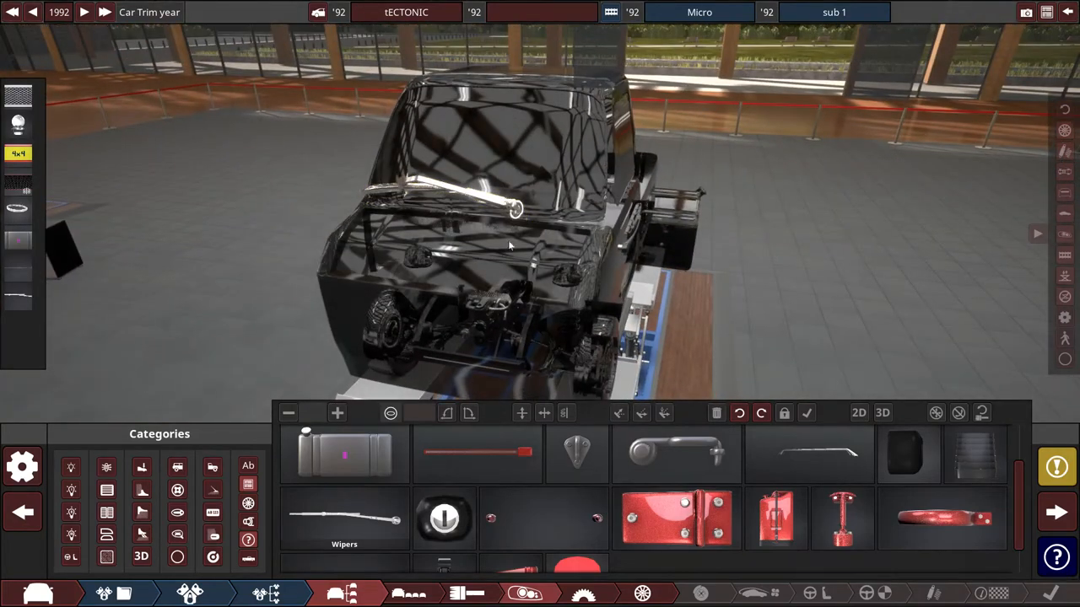
pyautogui.moveTo(445, 520)
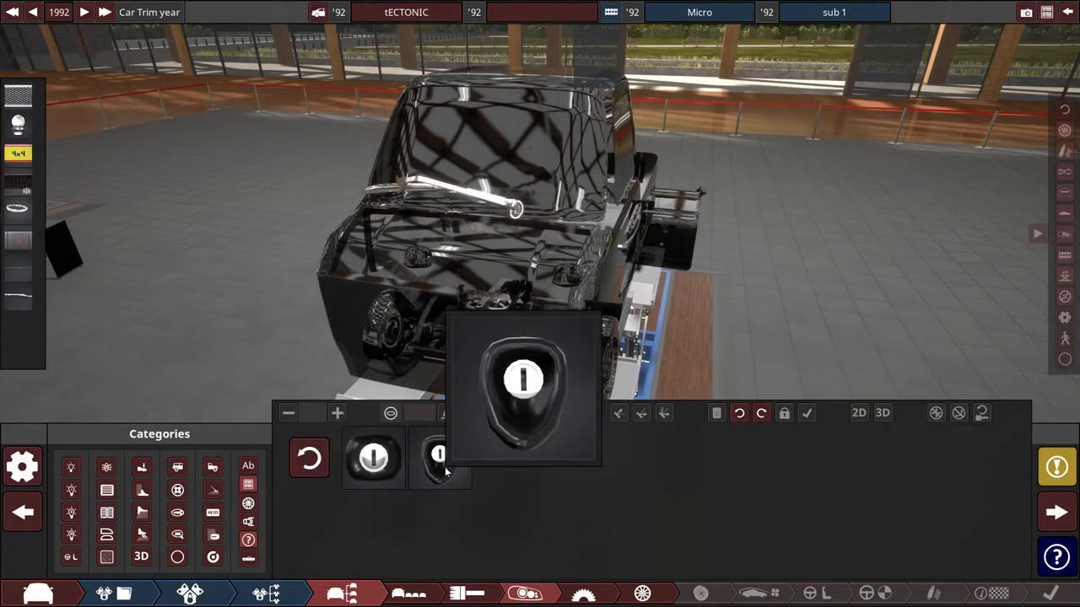
# Add the round fixture to the car before bringing up the tyre settings.
pyautogui.click(439, 457)
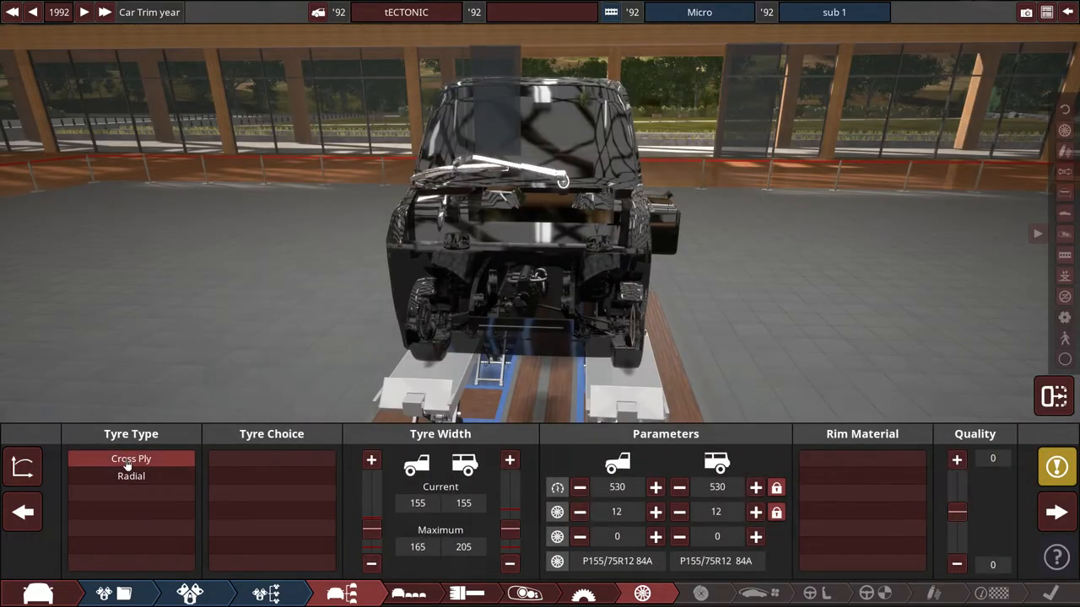
# Fit cross-ply semi-slick tyres at 85 mm width with a smaller diameter.
pyautogui.click(132, 459)
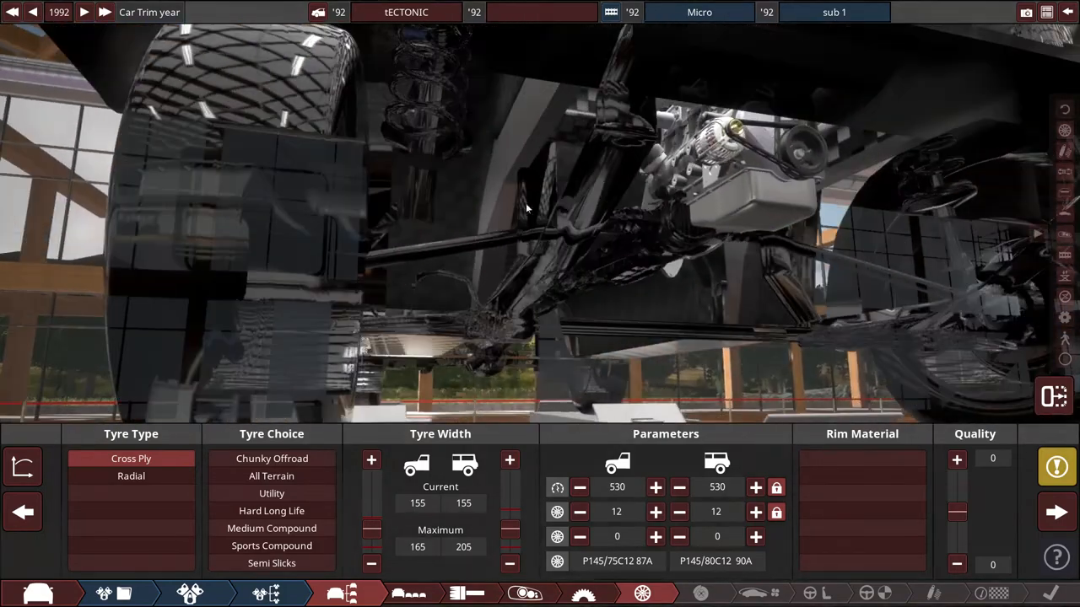
pyautogui.click(132, 476)
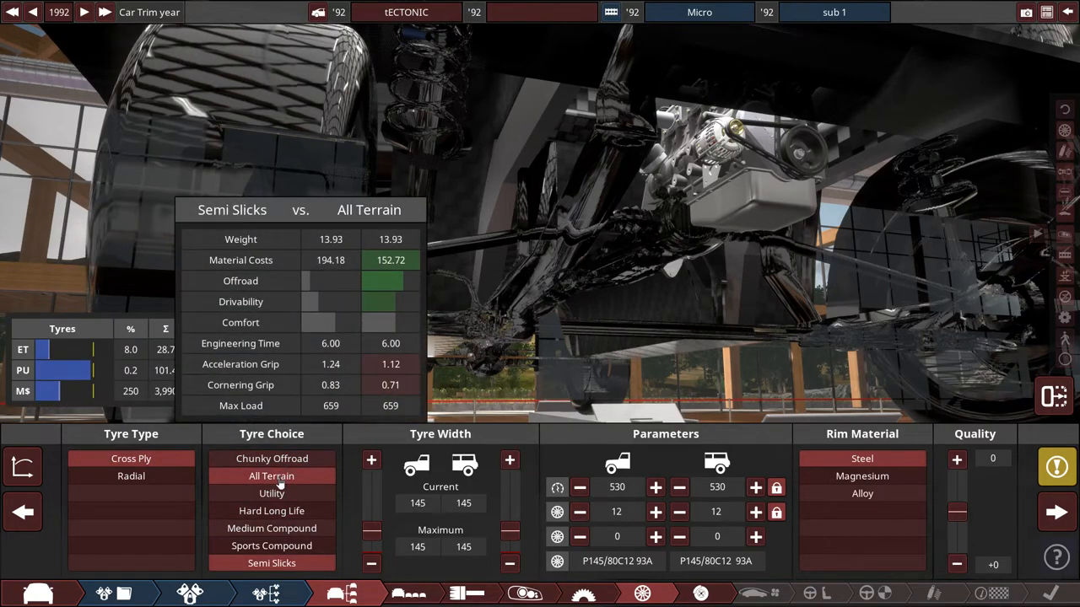
pyautogui.click(272, 492)
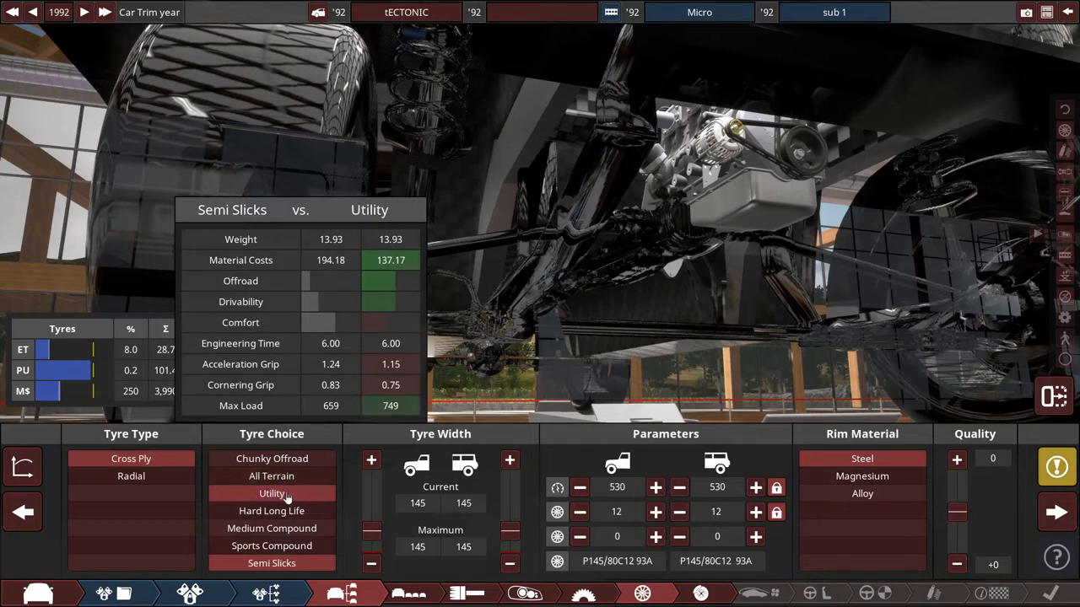
pyautogui.click(271, 509)
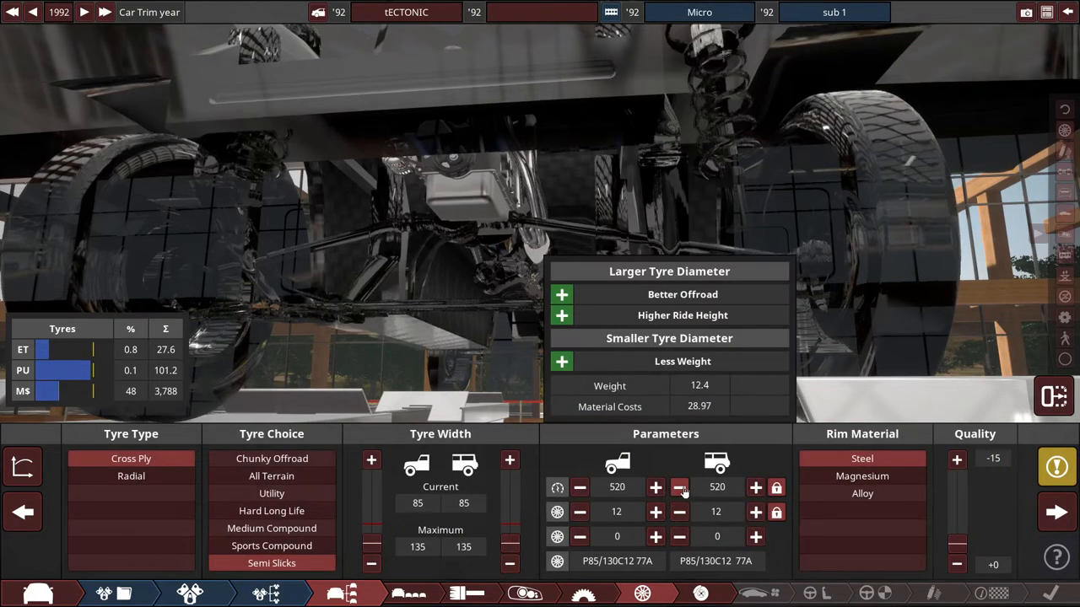
pyautogui.click(679, 486)
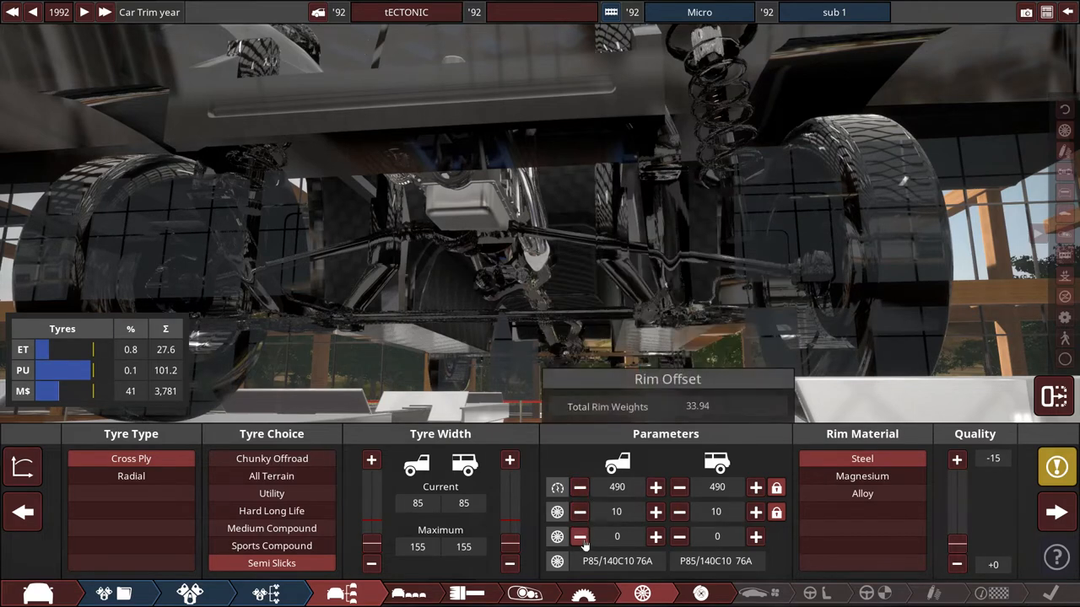
# Raise front and rear rim offsets to 70 on steel rims and move on to brakes.
pyautogui.click(654, 536)
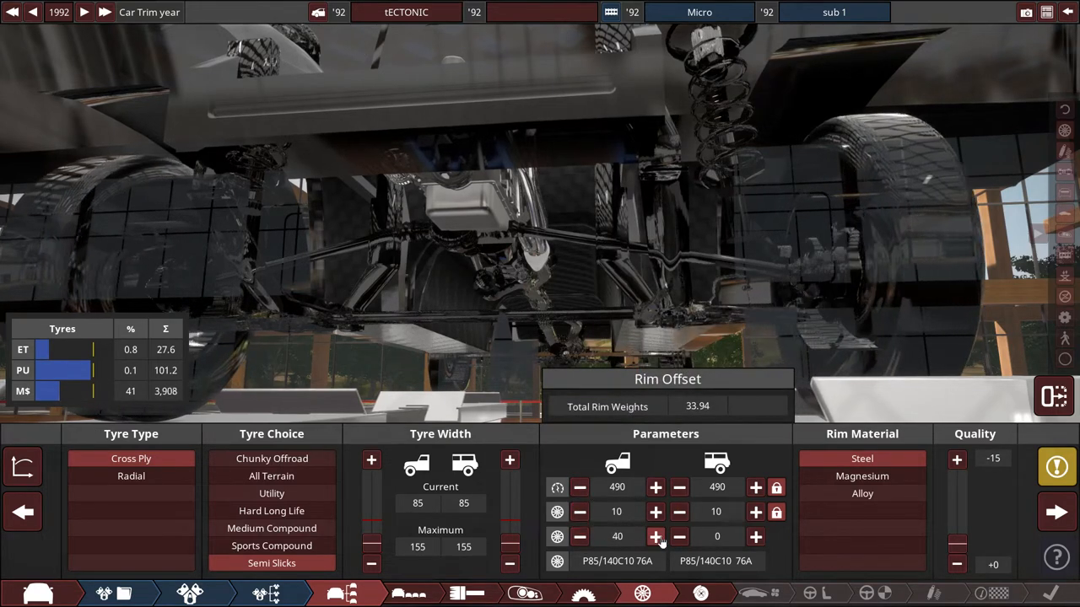
pyautogui.click(654, 536)
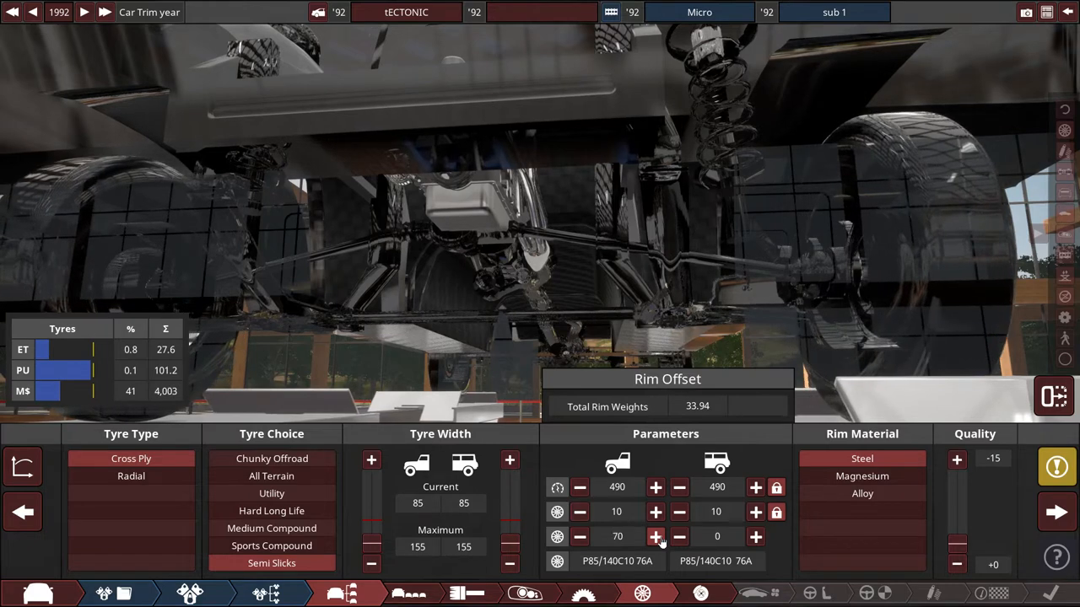
pyautogui.click(756, 536)
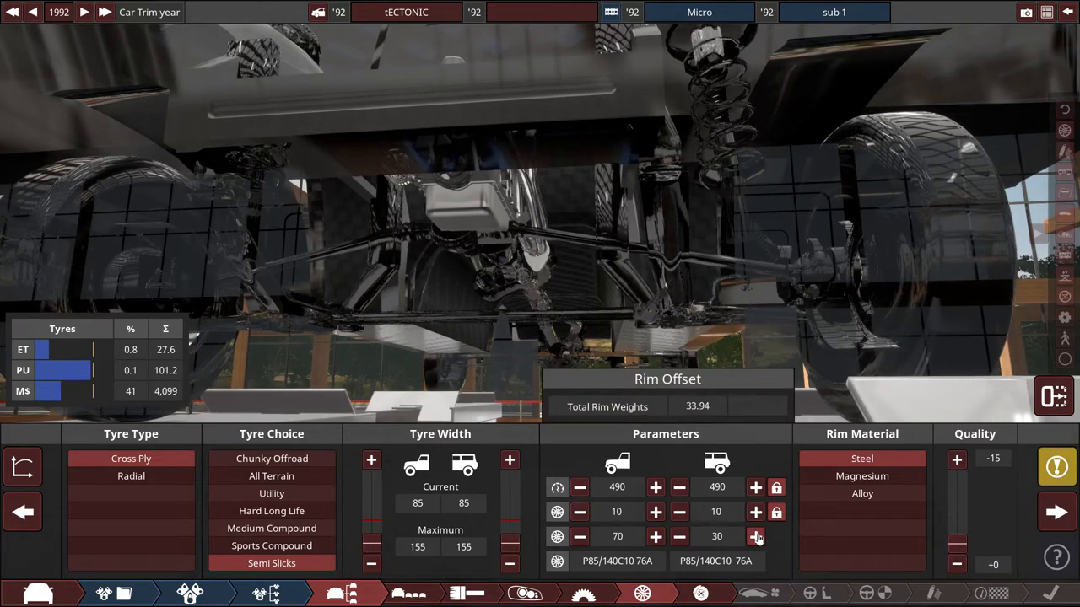
pyautogui.click(756, 537)
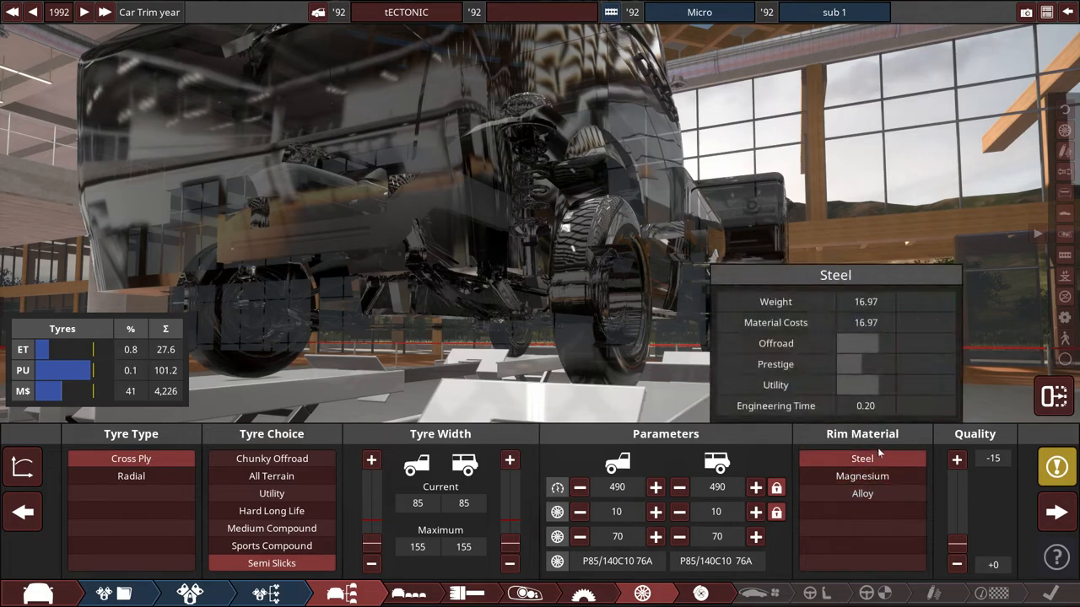
pyautogui.click(863, 492)
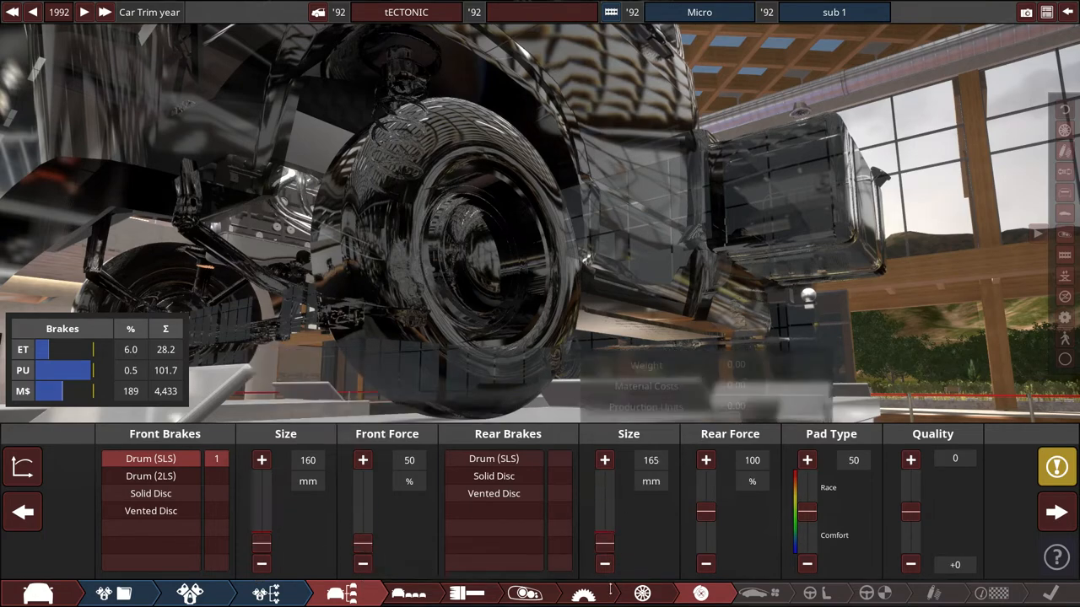
# Enlarge the rear drums slightly, set pad type to 0 (full comfort), and continue to aerodynamics.
pyautogui.click(492, 459)
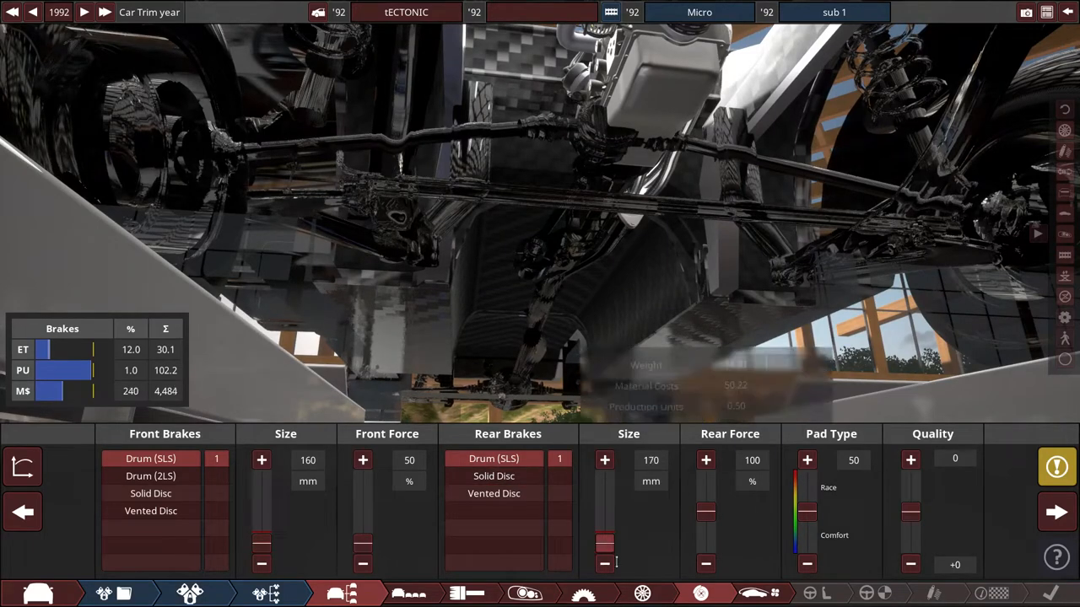
pyautogui.click(604, 563)
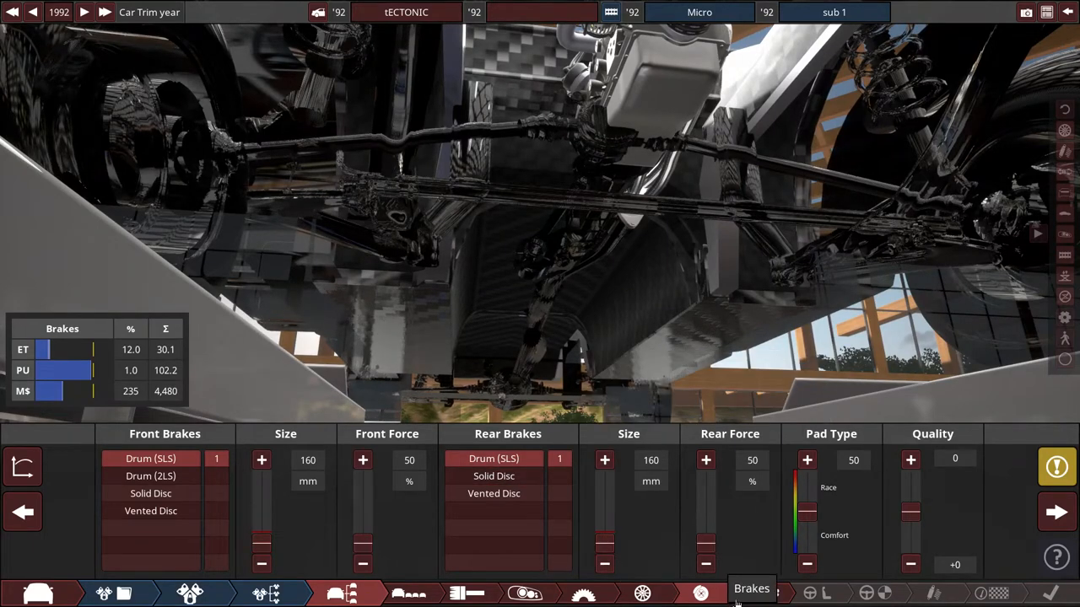
pyautogui.click(807, 458)
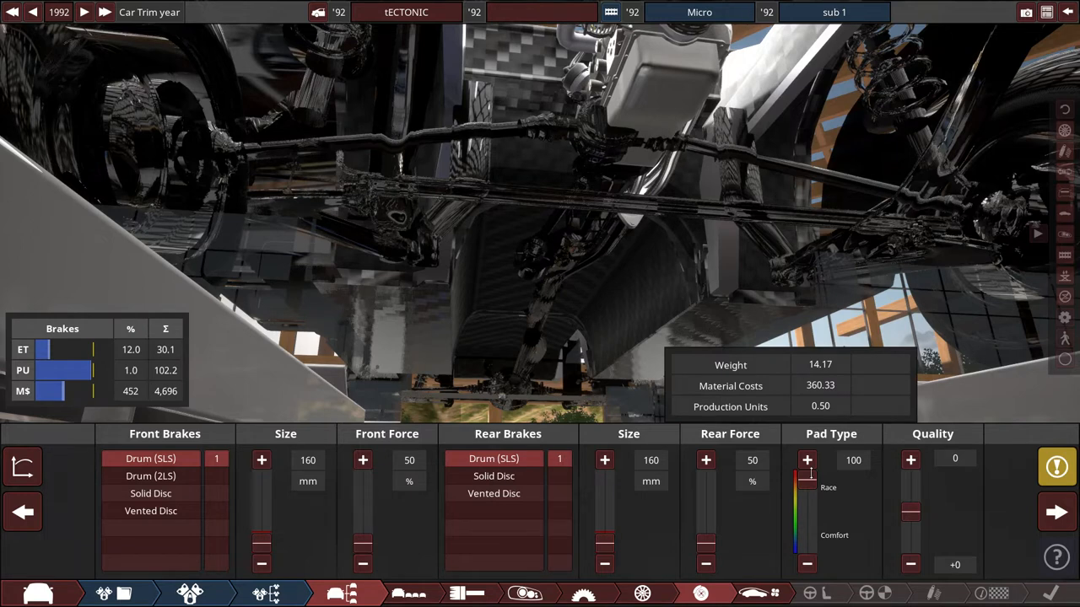
pyautogui.click(807, 564)
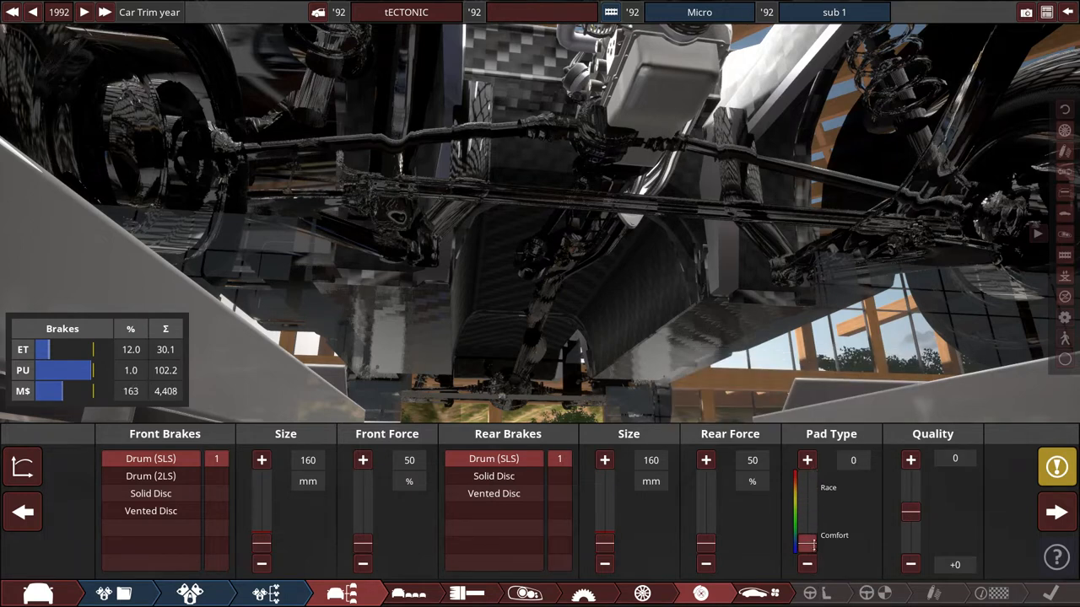
pyautogui.click(806, 459)
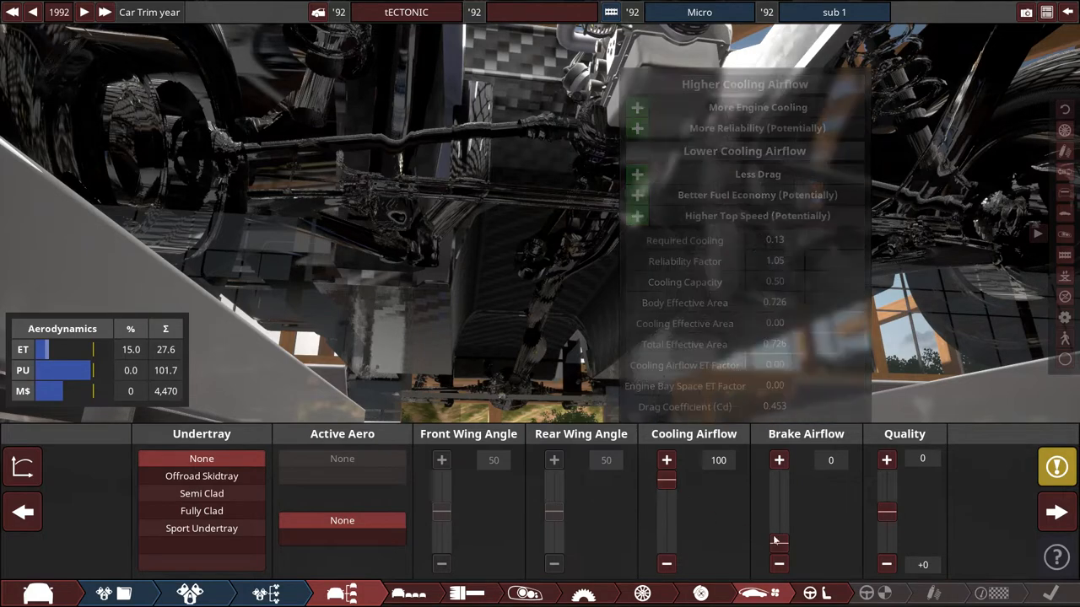
# Lower aerodynamics quality to -15, leaving cooling airflow at 100.
pyautogui.click(780, 459)
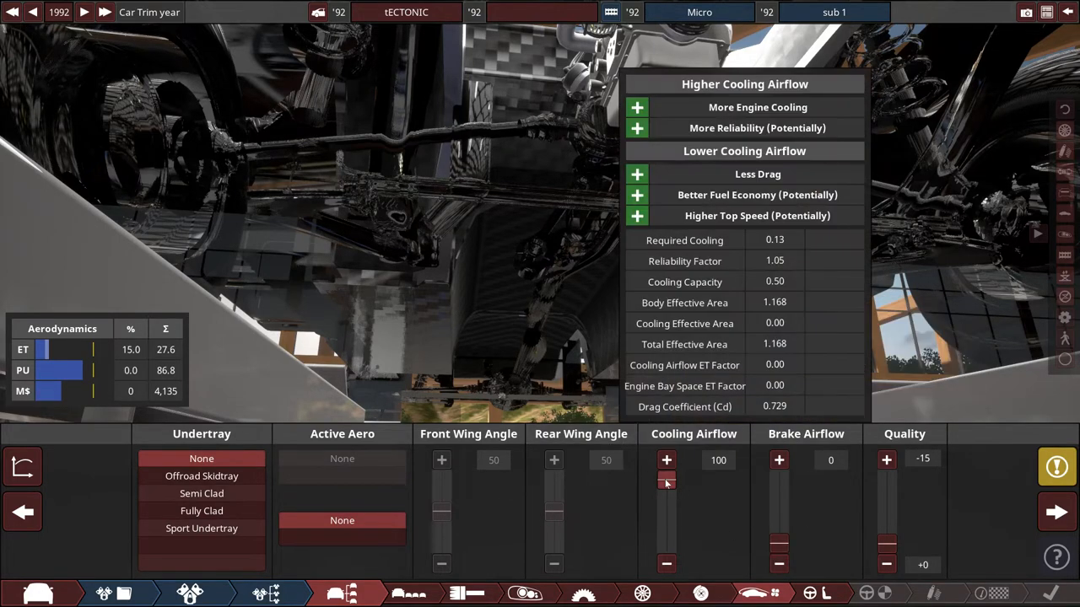
pyautogui.click(779, 458)
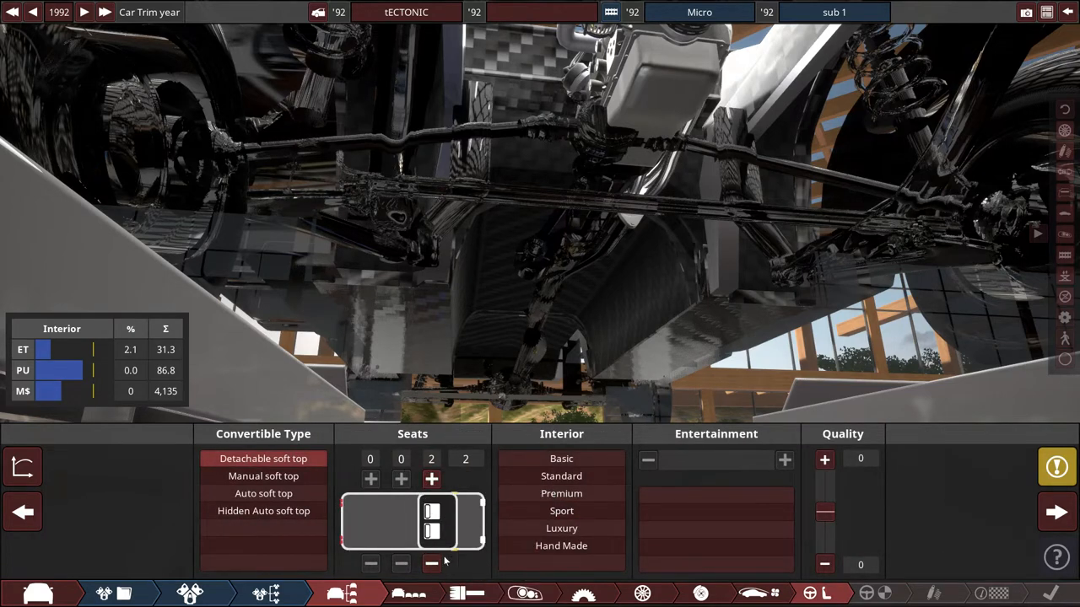
# Give the pickup a detachable soft top and a basic interior.
pyautogui.click(432, 563)
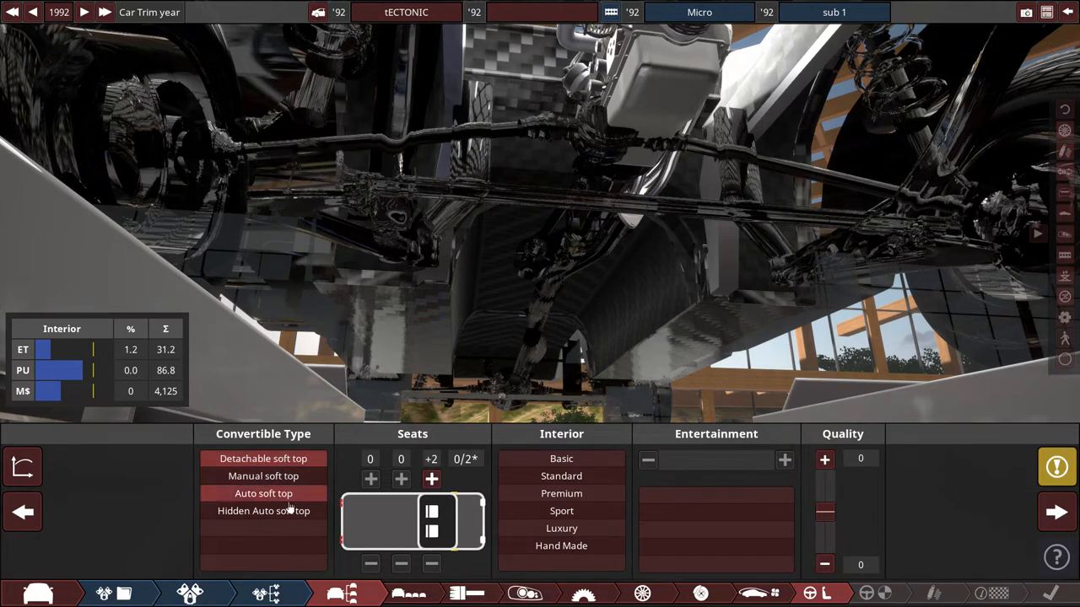
pyautogui.click(264, 493)
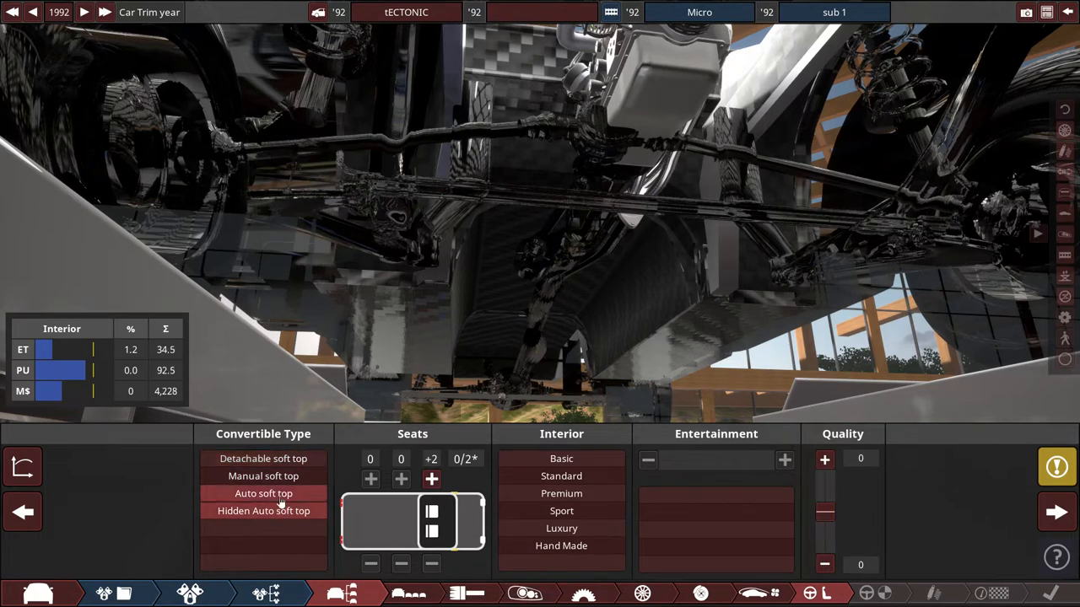
pyautogui.click(263, 459)
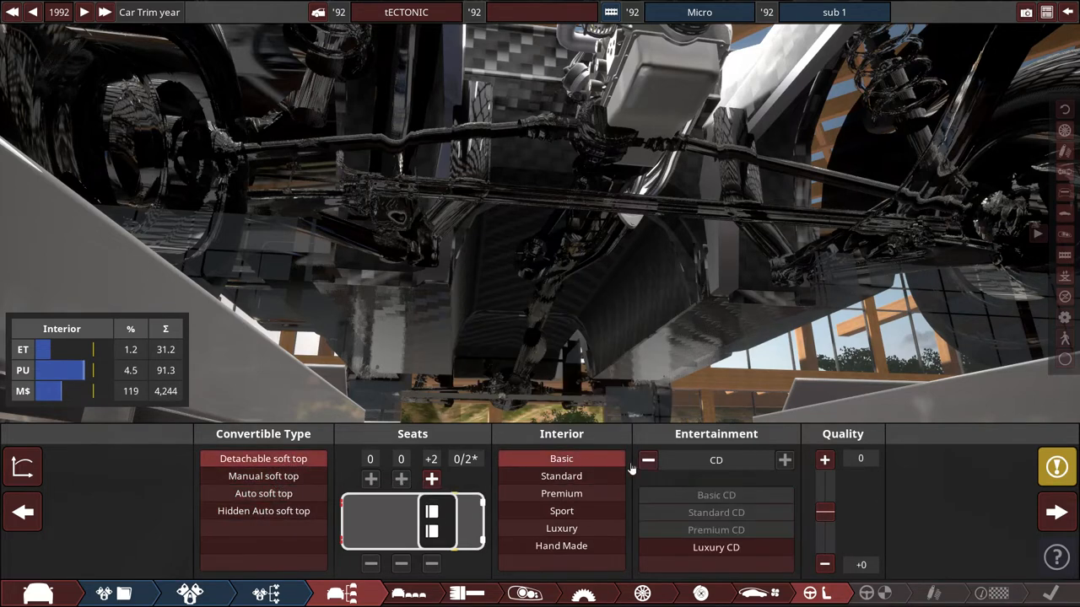
# Step entertainment back to an older AM radio option.
pyautogui.click(648, 459)
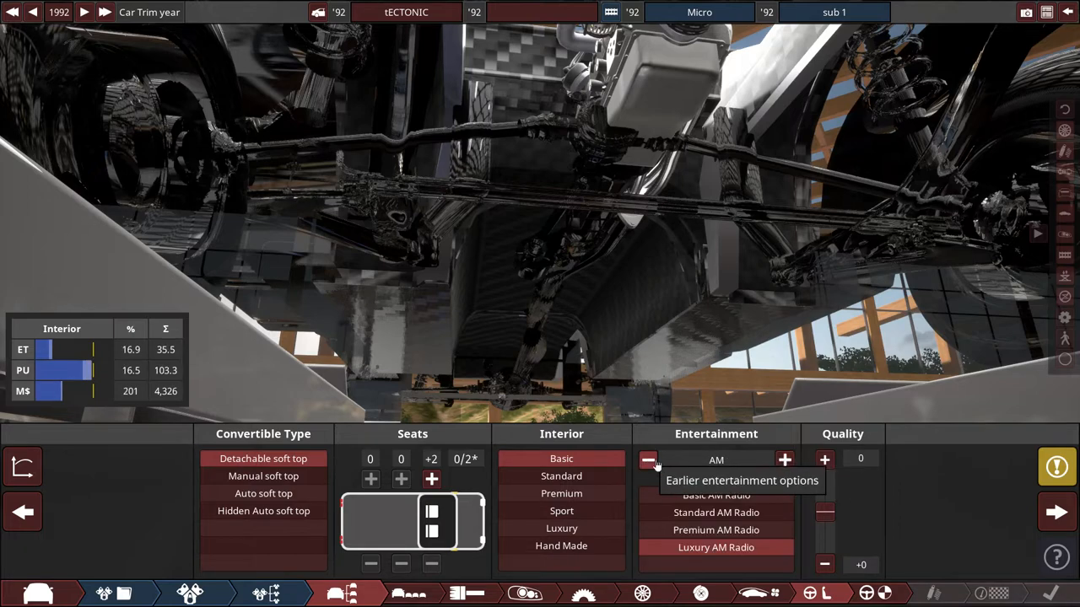
pyautogui.click(647, 459)
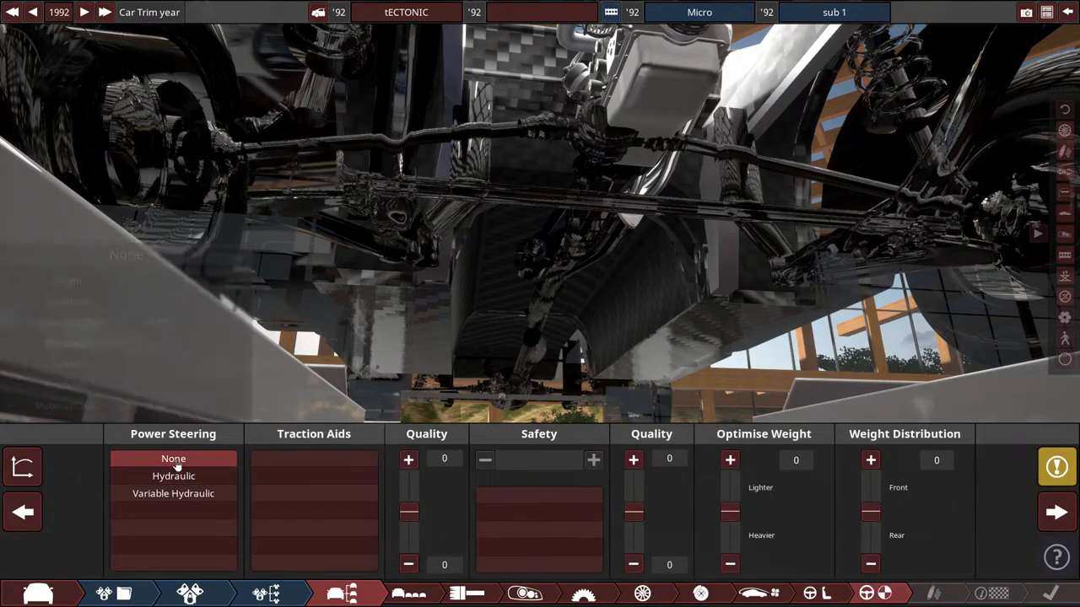
# Keep power steering at None and push Optimise Weight to 100.
pyautogui.click(172, 459)
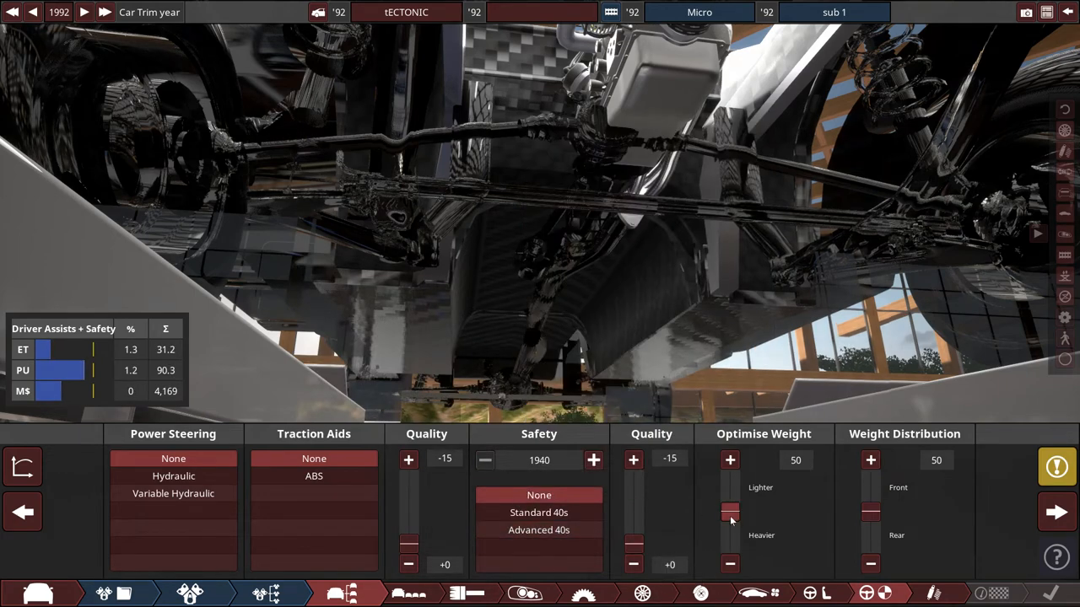
pyautogui.click(729, 459)
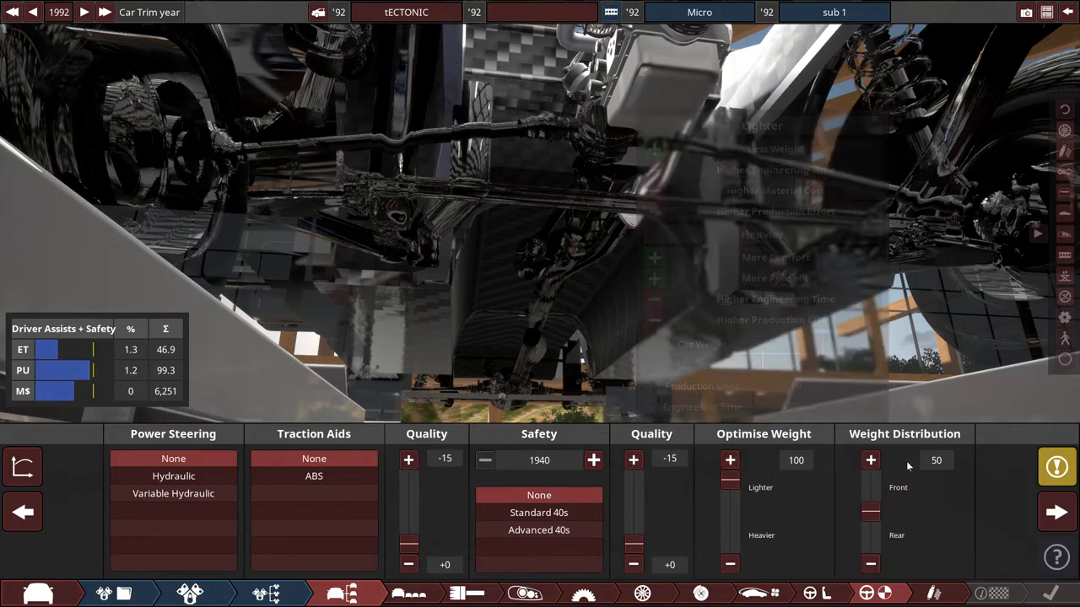
pyautogui.moveTo(869, 513)
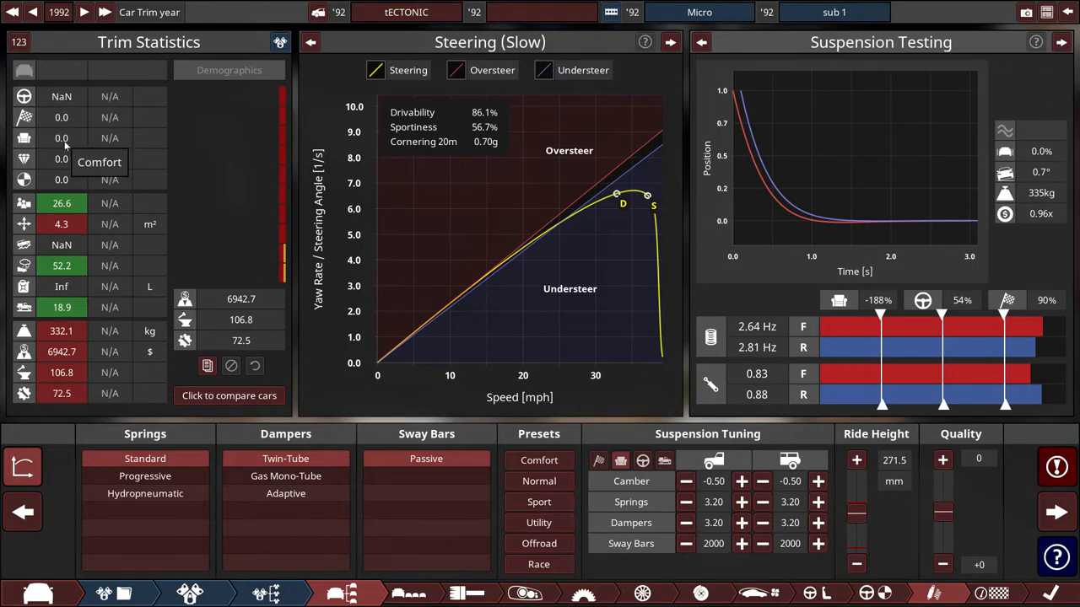
pyautogui.moveTo(55, 179)
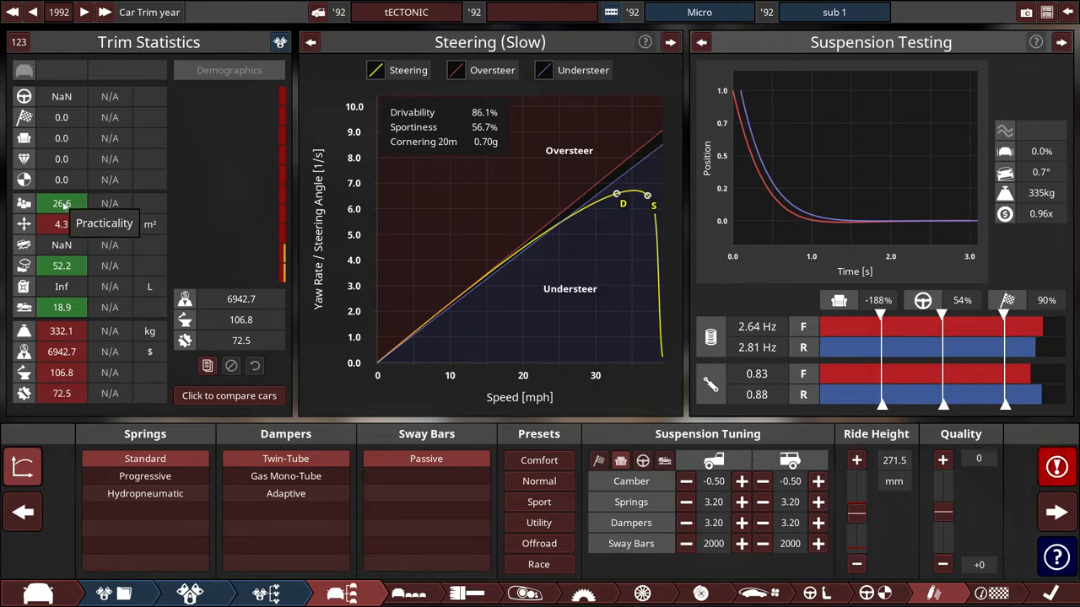
pyautogui.moveTo(71, 253)
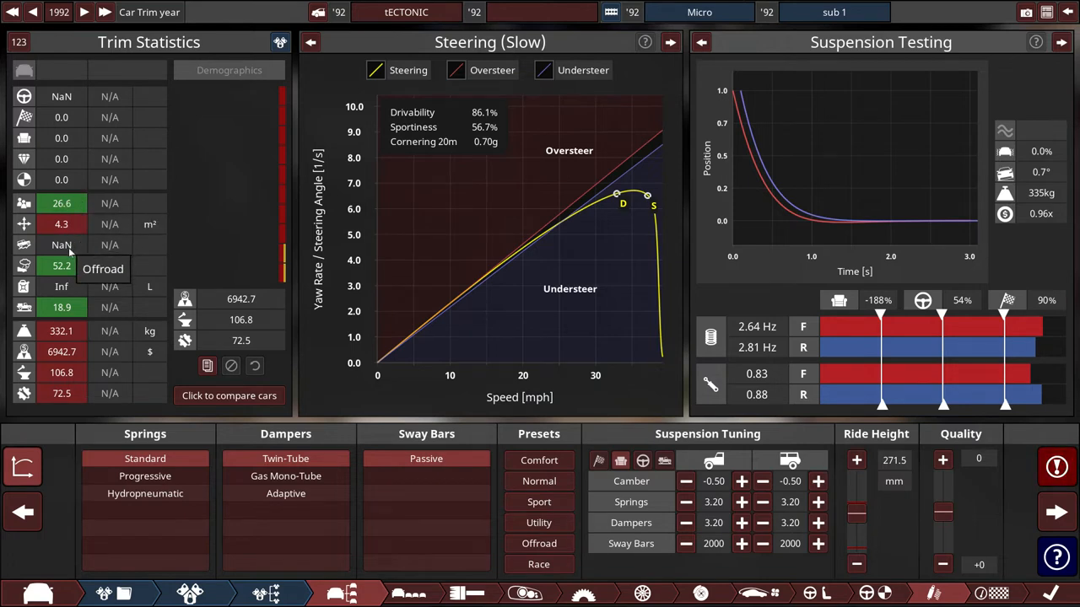
pyautogui.moveTo(61, 287)
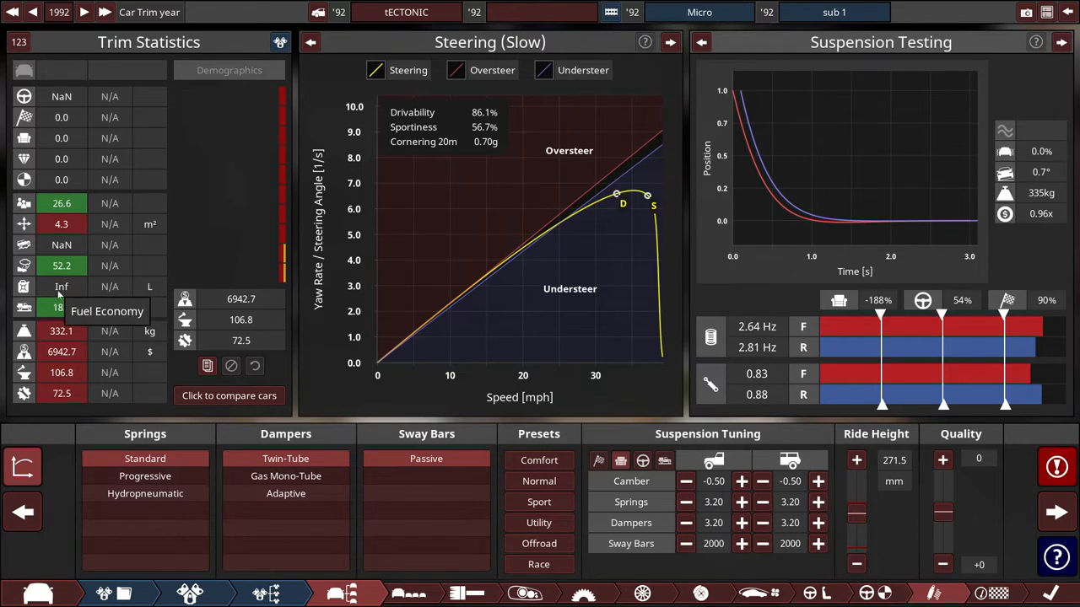
pyautogui.moveTo(61, 307)
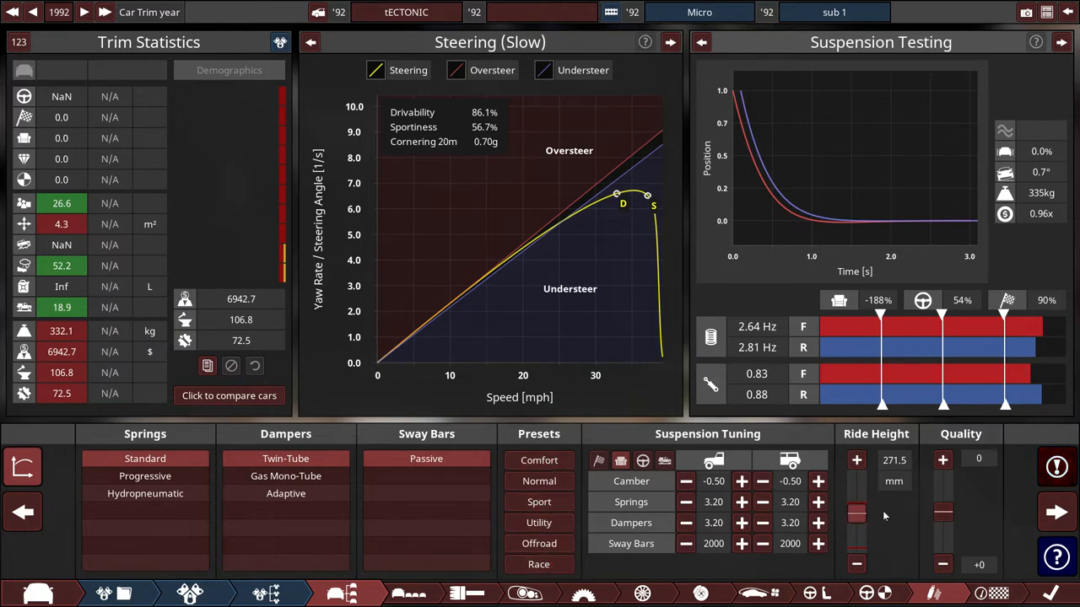
# Adjust ride height and soften springs, dampers and sway bars, quality -15.
pyautogui.click(857, 564)
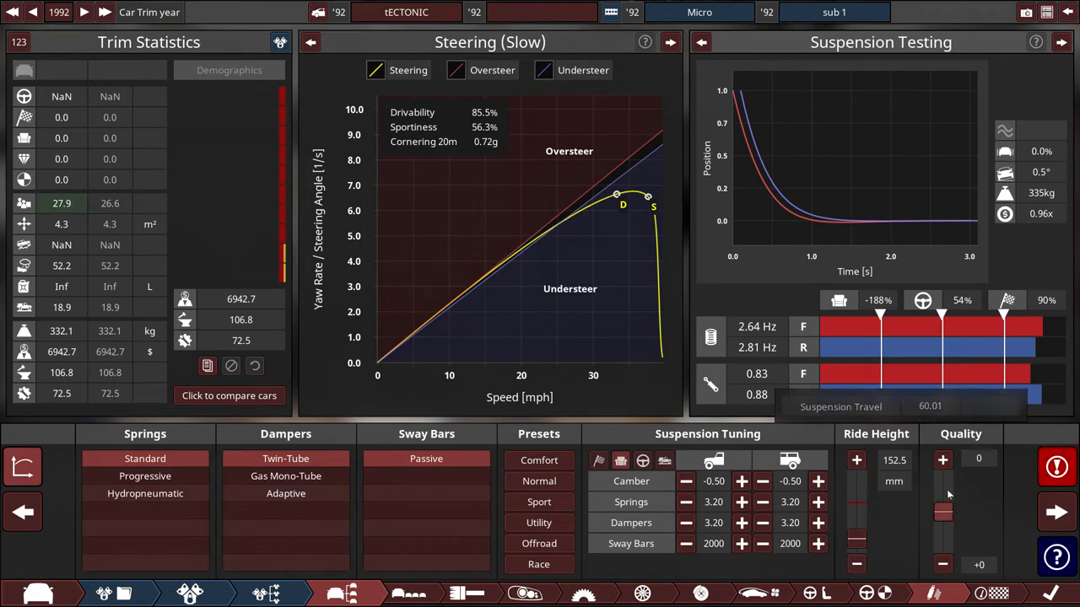
pyautogui.click(540, 459)
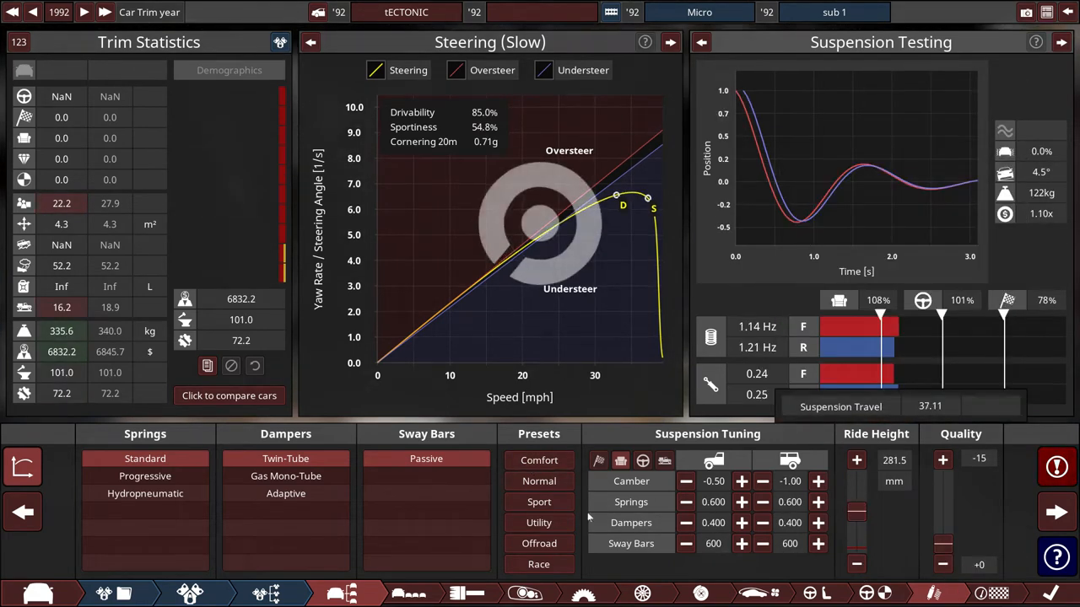
pyautogui.click(540, 543)
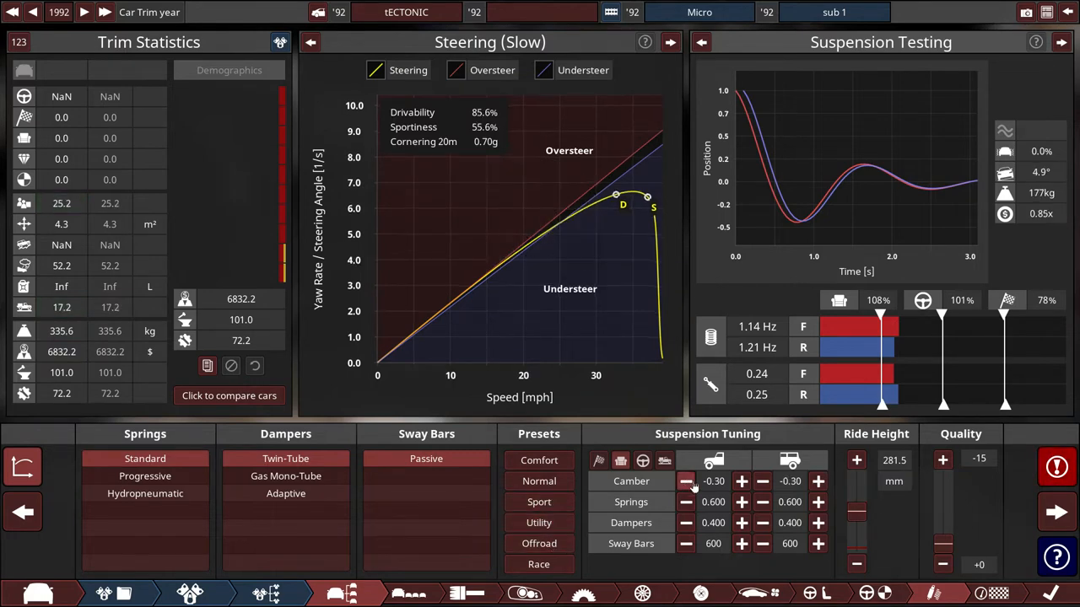
# Set front camber to -30.
pyautogui.click(685, 481)
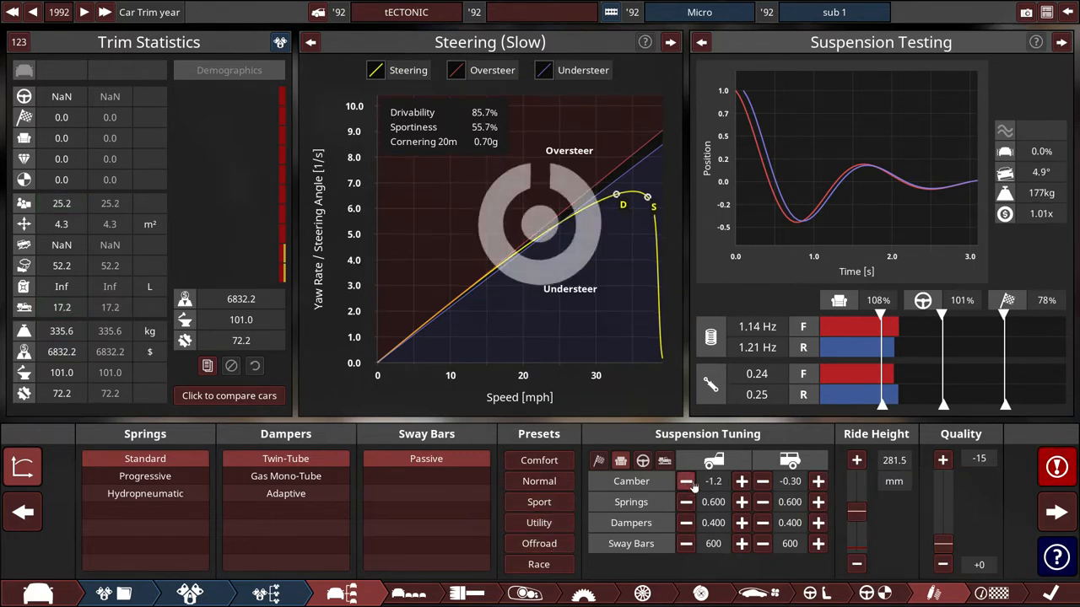
pyautogui.click(685, 481)
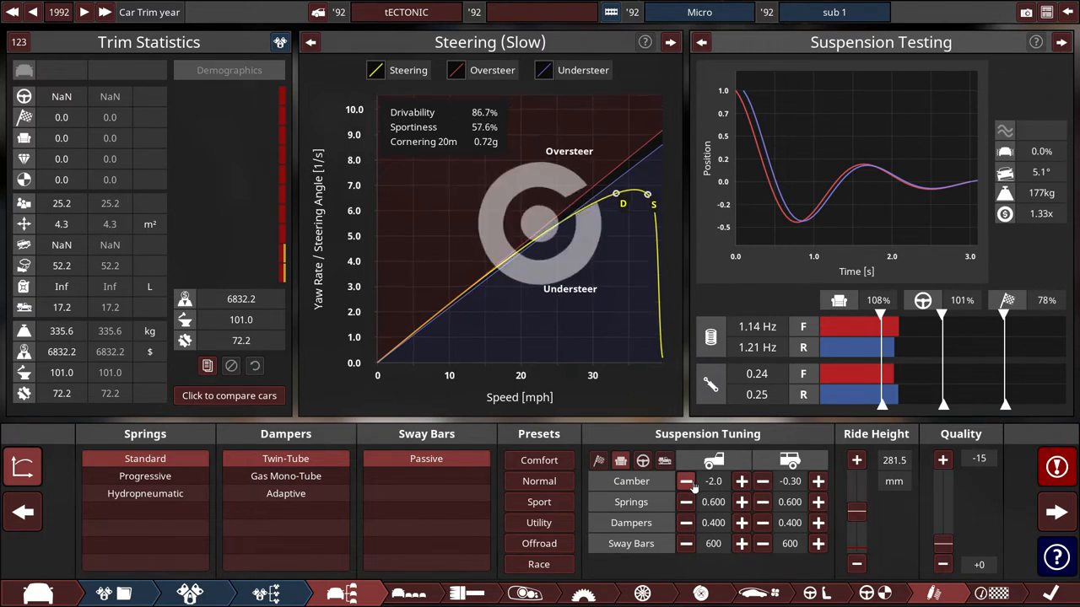
pyautogui.click(685, 481)
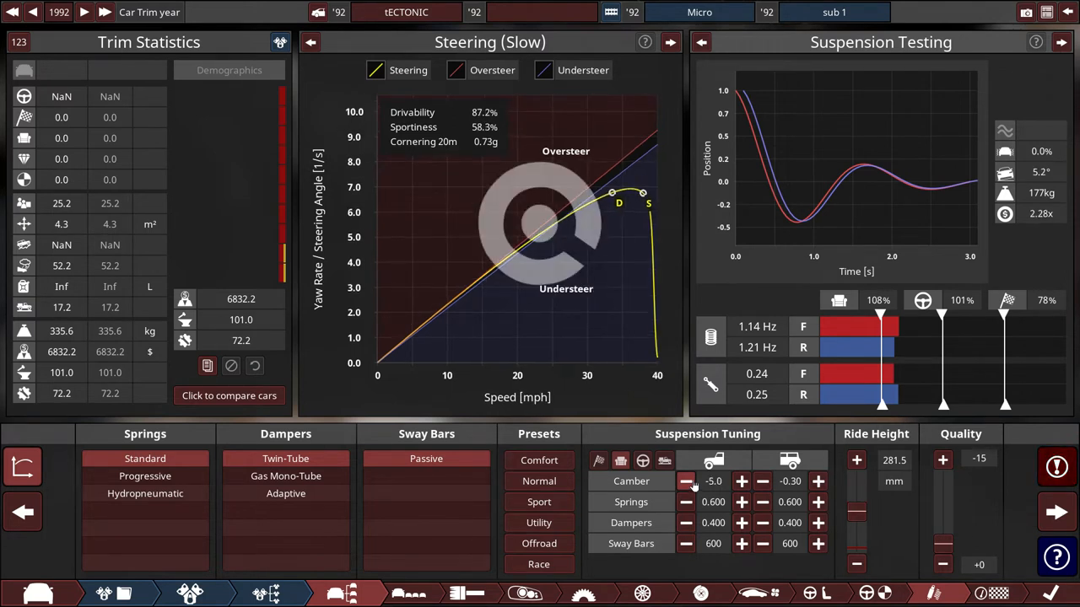
pyautogui.click(685, 481)
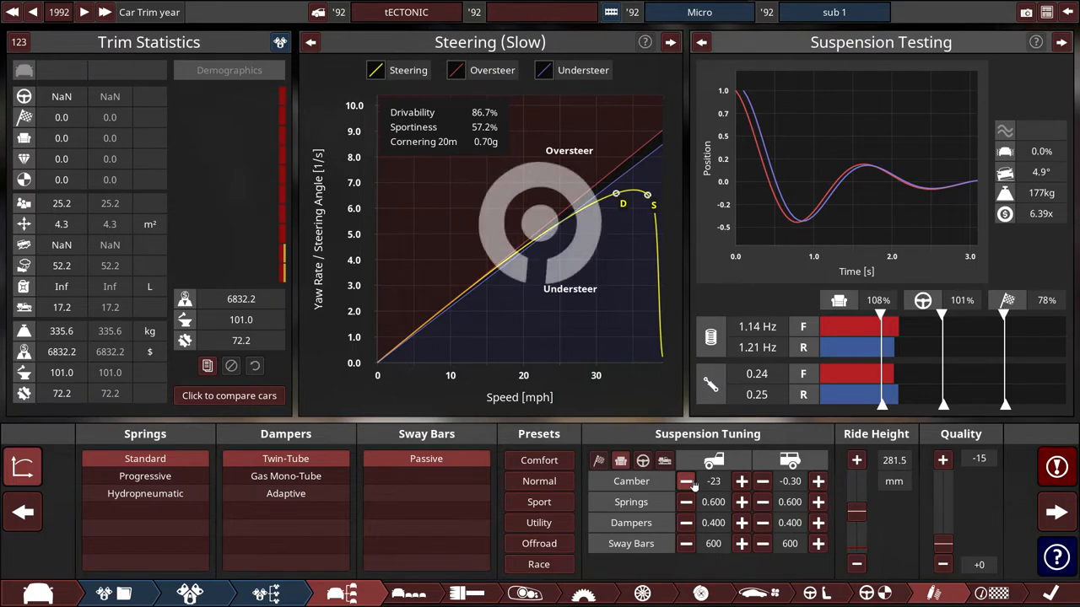
pyautogui.click(685, 481)
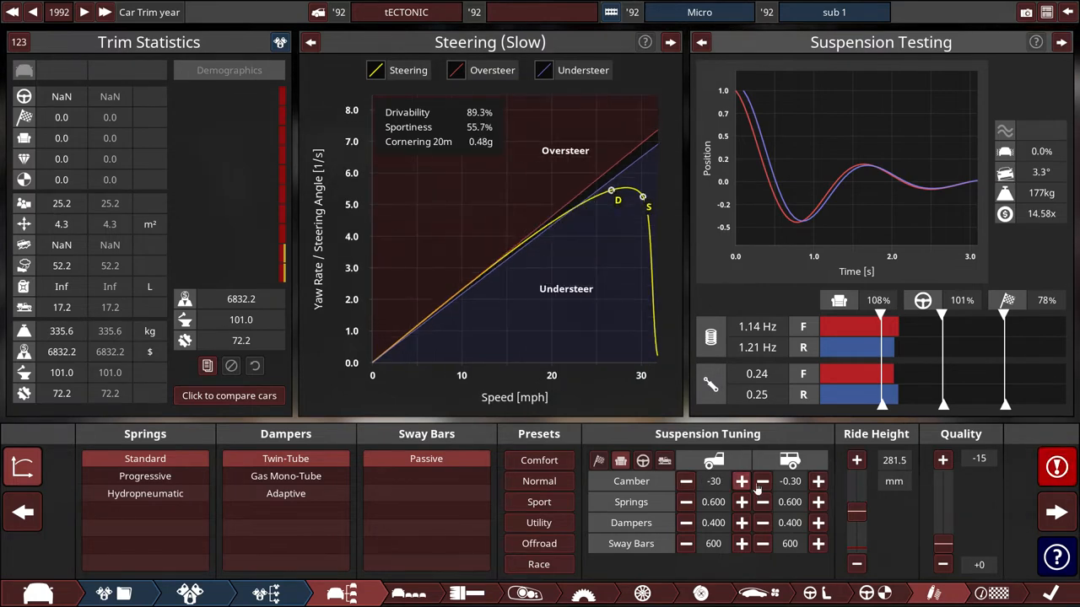
# Push rear camber strongly negative toward -30.
pyautogui.click(763, 481)
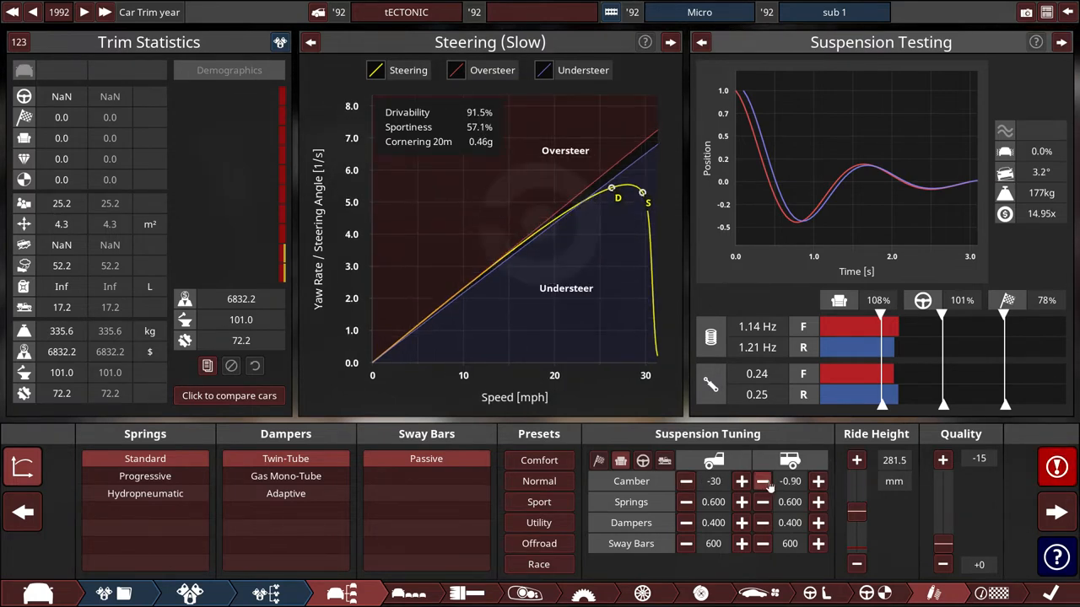
pyautogui.click(763, 480)
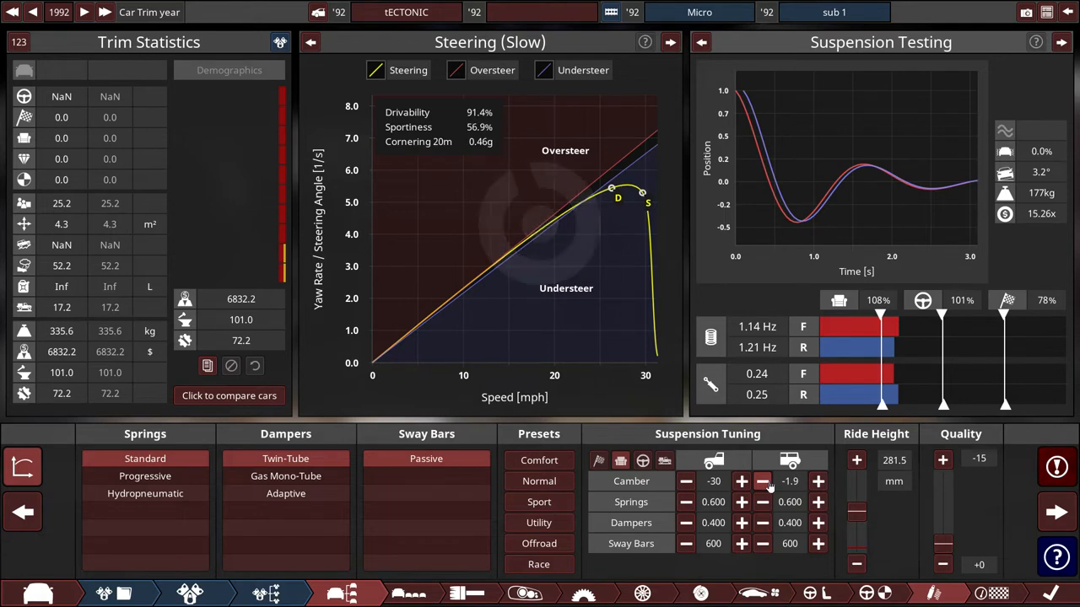
pyautogui.click(762, 481)
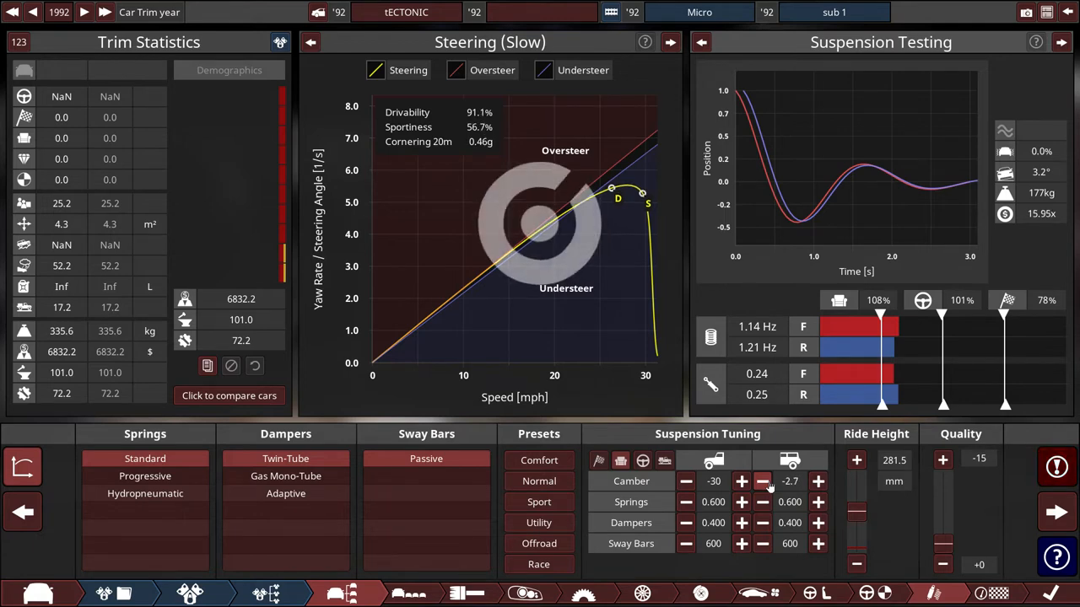
pyautogui.click(762, 480)
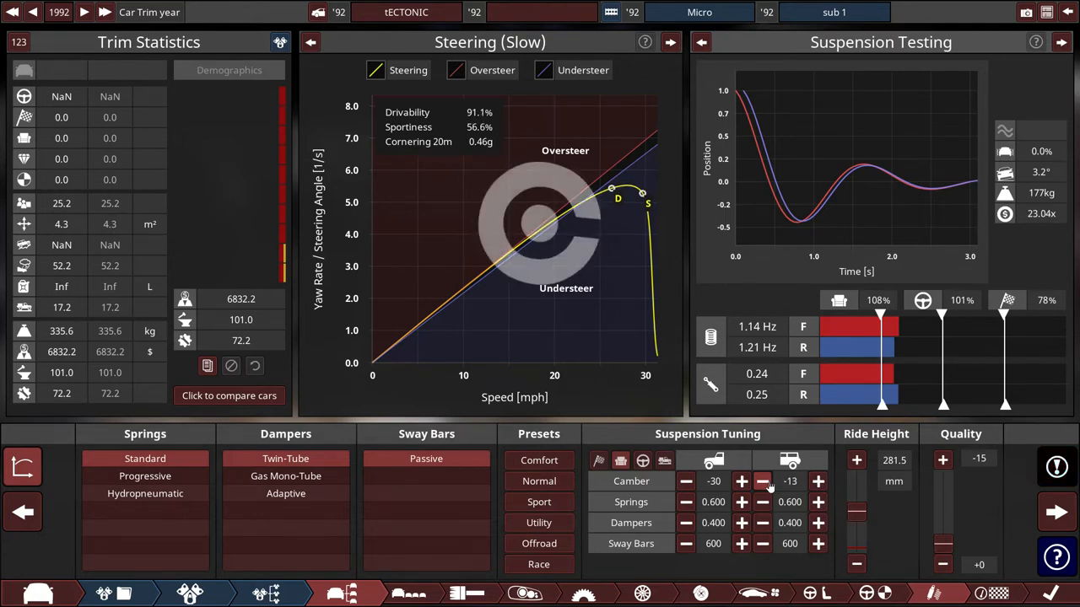
pyautogui.click(763, 481)
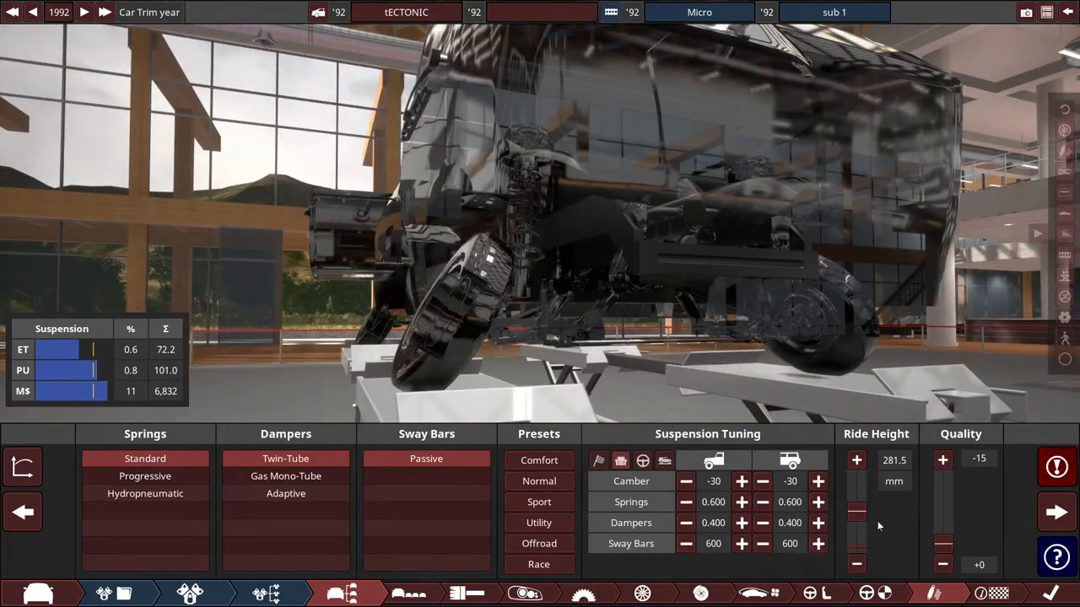
# Drop ride height back to 152.5 mm with camber at -30 front and rear.
pyautogui.click(856, 564)
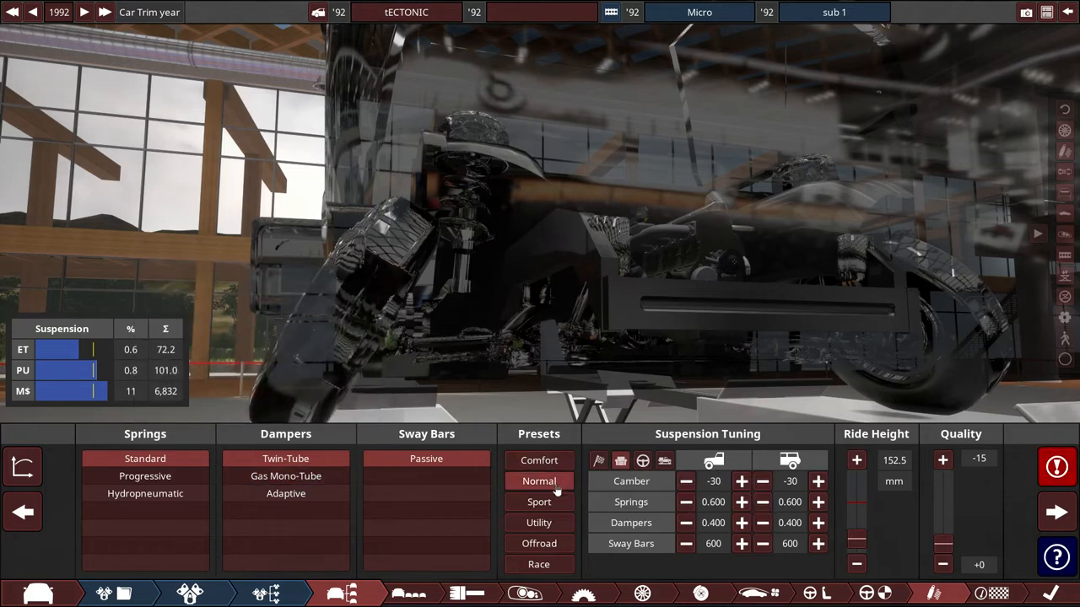
# Stiffen springs to 4.00 and dampers to 1.60 on both axles.
pyautogui.click(685, 502)
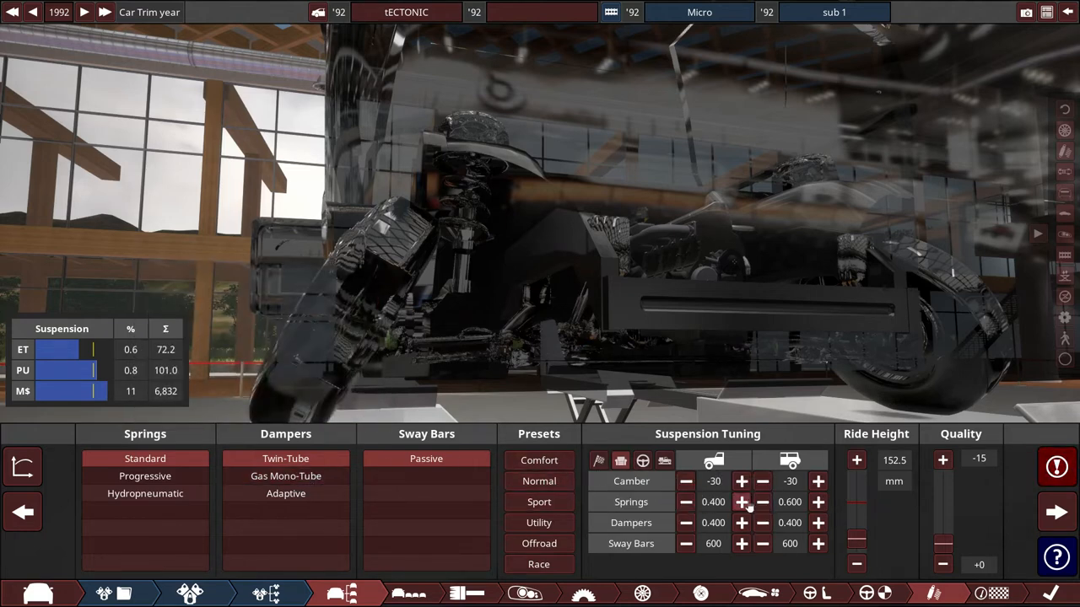
pyautogui.click(741, 503)
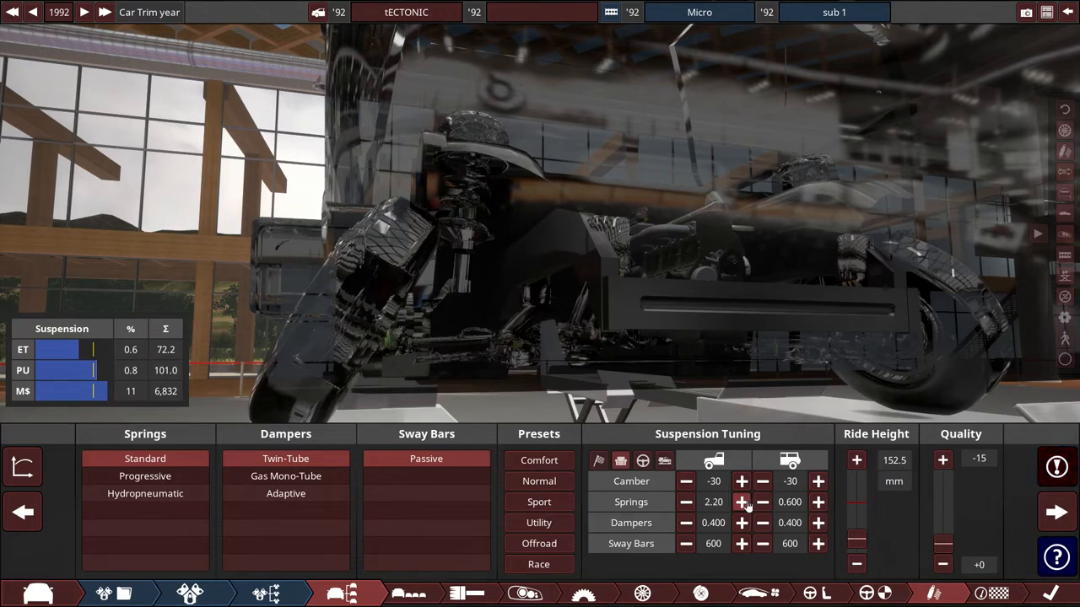
pyautogui.click(742, 503)
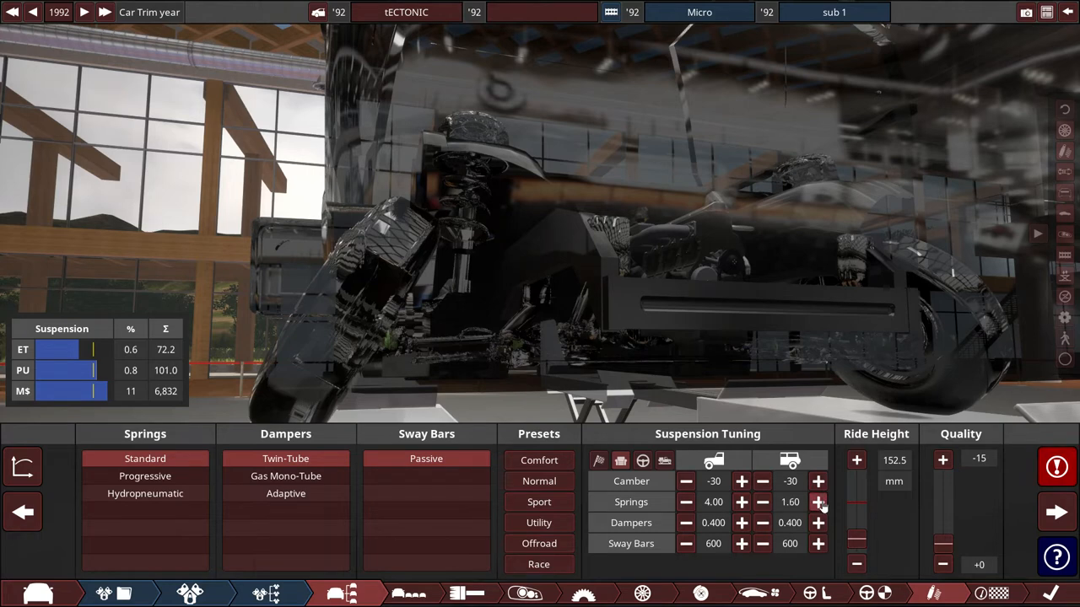
pyautogui.click(817, 503)
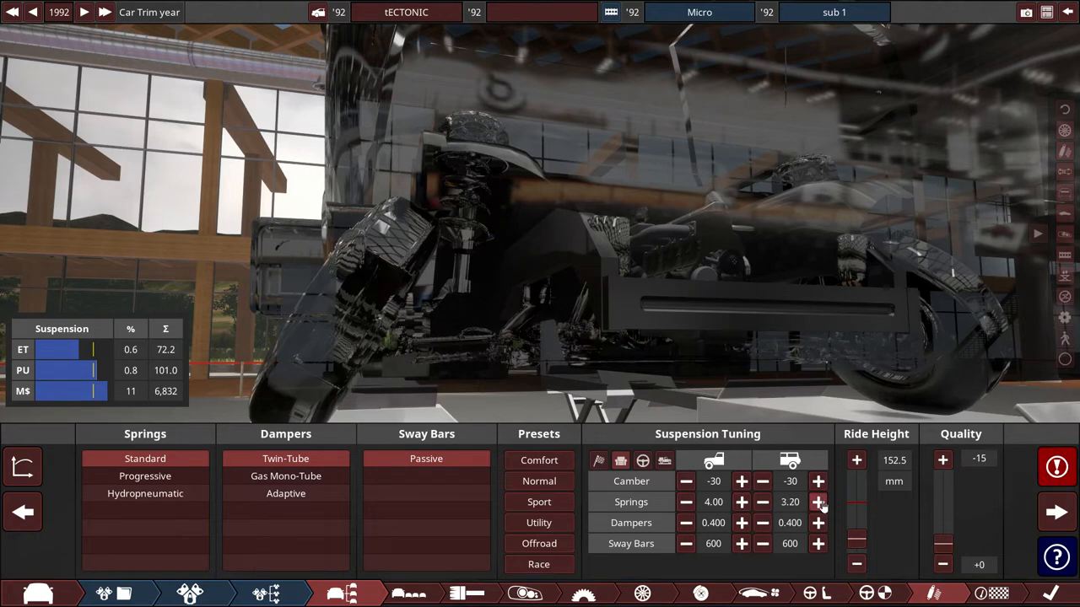
pyautogui.click(816, 502)
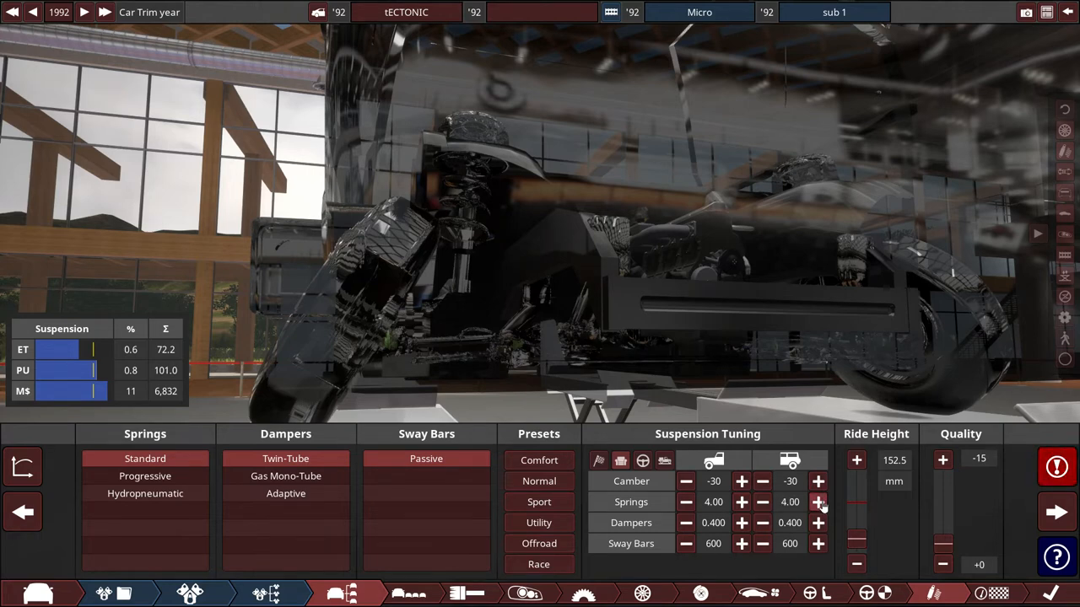
pyautogui.click(817, 523)
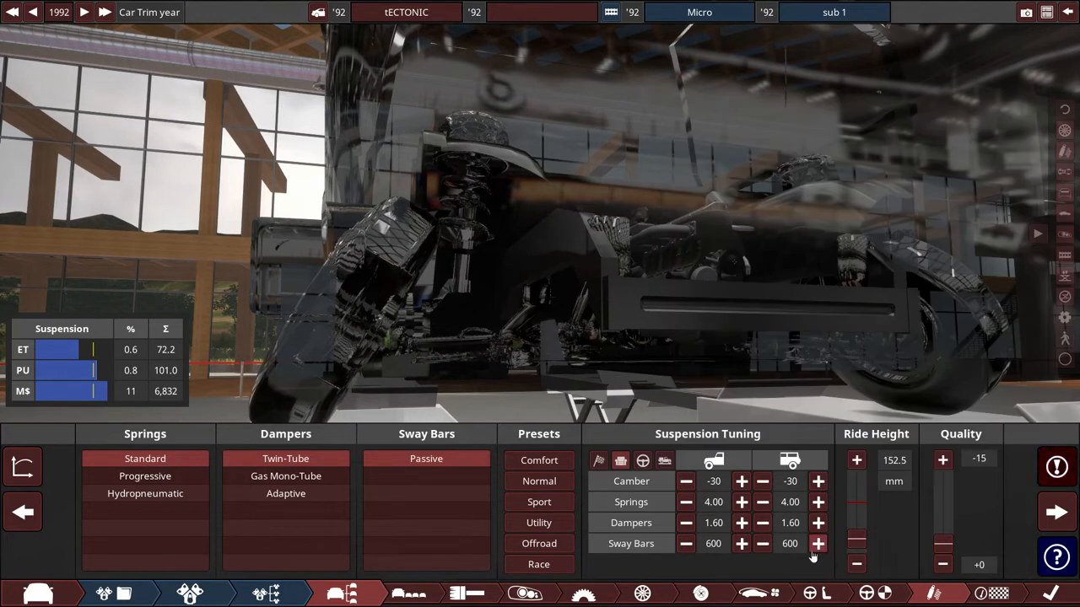
# Max out front and rear sway bars at 5000.
pyautogui.click(816, 543)
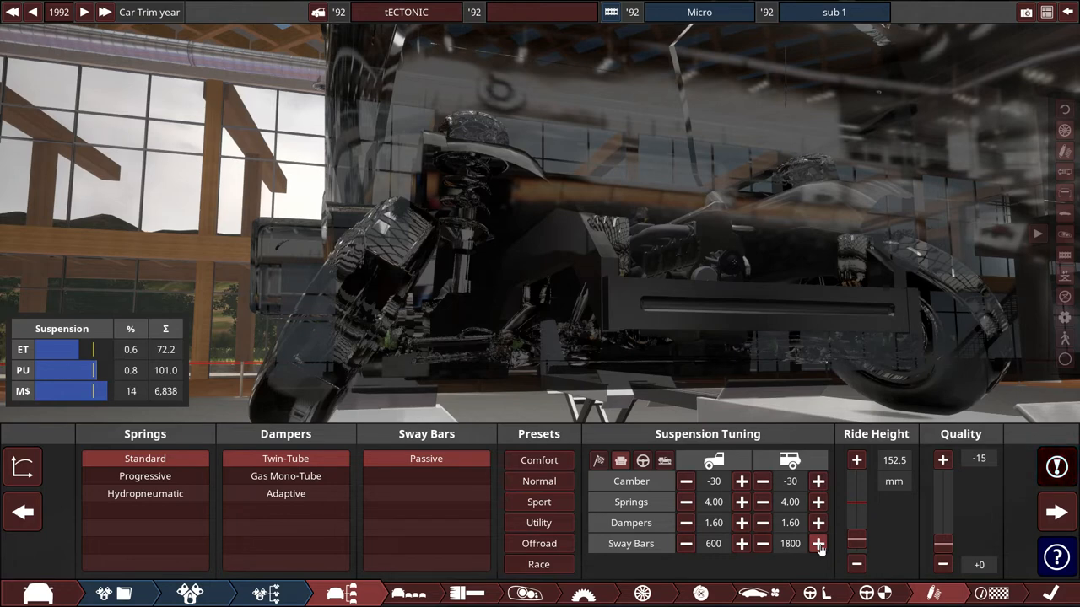
pyautogui.click(817, 543)
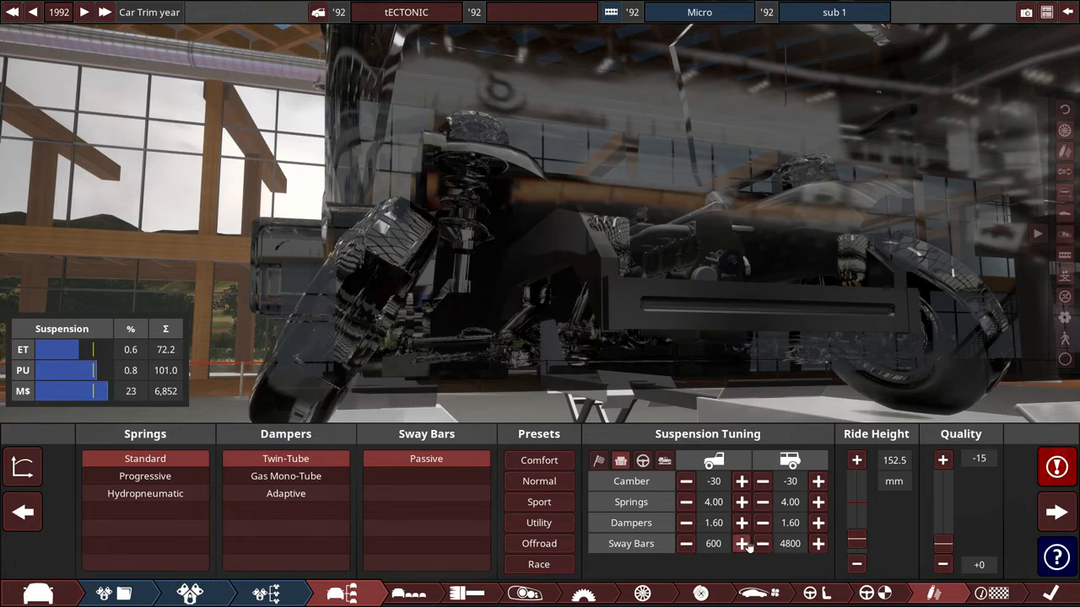
pyautogui.click(741, 543)
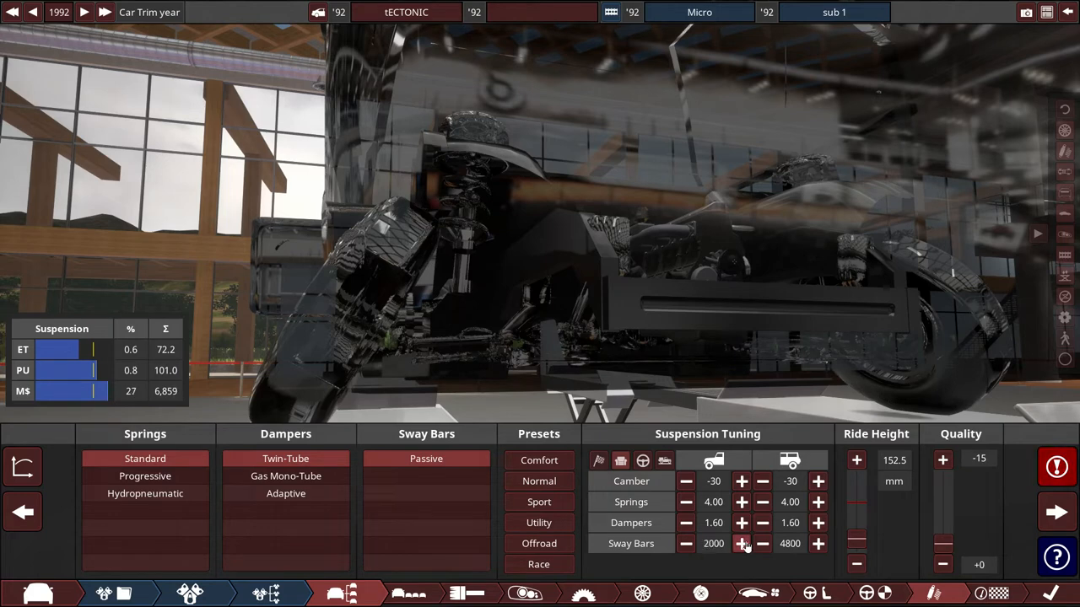
pyautogui.click(742, 543)
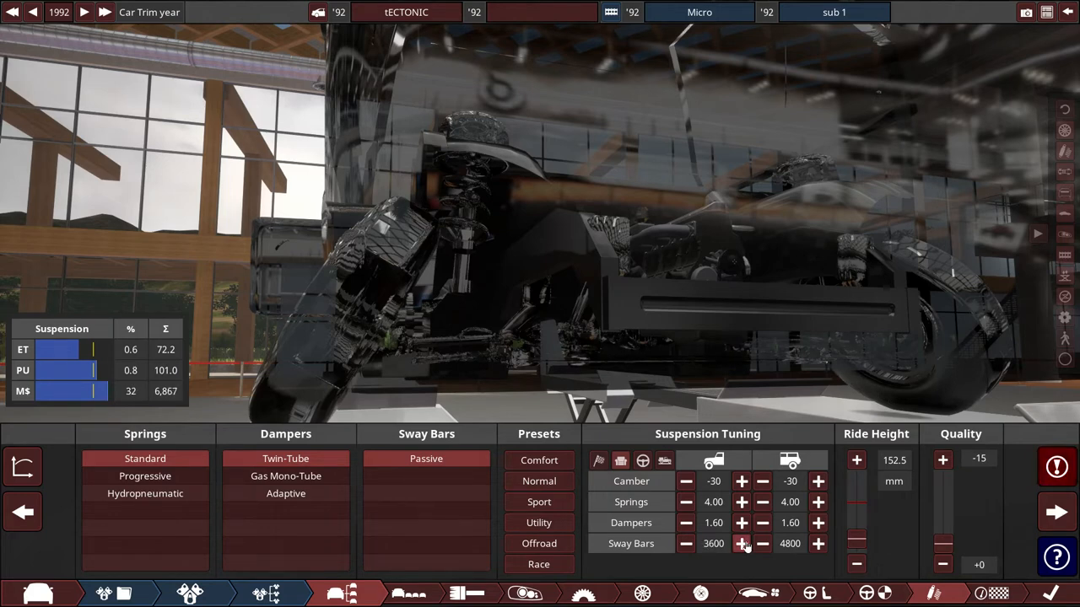
pyautogui.click(740, 544)
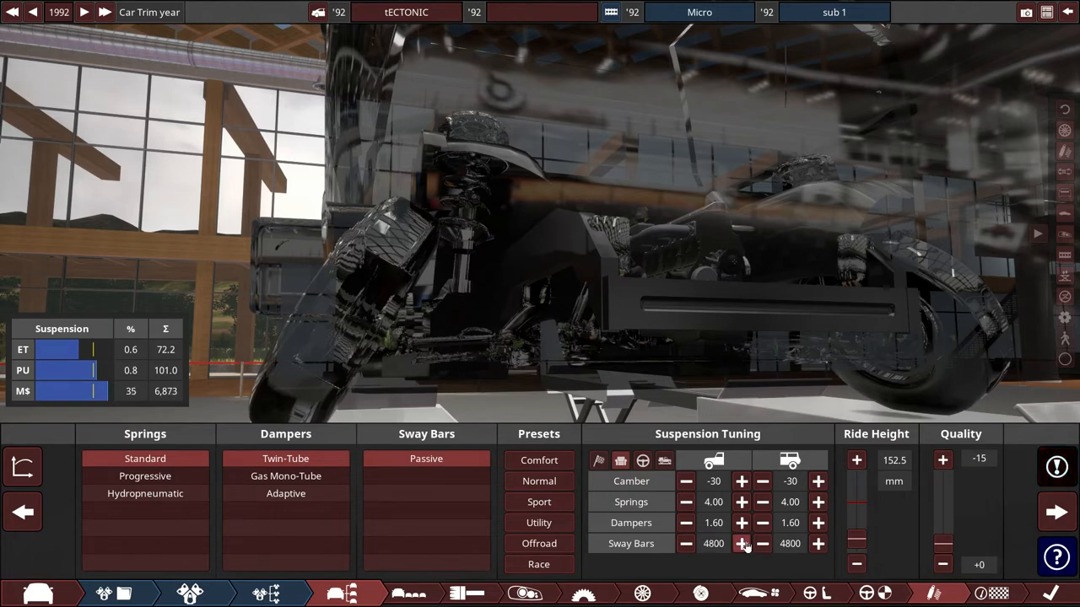
pyautogui.click(741, 544)
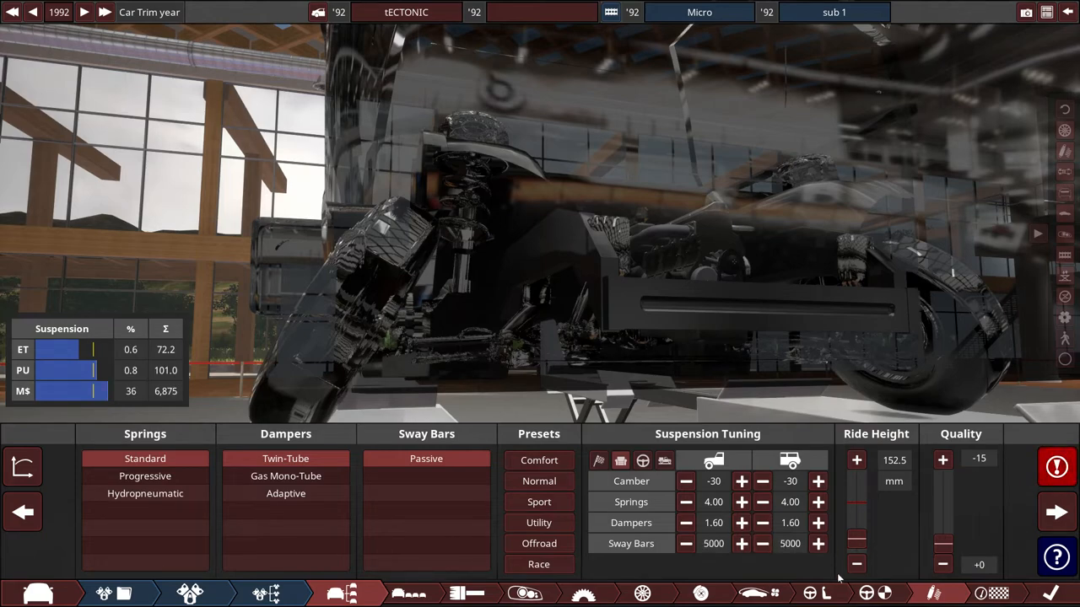
pyautogui.moveTo(995, 594)
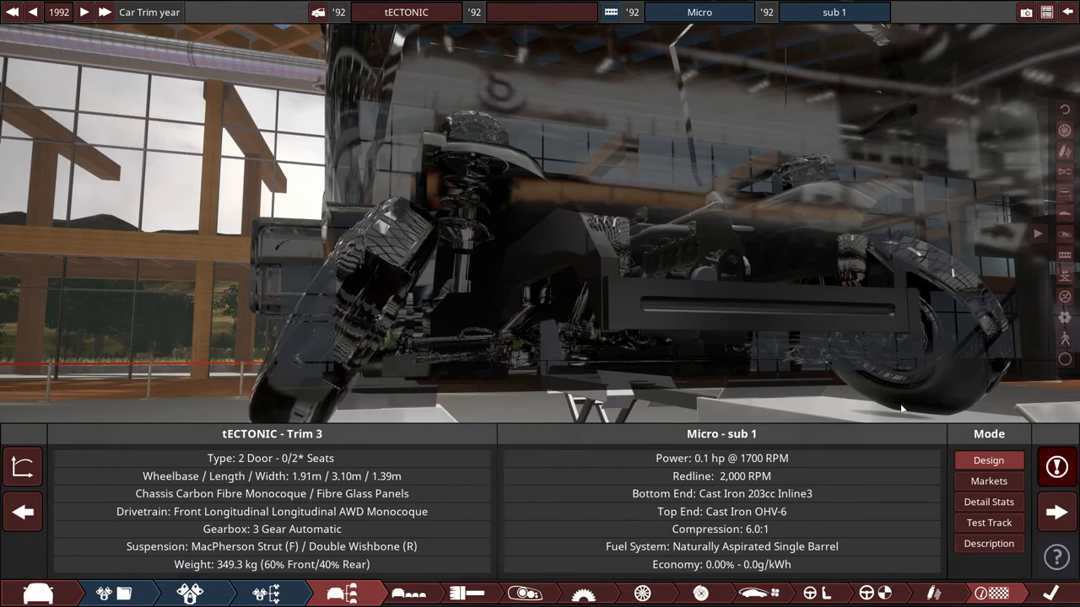
pyautogui.moveTo(742, 267)
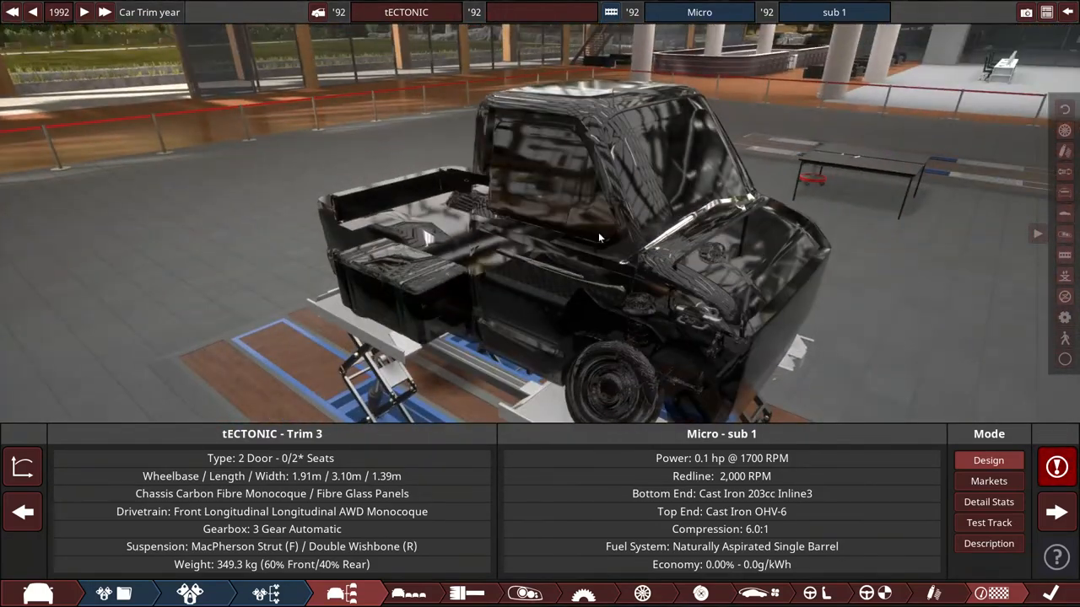
# Orbit the view around the finished glass pickup on the trim summary.
pyautogui.moveTo(599, 244); pyautogui.dragTo(759, 253)
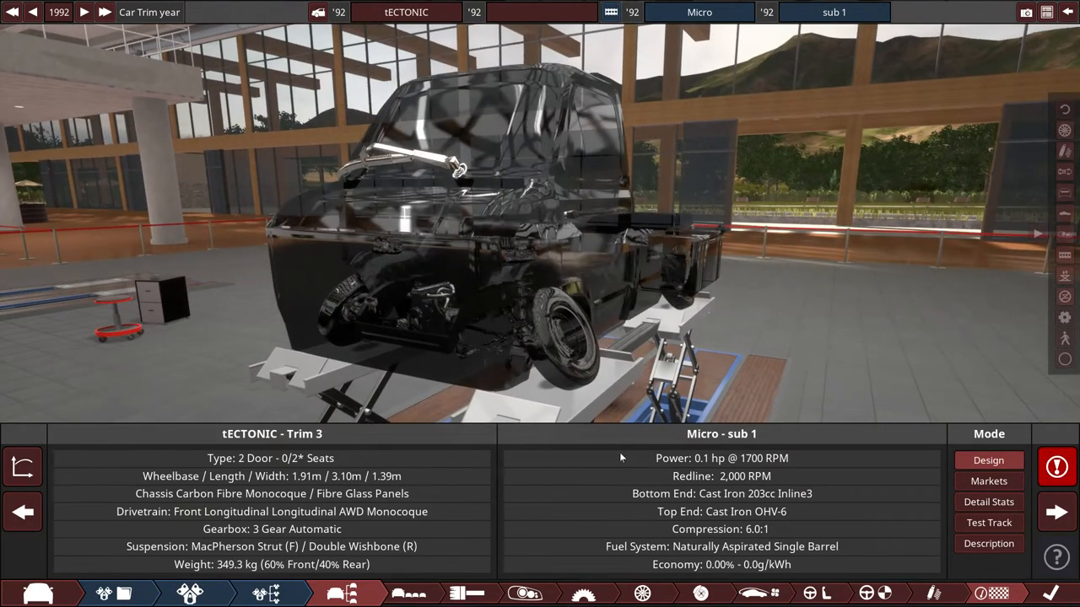
pyautogui.moveTo(666, 464)
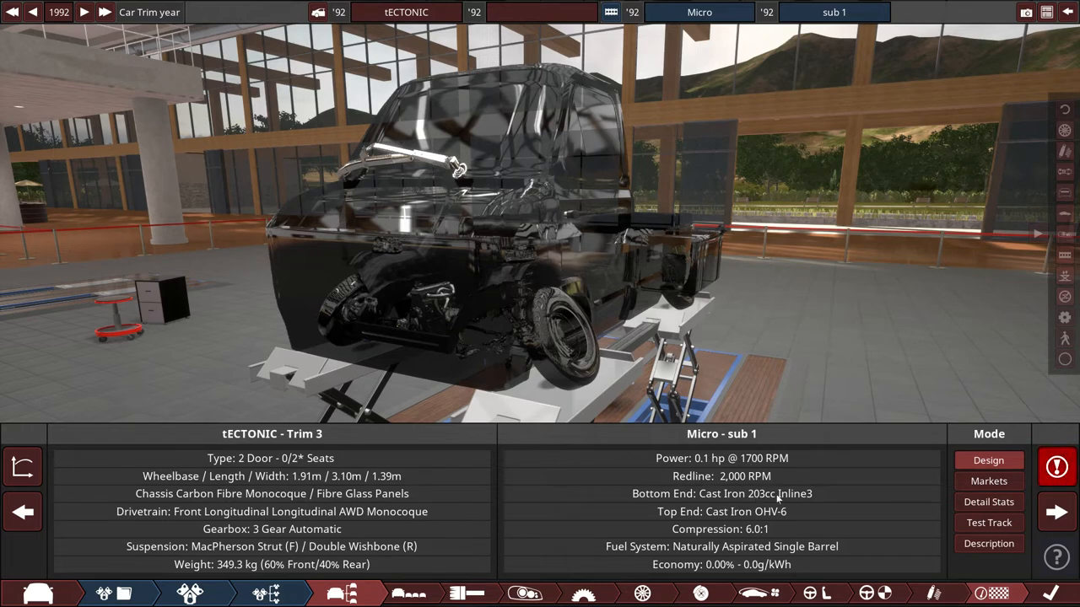
pyautogui.moveTo(724, 563)
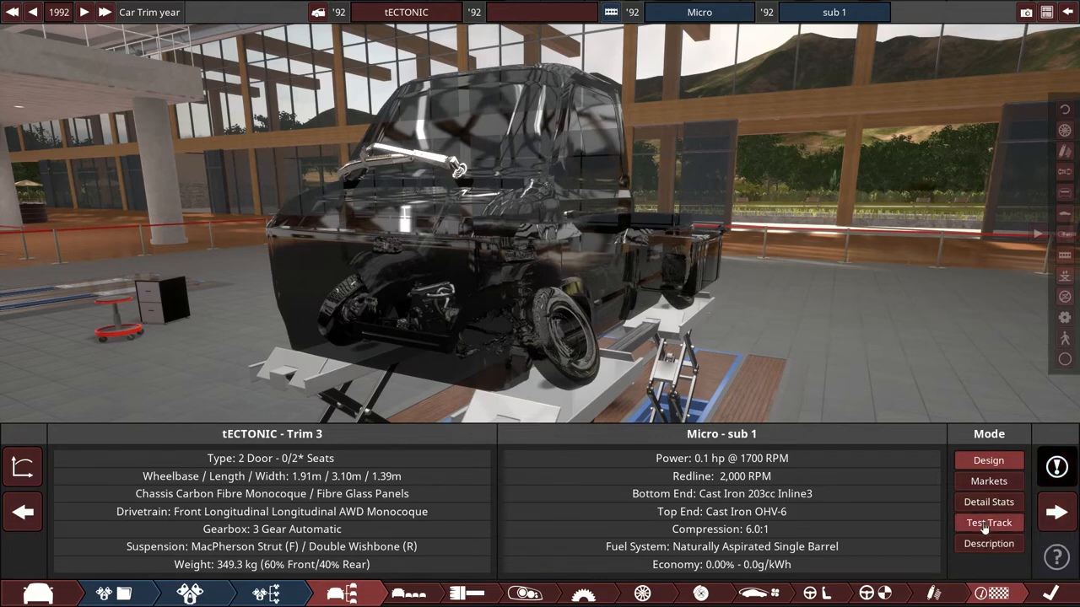
# Bring up the pickup's test track performance results.
pyautogui.click(989, 523)
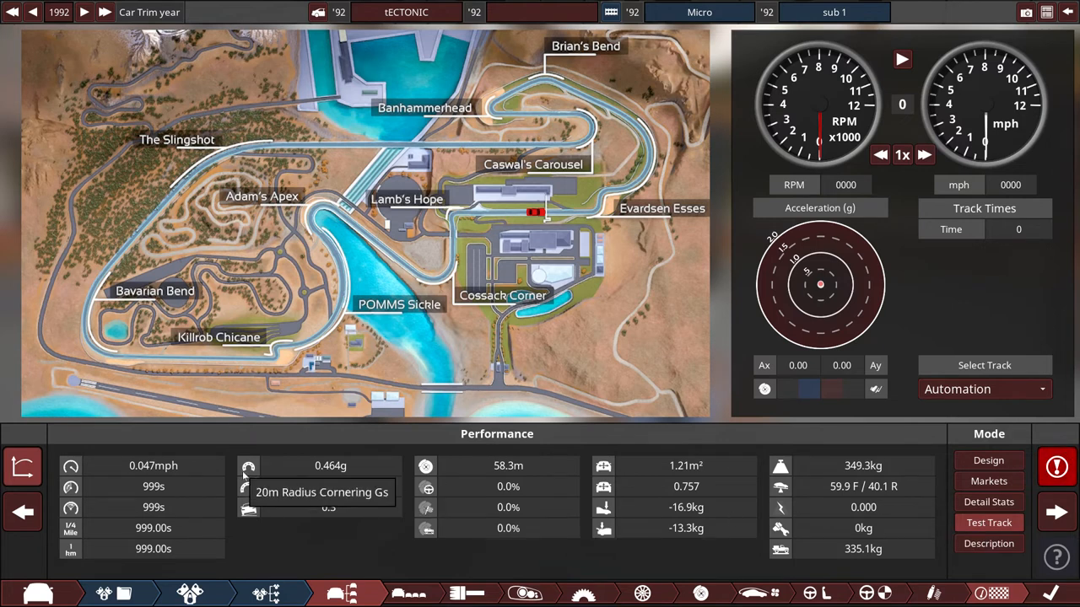
pyautogui.moveTo(135, 465)
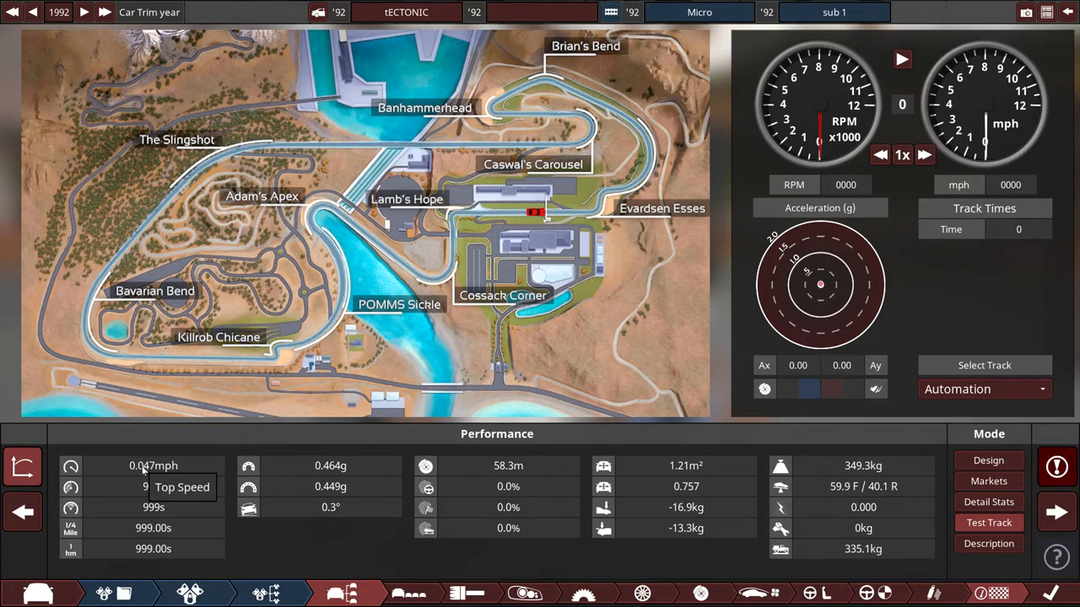
pyautogui.moveTo(177, 486)
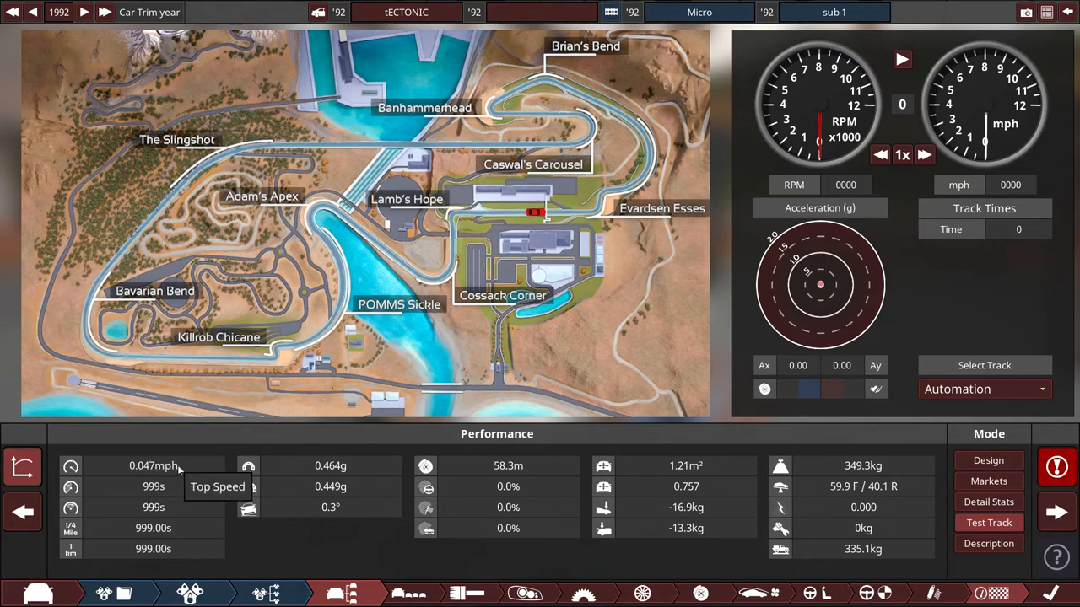
pyautogui.moveTo(209, 465)
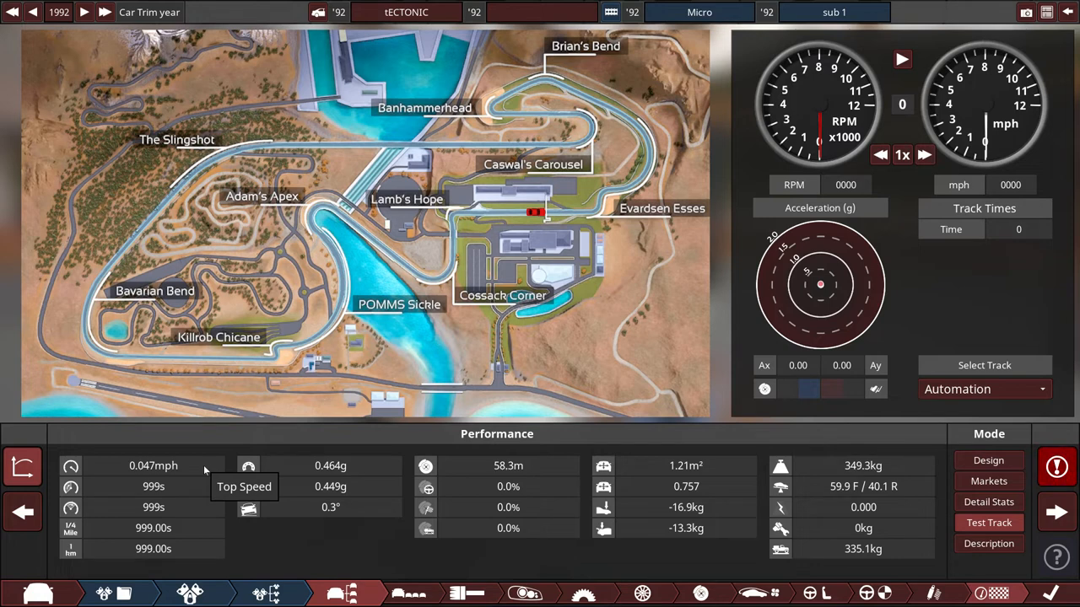
pyautogui.moveTo(186, 465)
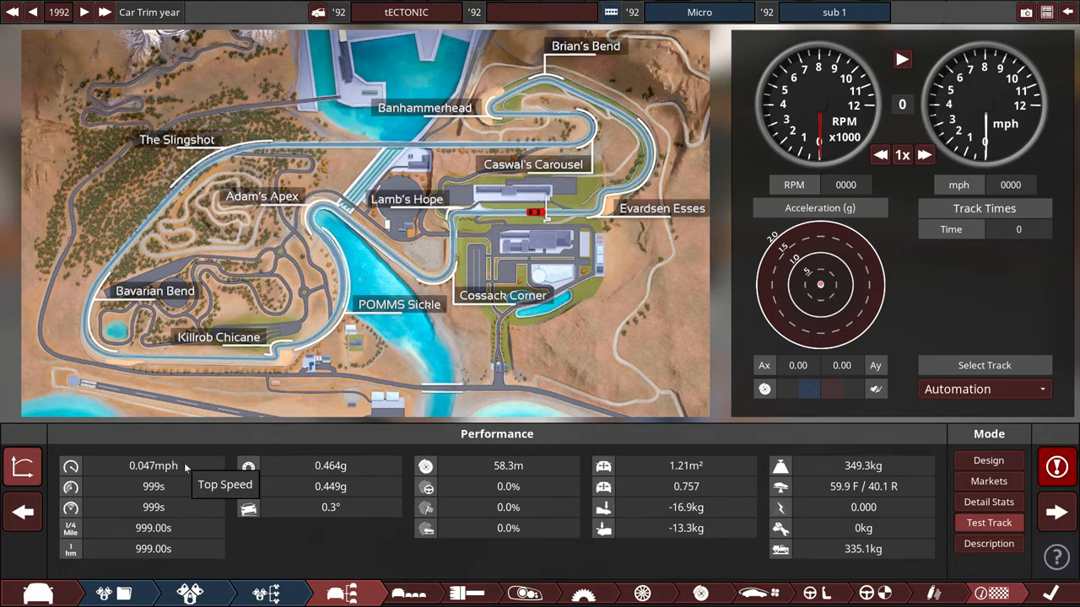
pyautogui.moveTo(178, 471)
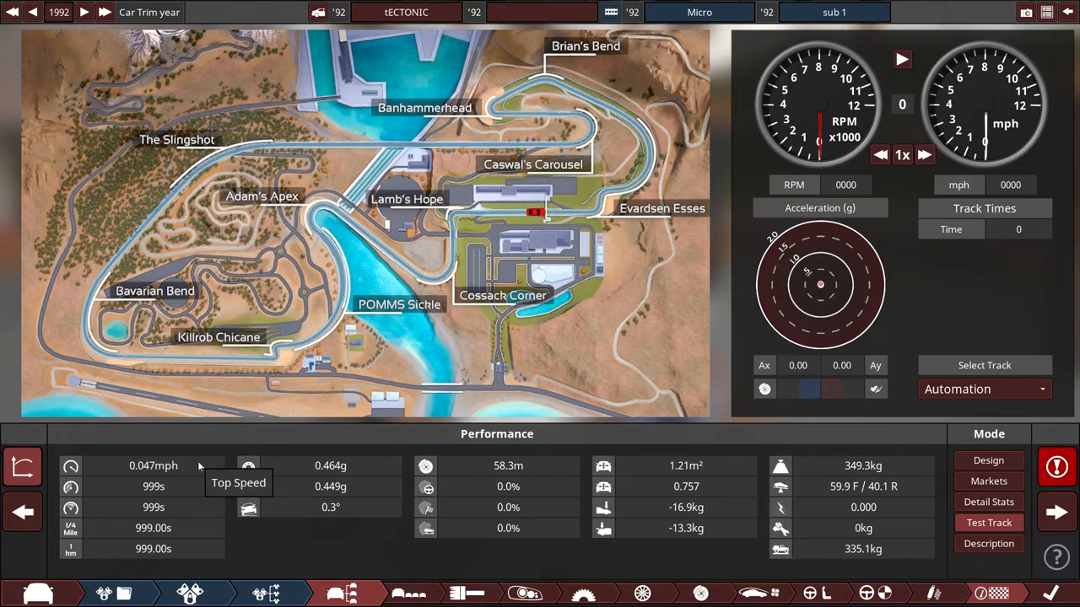
pyautogui.moveTo(158, 465)
pyautogui.write('0.047 mph')
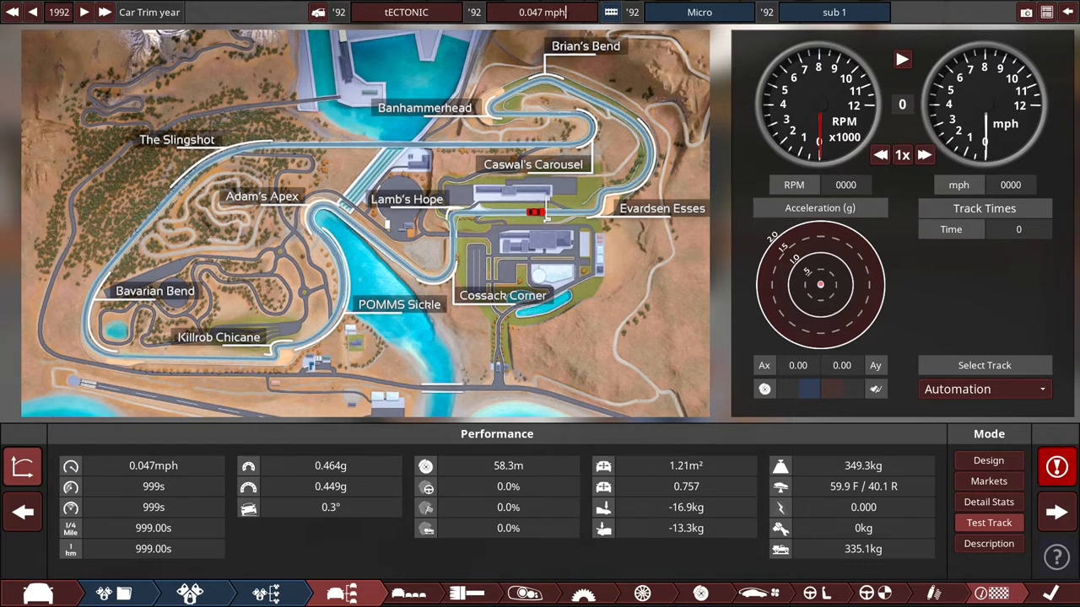
pyautogui.moveTo(634, 157)
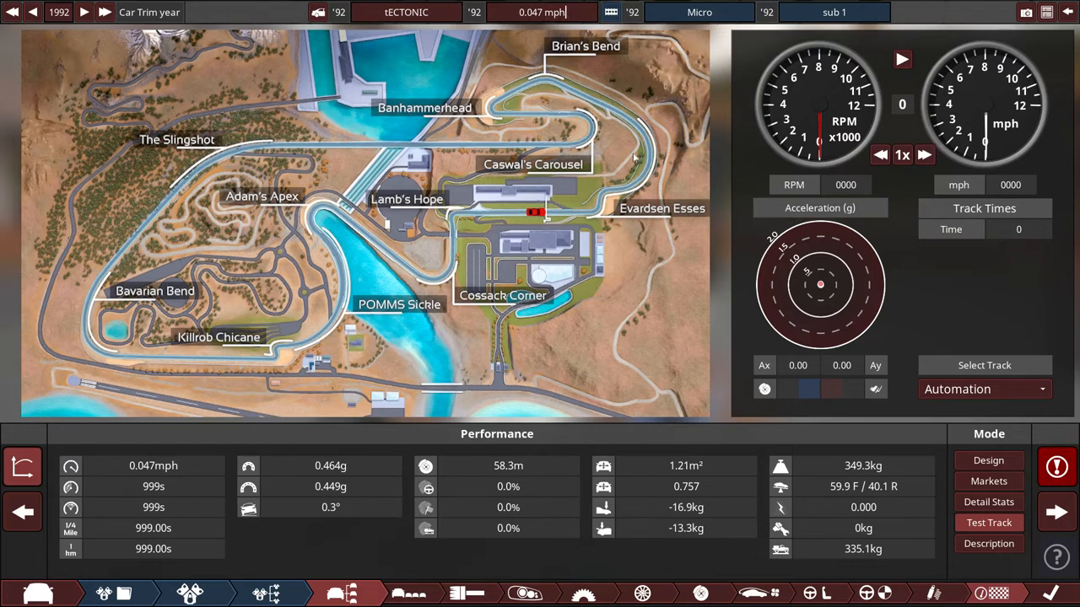
pyautogui.moveTo(32, 12)
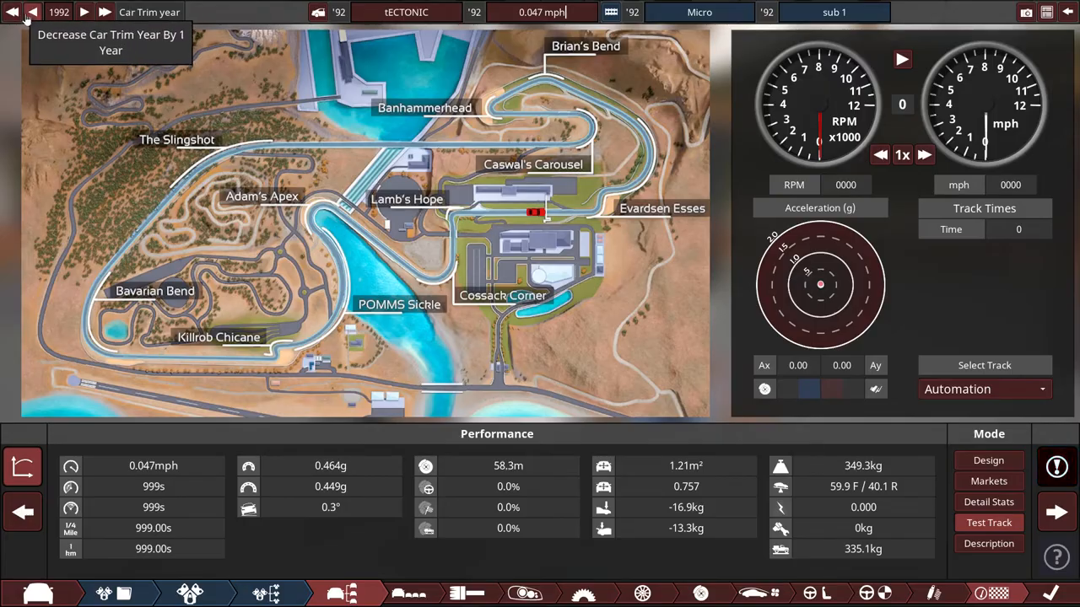
# Browse the trim's description, detailed stats and market suitability pages.
pyautogui.click(34, 10)
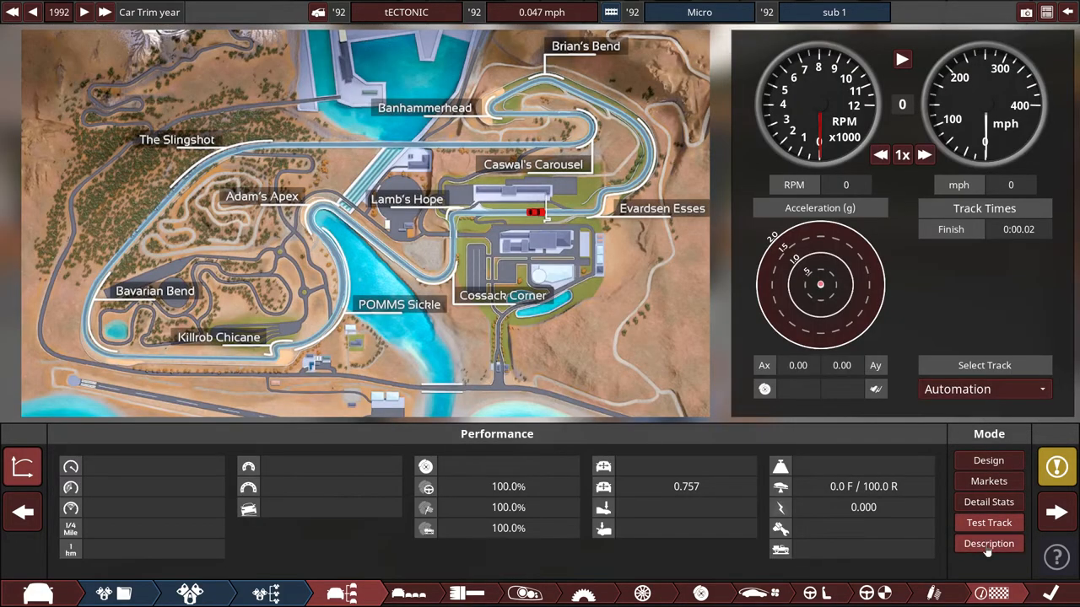
pyautogui.click(989, 543)
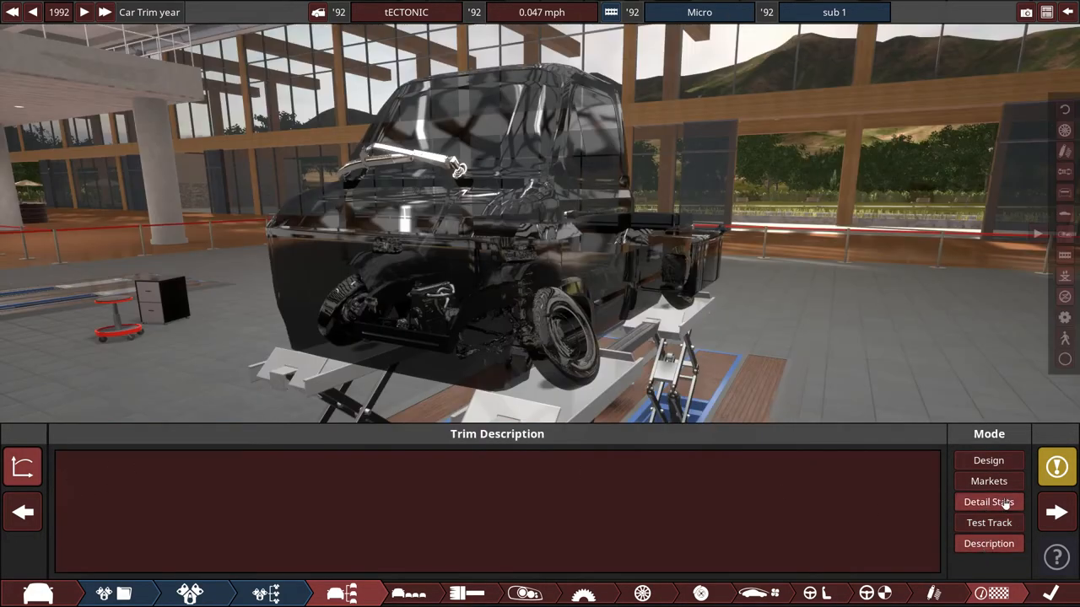
pyautogui.click(989, 503)
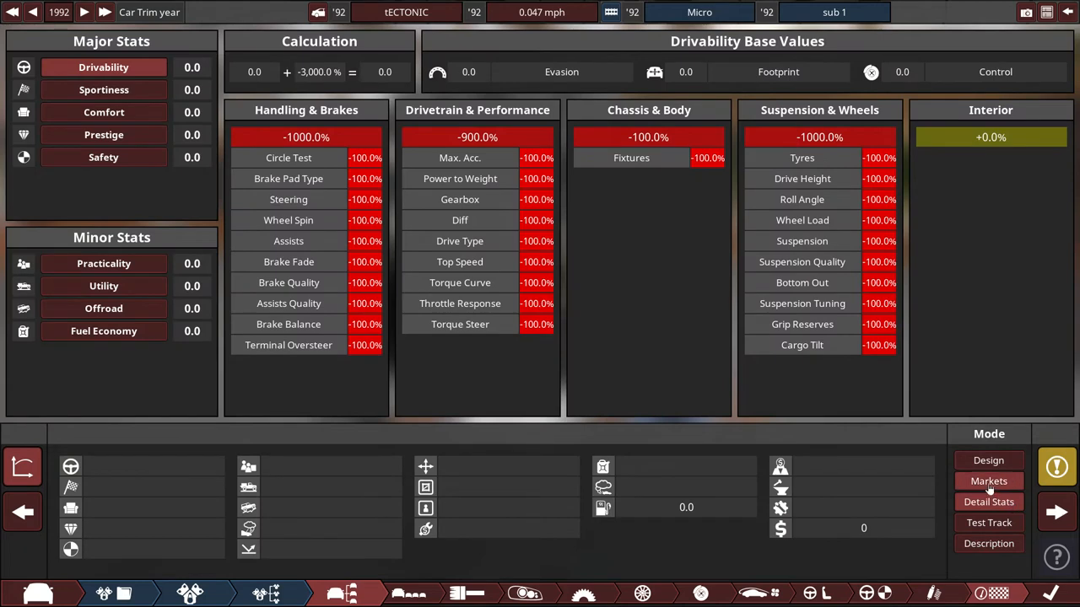
pyautogui.click(989, 481)
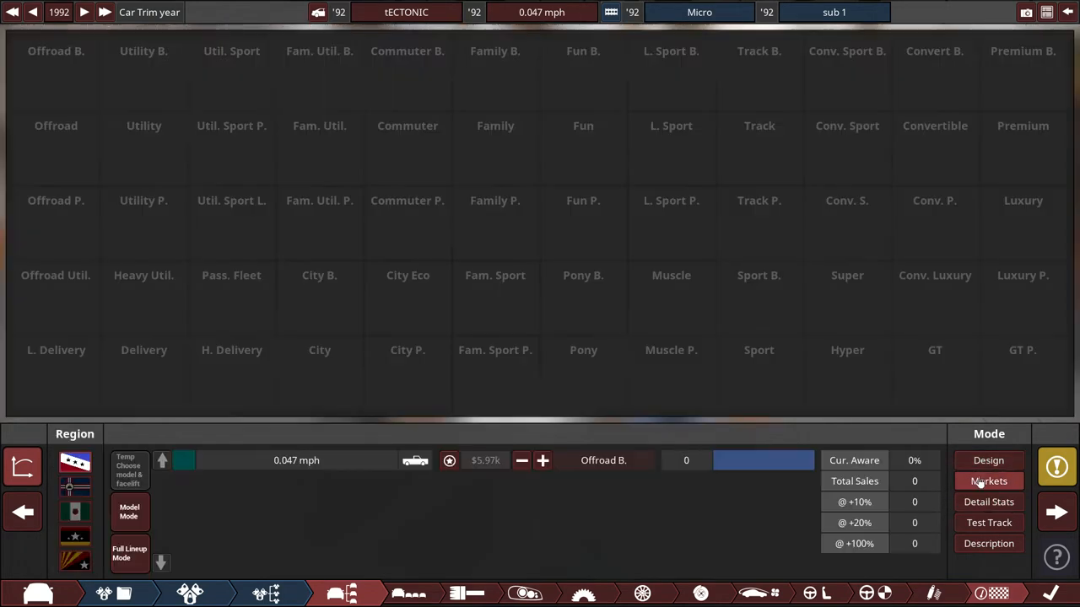
pyautogui.click(989, 503)
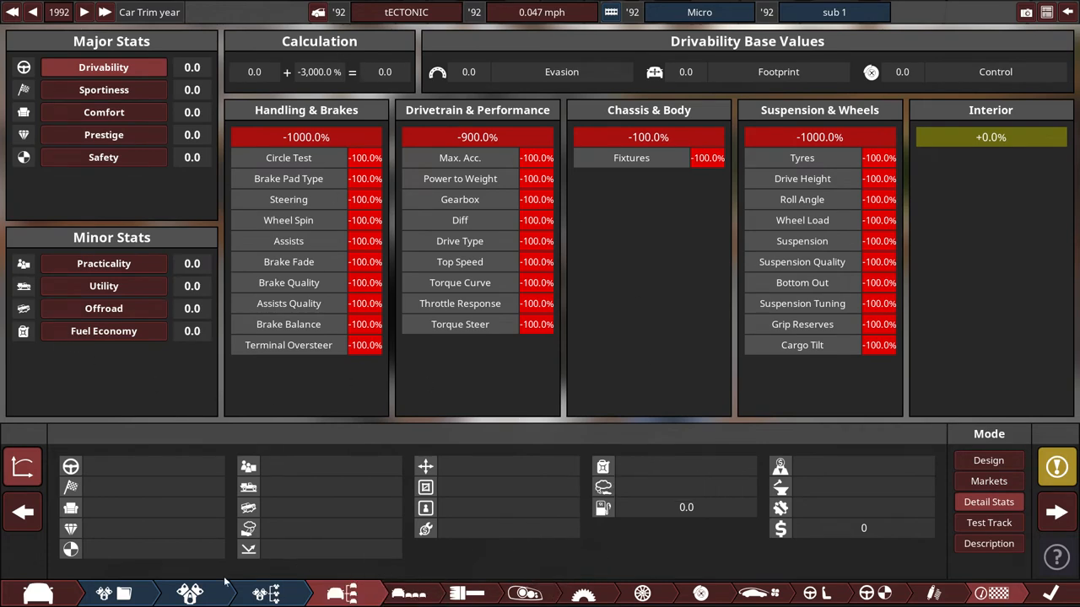
# Reopen the Micro engine's compression and cam profile tuning.
pyautogui.click(456, 594)
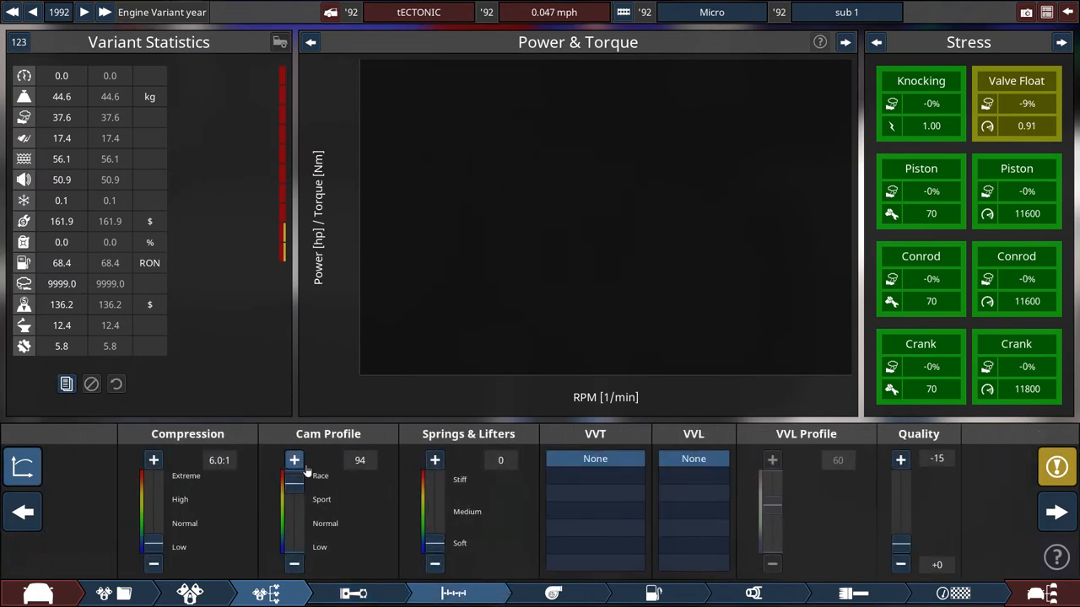
# Review the detailed stats, then show test track results: 0.048 mph, 999 s times.
pyautogui.click(294, 563)
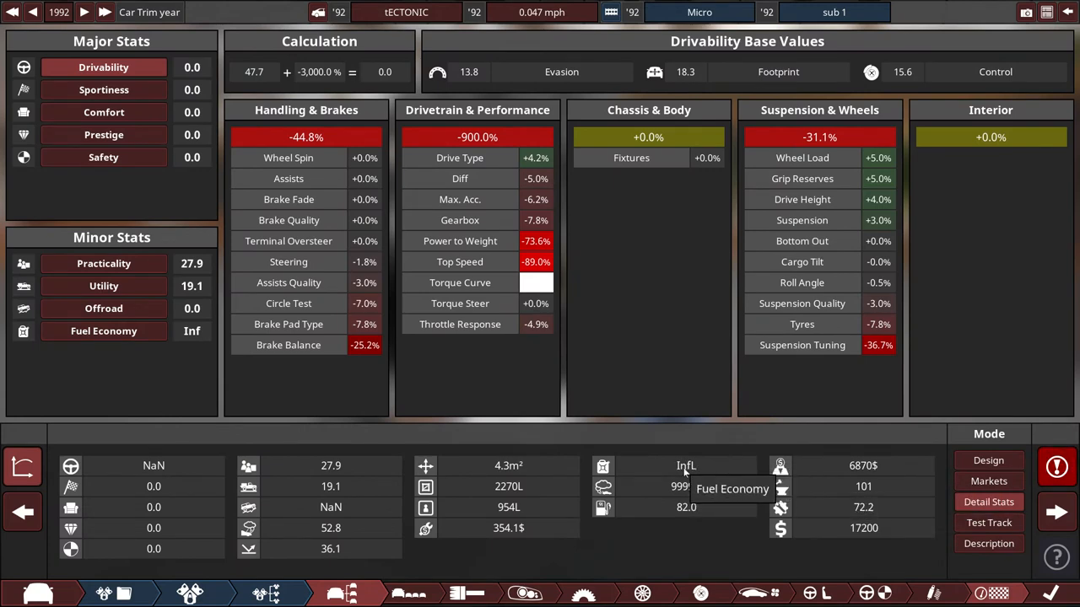
pyautogui.click(988, 523)
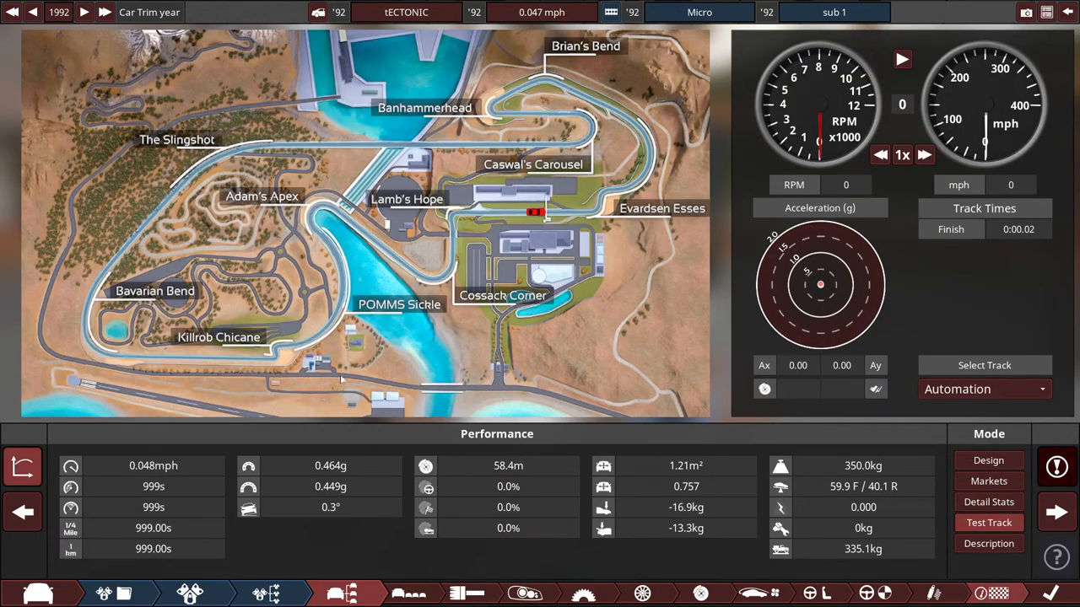
pyautogui.moveTo(502, 64)
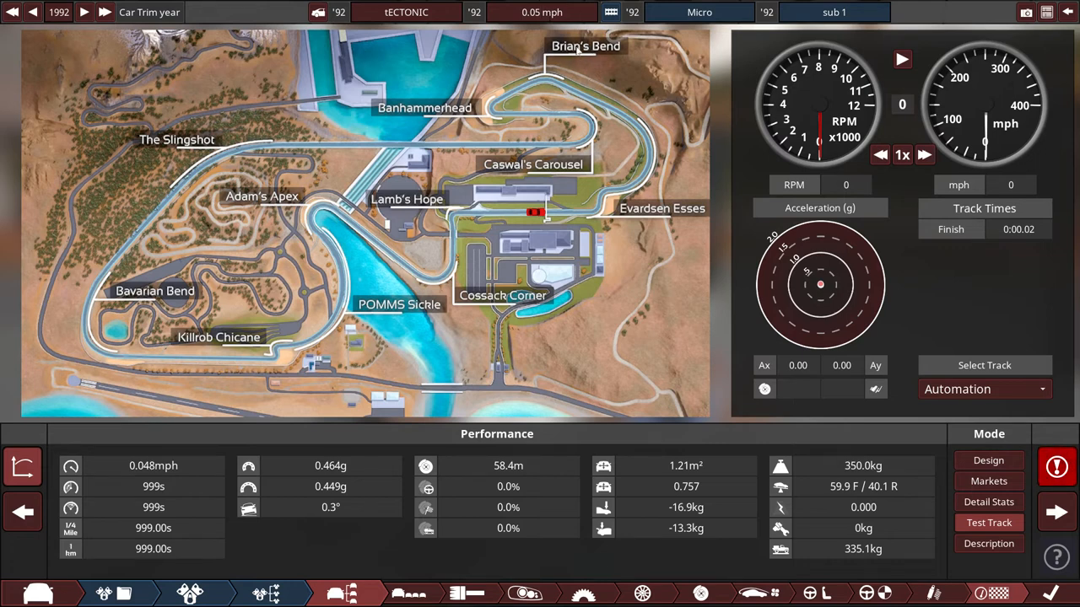
pyautogui.moveTo(425, 486)
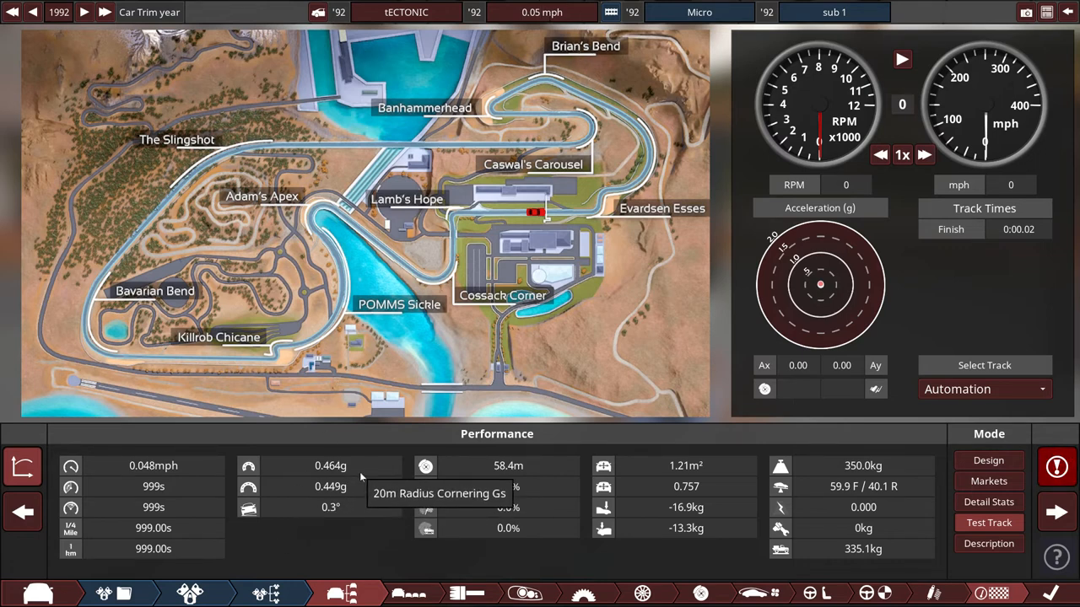
pyautogui.moveTo(331, 506)
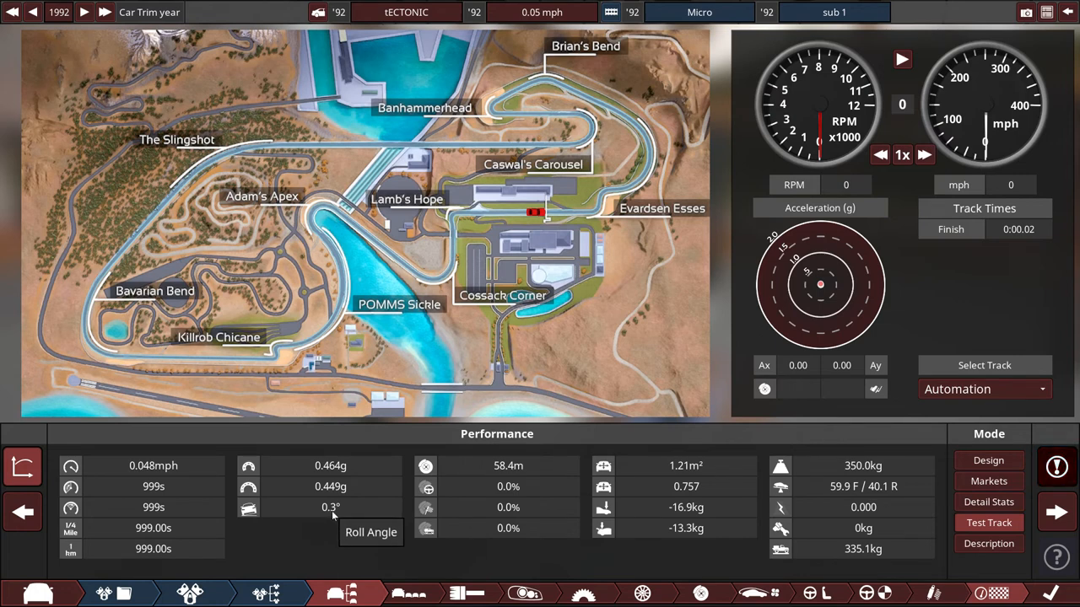
pyautogui.moveTo(229, 521)
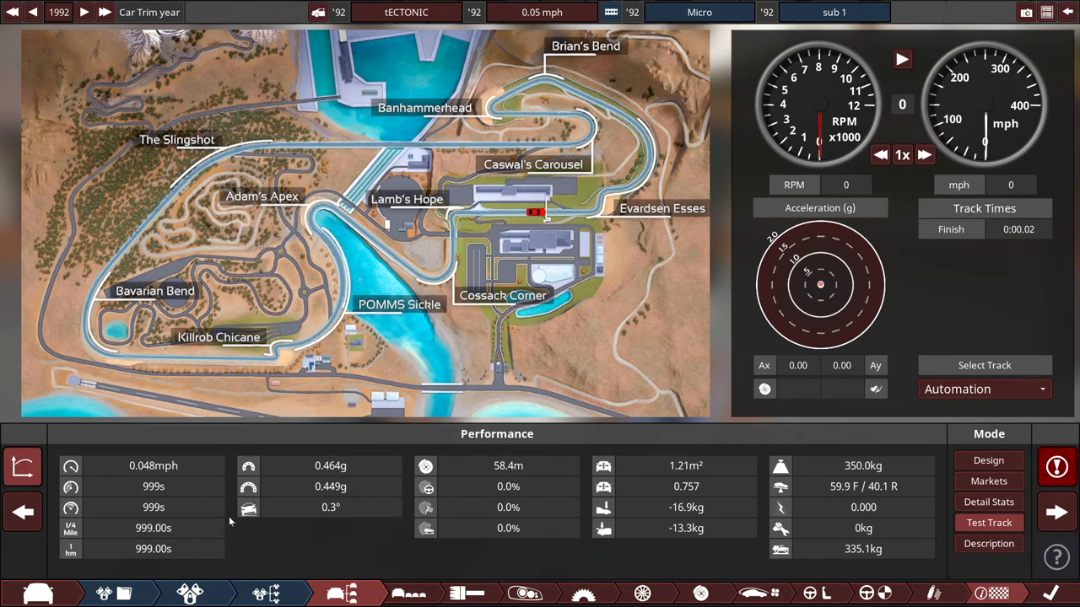
pyautogui.moveTo(327, 506)
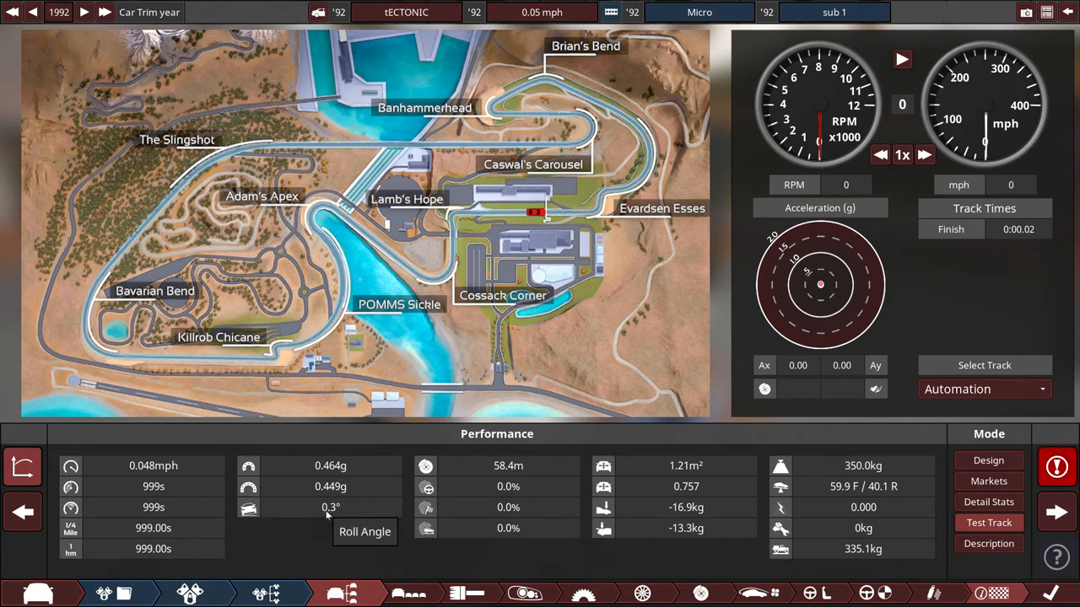
pyautogui.moveTo(644, 506)
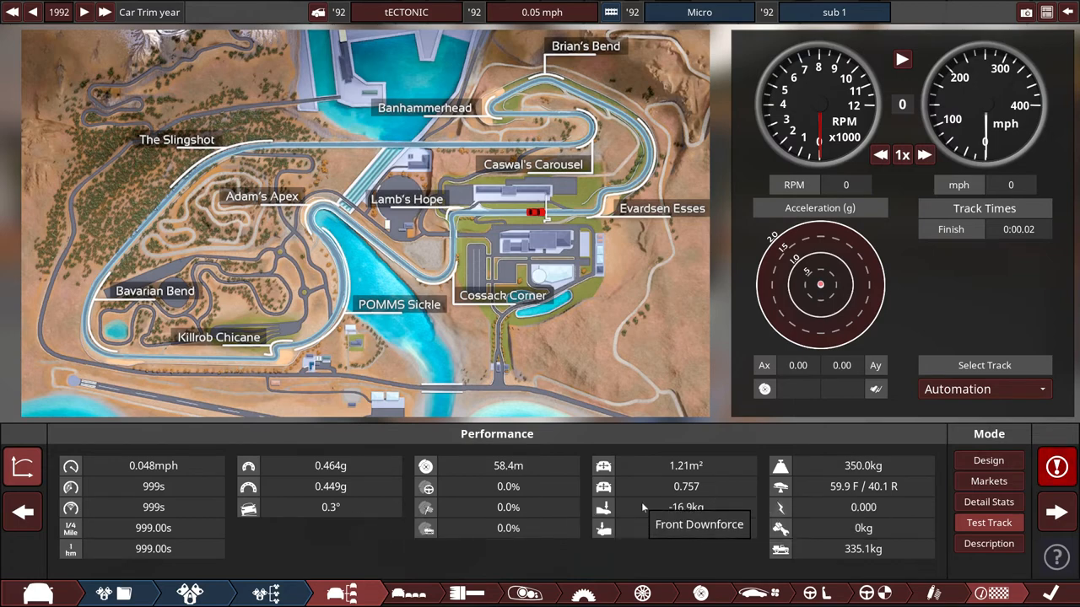
pyautogui.moveTo(857, 203)
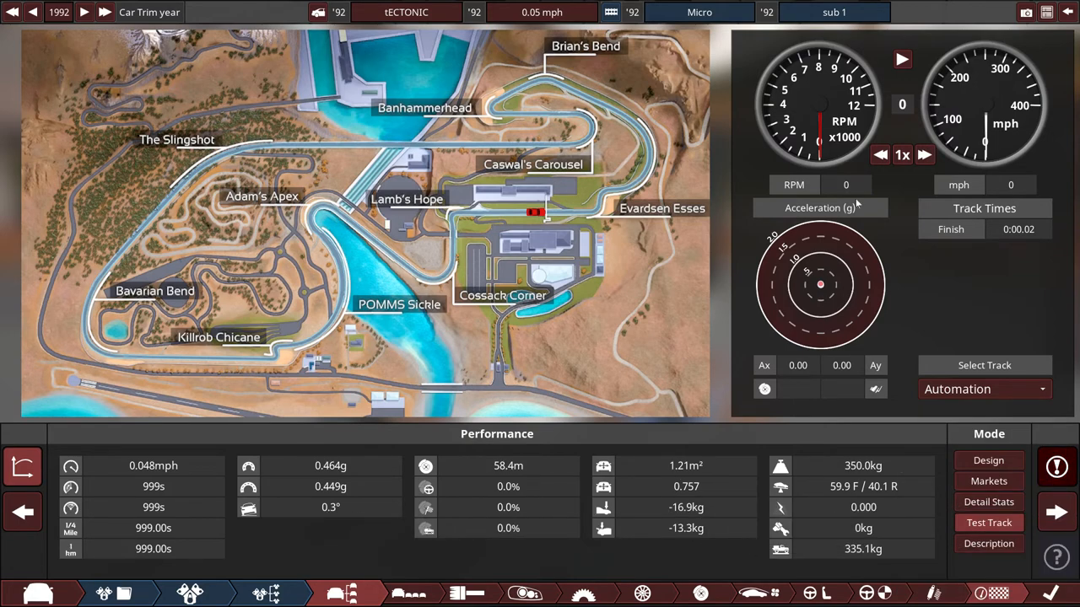
# Rerun the test track simulation twice, updating top speed to 0.050 mph.
pyautogui.click(901, 59)
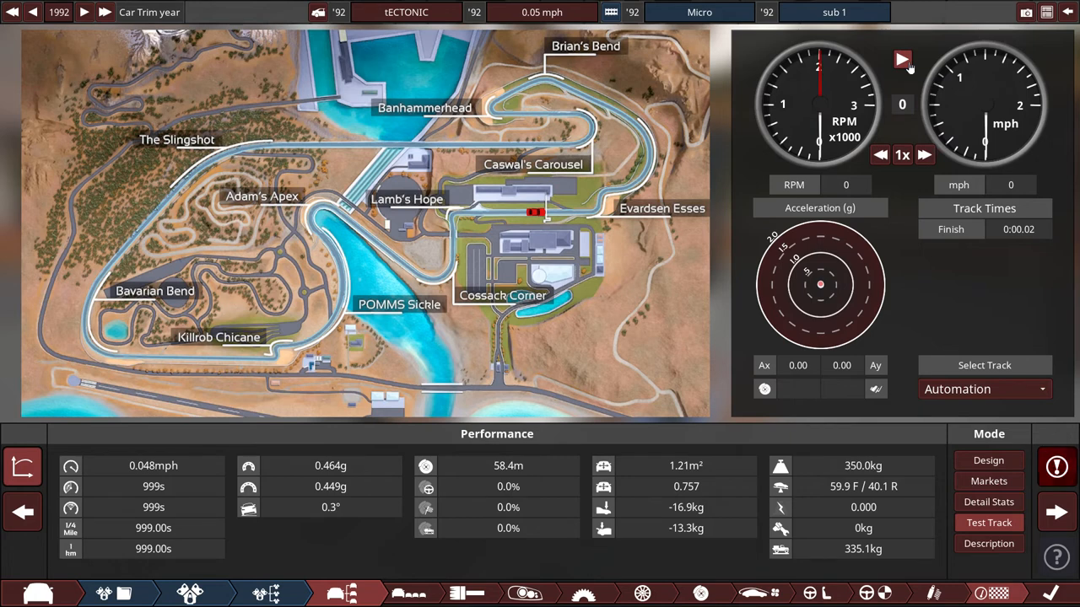
pyautogui.click(903, 59)
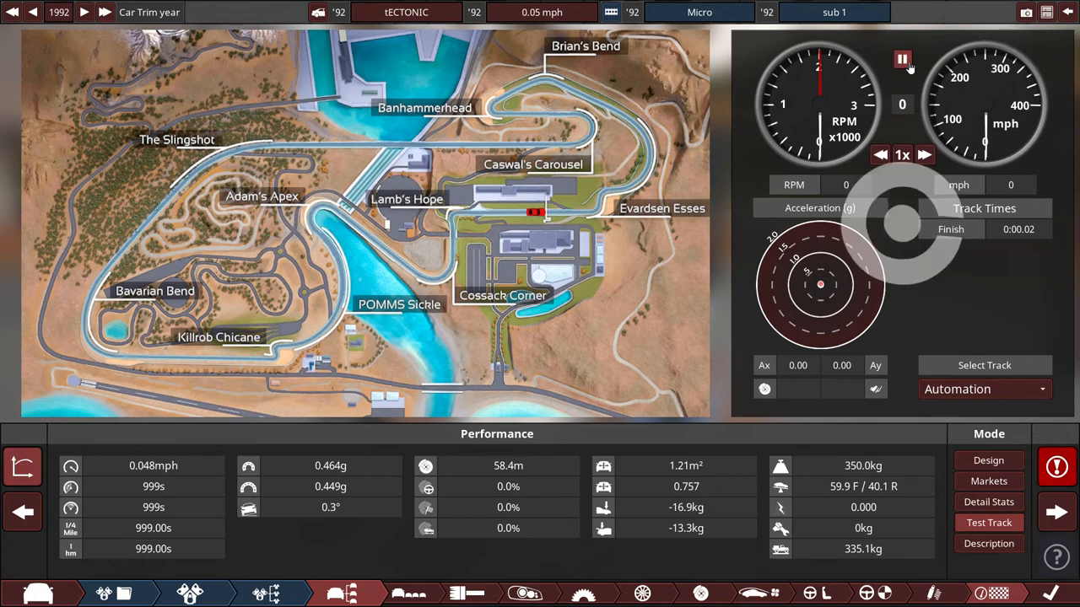
pyautogui.click(901, 59)
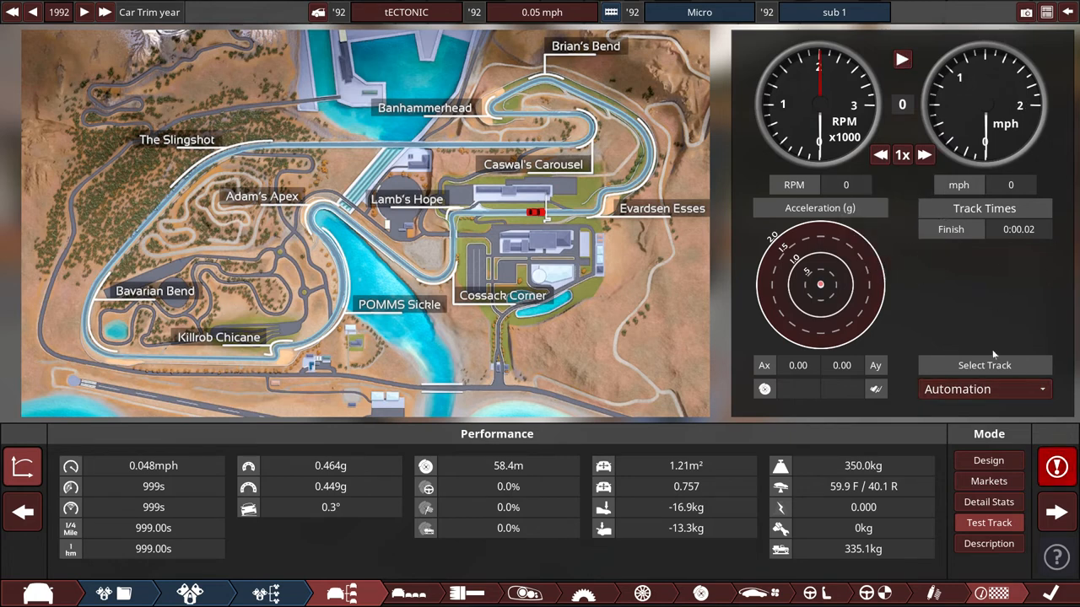
pyautogui.moveTo(998, 232)
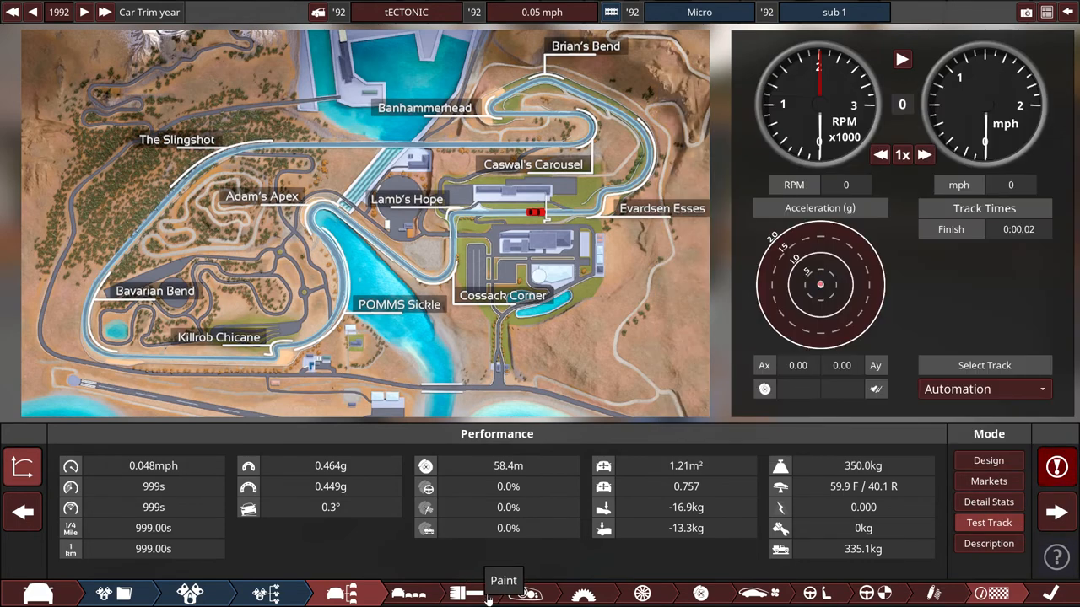
pyautogui.moveTo(594, 312)
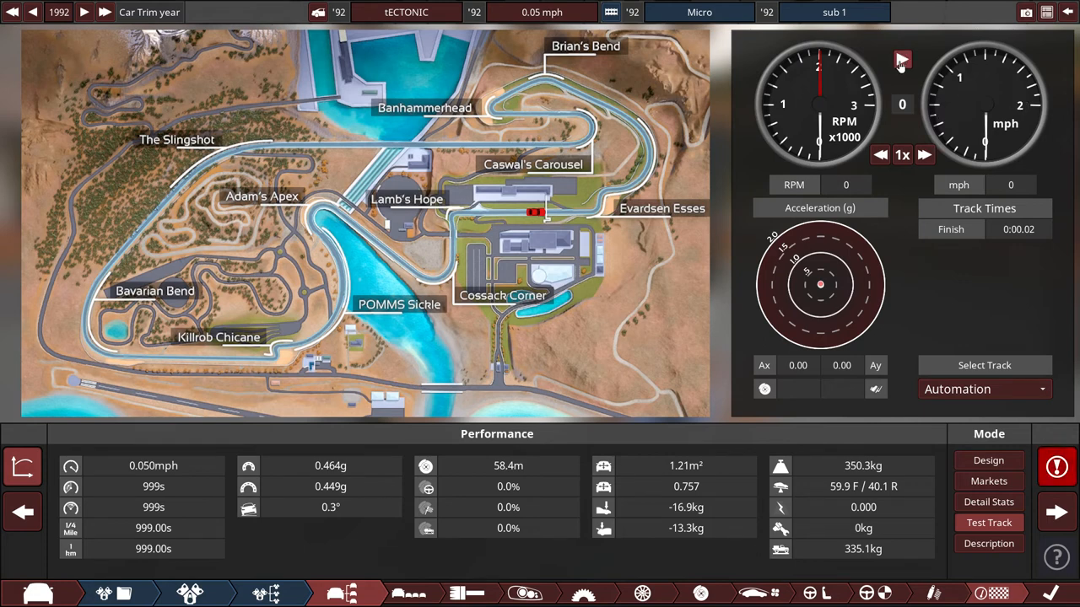
pyautogui.click(901, 60)
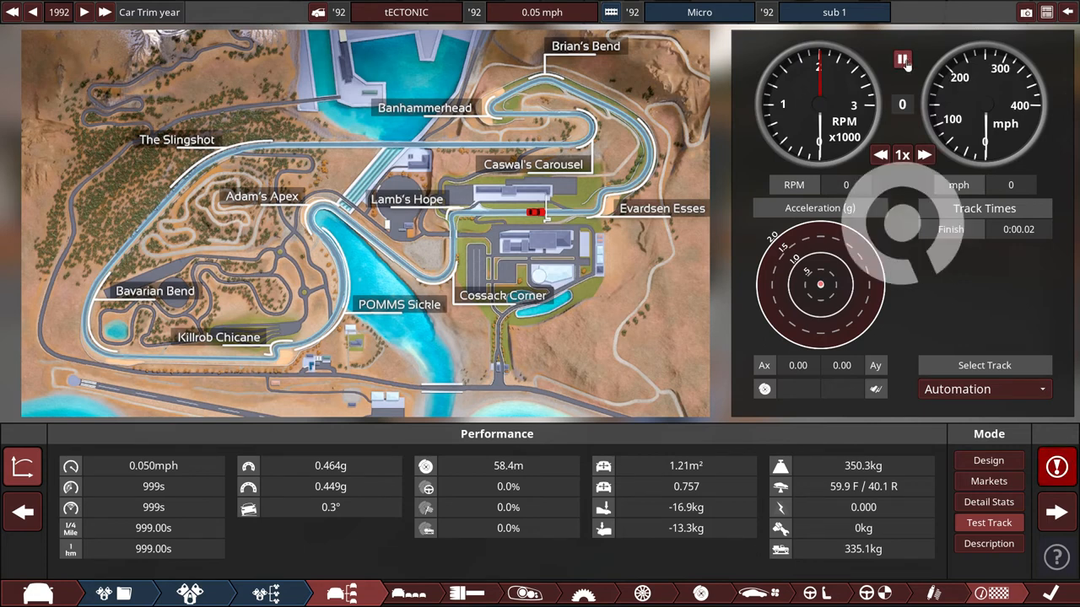
pyautogui.click(901, 59)
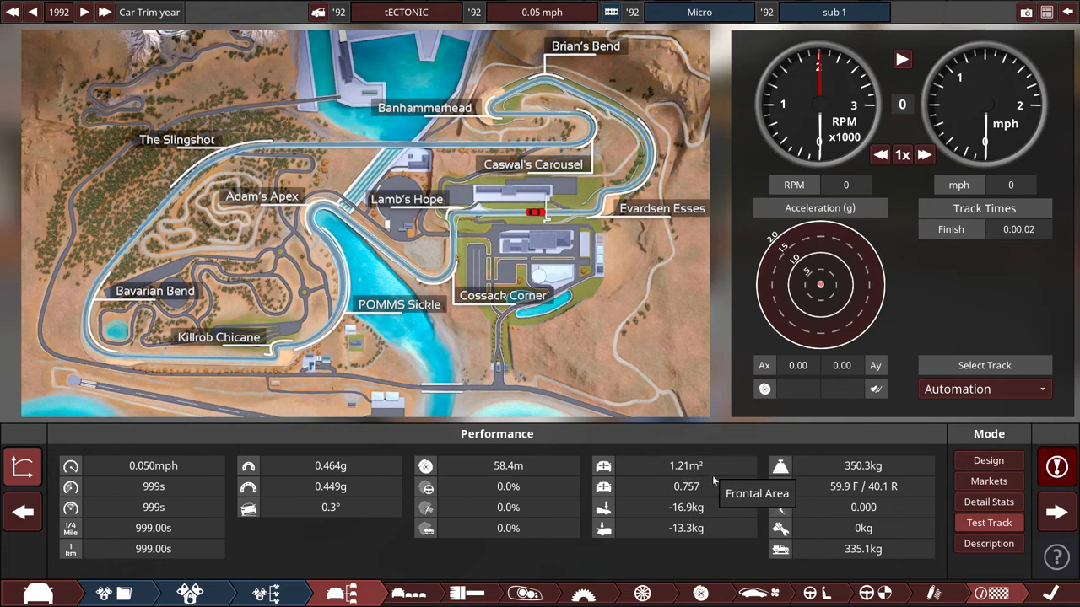
pyautogui.moveTo(675, 465)
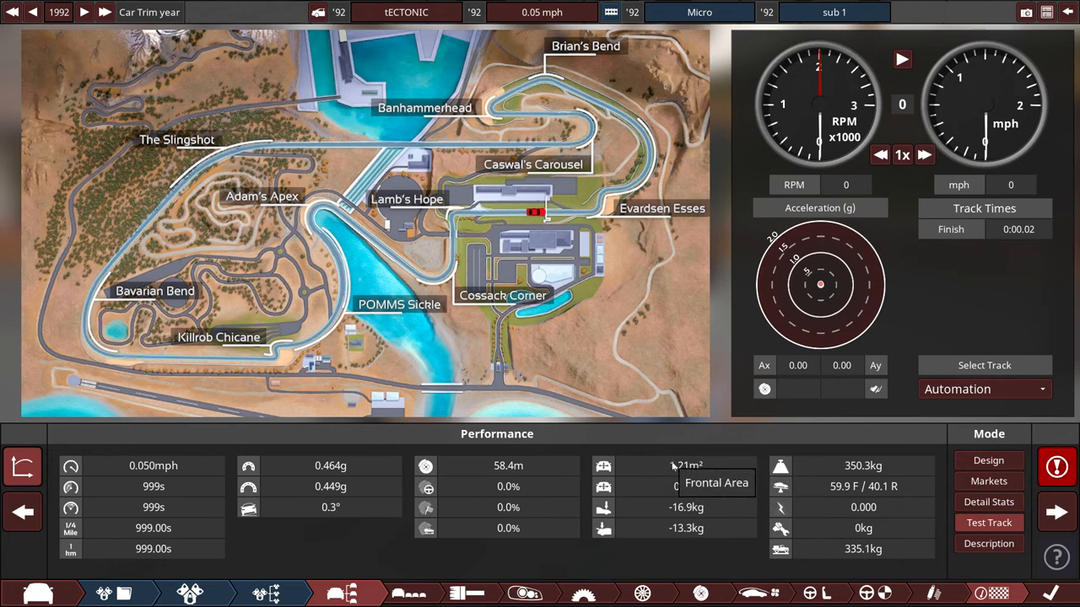
pyautogui.moveTo(756, 486)
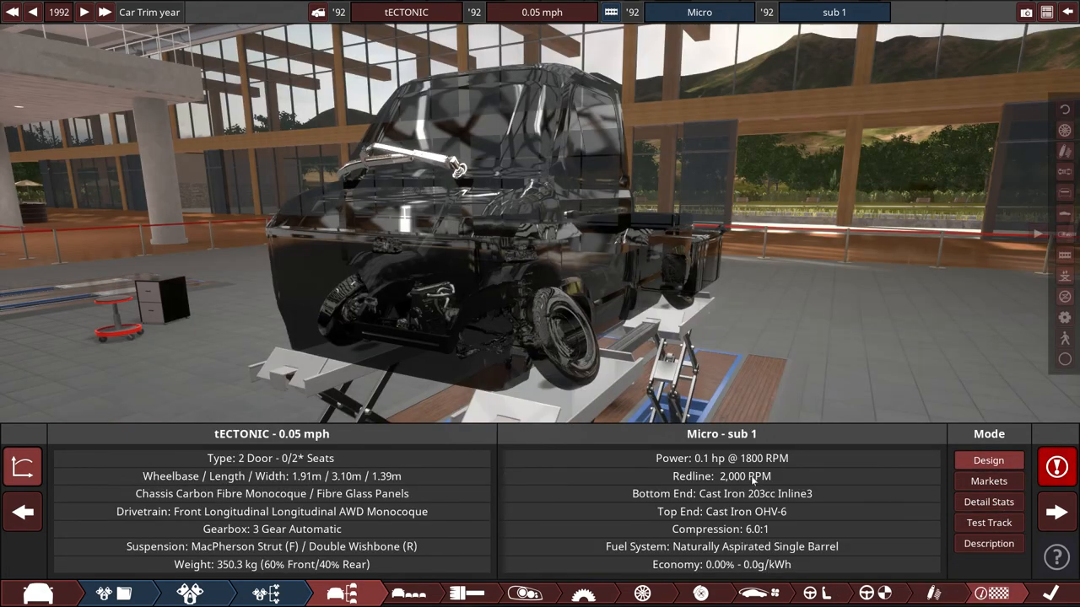
pyautogui.moveTo(901, 452)
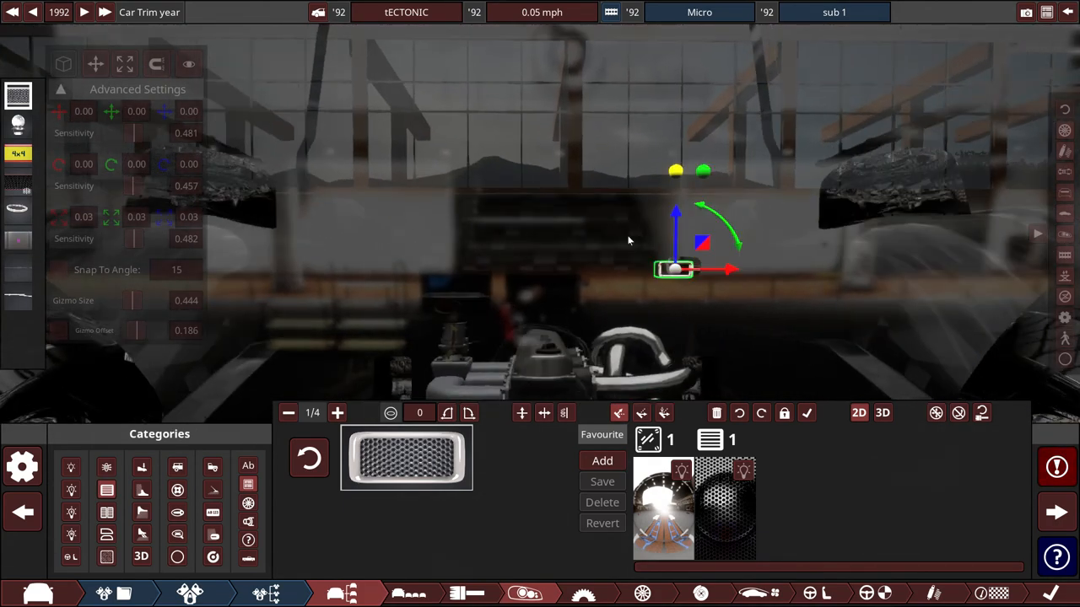
pyautogui.moveTo(554, 400)
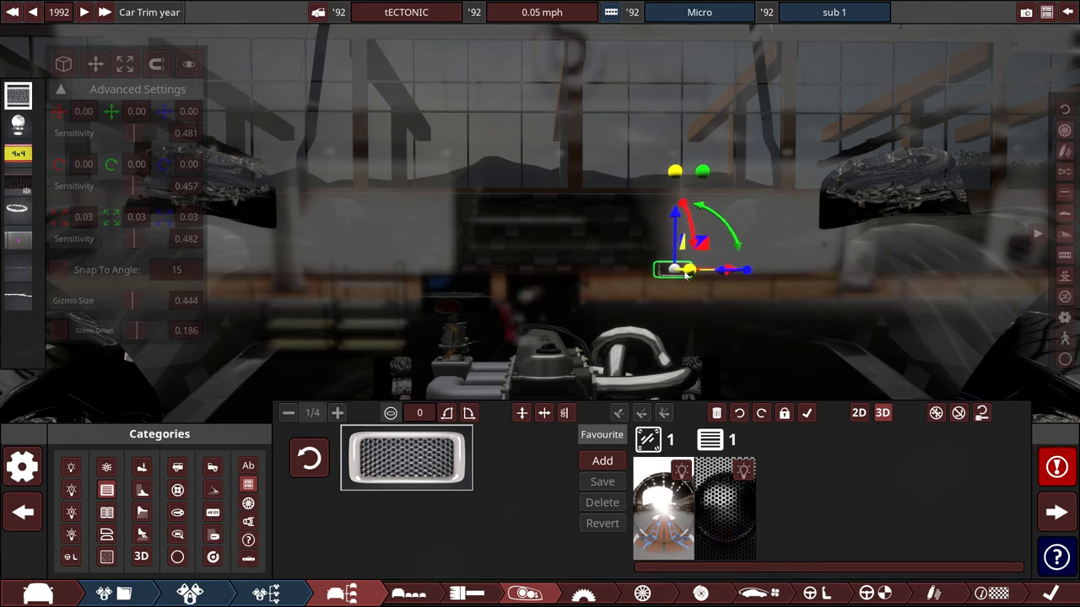
# Move the mesh grille fixture across the pickup's front to the centre and reselect it for editing.
pyautogui.moveTo(683, 270); pyautogui.dragTo(346, 245)
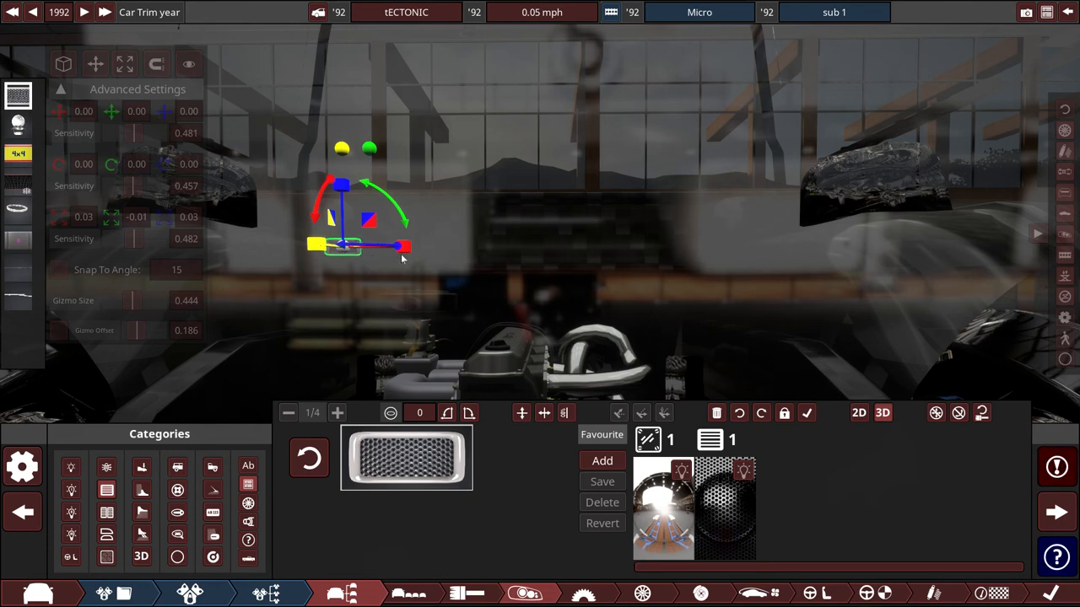
pyautogui.moveTo(396, 246); pyautogui.dragTo(408, 246)
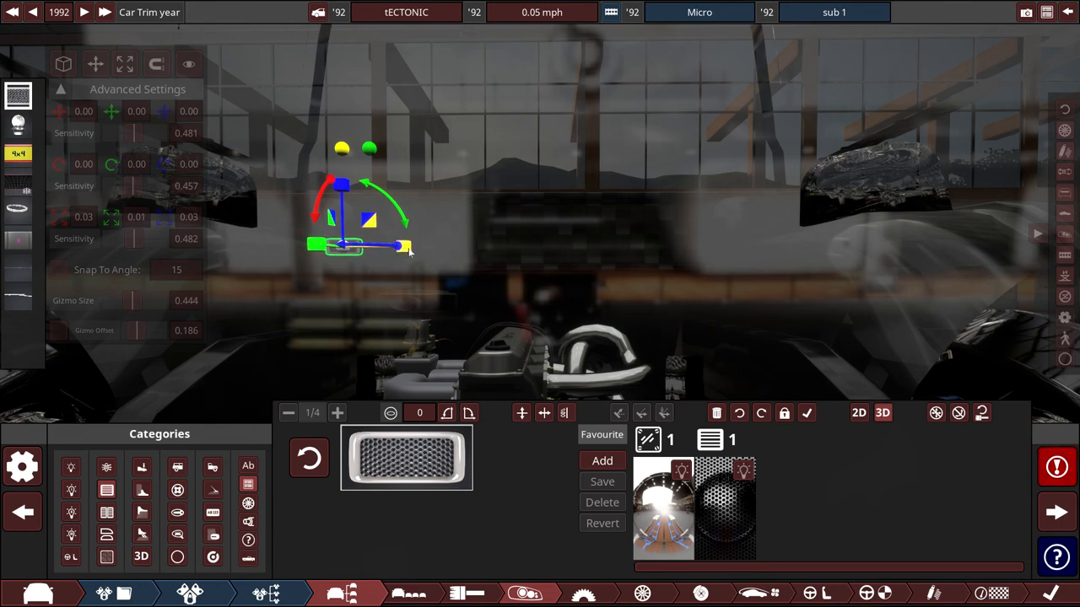
pyautogui.moveTo(408, 246); pyautogui.dragTo(361, 260)
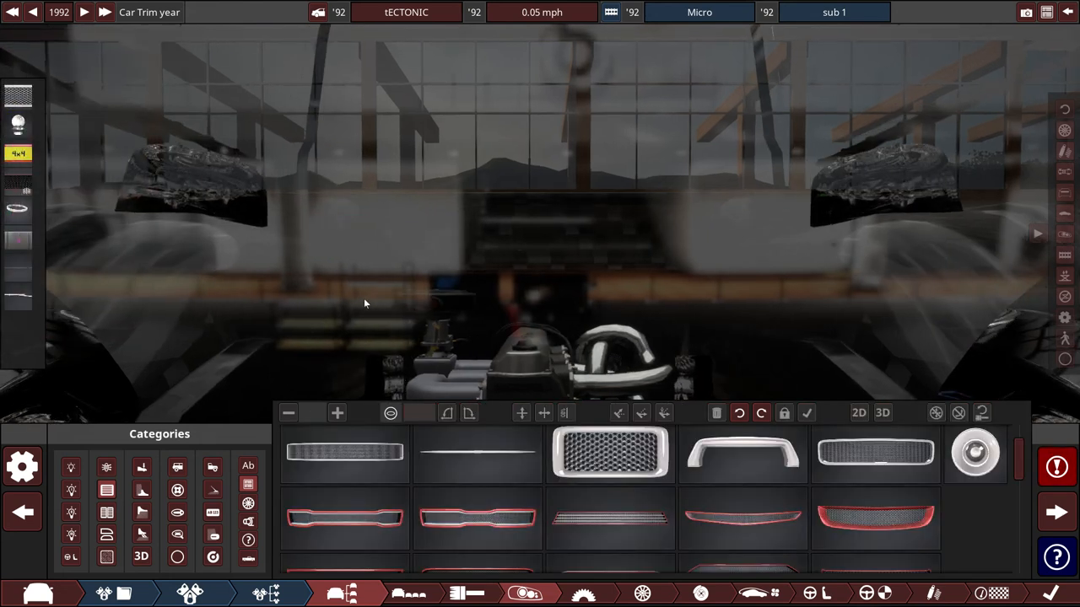
pyautogui.click(609, 452)
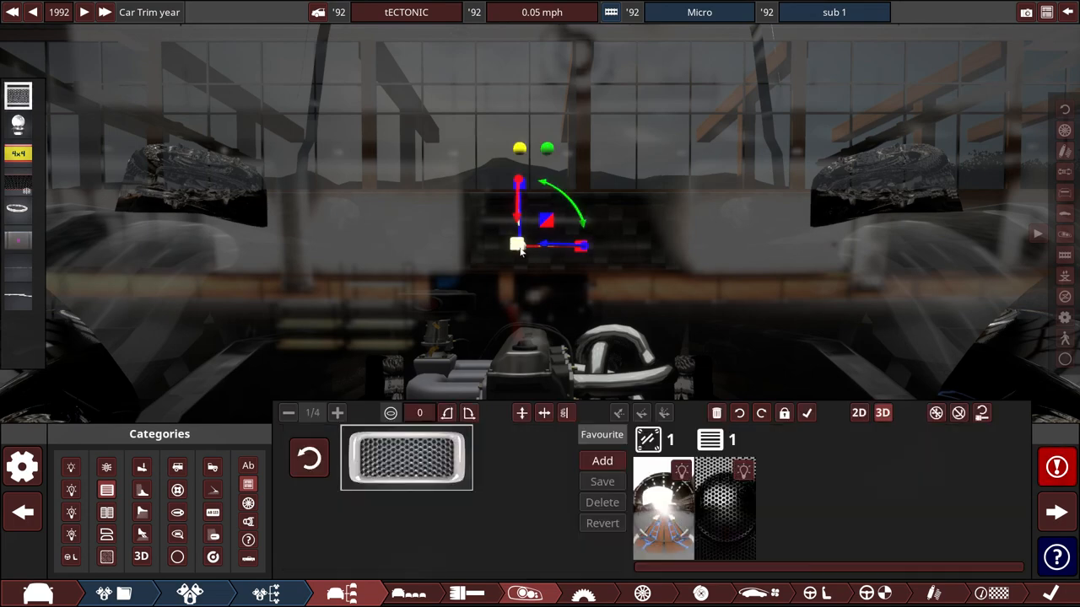